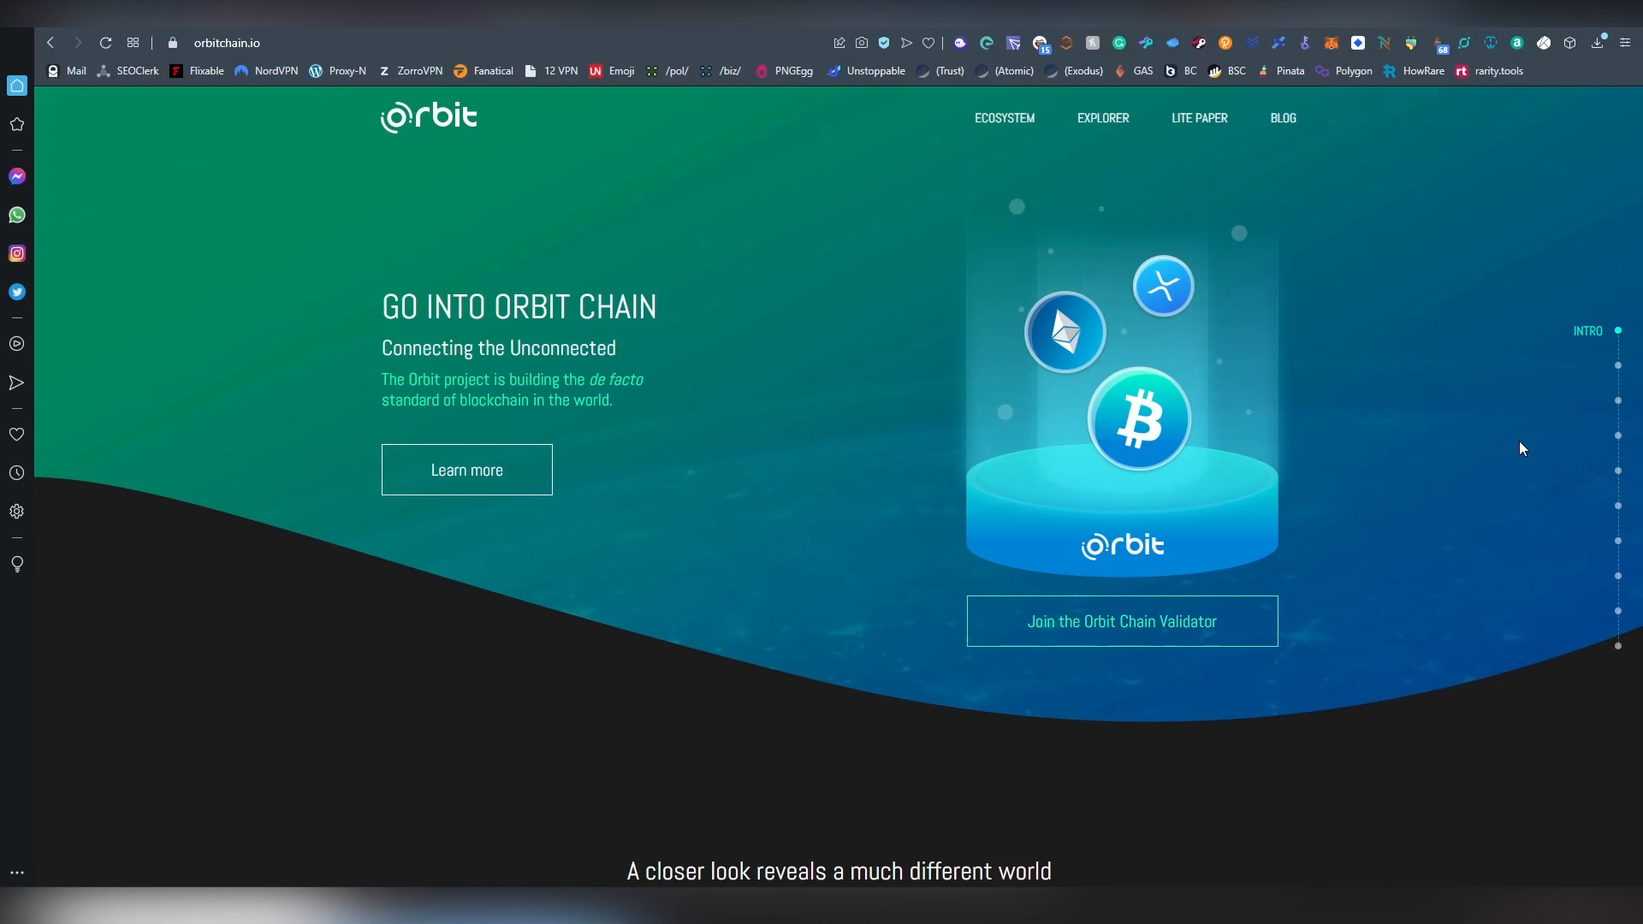
pyautogui.moveTo(1537, 395)
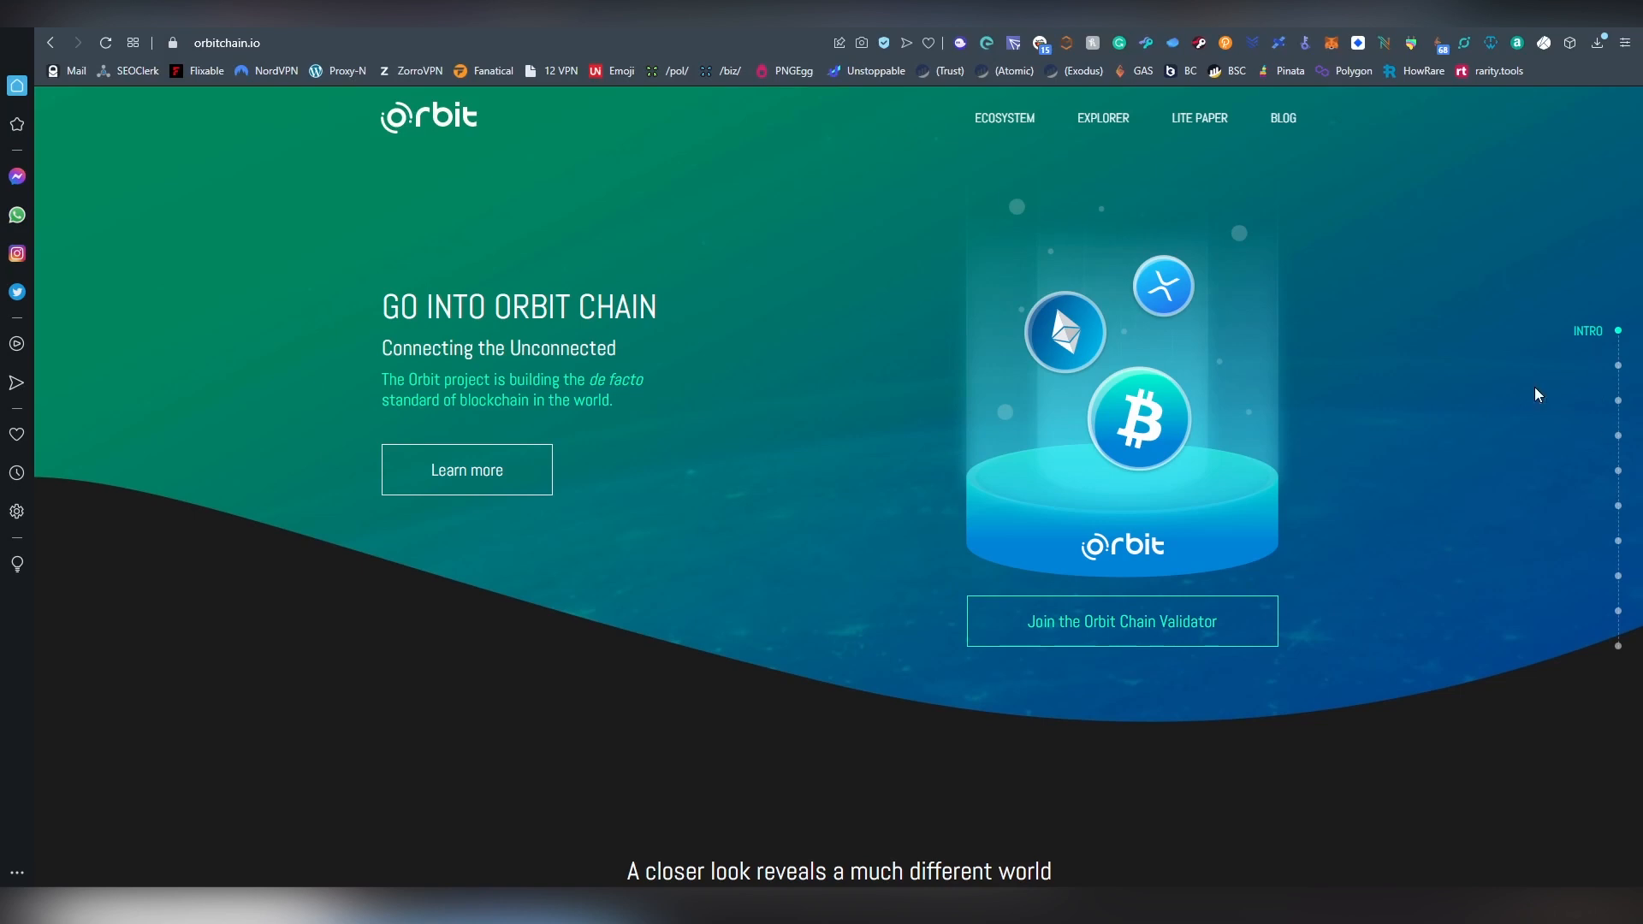
pyautogui.moveTo(827, 497)
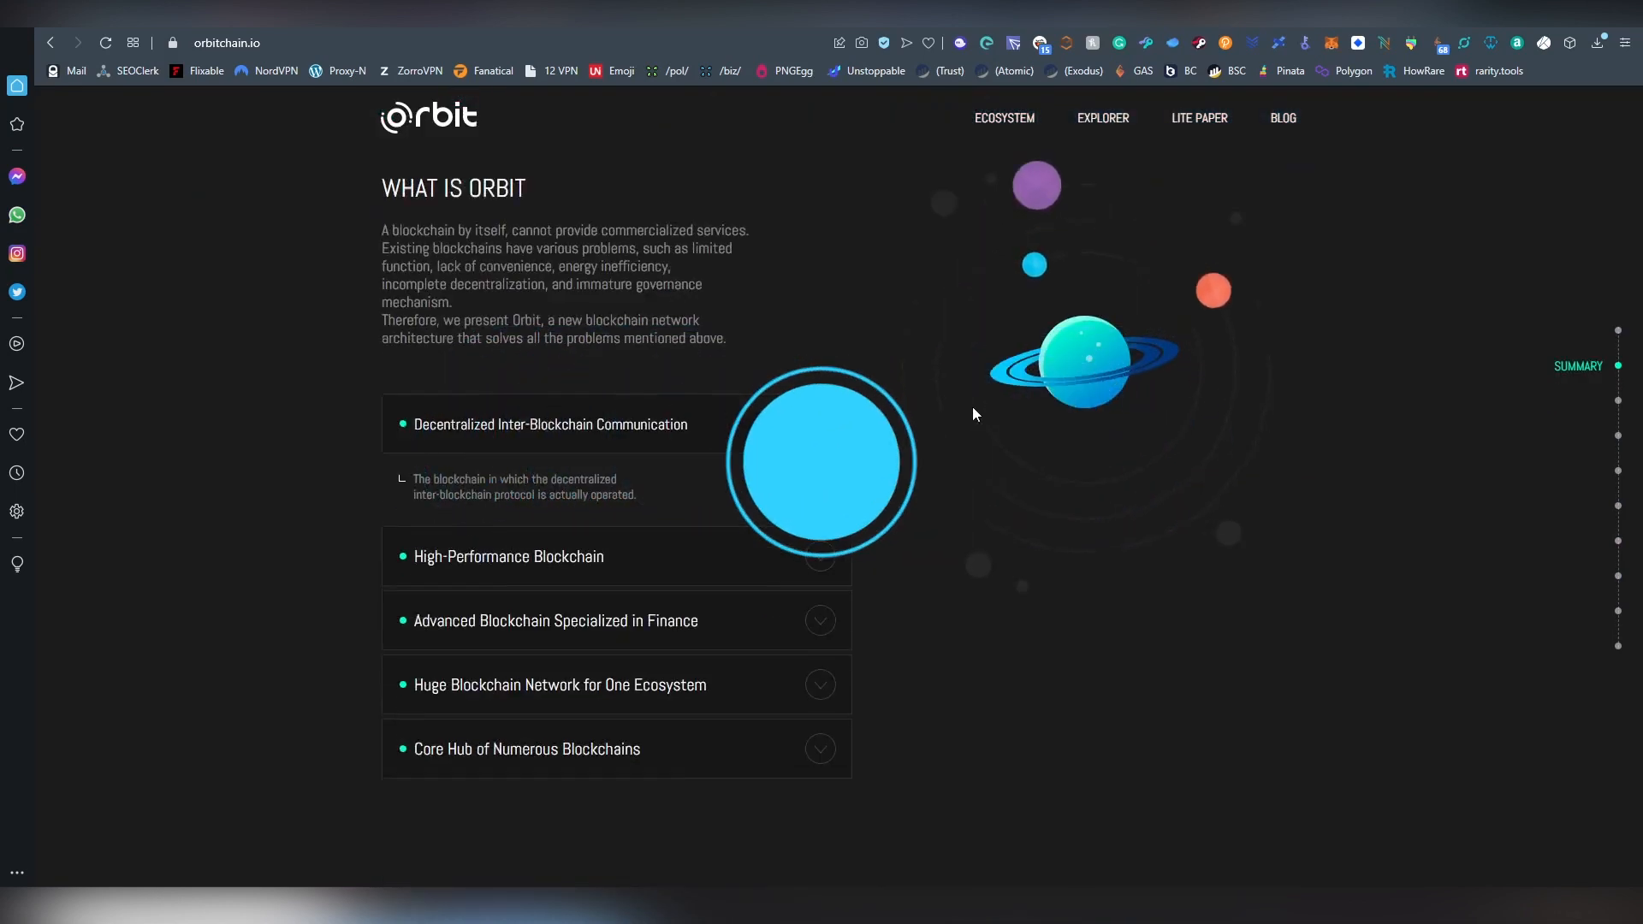
# Scroll down through the Orbit Bridge page to reach the conversion form
pyautogui.scroll(-3)
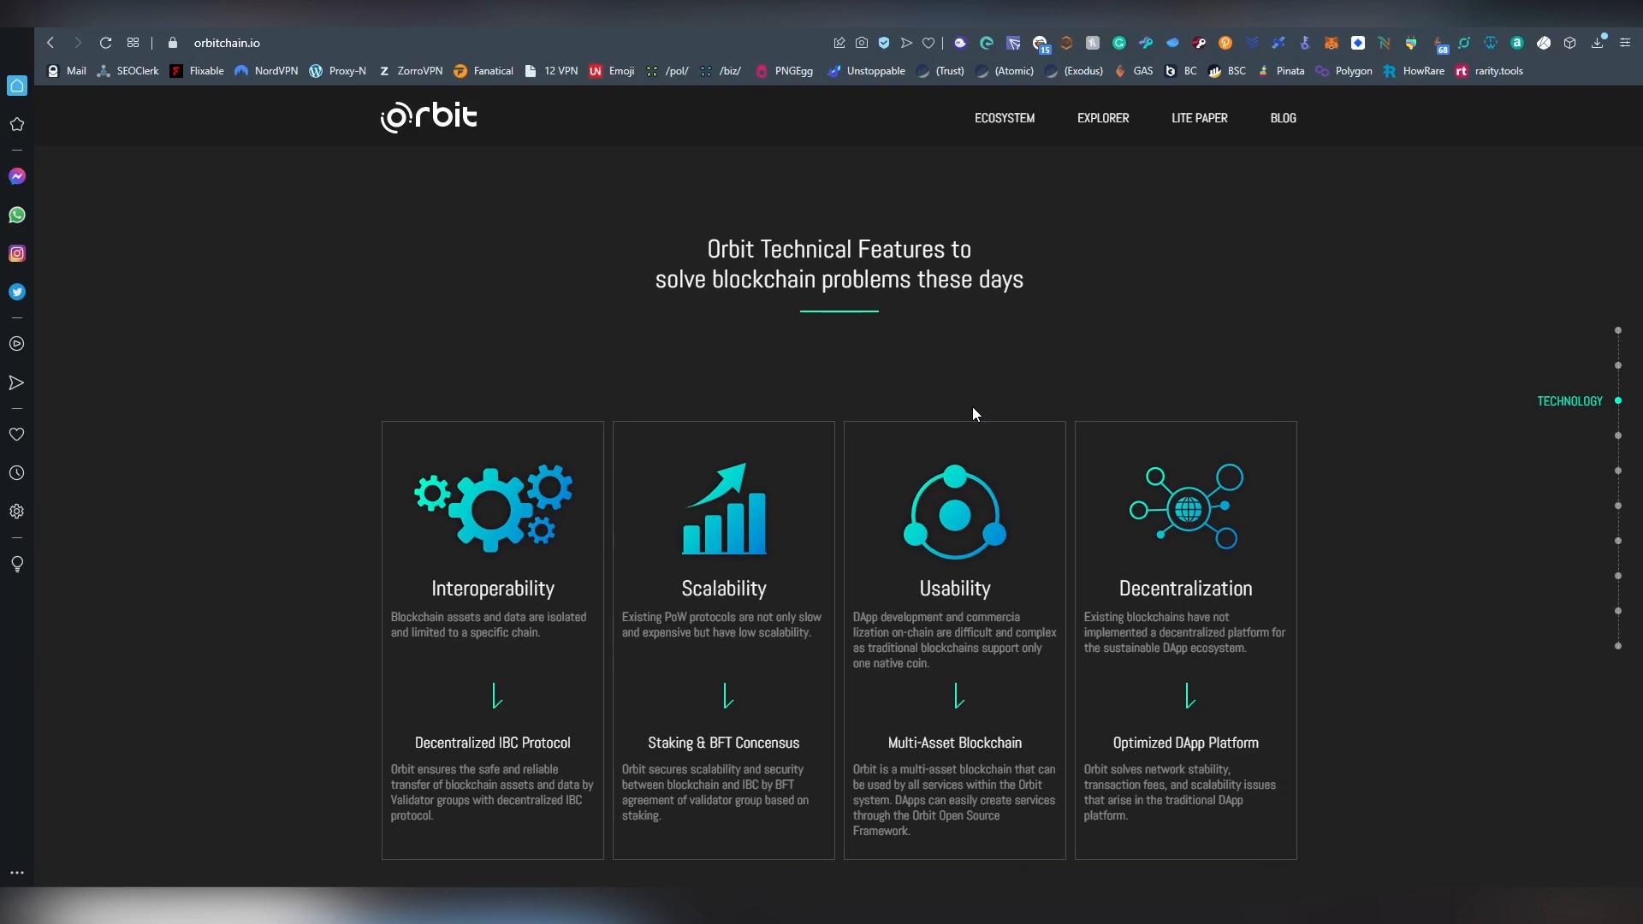
pyautogui.scroll(-3)
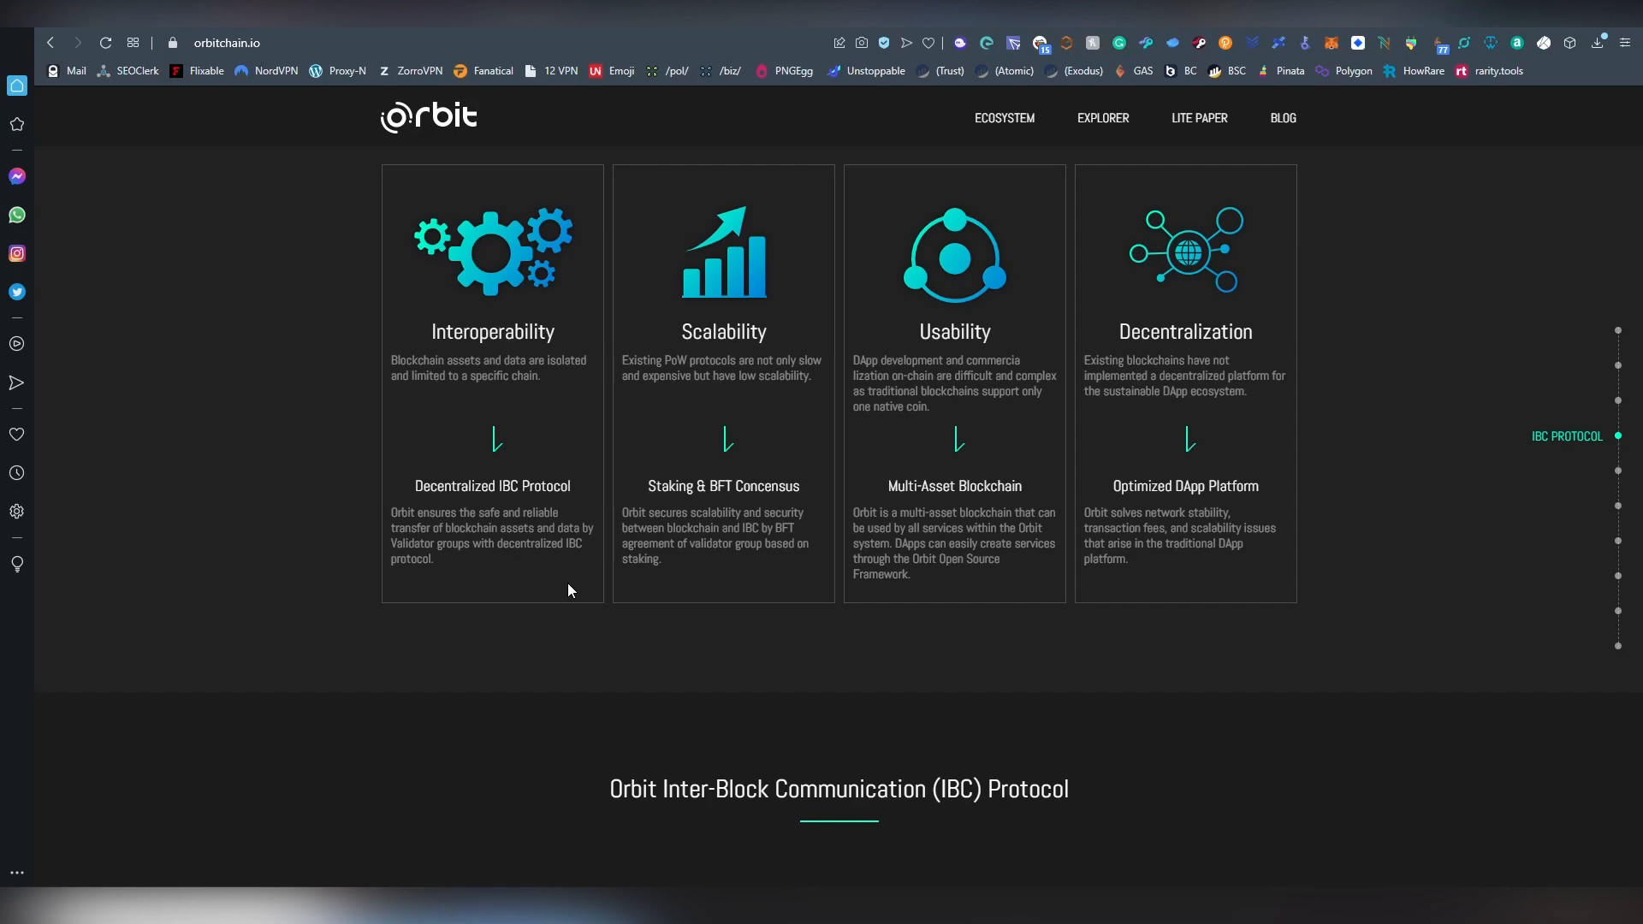
pyautogui.scroll(-3)
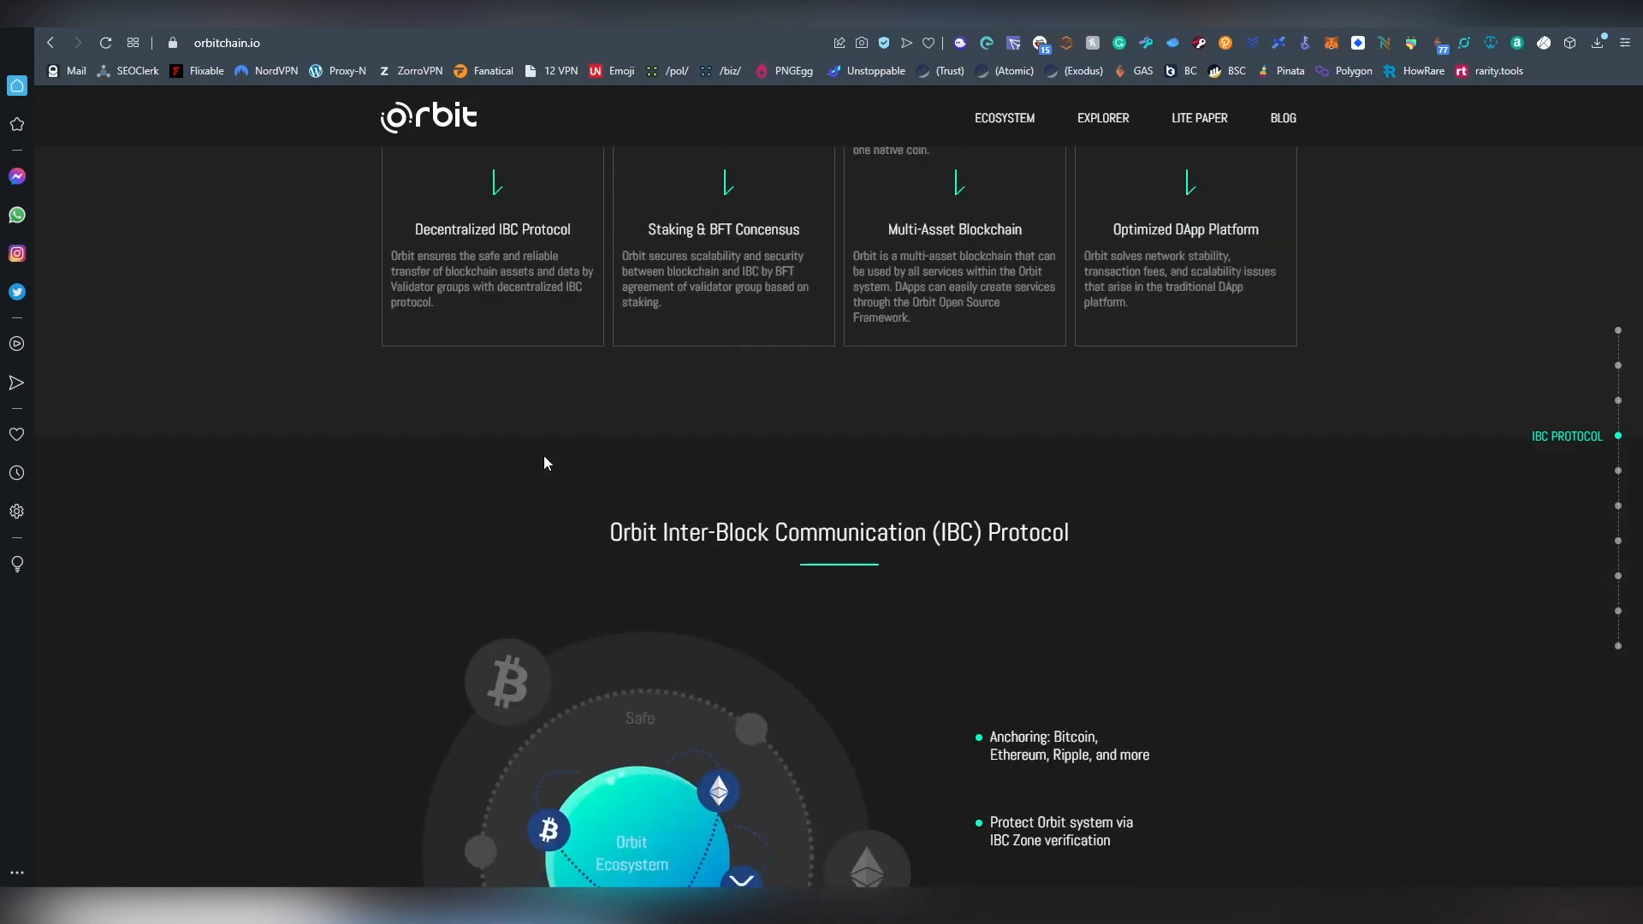
pyautogui.scroll(-3)
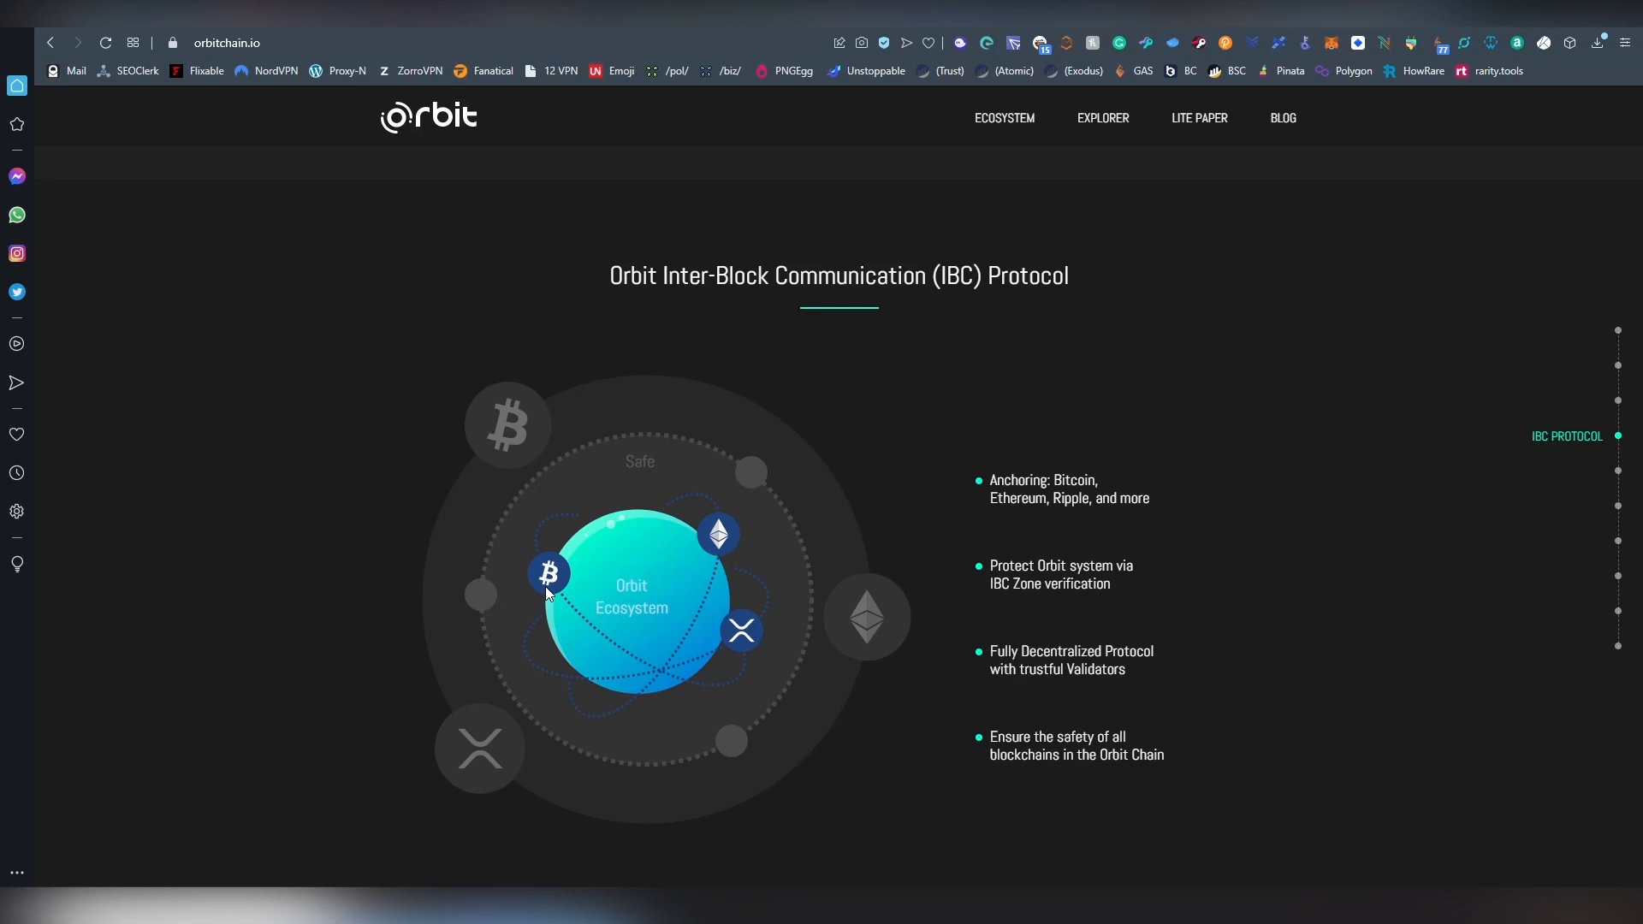
pyautogui.scroll(-3)
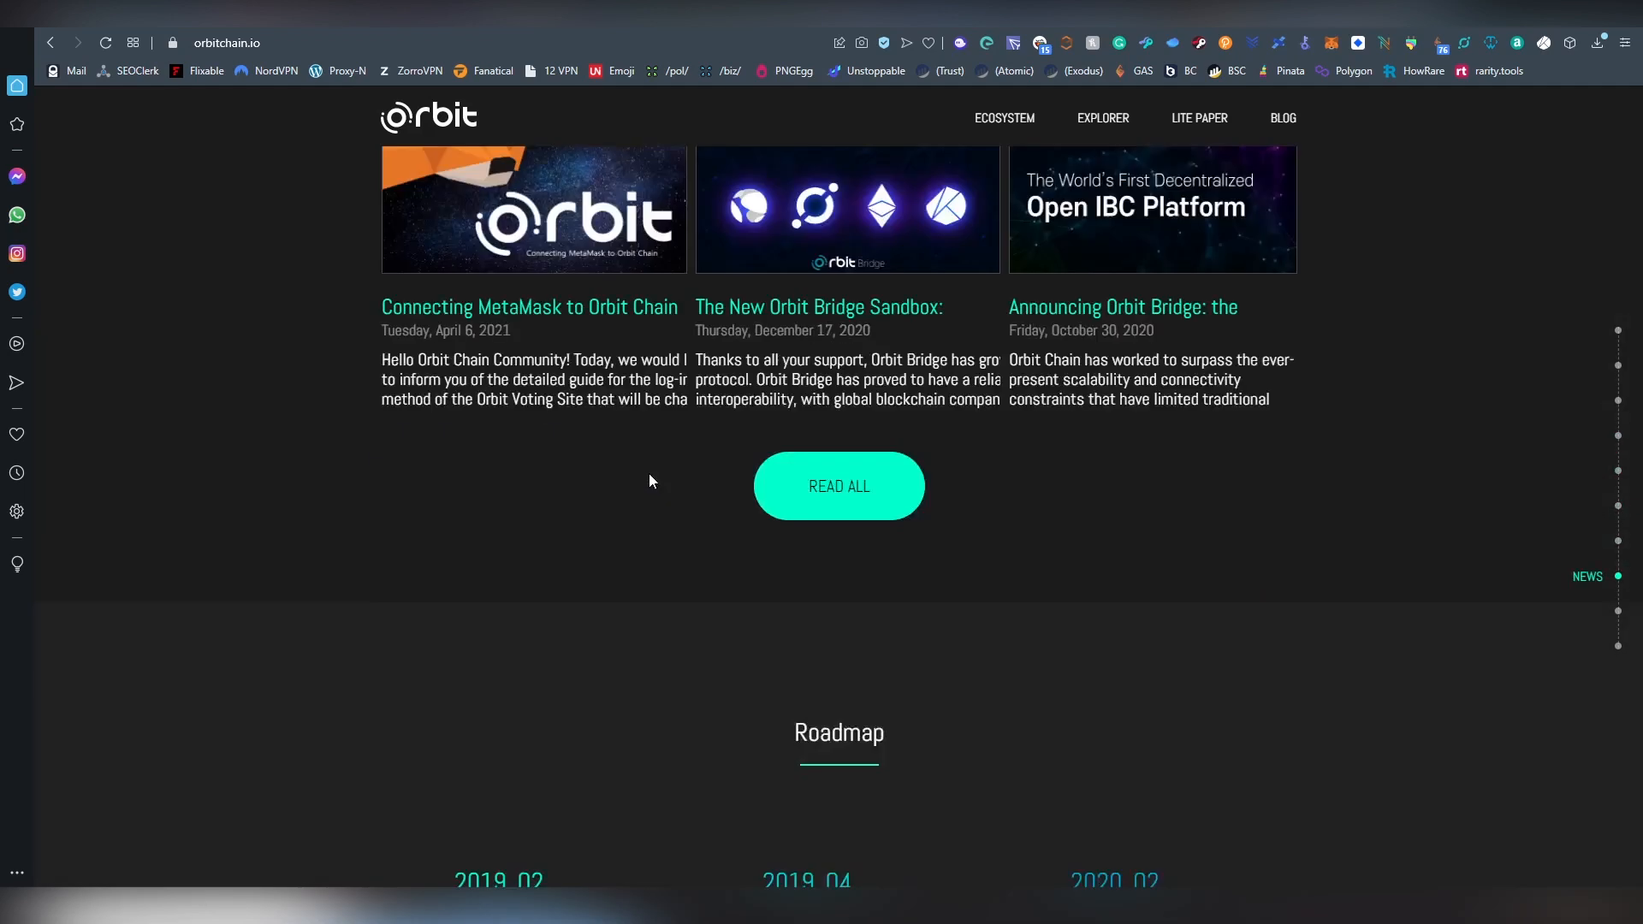
pyautogui.scroll(-3)
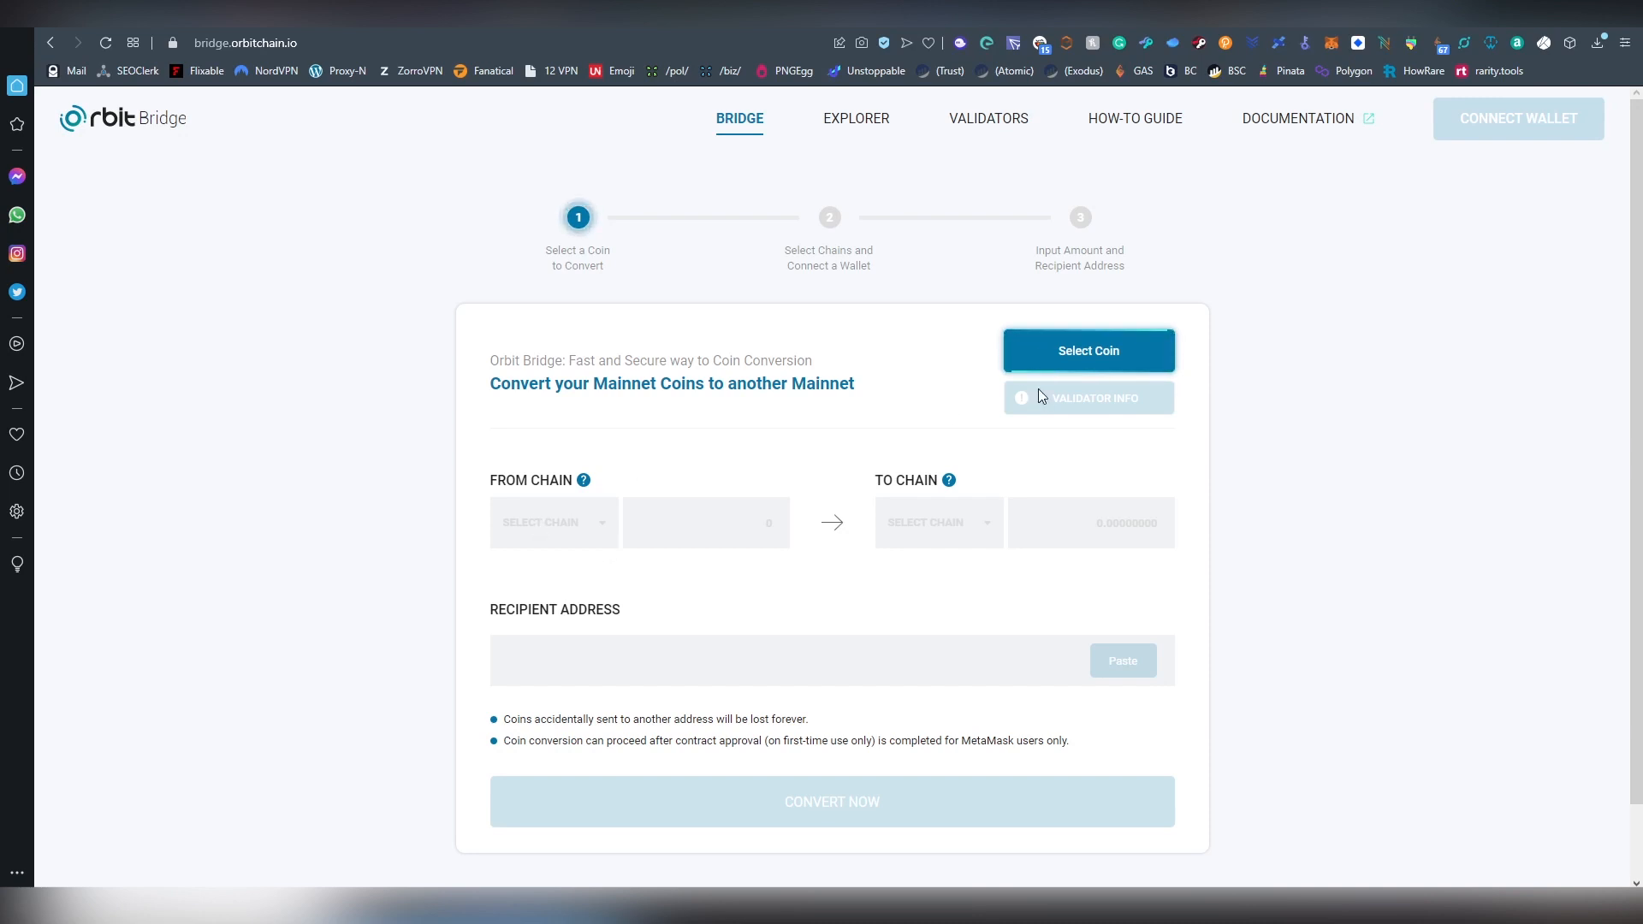
pyautogui.moveTo(1128, 383)
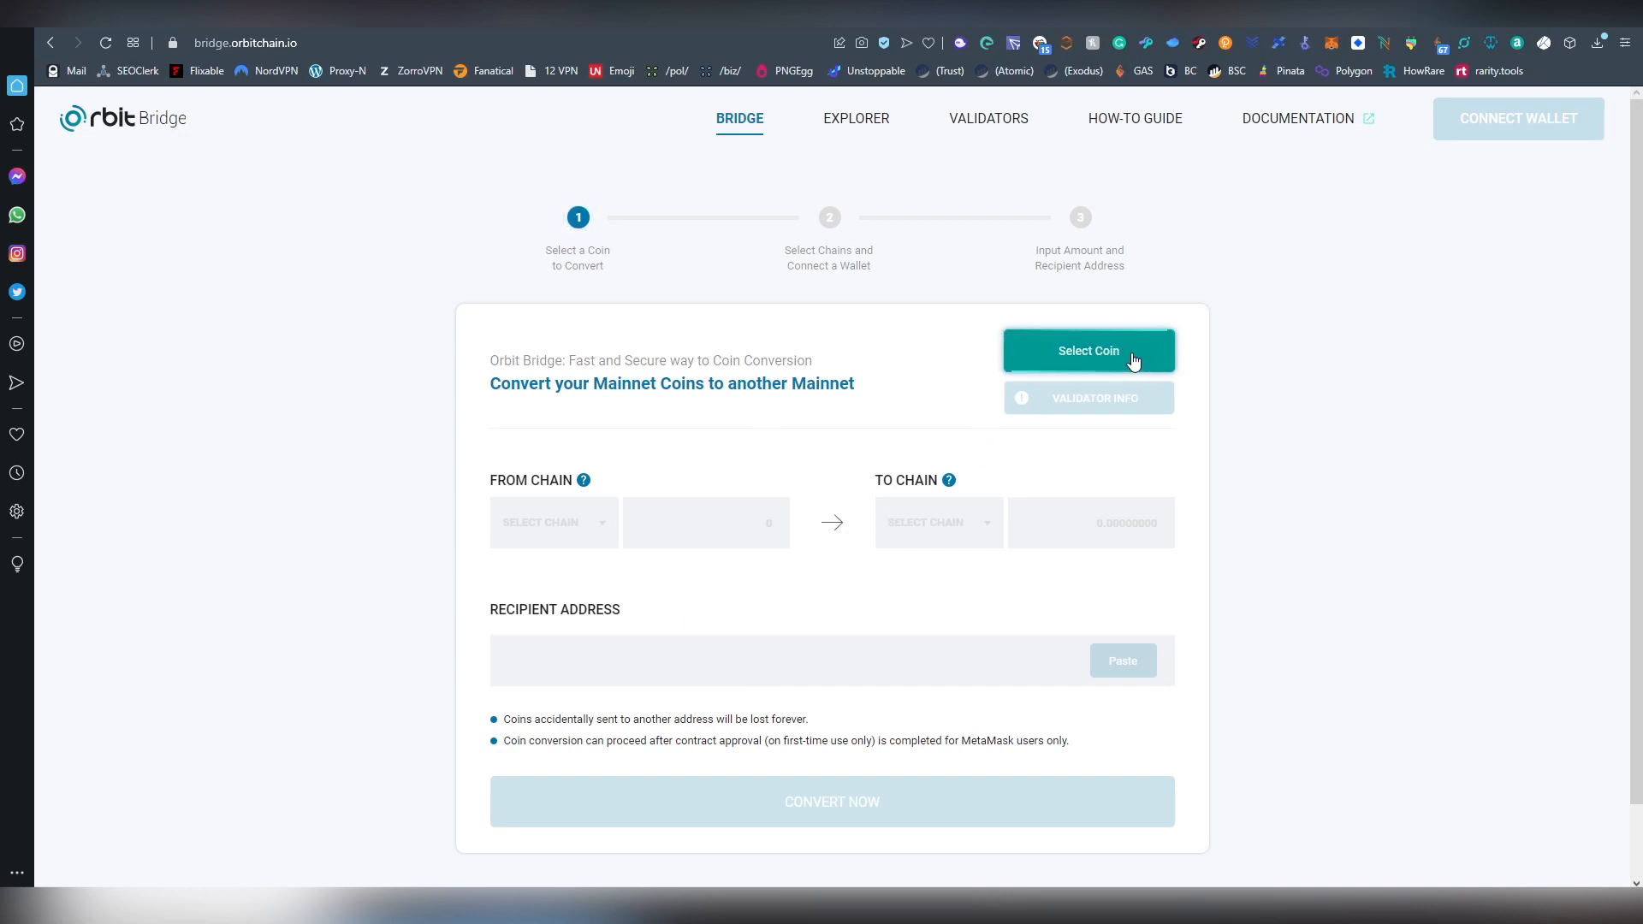
# Bring up the Select a Coin list and browse through ORC, ETH, USDT and BNB
pyautogui.click(1088, 349)
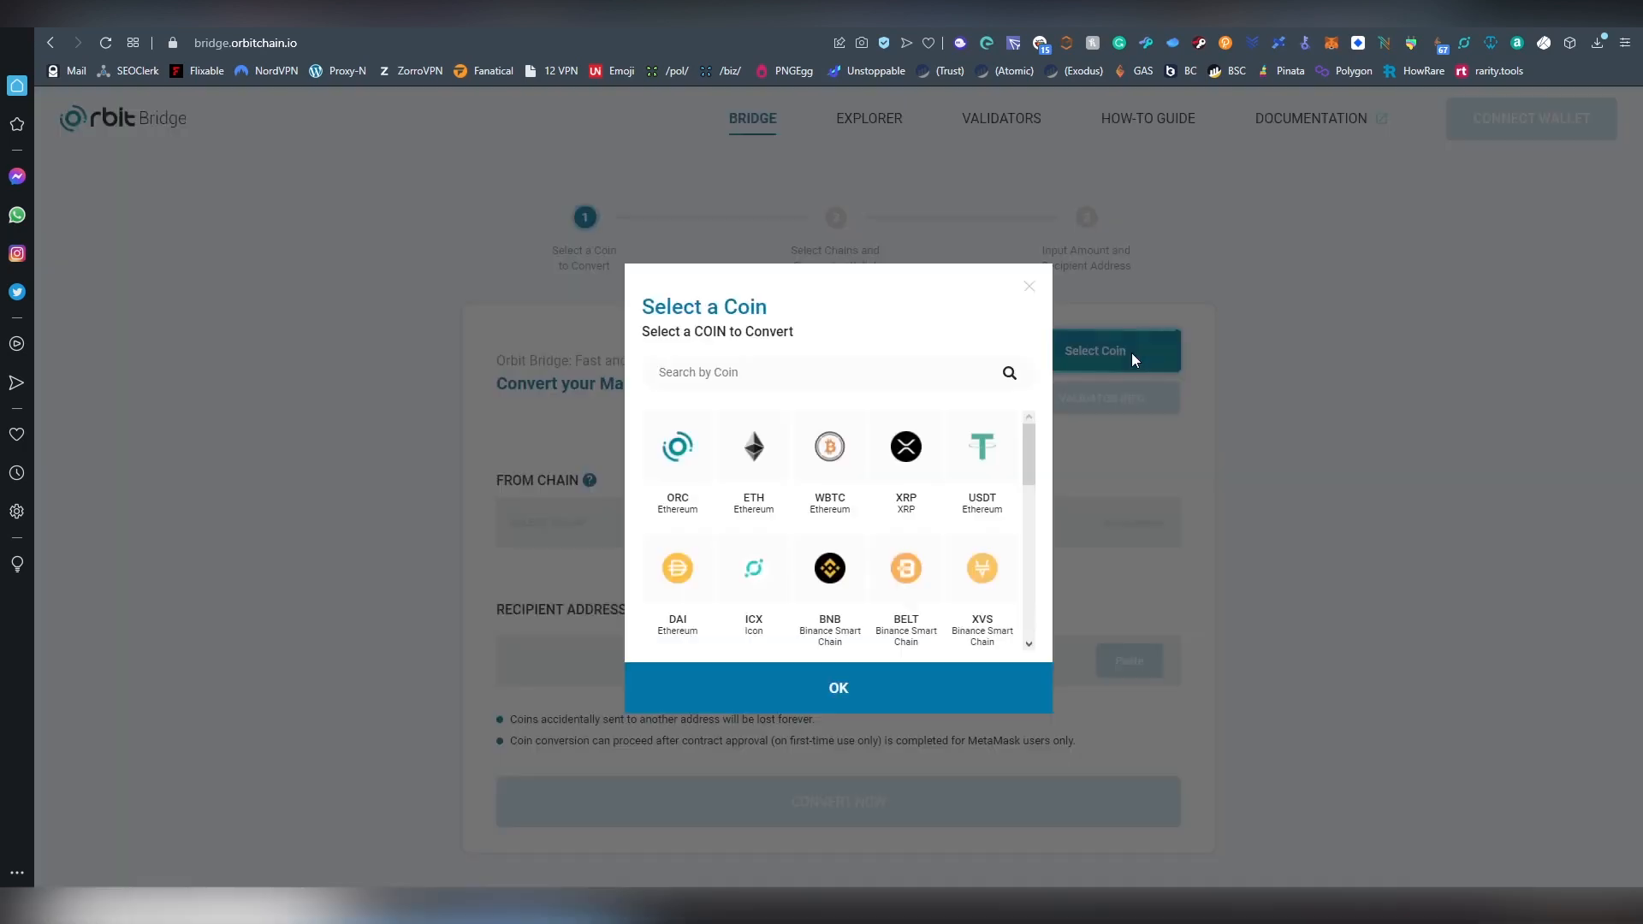
pyautogui.moveTo(721, 449)
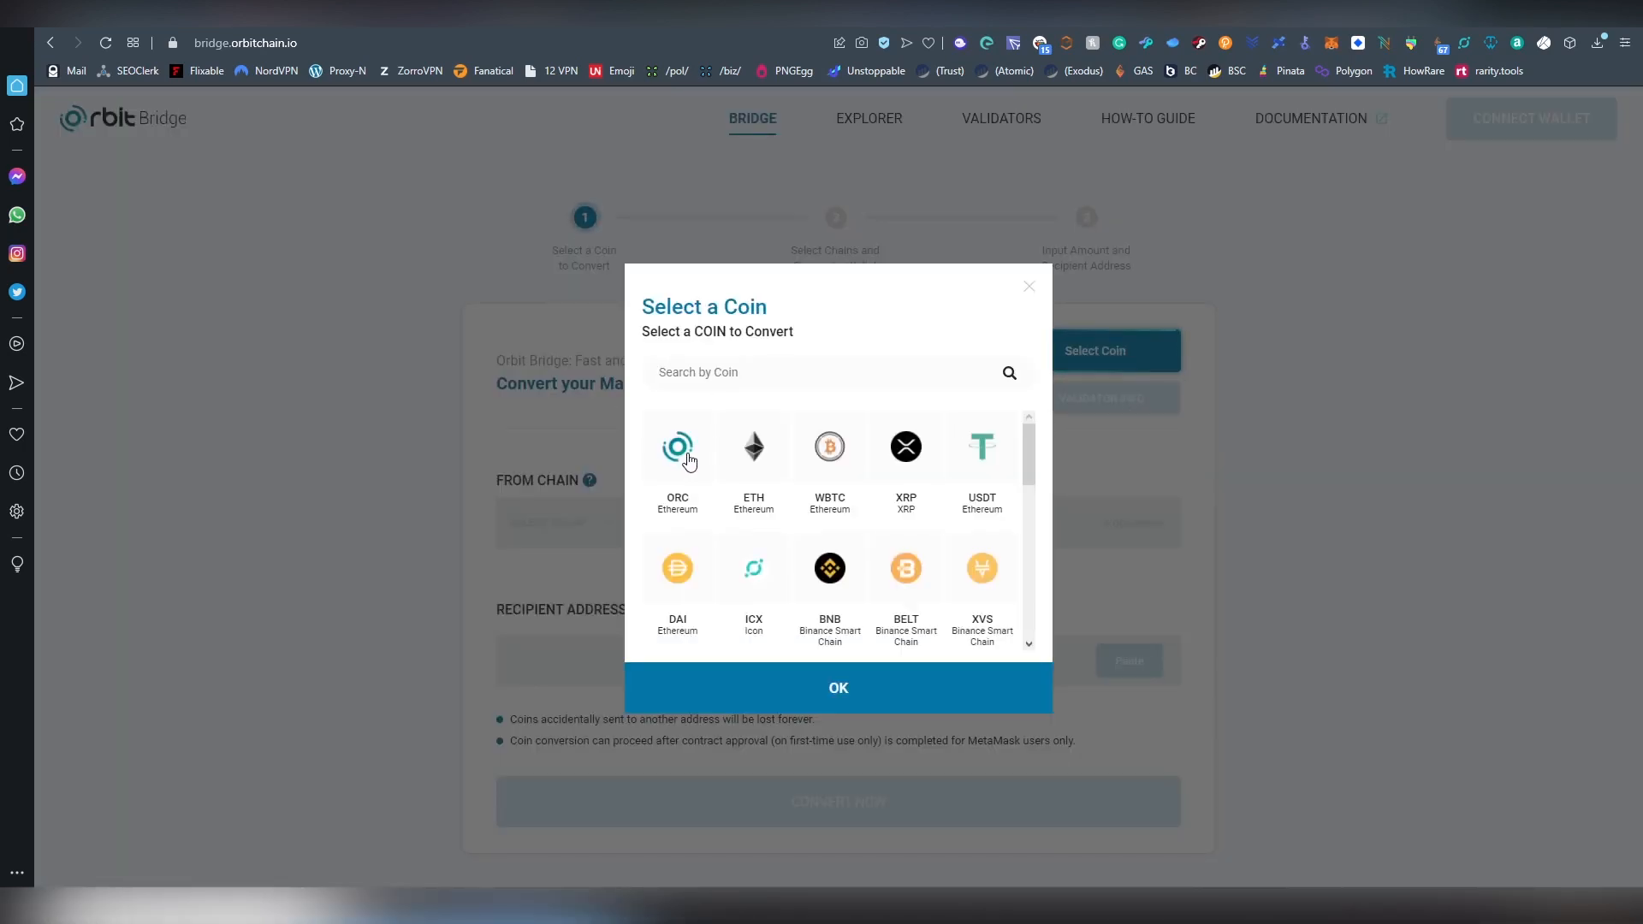
pyautogui.moveTo(753, 447)
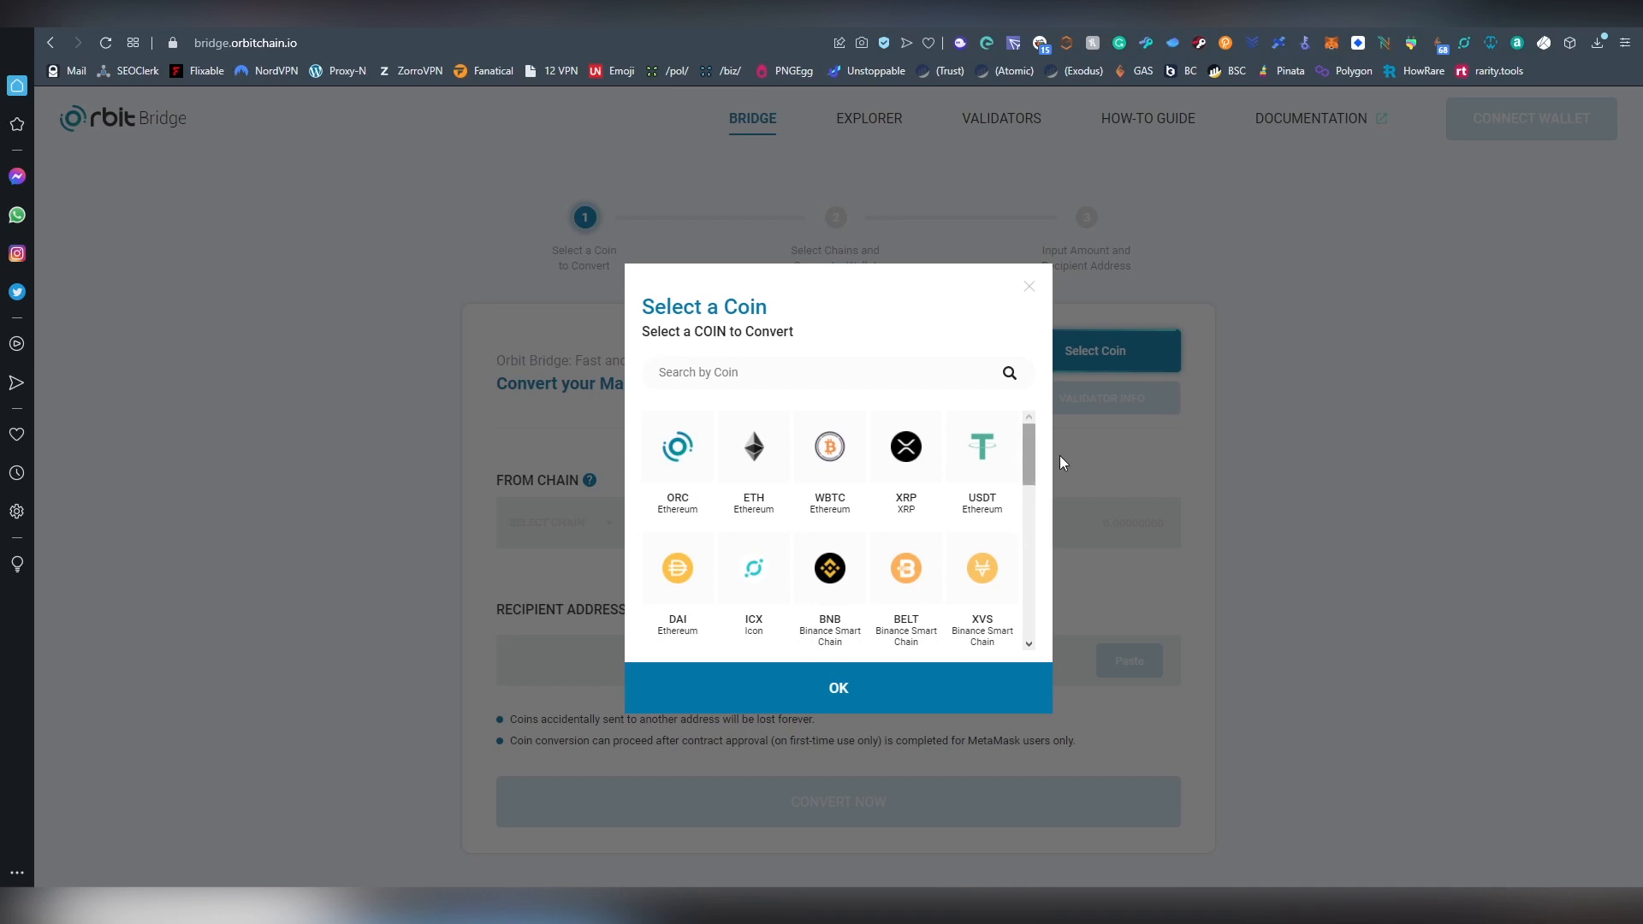
pyautogui.scroll(-3)
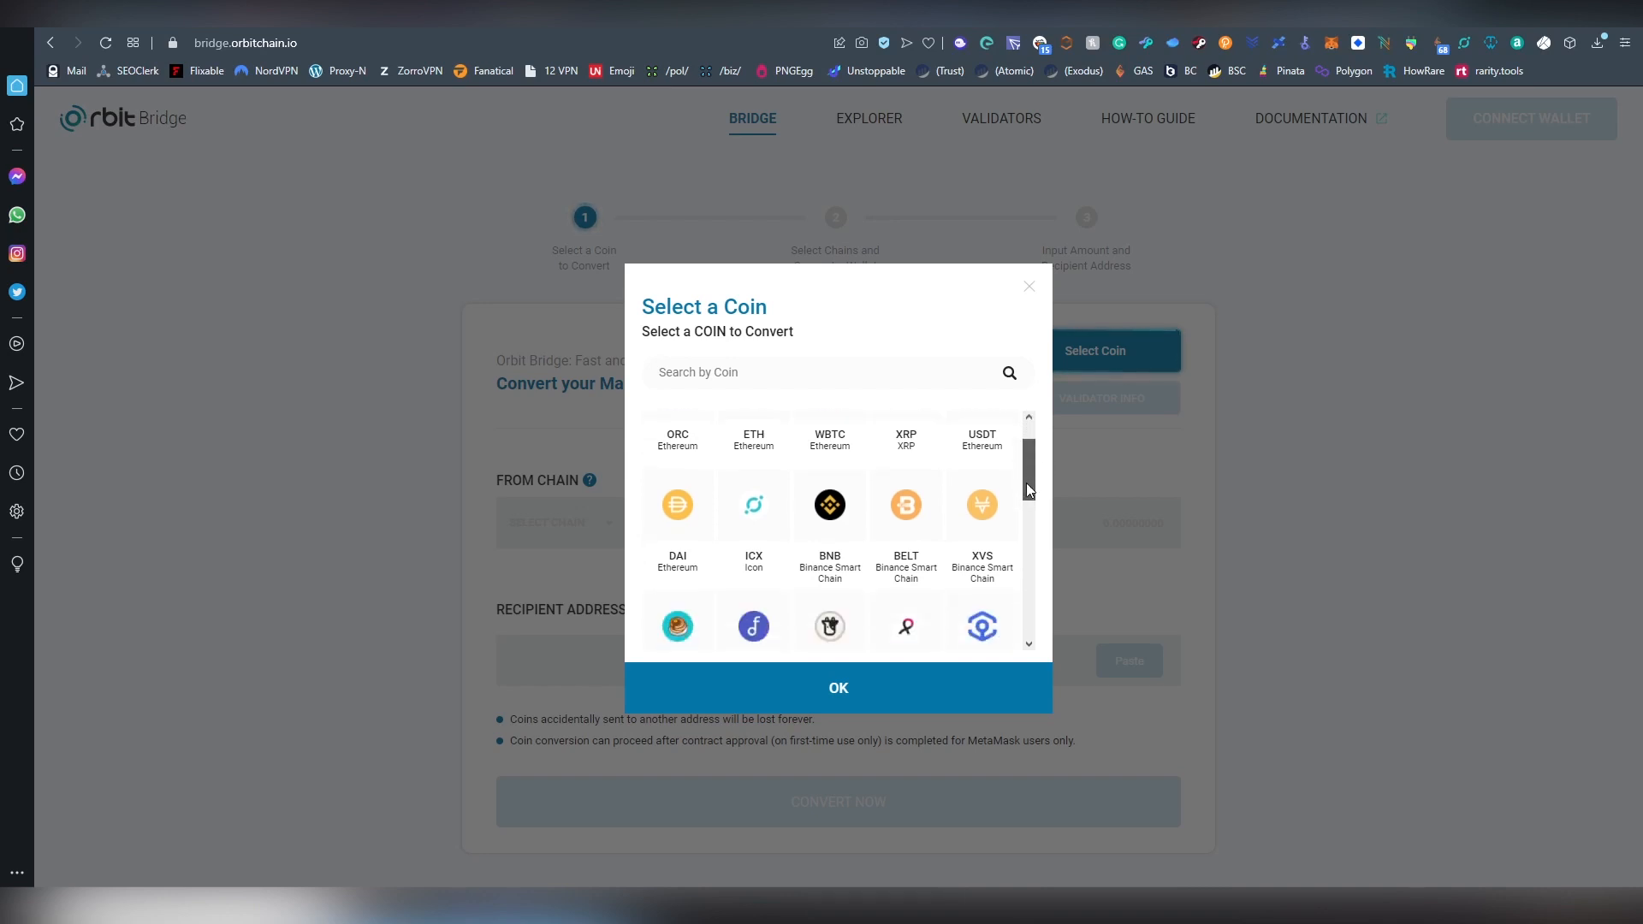
pyautogui.scroll(-3)
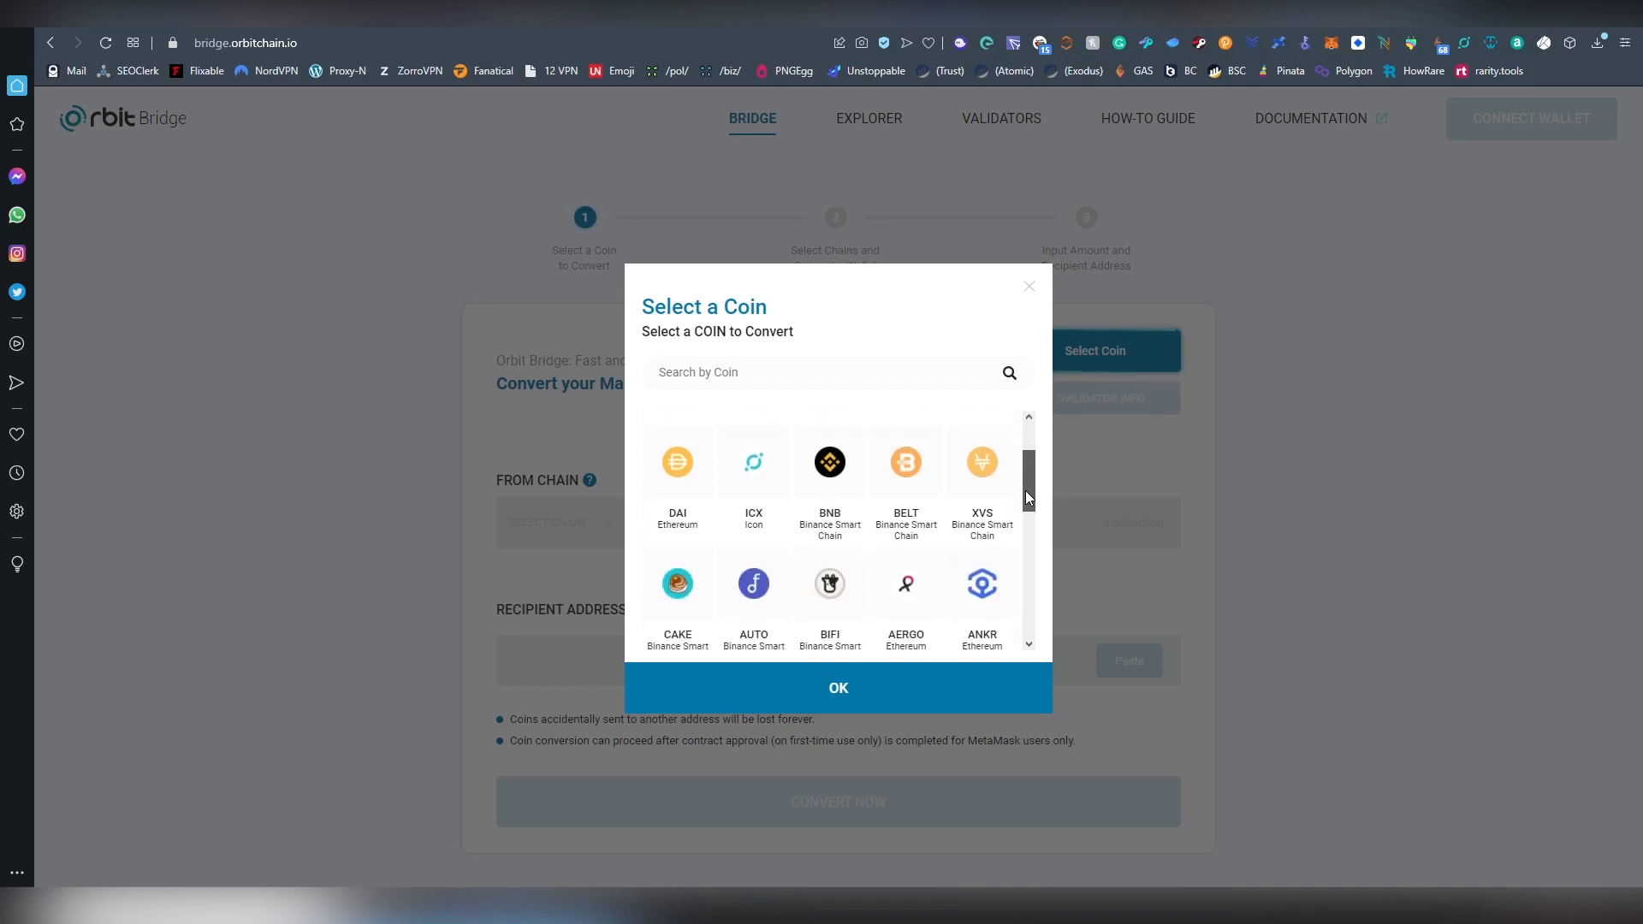
pyautogui.scroll(-3)
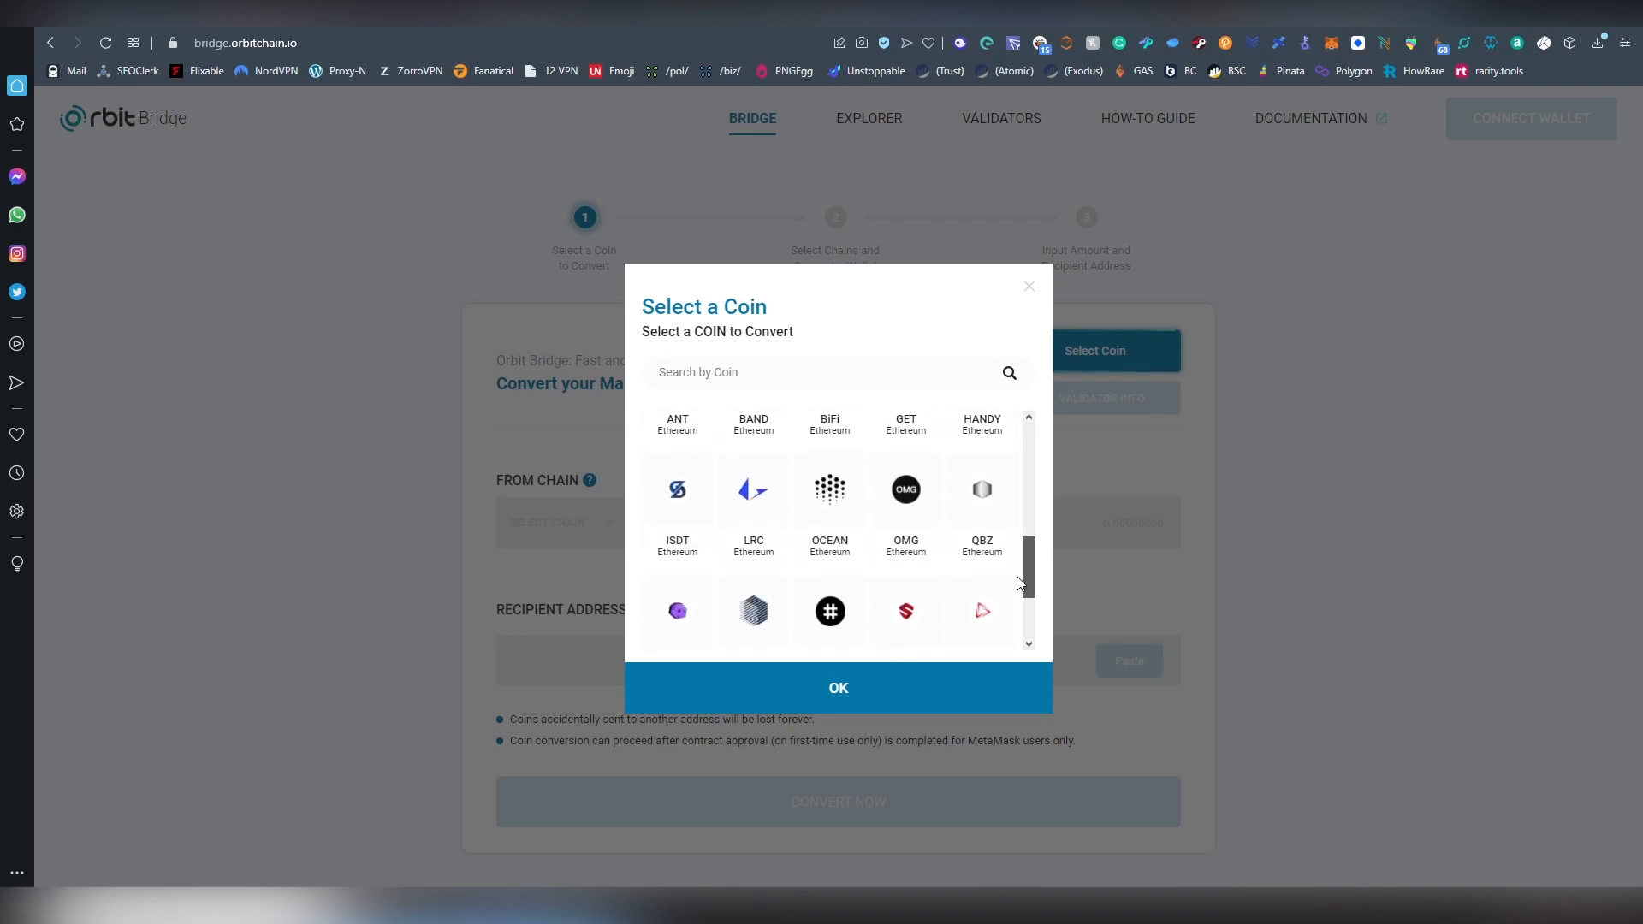
pyautogui.scroll(-3)
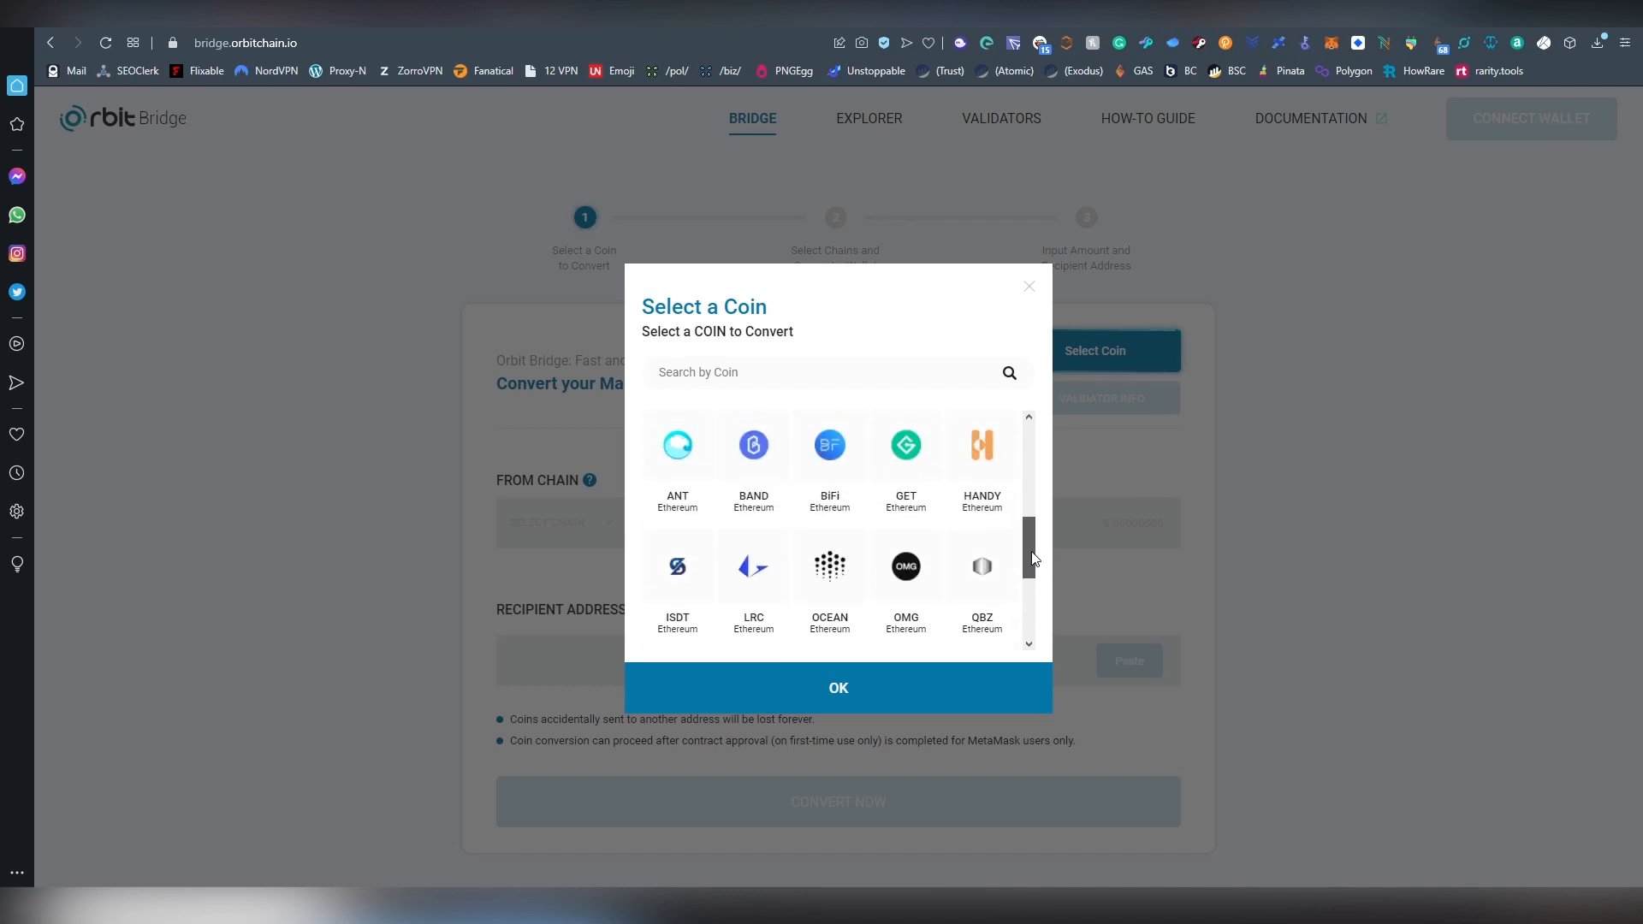
pyautogui.scroll(3)
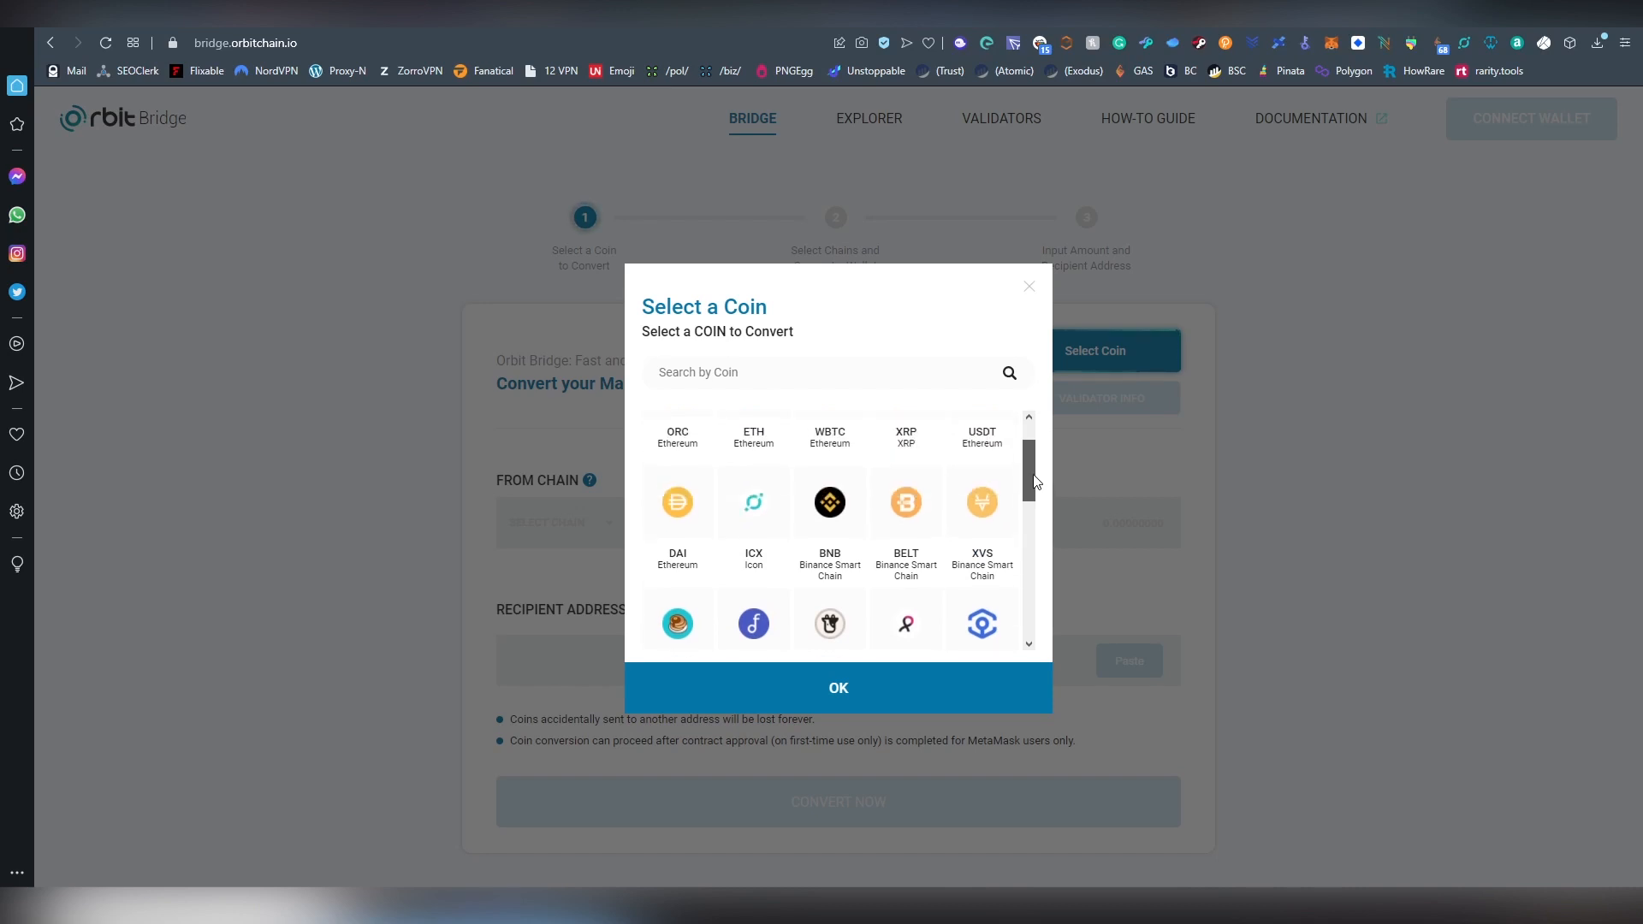
pyautogui.scroll(-3)
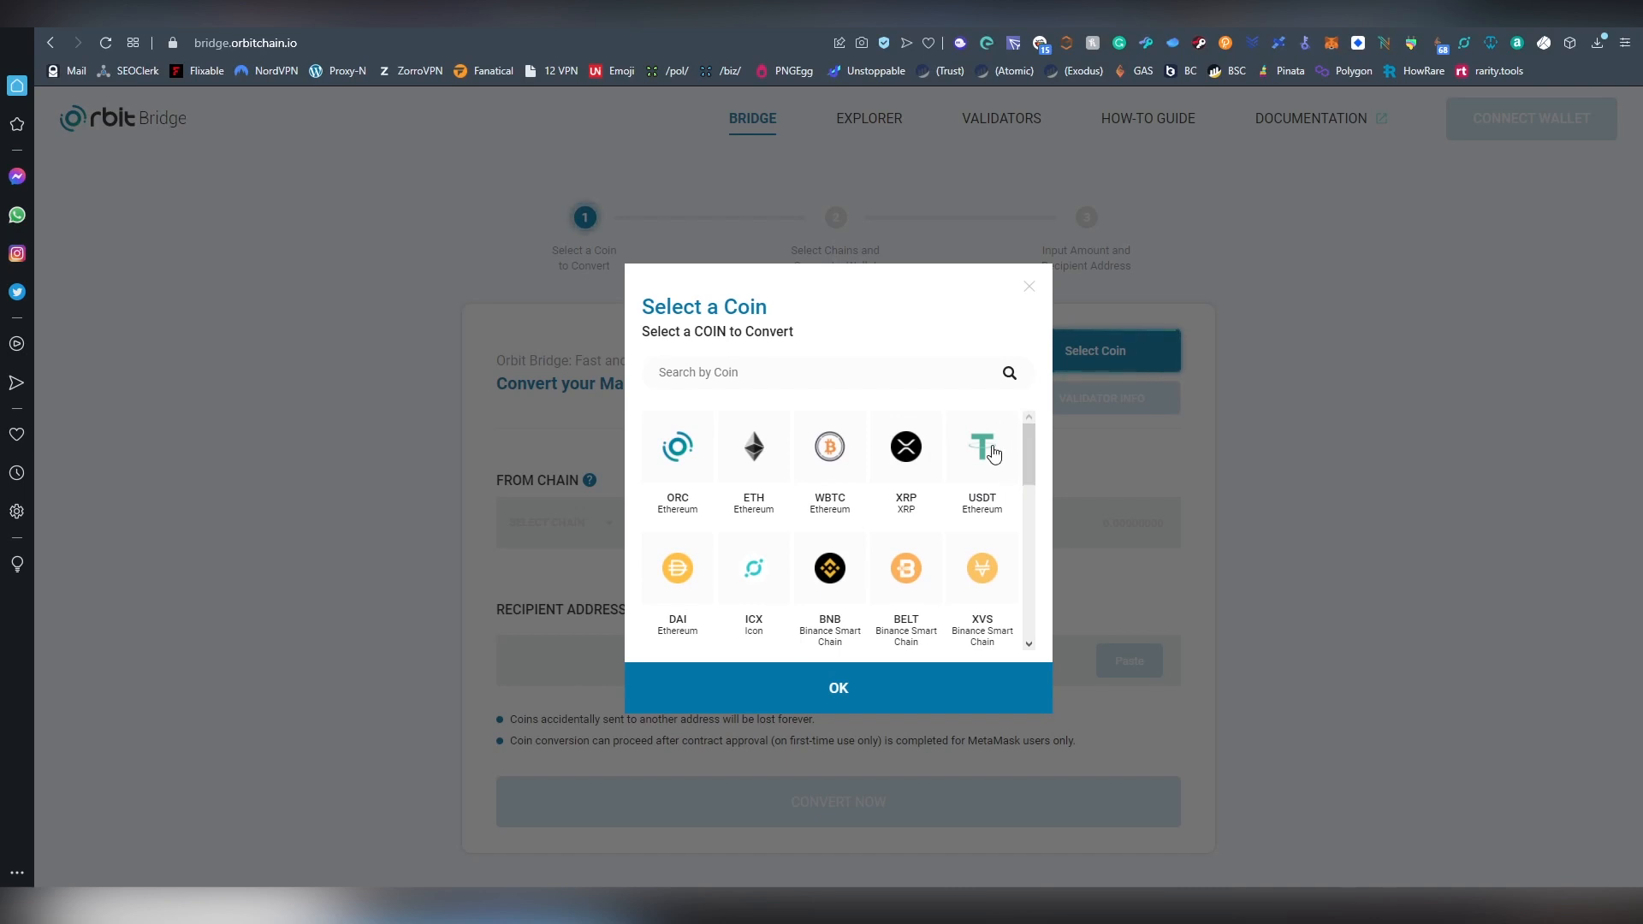
# Choose USDT as the coin to convert with validator Group 1
pyautogui.click(980, 447)
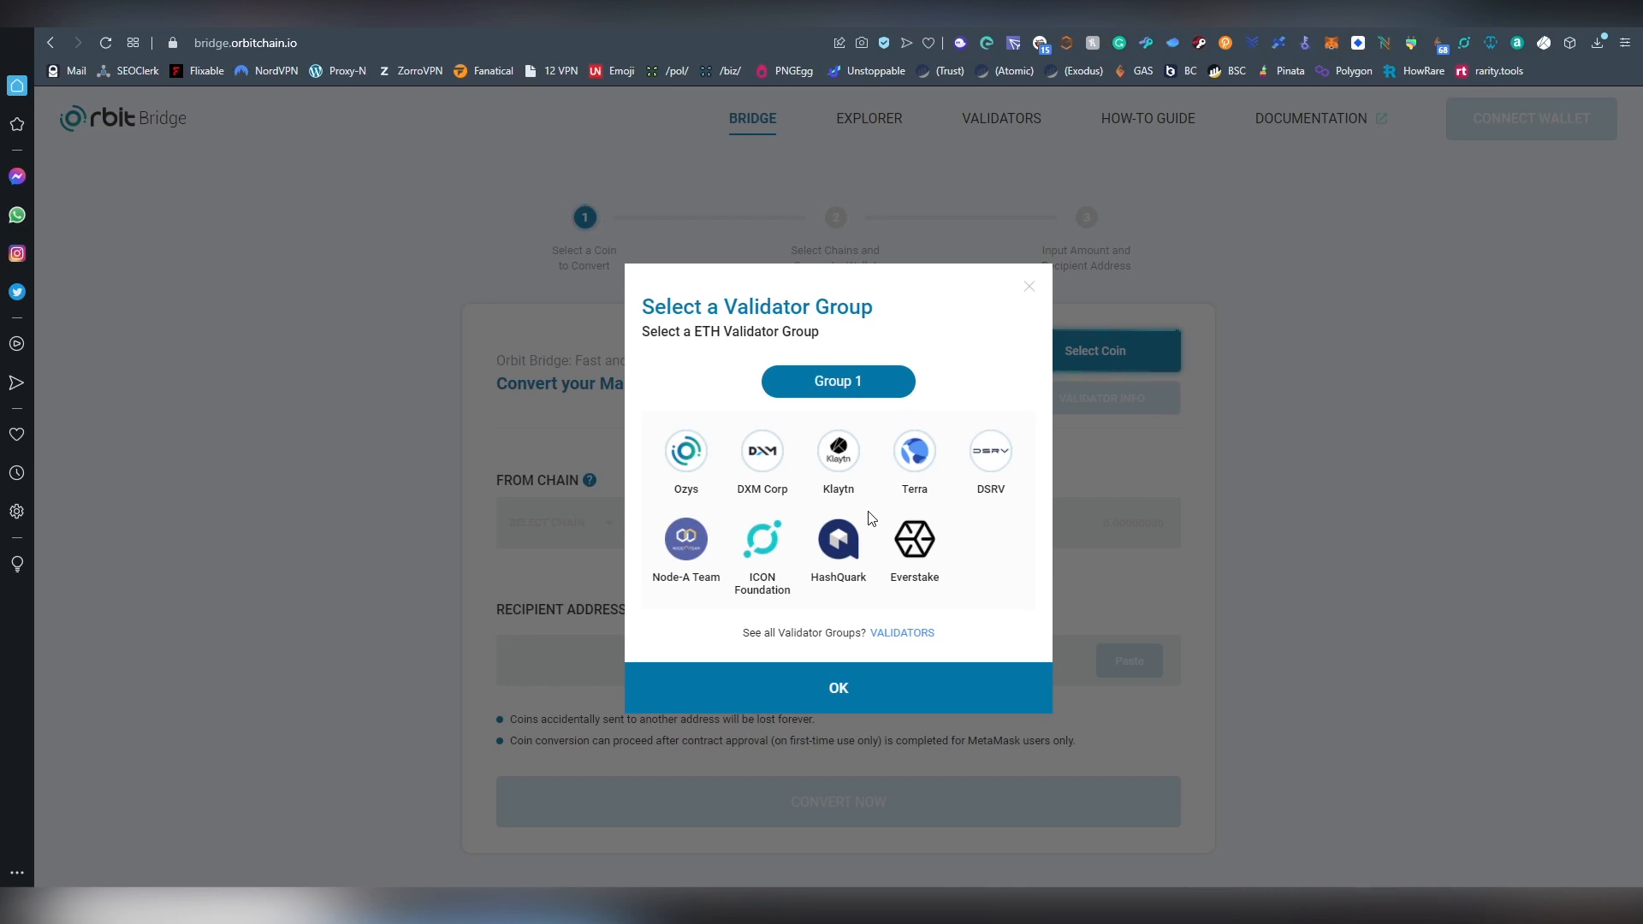
pyautogui.moveTo(667, 401)
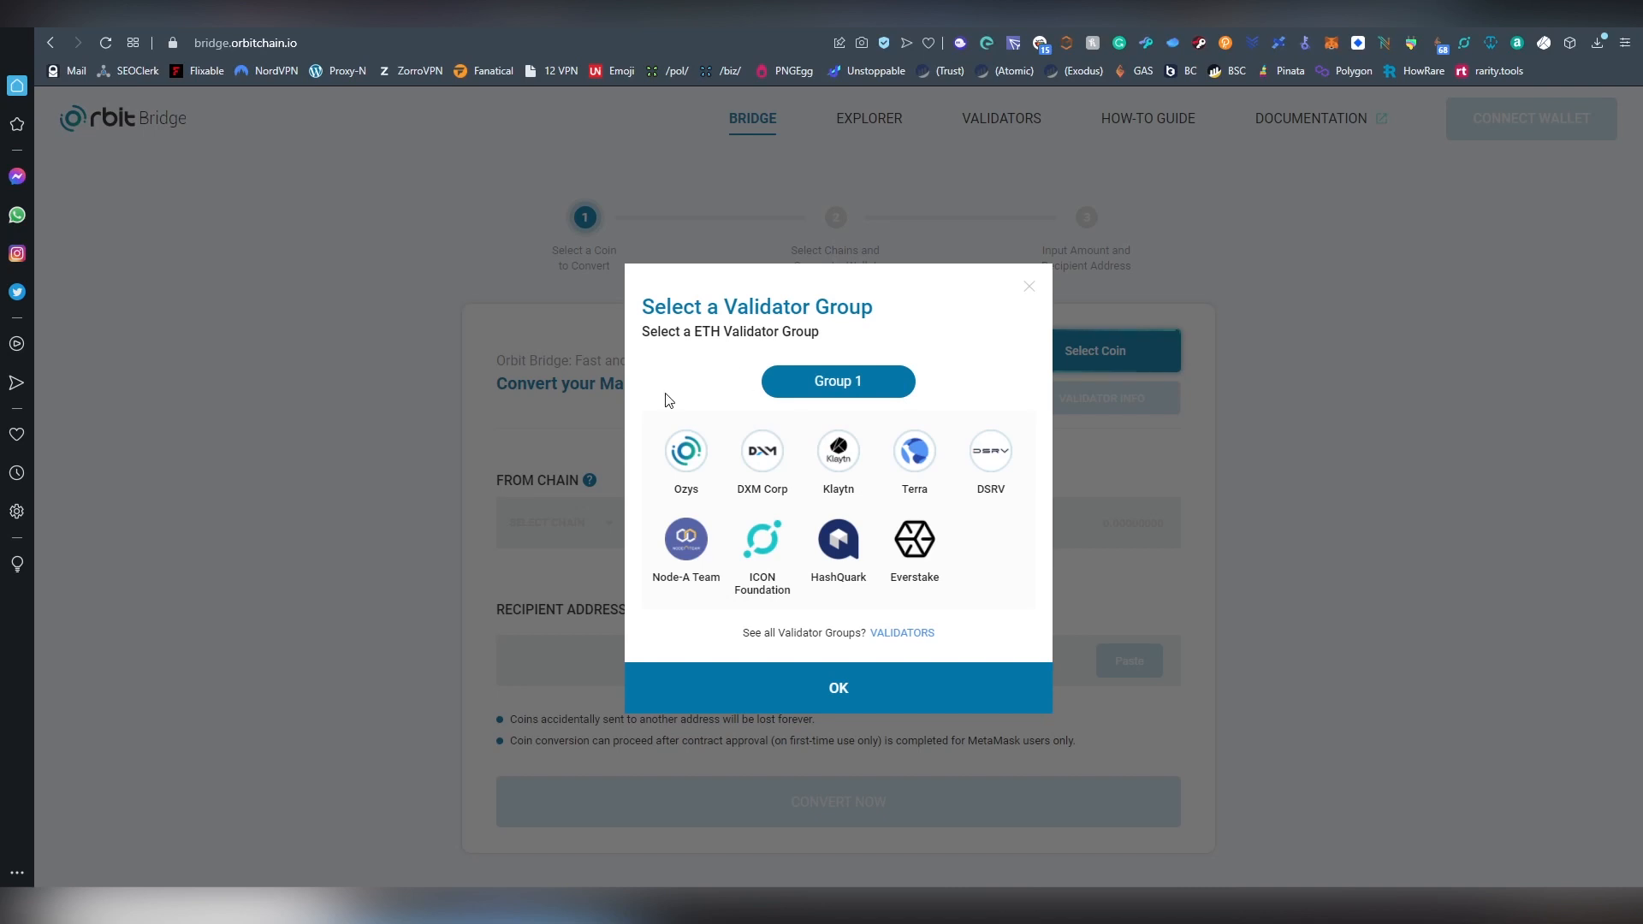
pyautogui.moveTo(884, 459)
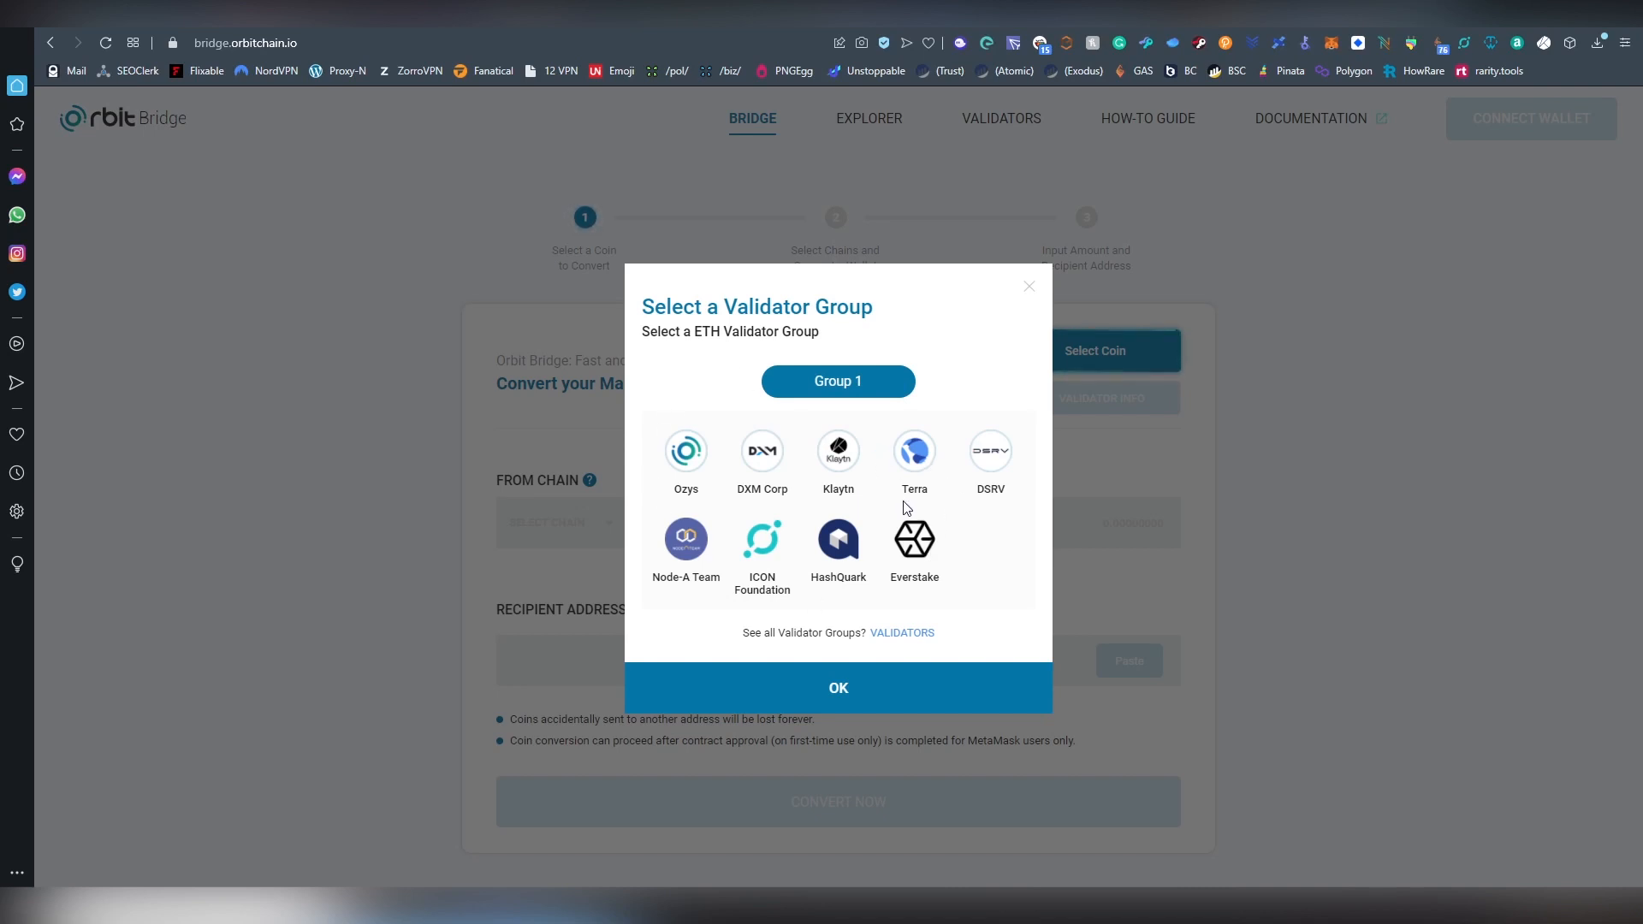
pyautogui.moveTo(880, 464)
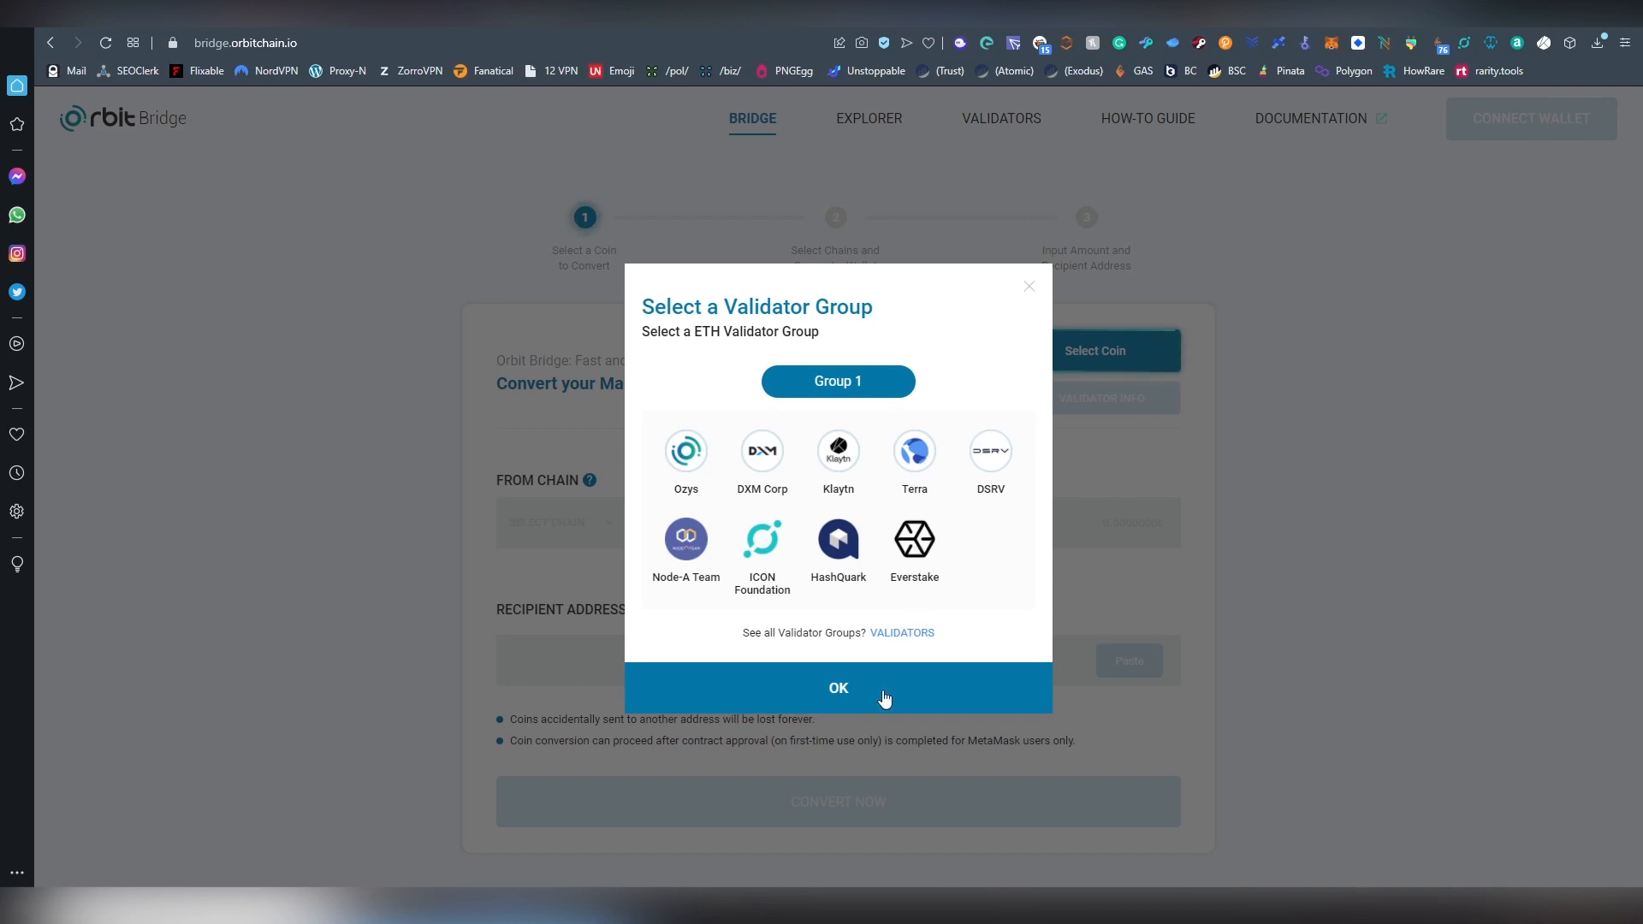
pyautogui.click(837, 688)
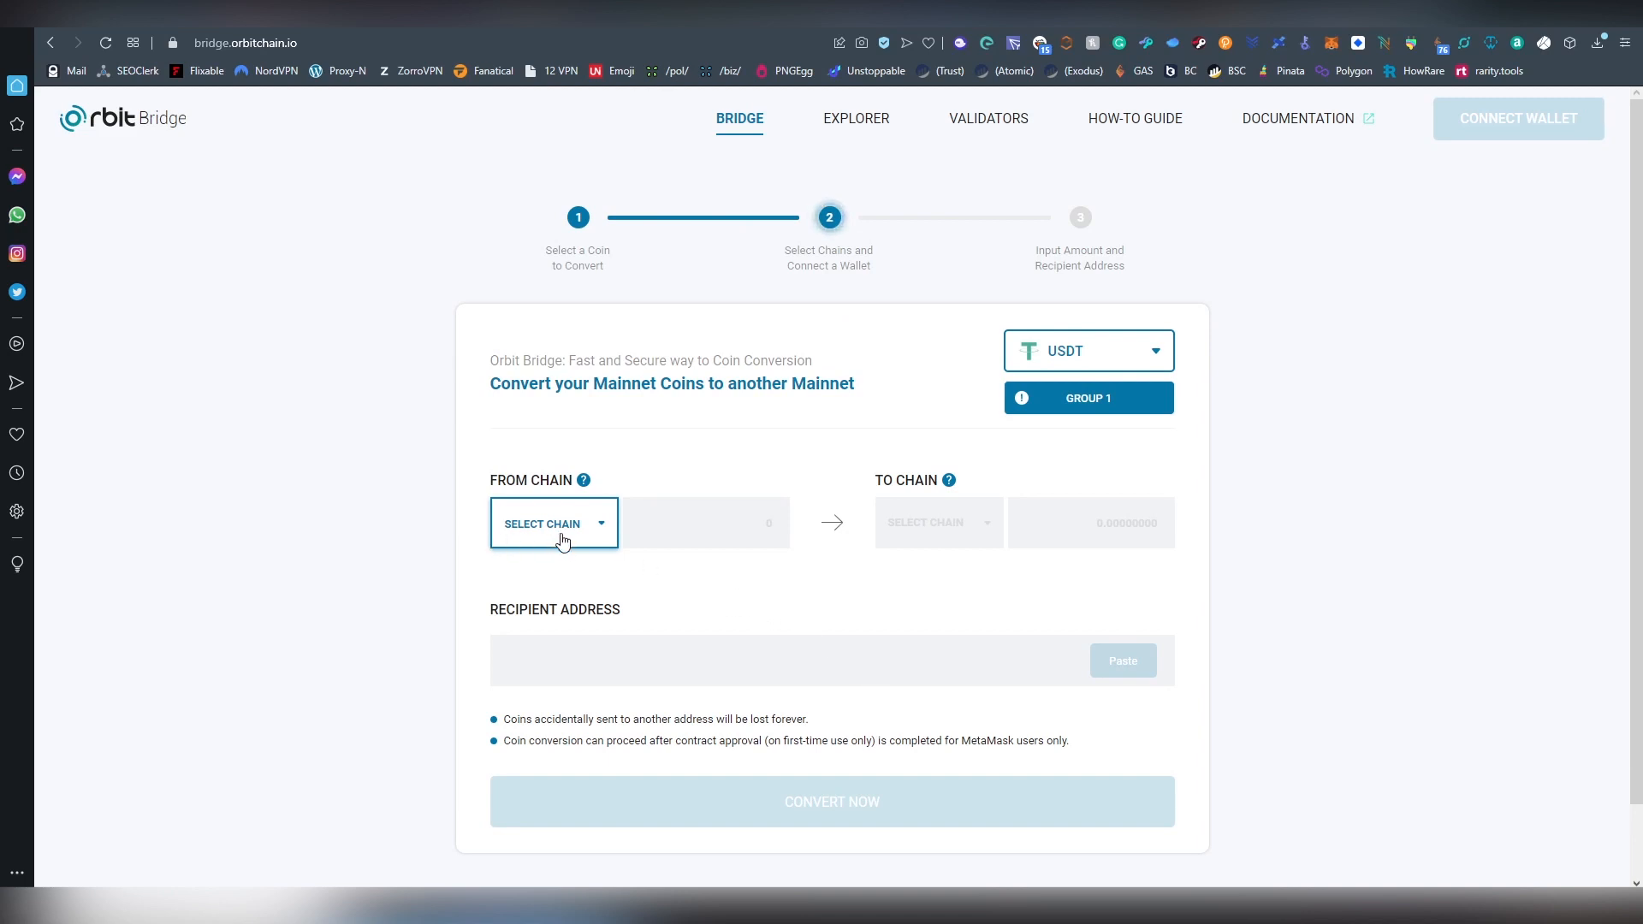
# Pick ETHEREUM as the From chain, raising the Ethereum Mainnet network warning
pyautogui.click(553, 524)
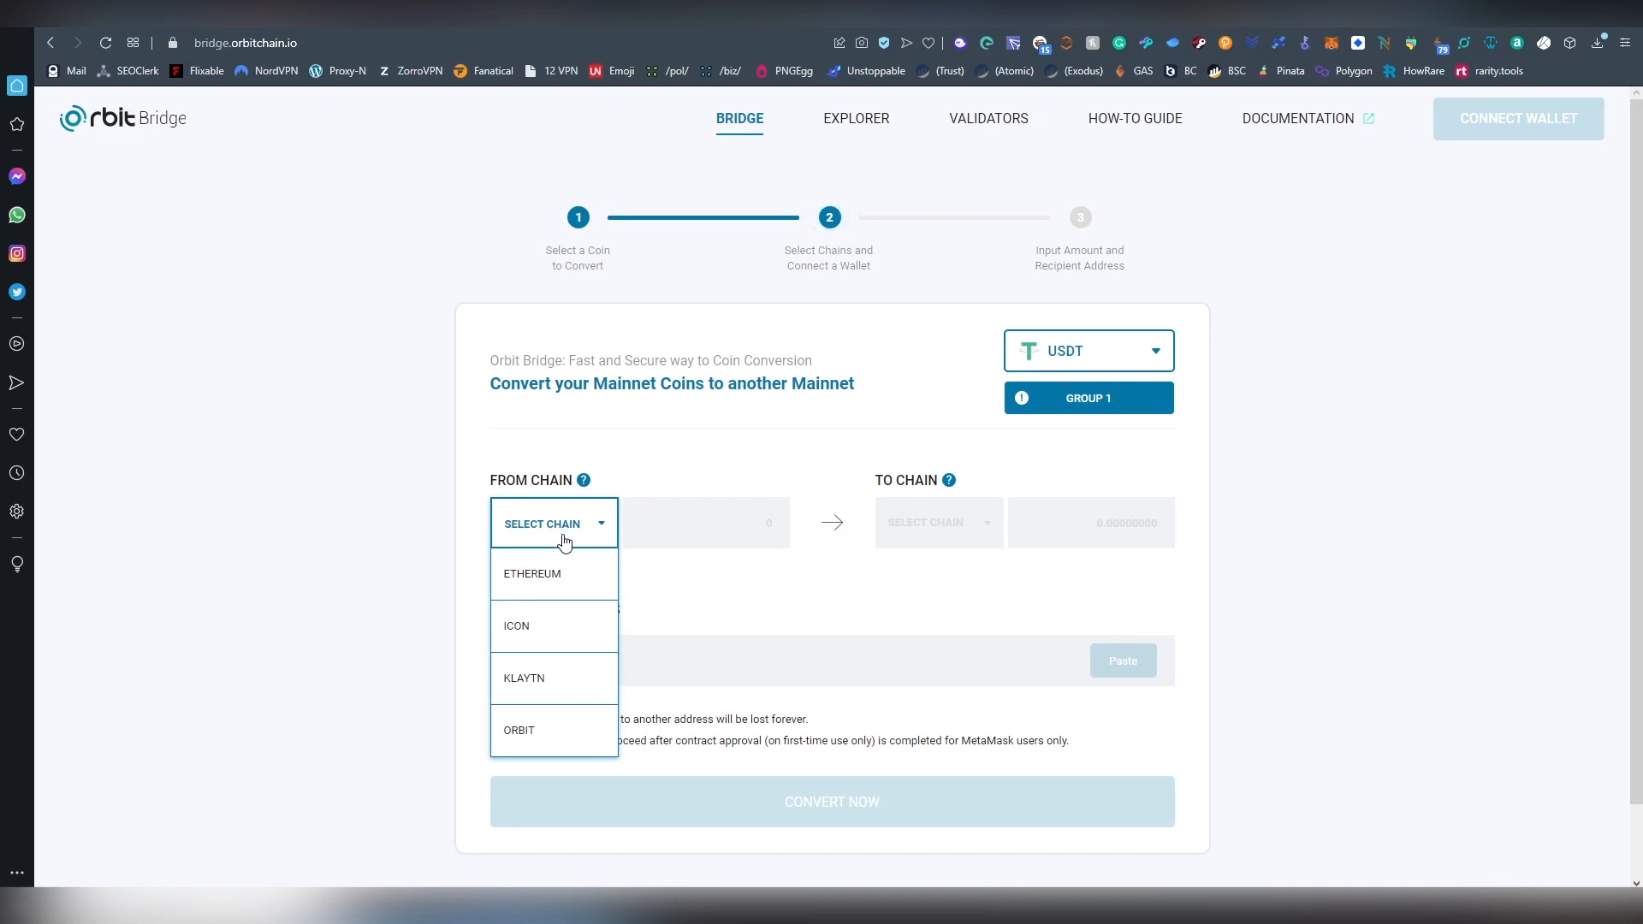
pyautogui.moveTo(584, 632)
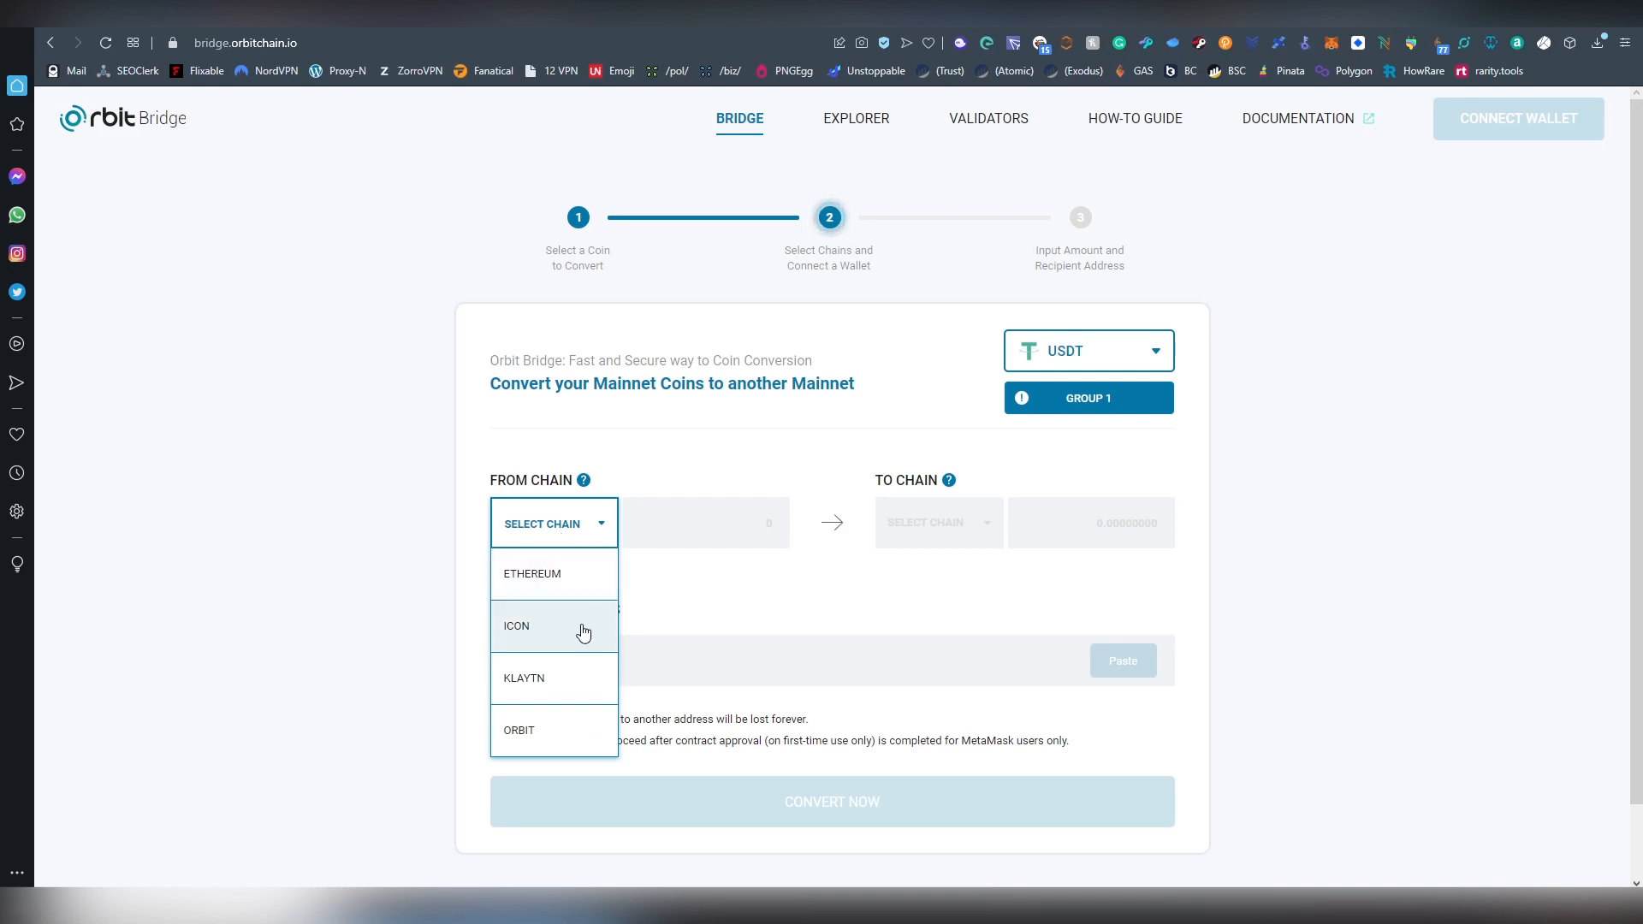
pyautogui.moveTo(556, 731)
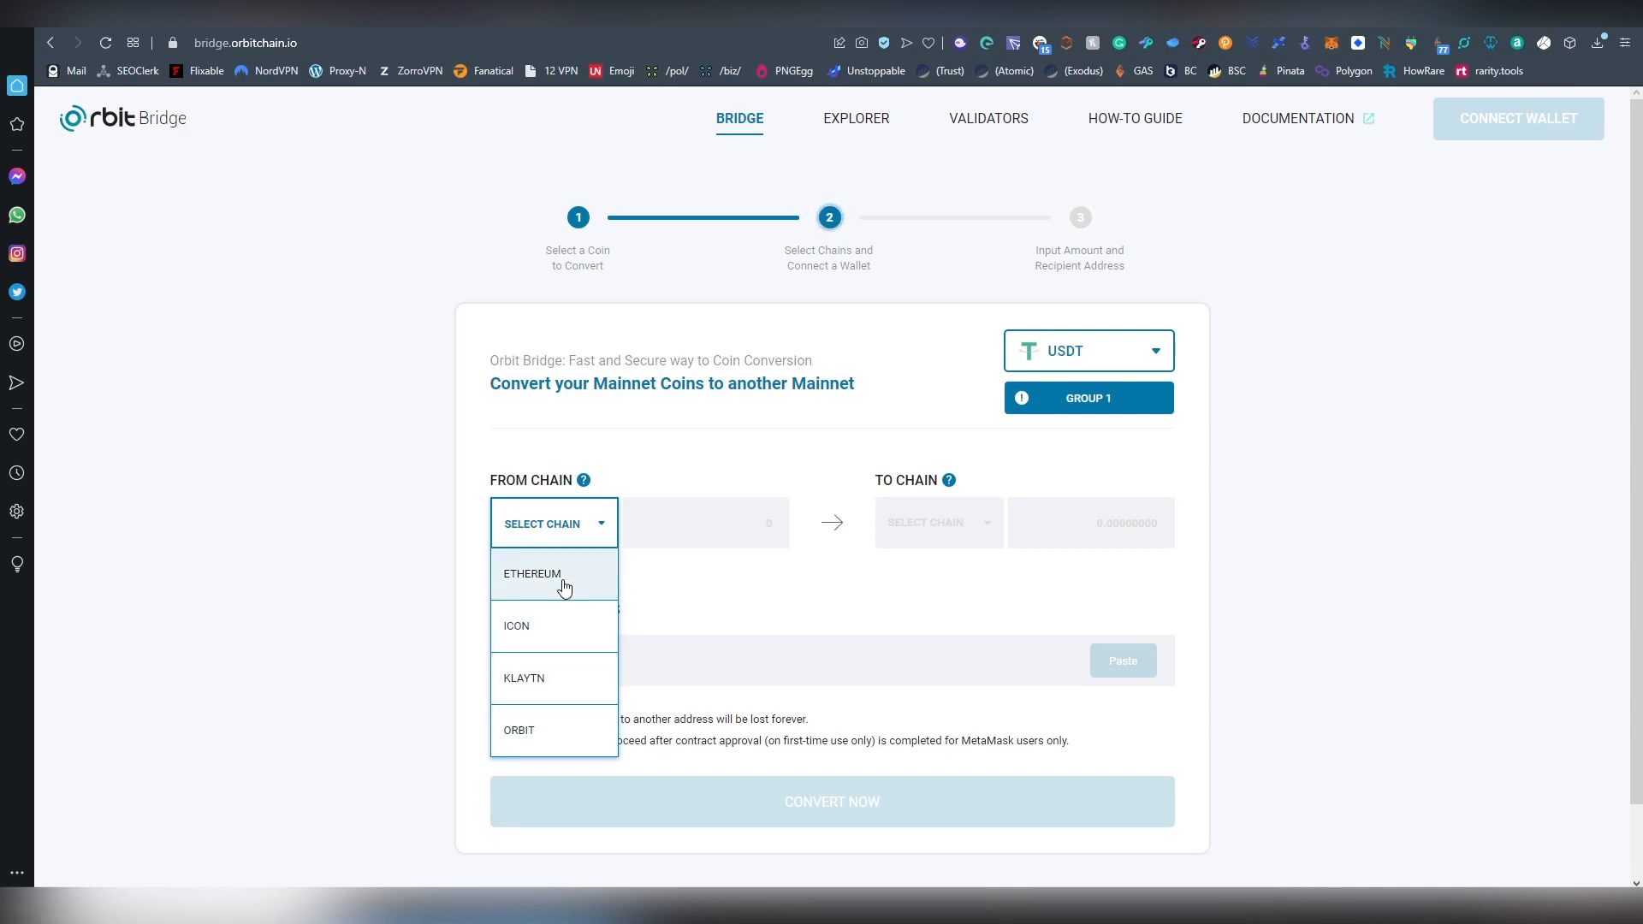
pyautogui.click(1518, 118)
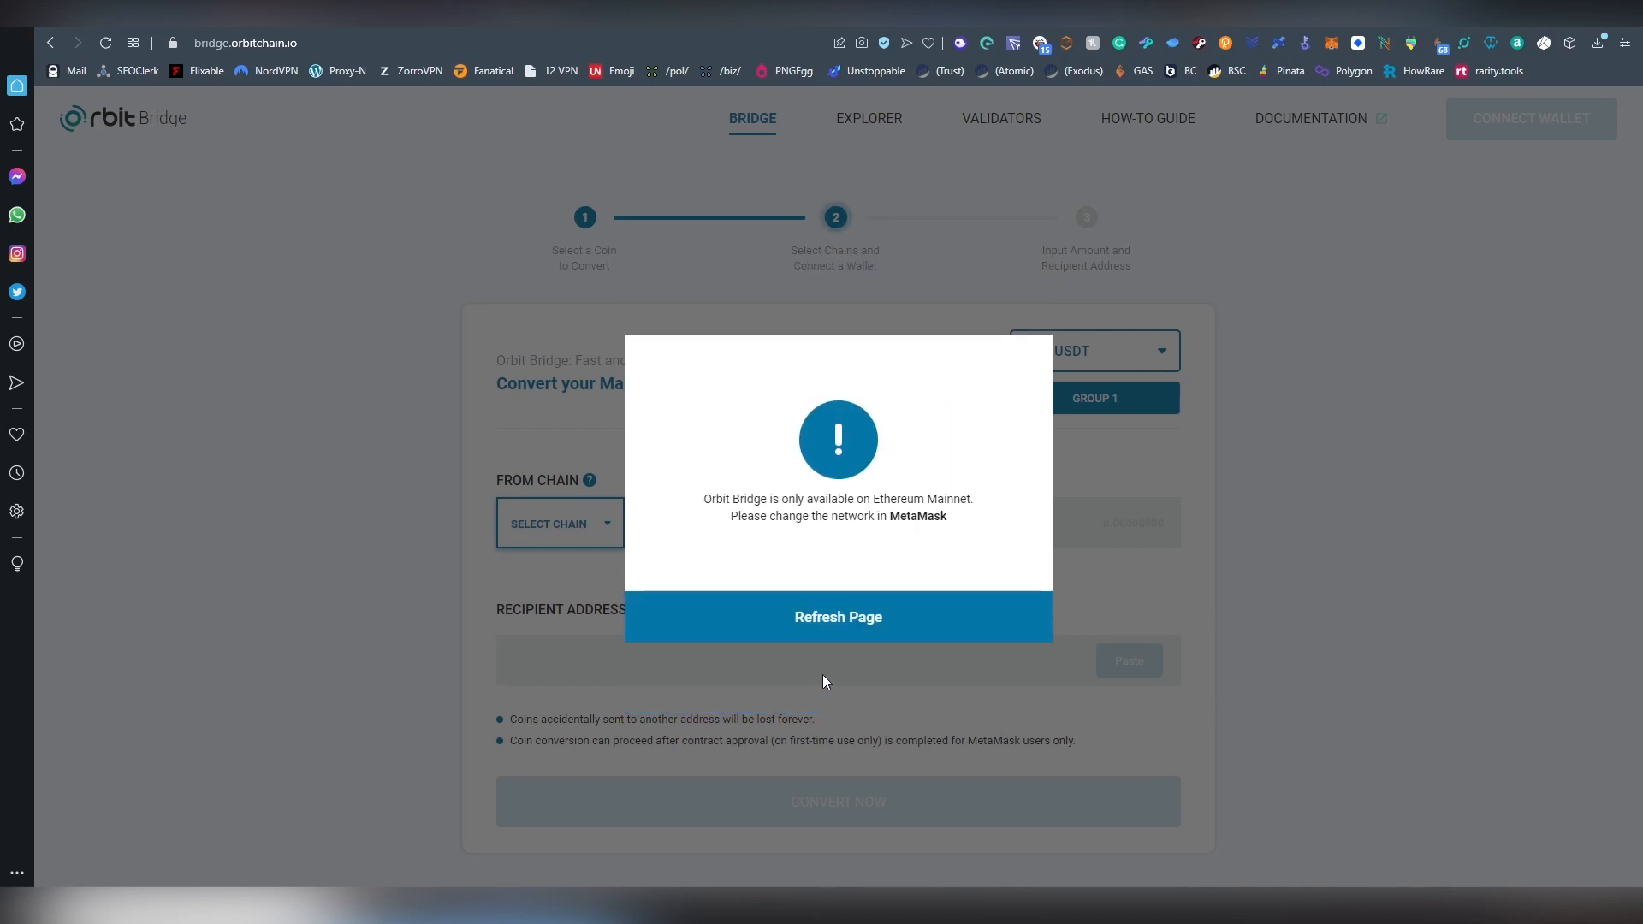
pyautogui.moveTo(1330, 57)
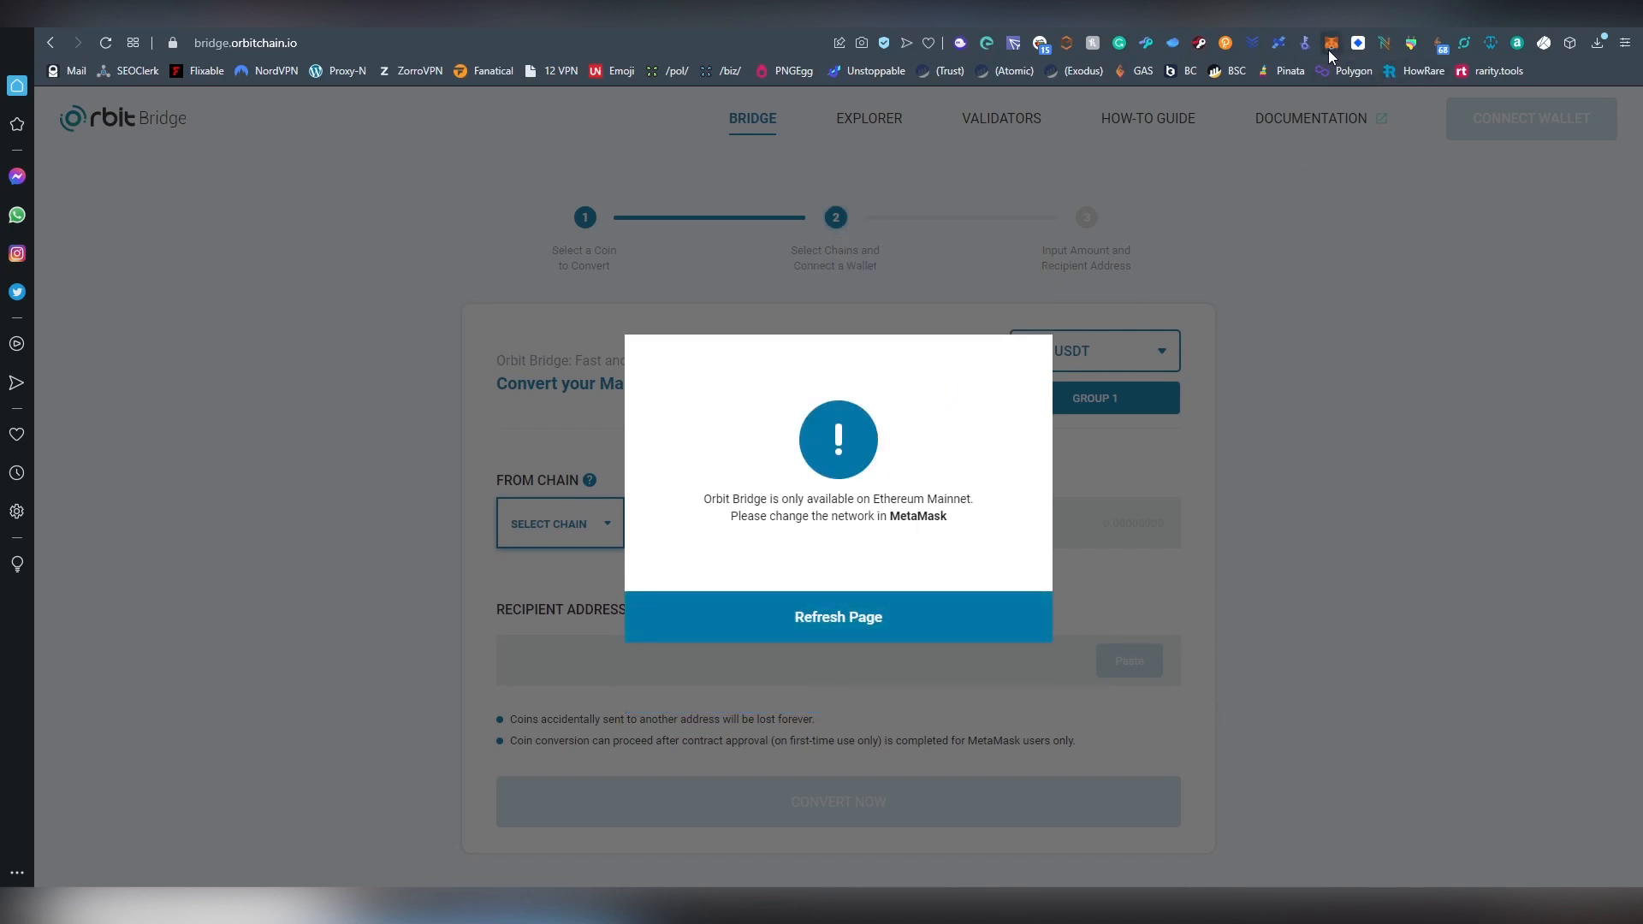
# Switch MetaMask to Ethereum Mainnet and refresh the bridge page to clear the warning
pyautogui.click(1330, 43)
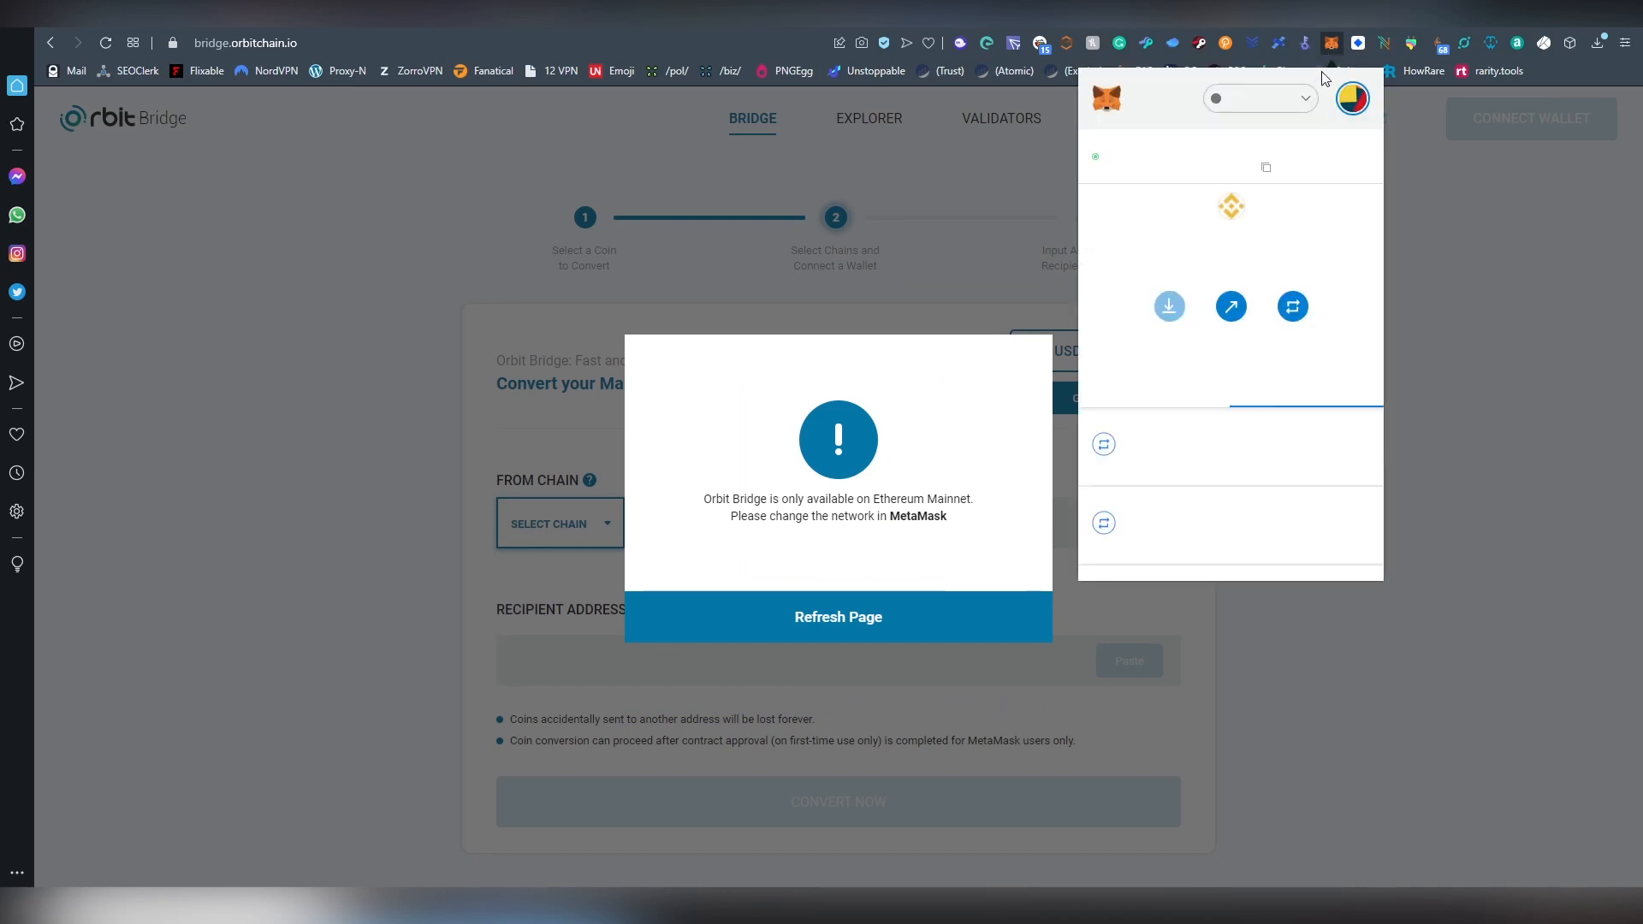
pyautogui.click(1258, 97)
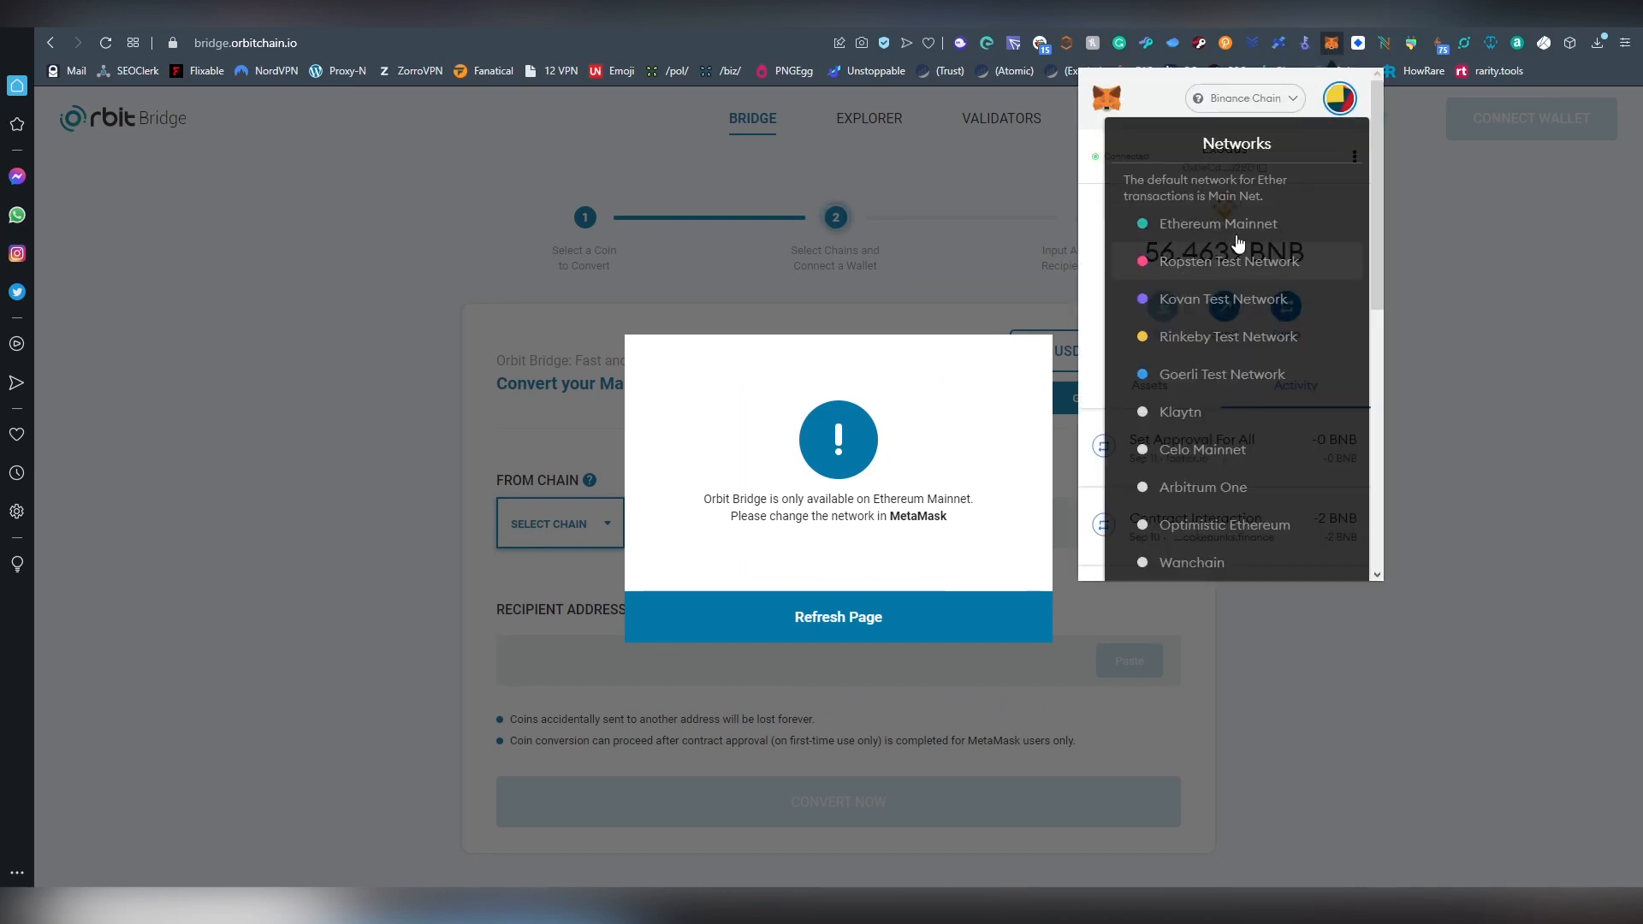
pyautogui.click(1217, 222)
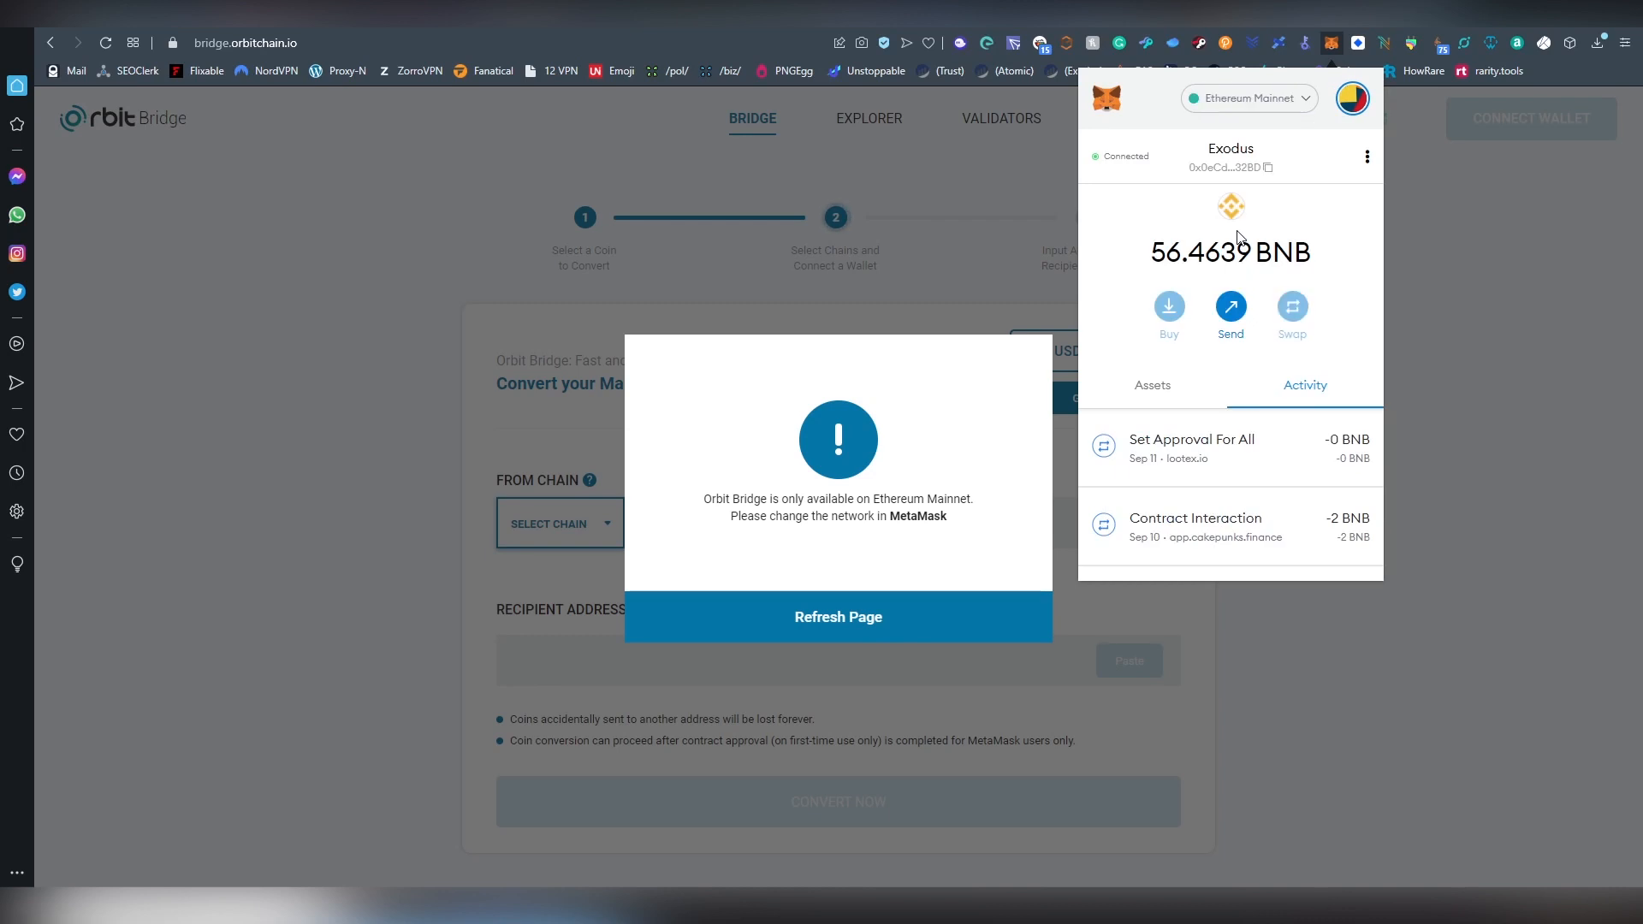
pyautogui.click(836, 616)
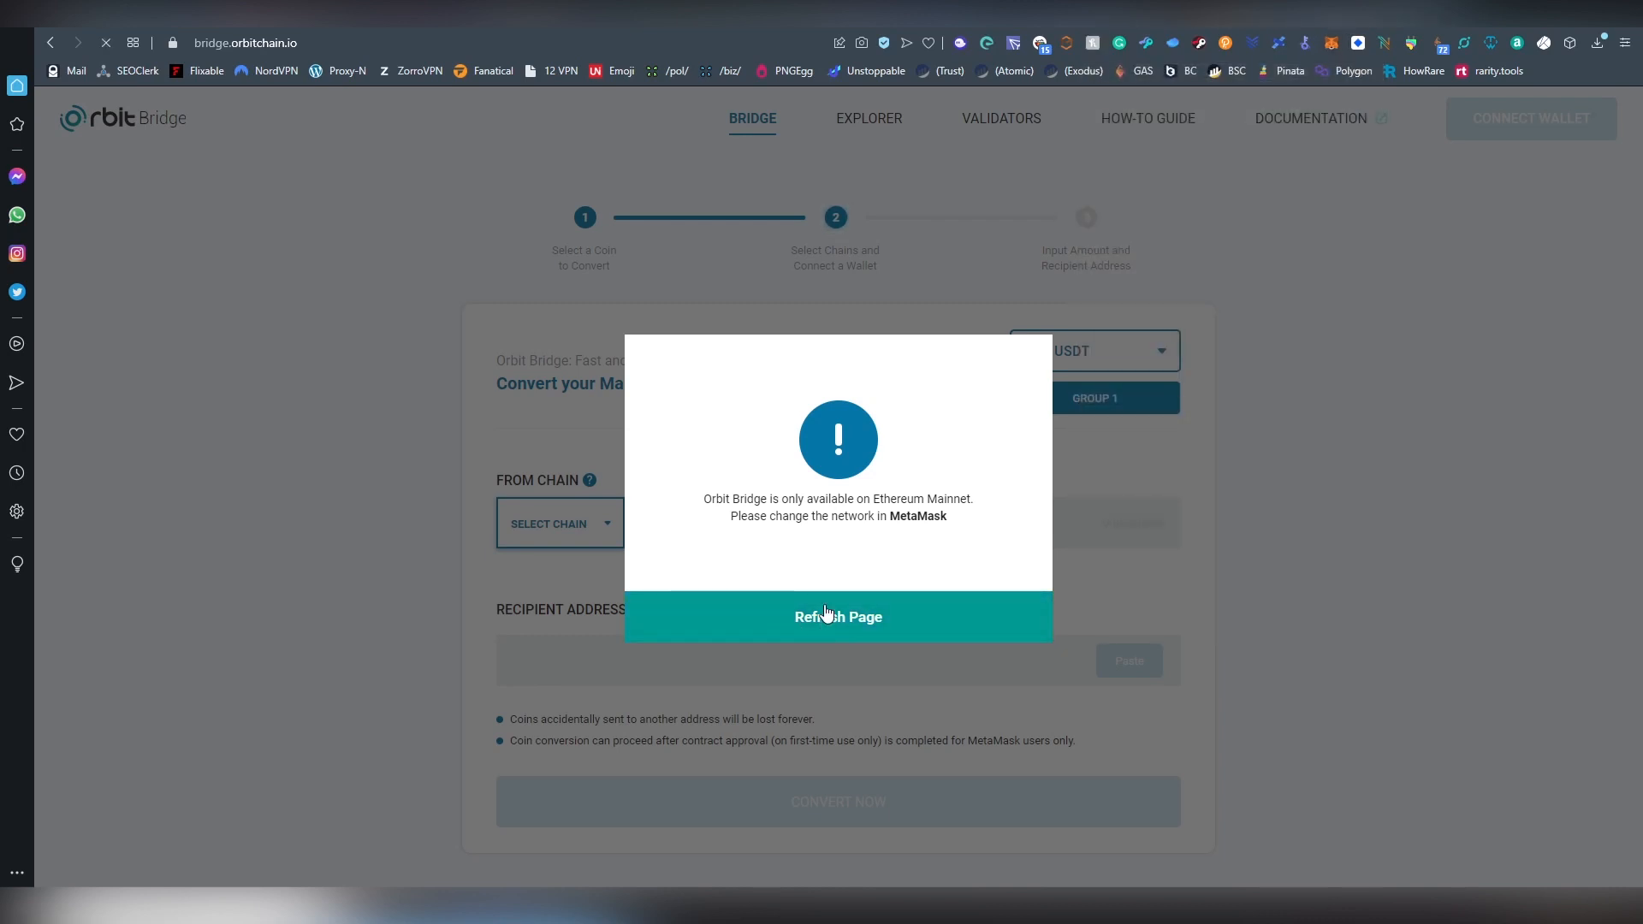
pyautogui.click(837, 616)
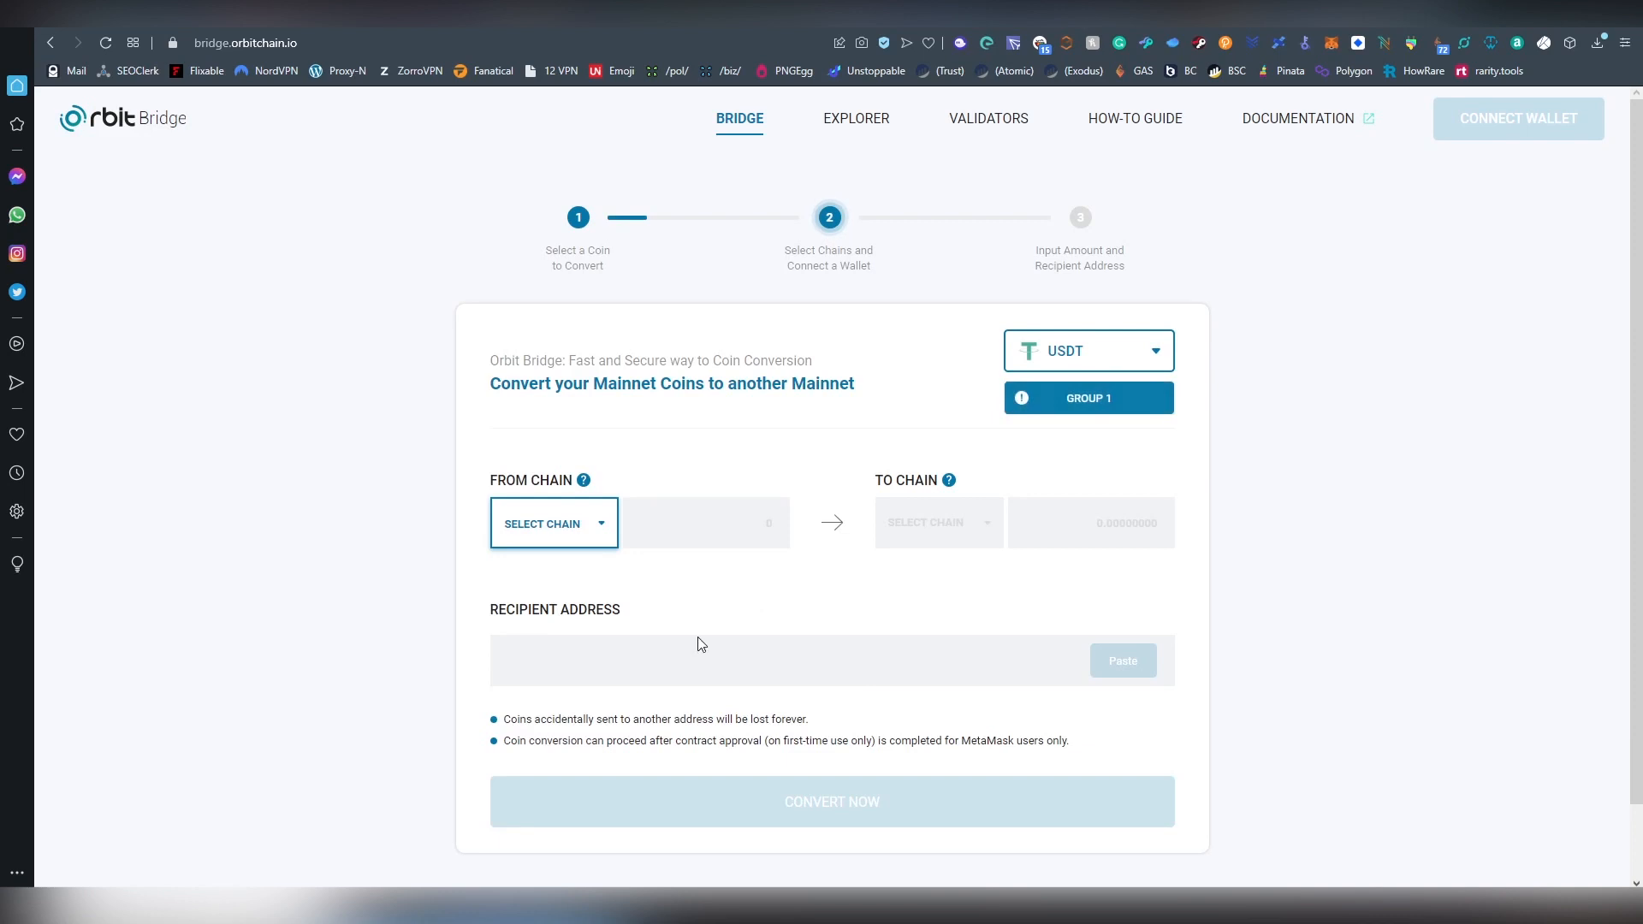
# Connect the MetaMask wallet to Orbit Bridge and reopen the coin selection list
pyautogui.click(1516, 118)
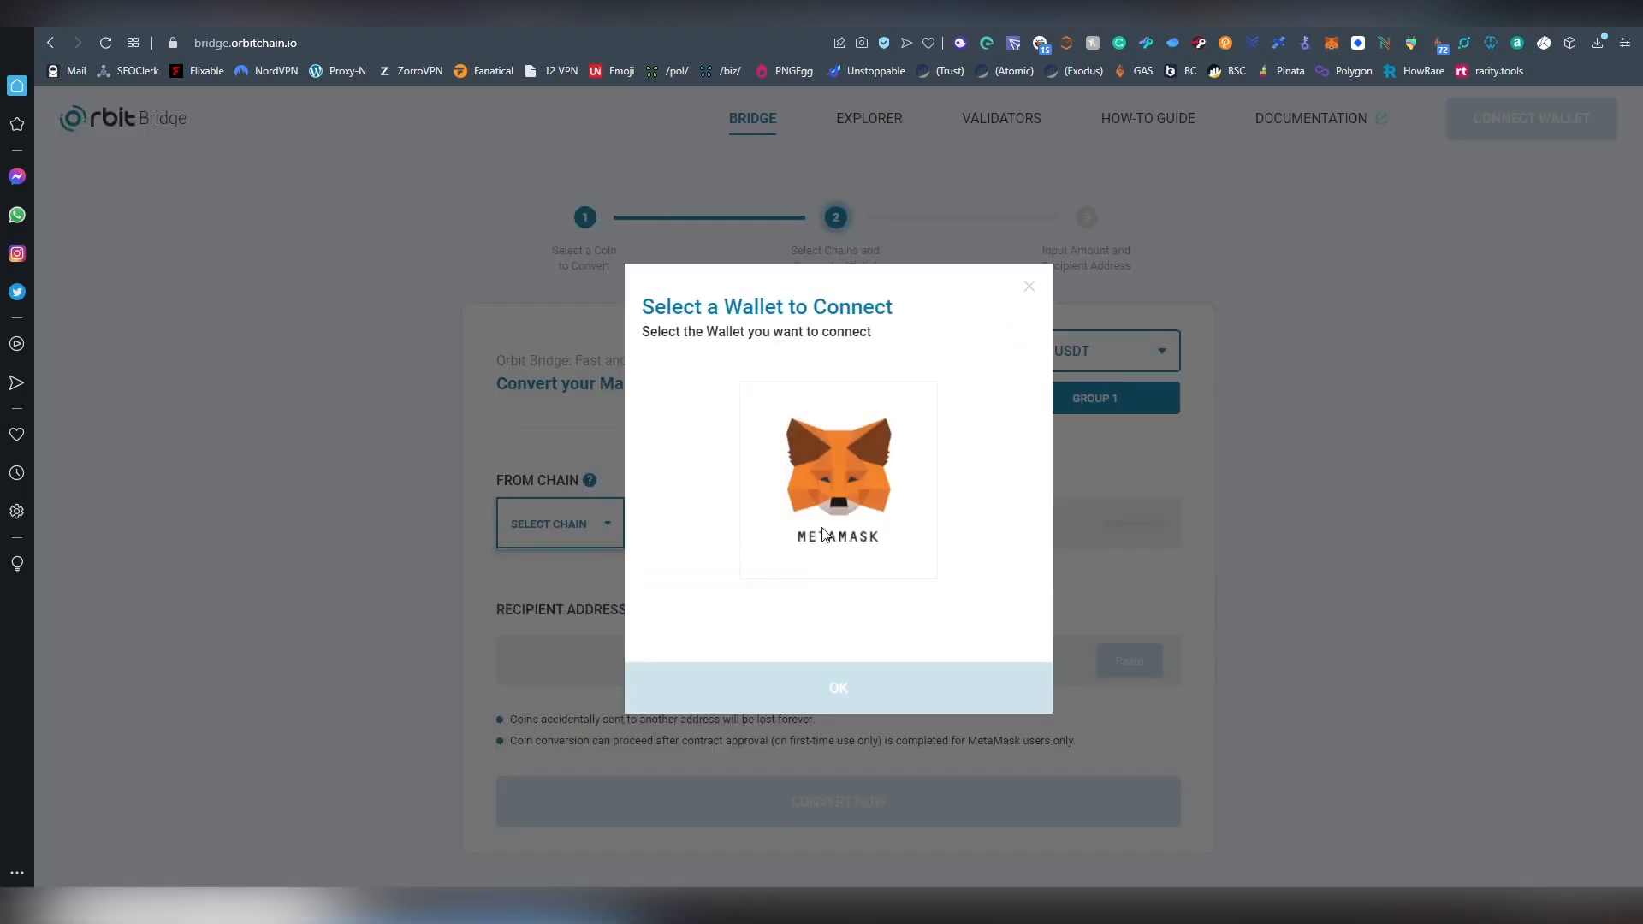
pyautogui.click(837, 480)
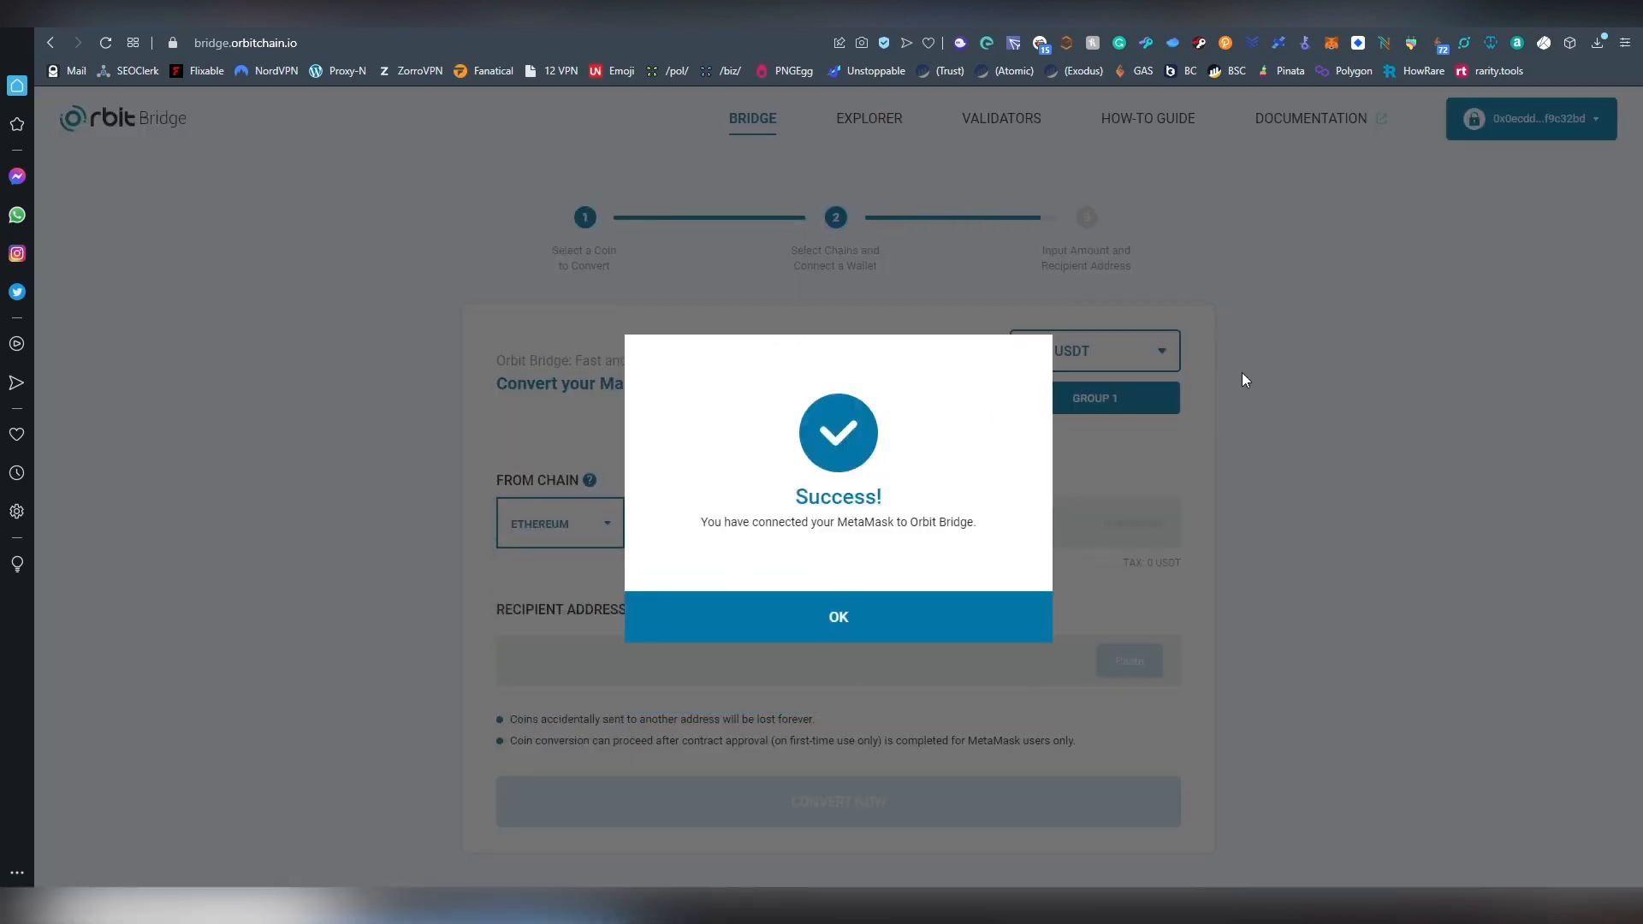
pyautogui.click(837, 616)
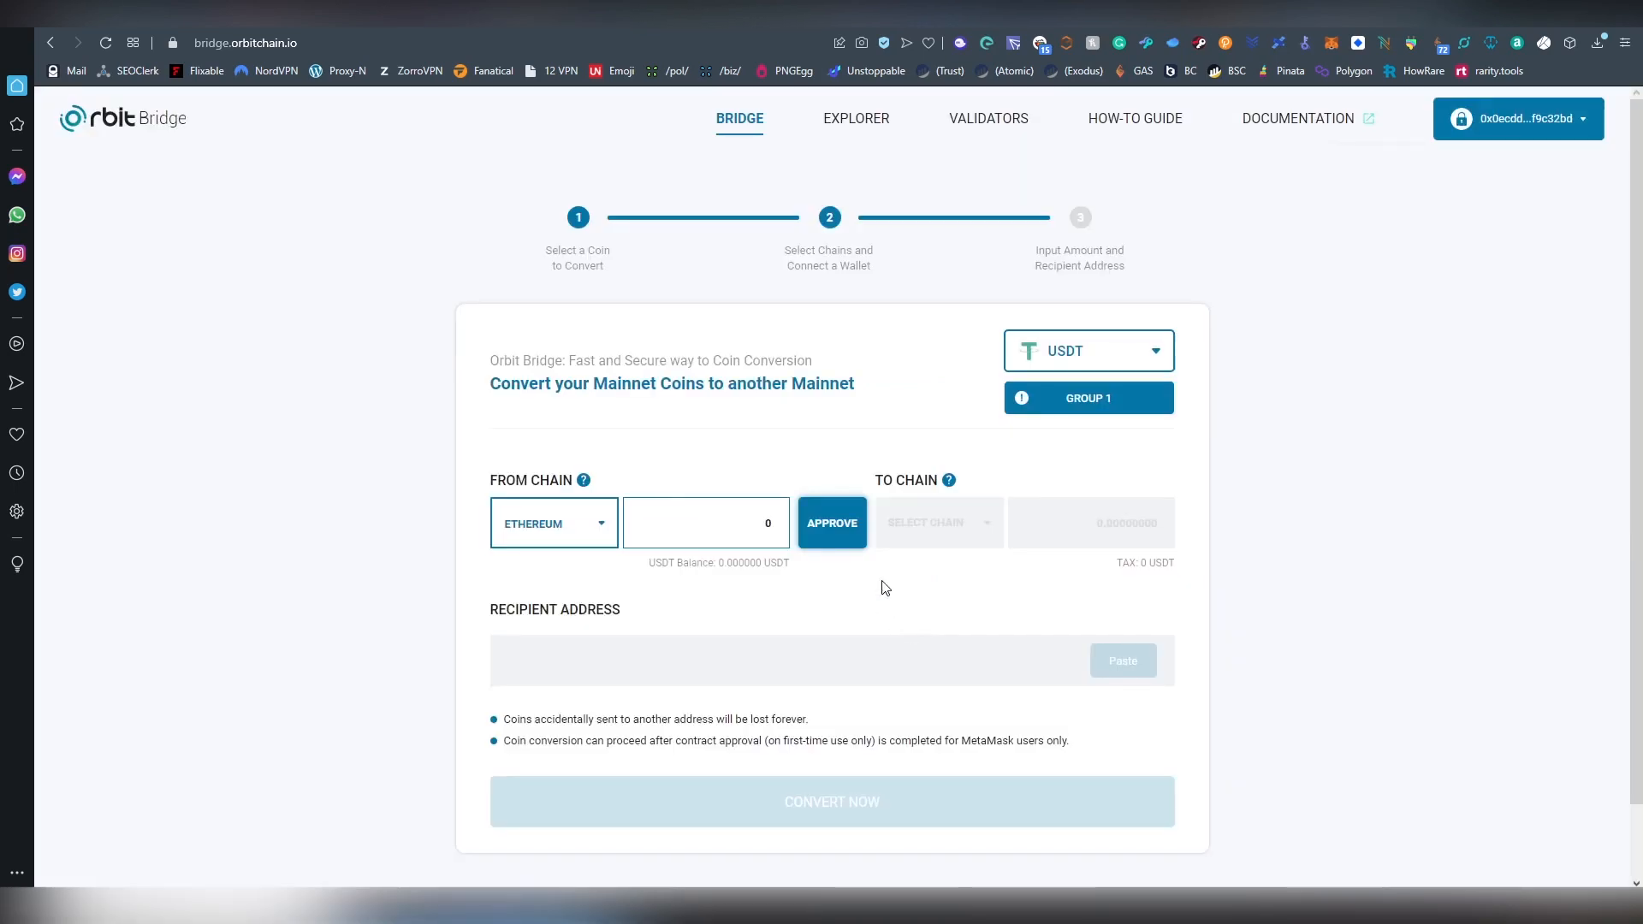
pyautogui.moveTo(832, 524)
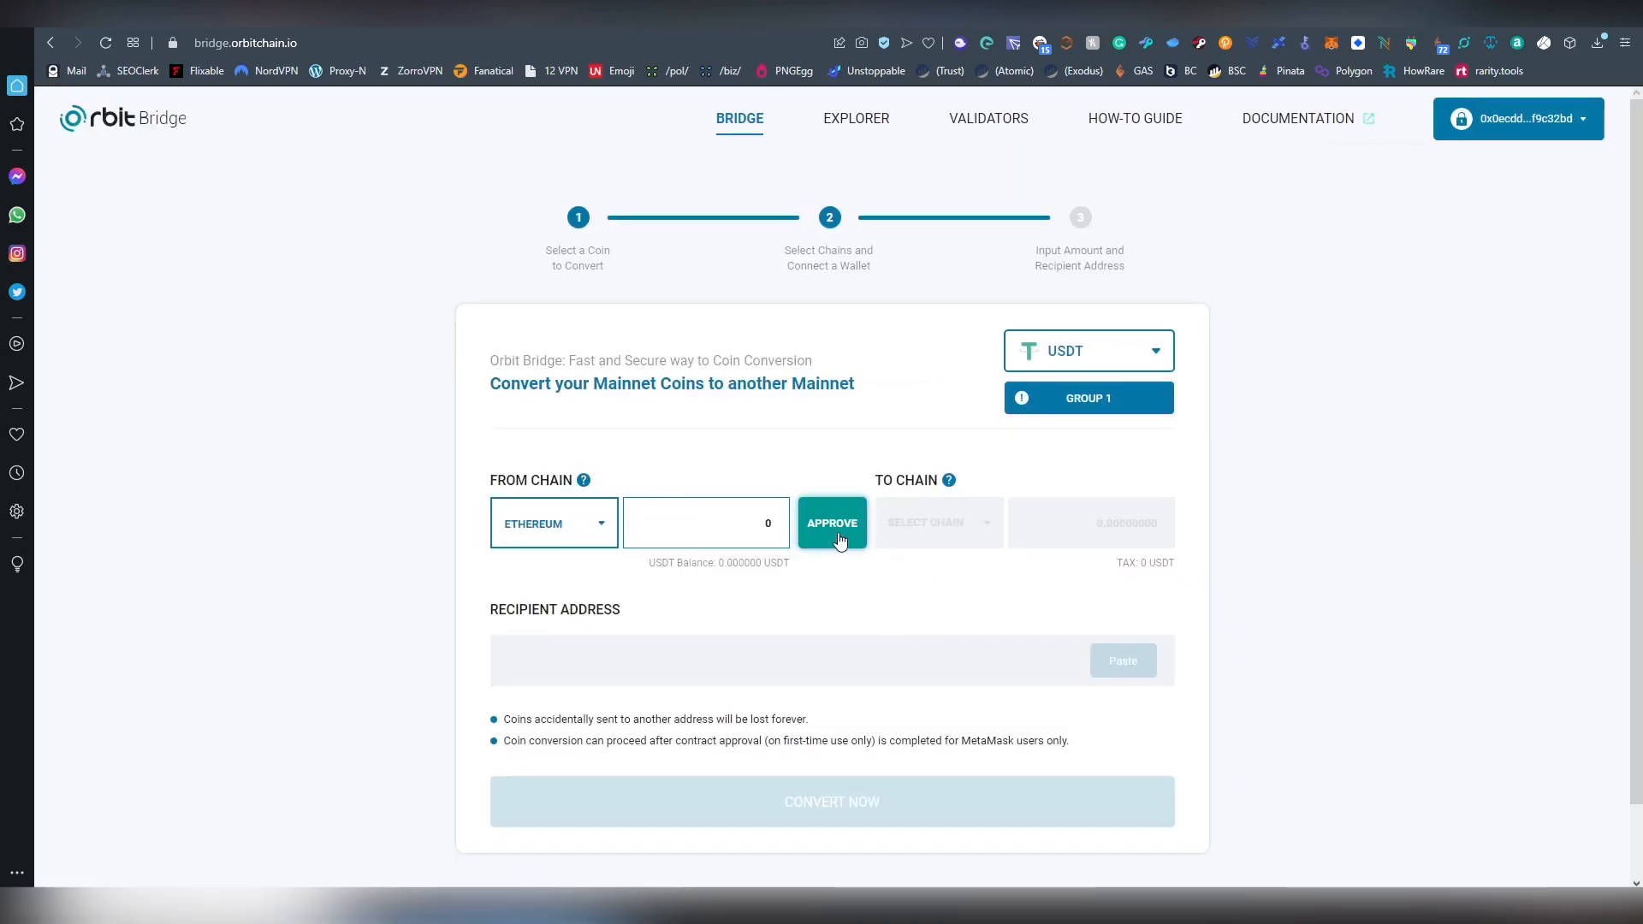
pyautogui.moveTo(870, 534)
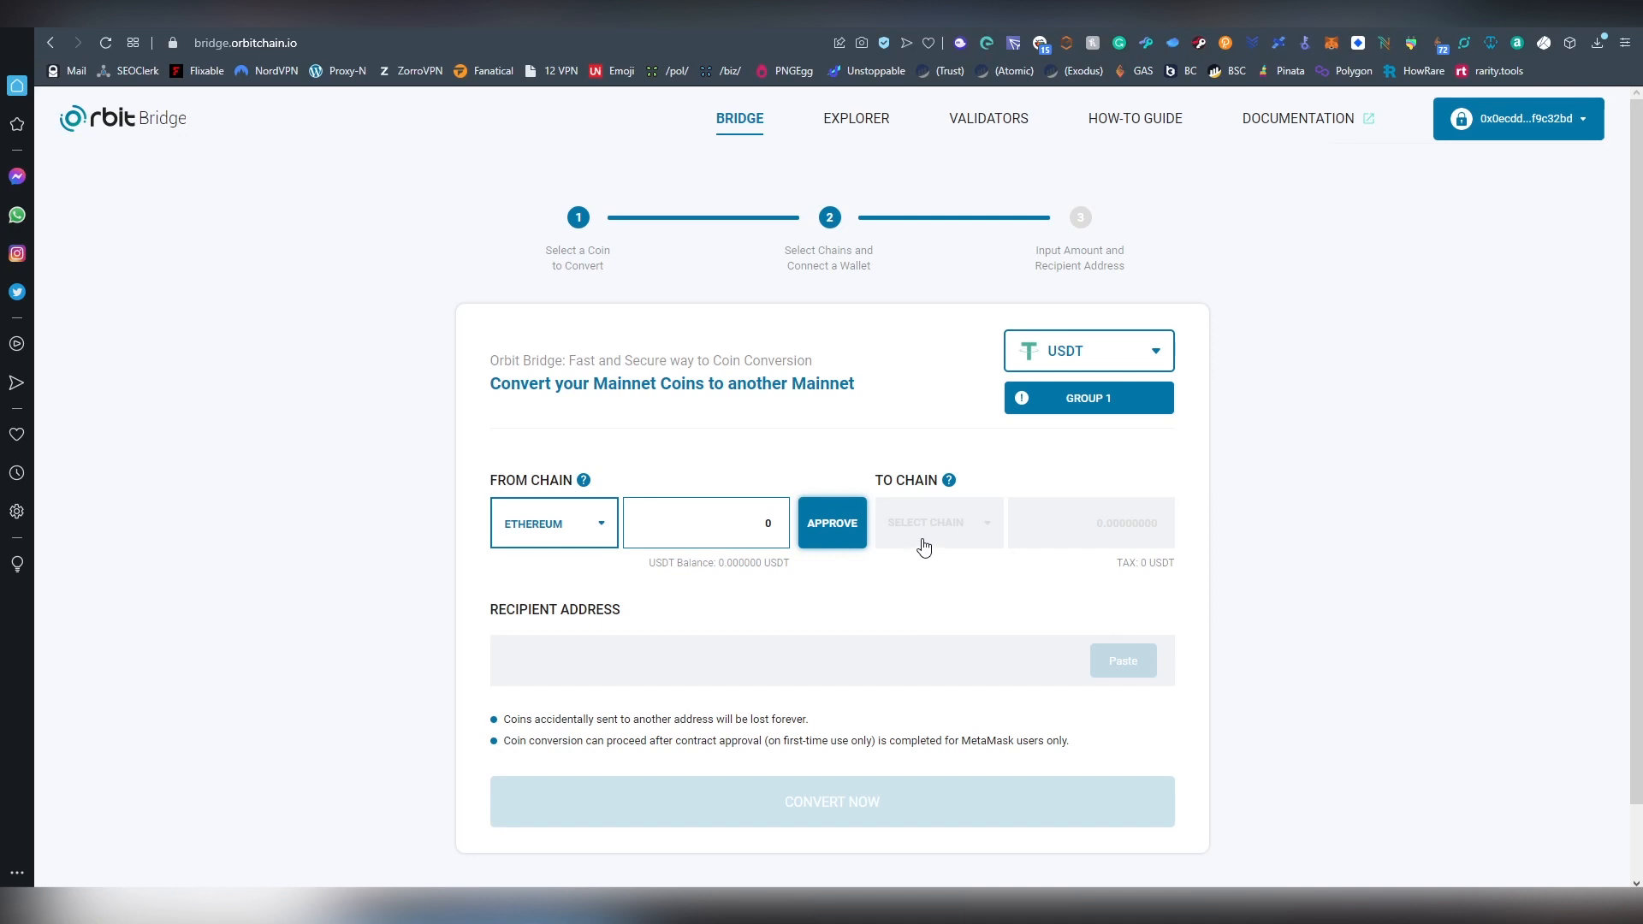
pyautogui.moveTo(1206, 368)
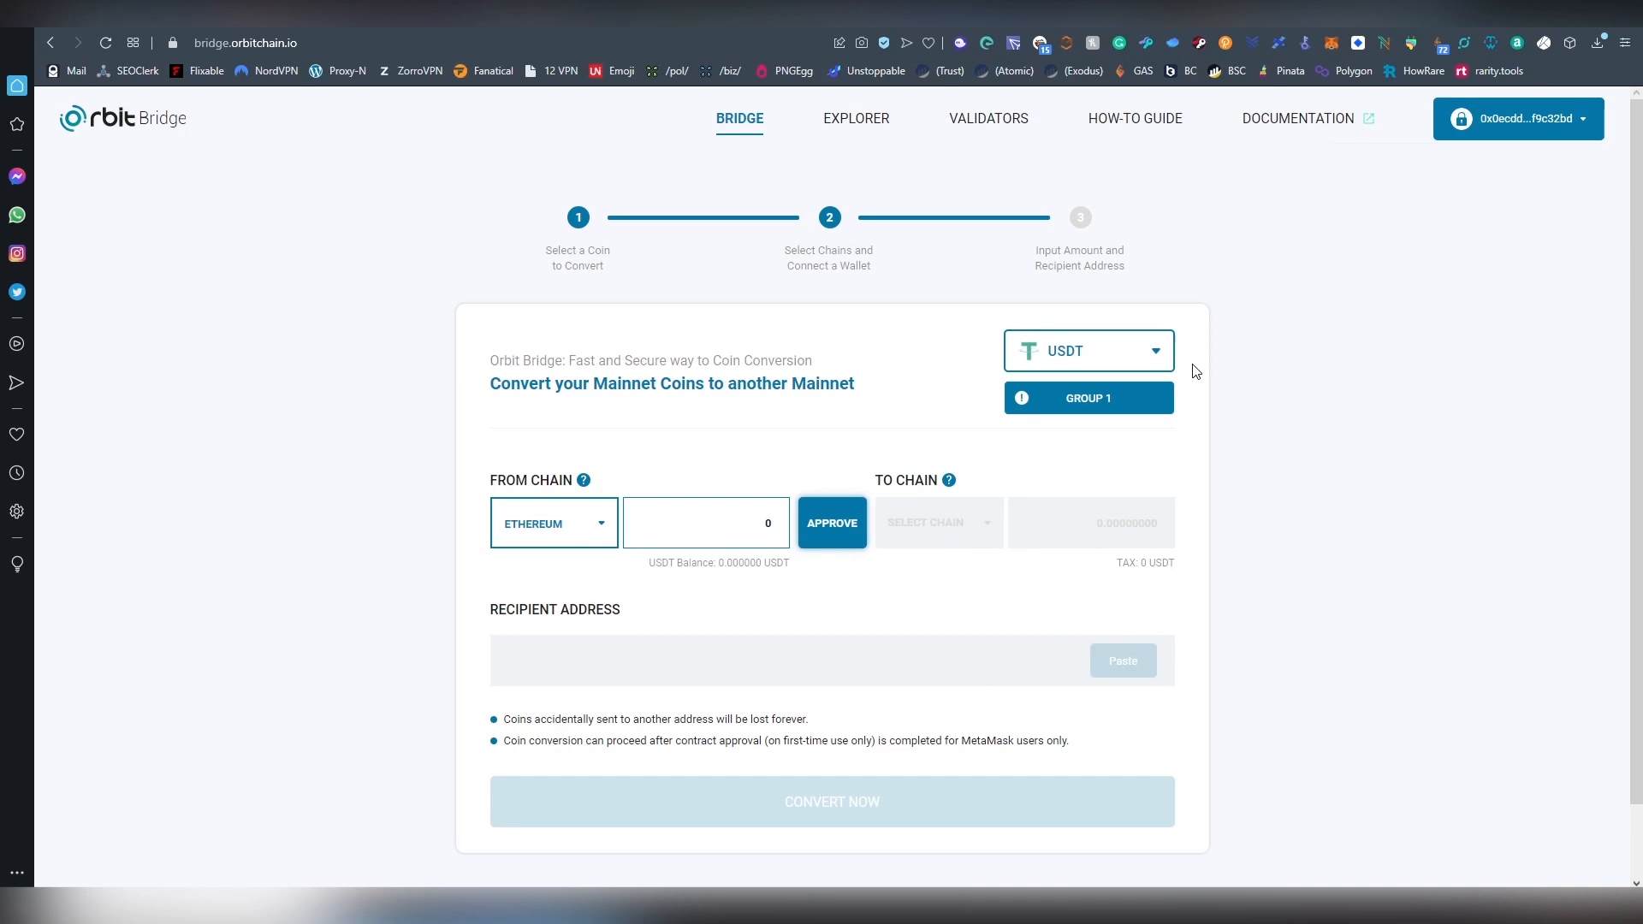
pyautogui.moveTo(1290, 305)
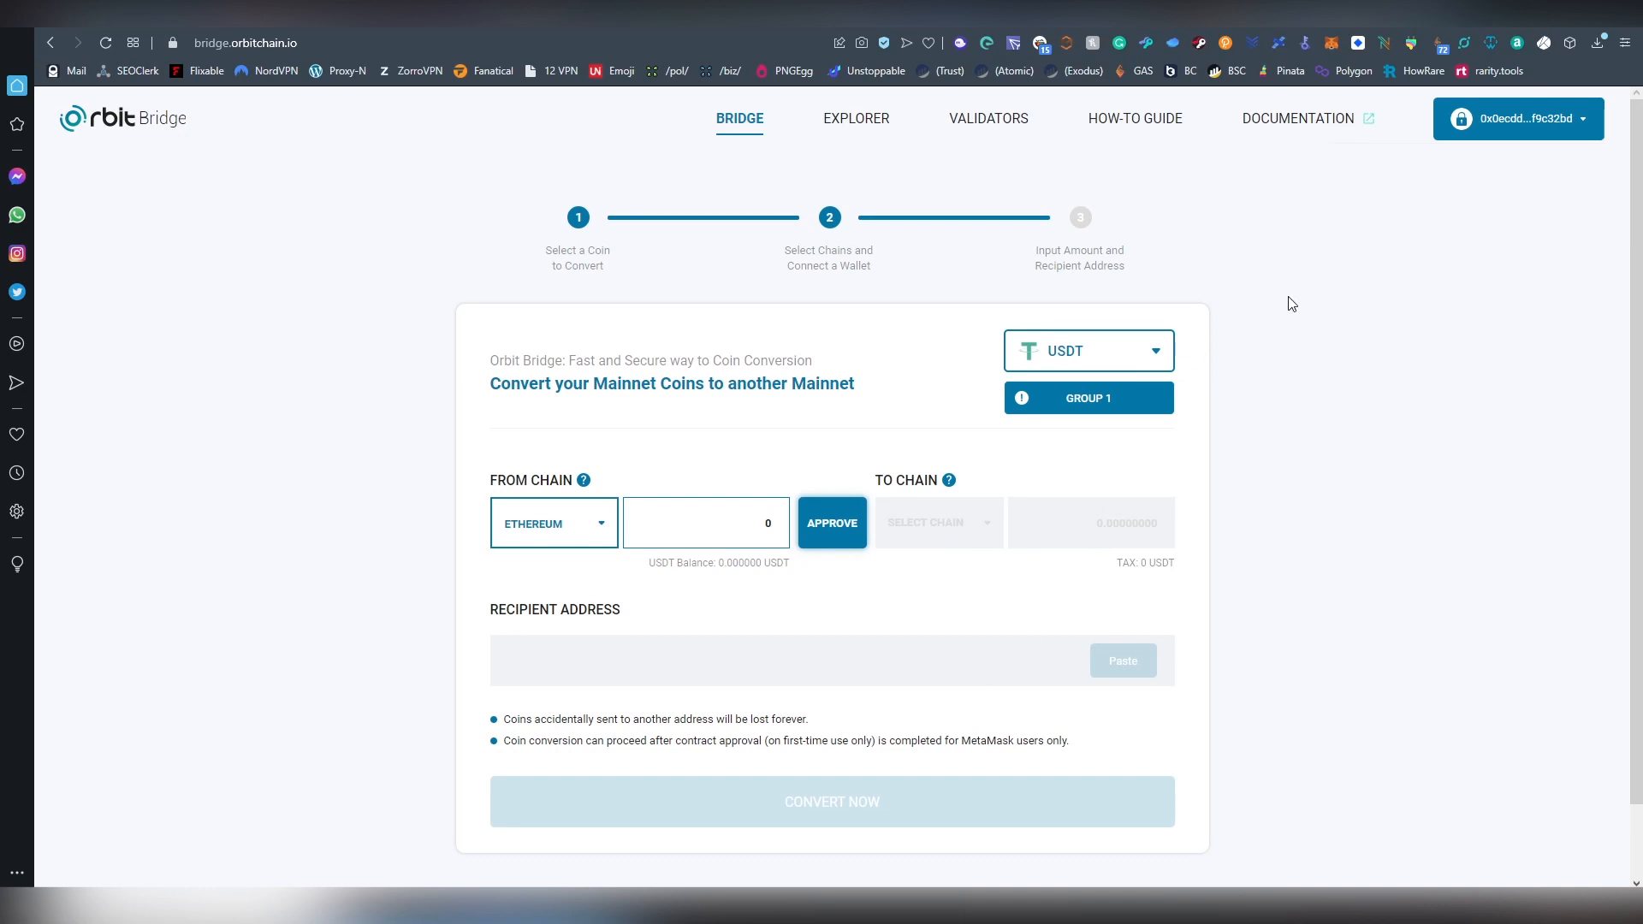
pyautogui.moveTo(1266, 304)
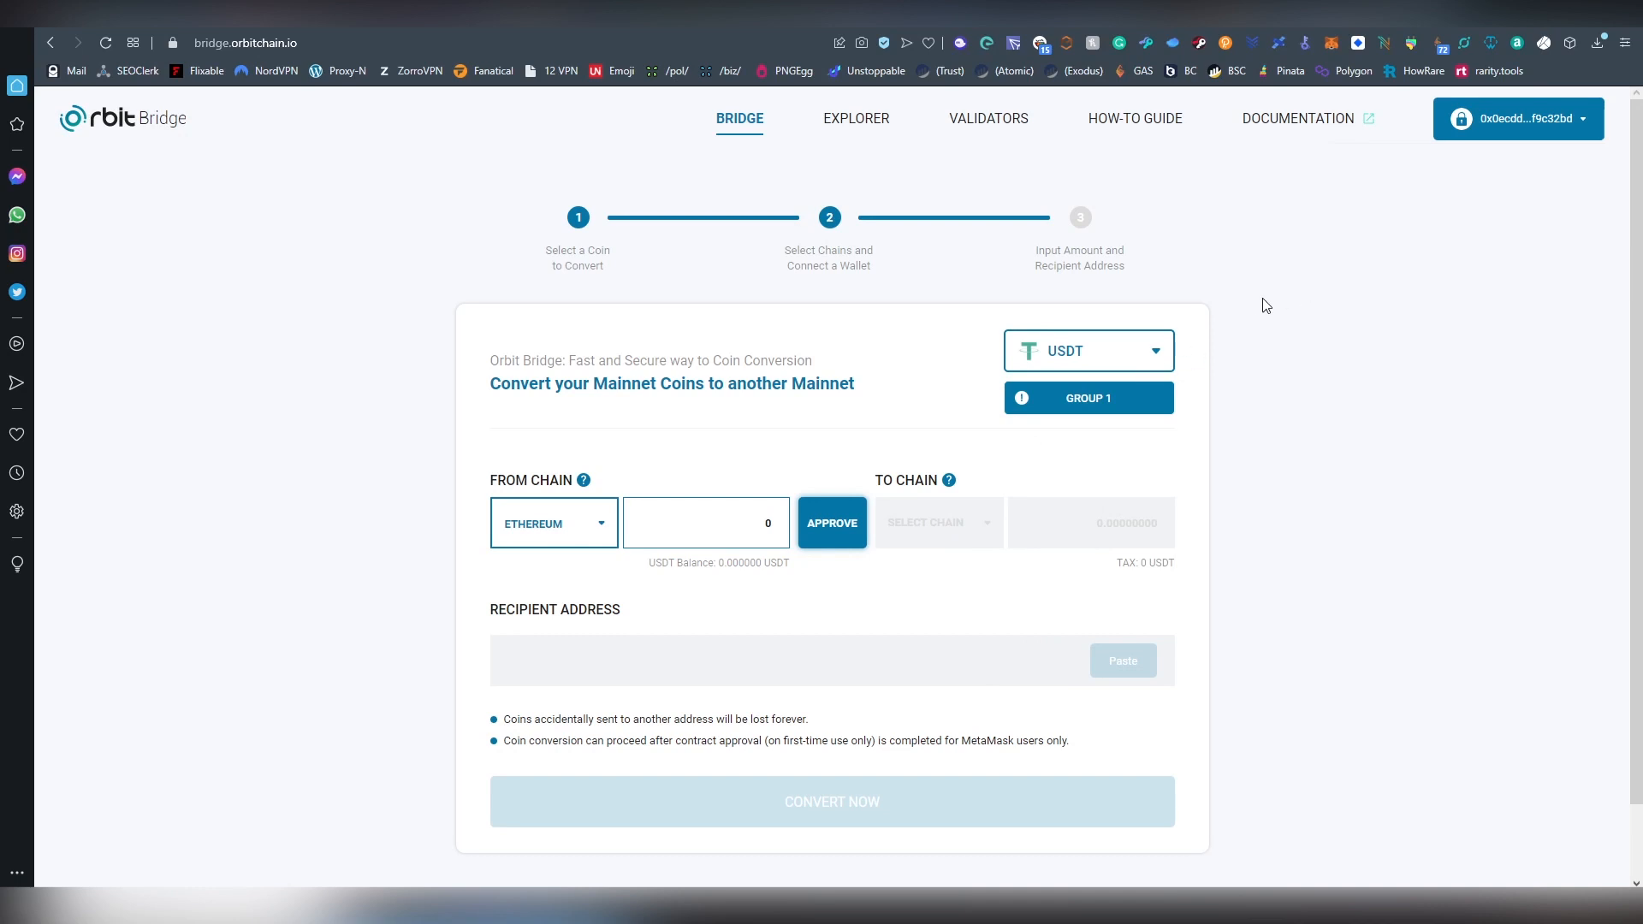
pyautogui.moveTo(1243, 293)
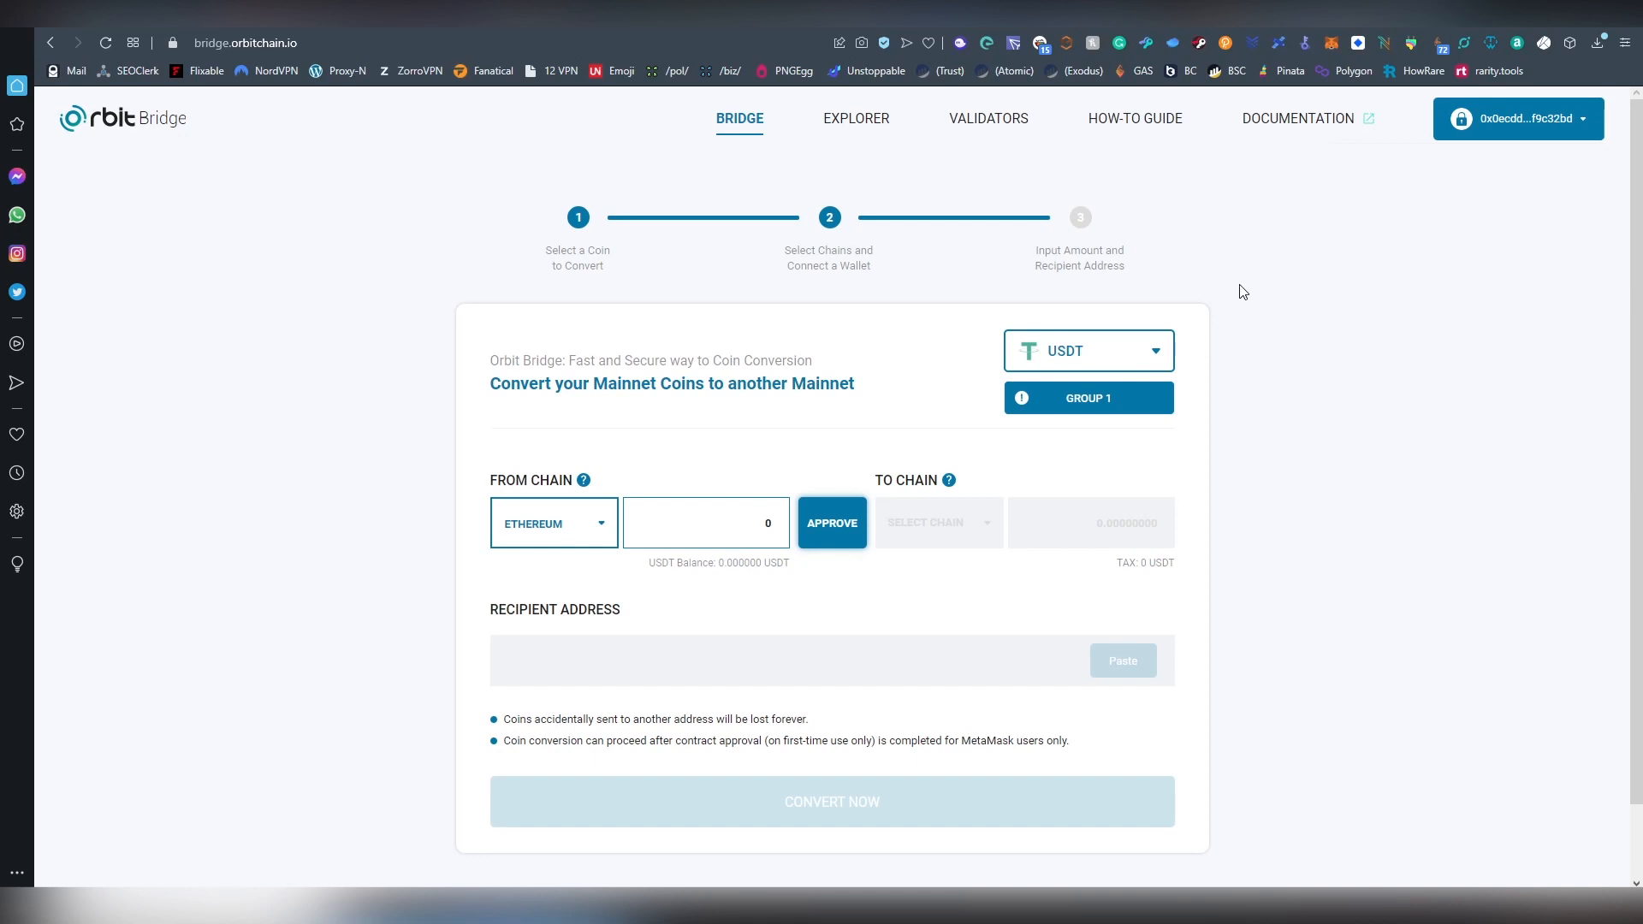
pyautogui.moveTo(1159, 334)
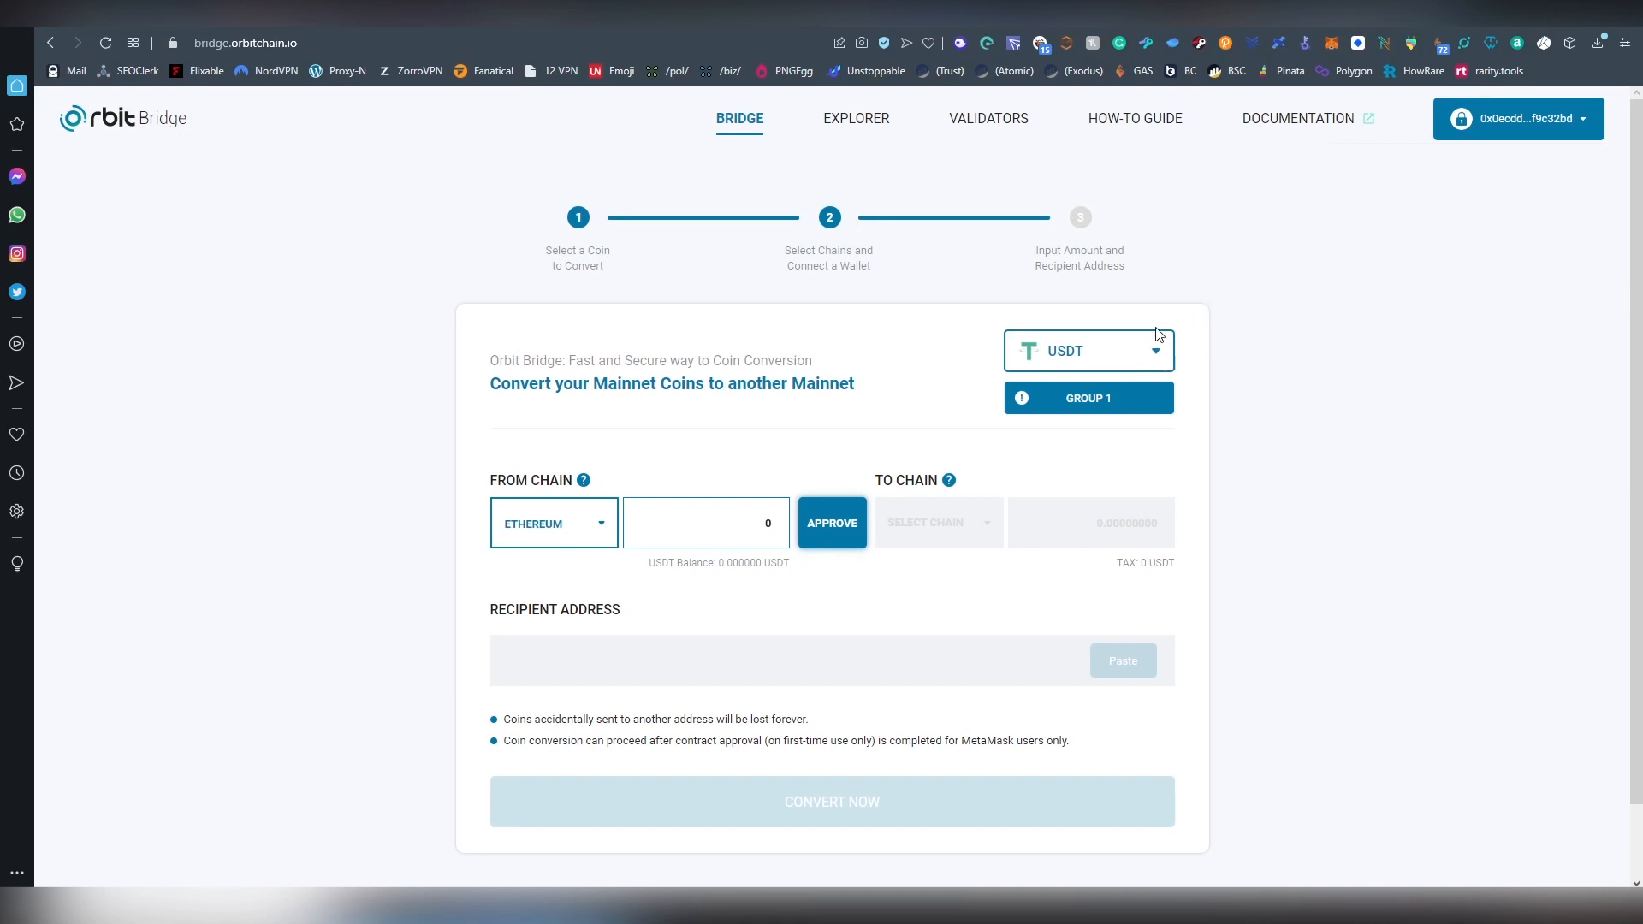
pyautogui.click(1087, 349)
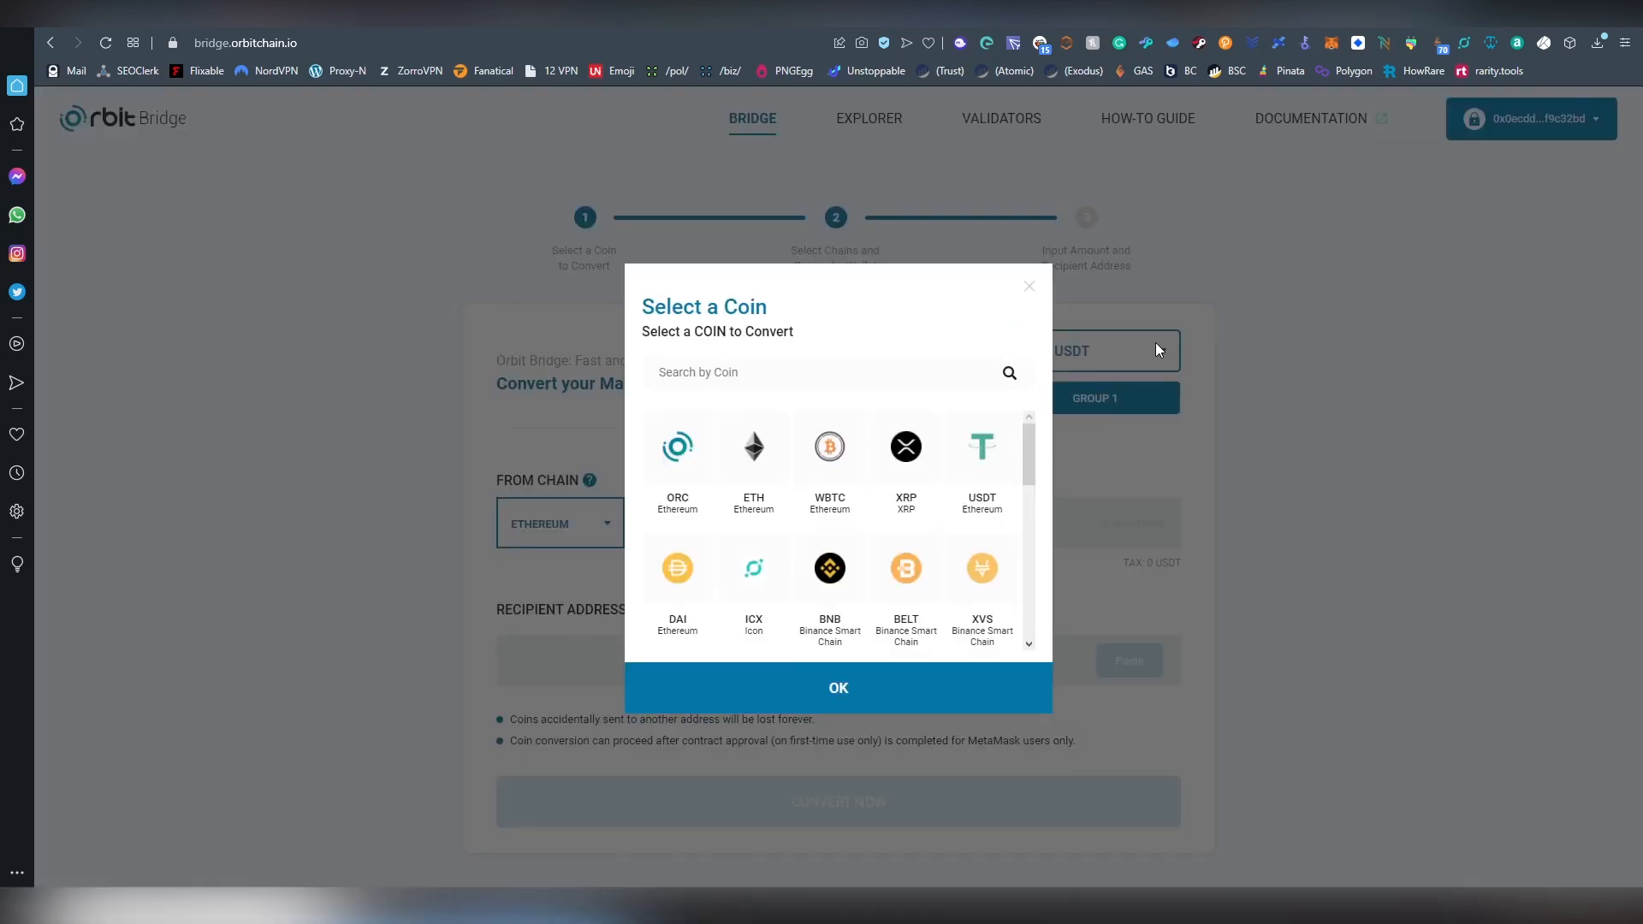
pyautogui.moveTo(888, 472)
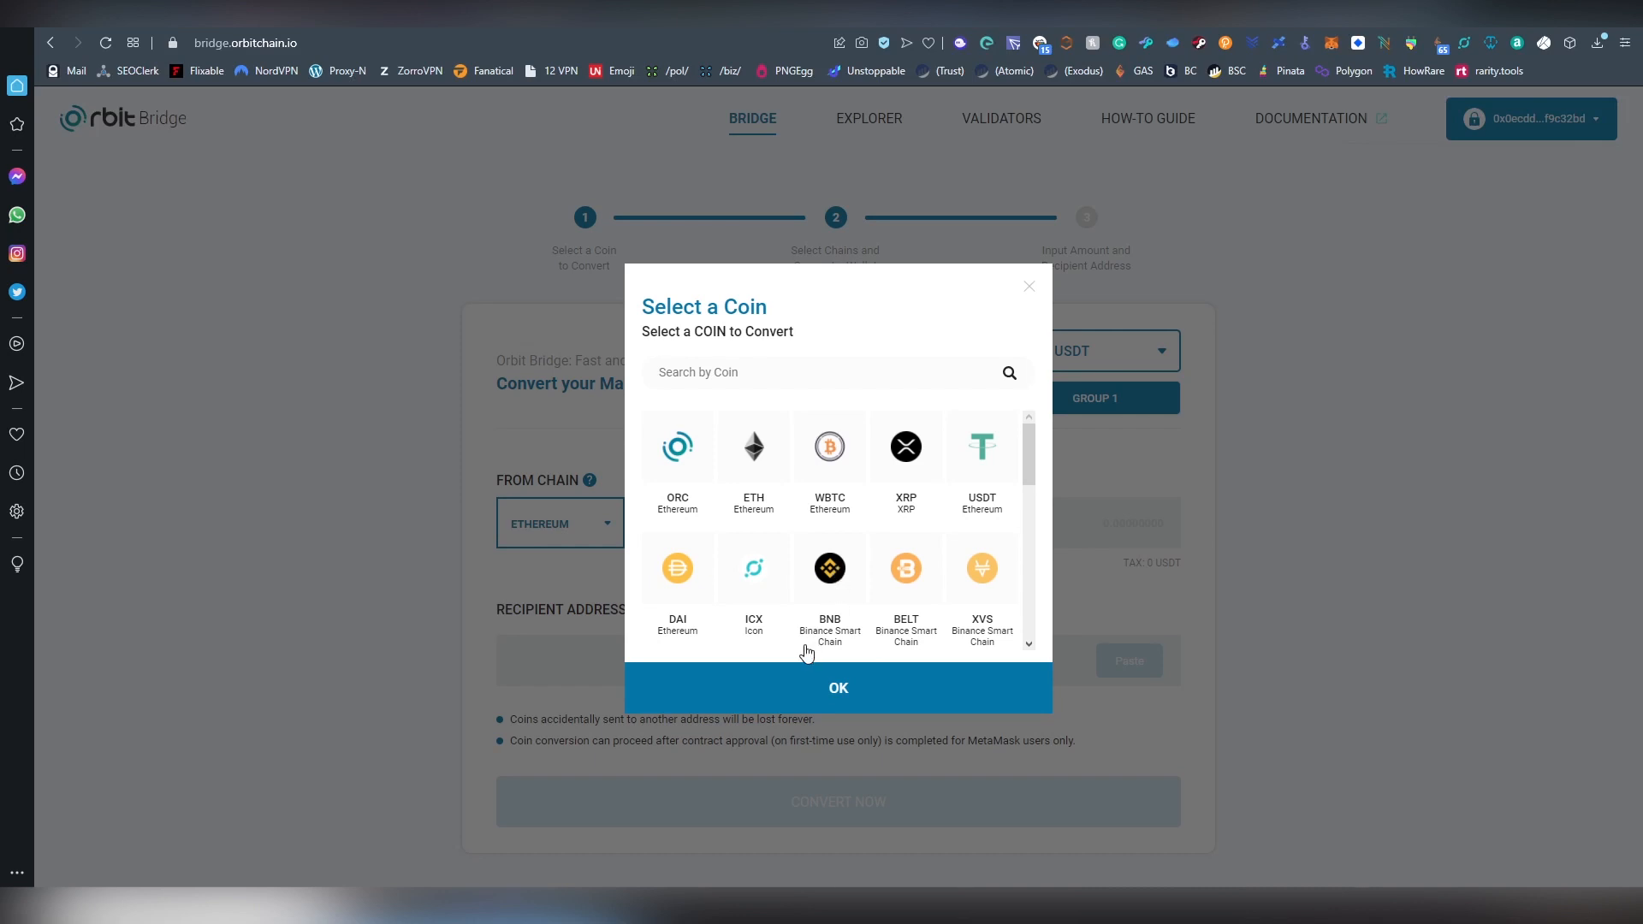
# Choose BNB (Binance Smart Chain) as the coin with the BSC validator group
pyautogui.click(828, 568)
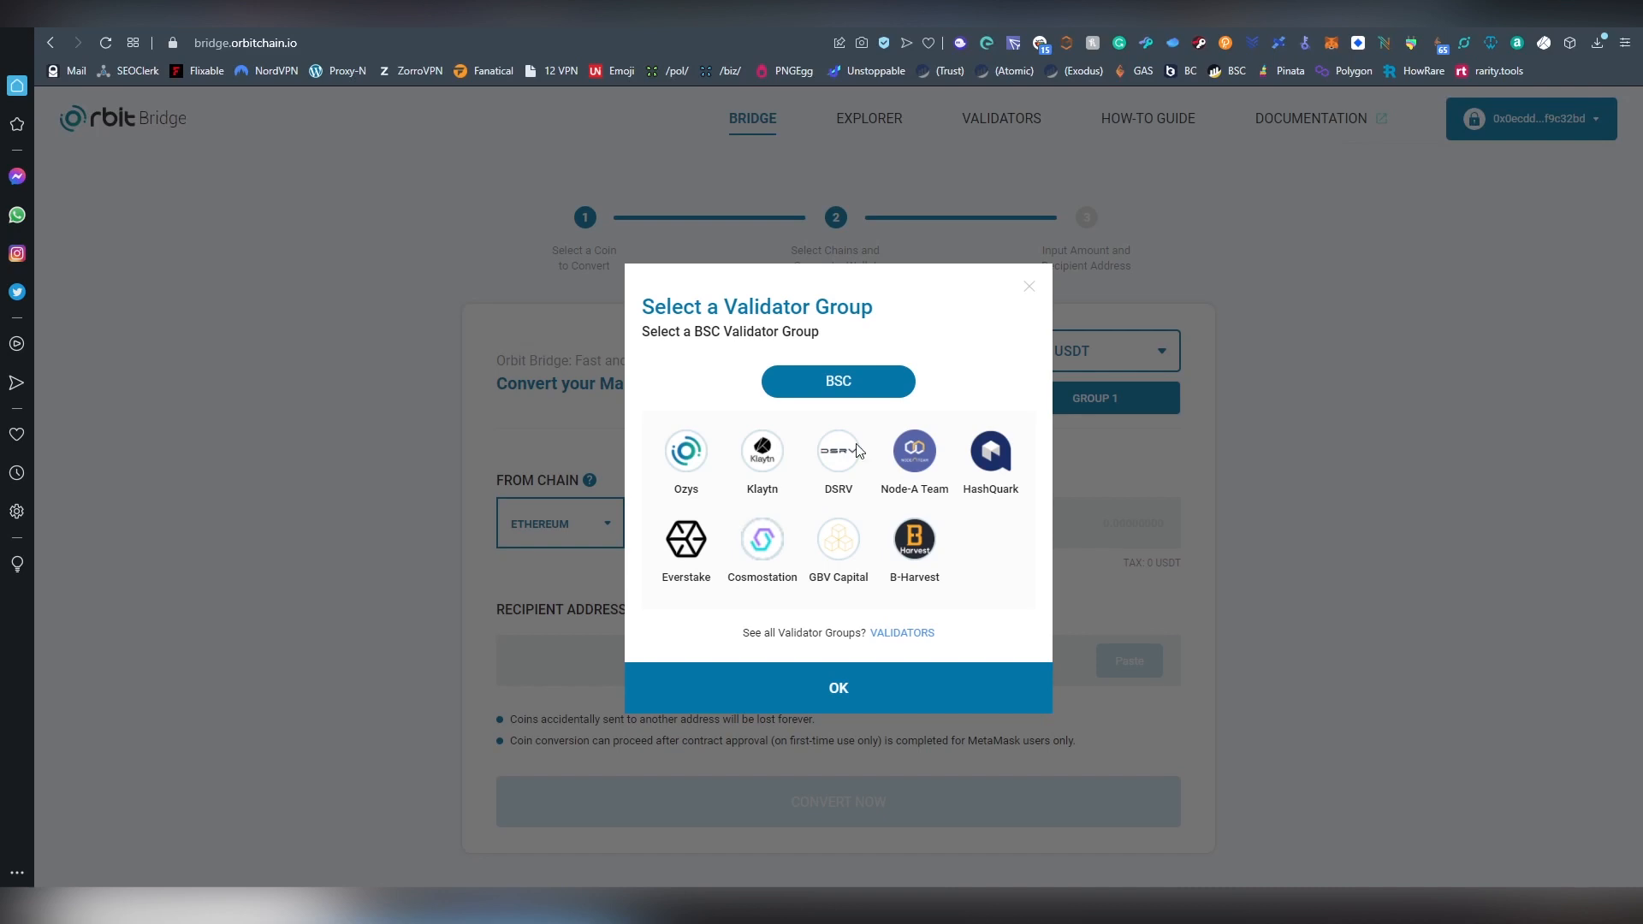
pyautogui.moveTo(890, 686)
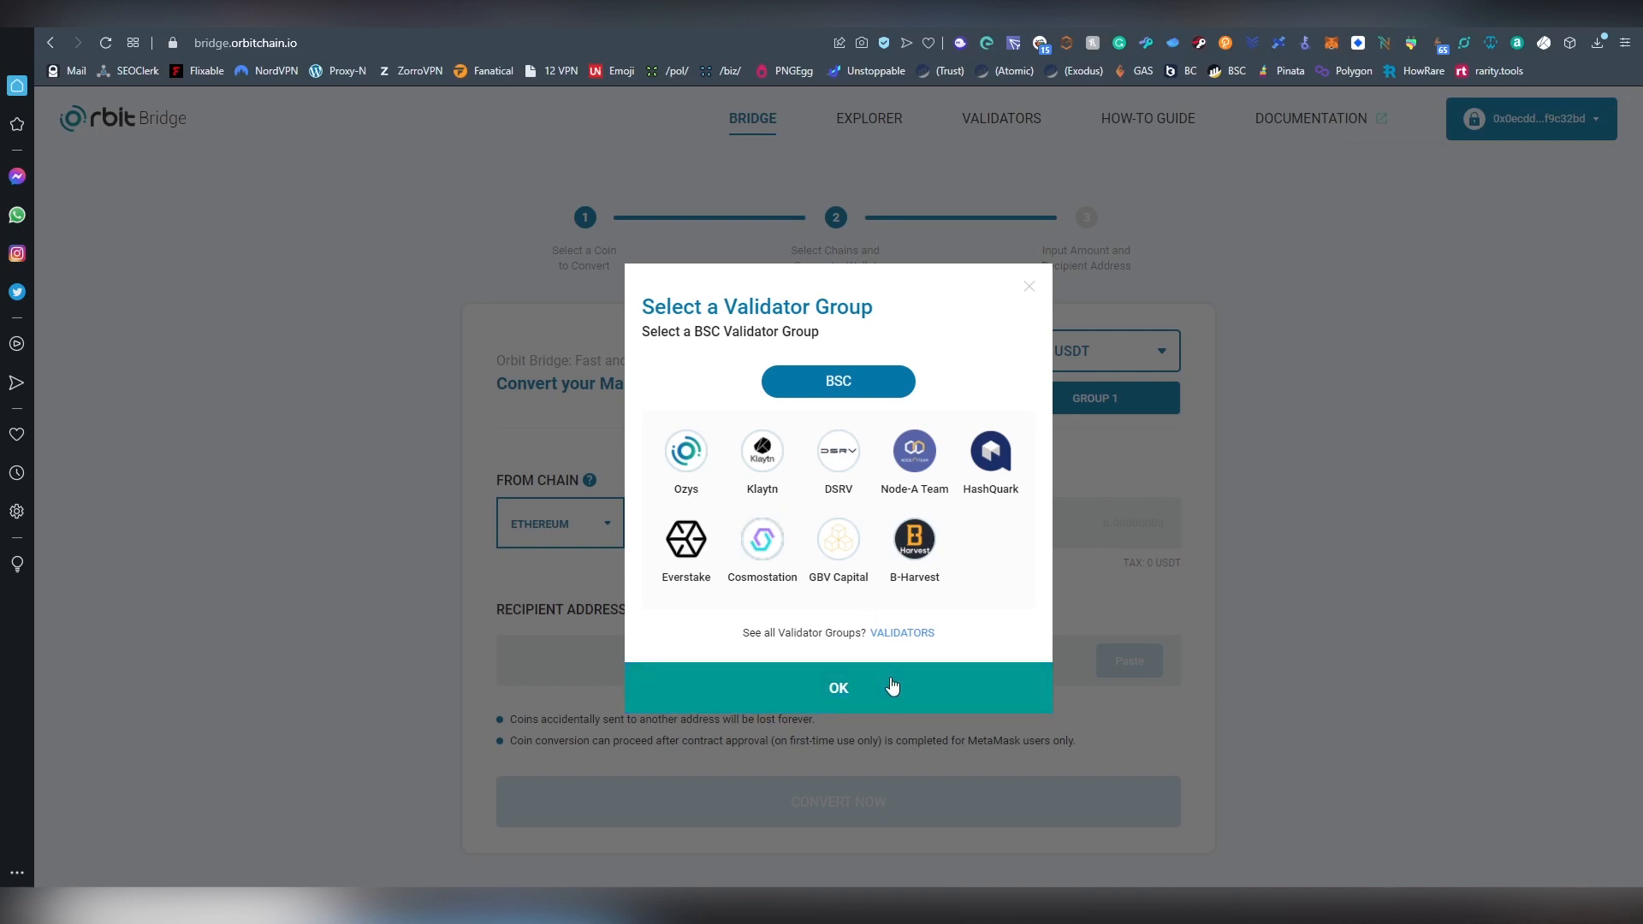
pyautogui.moveTo(976, 495)
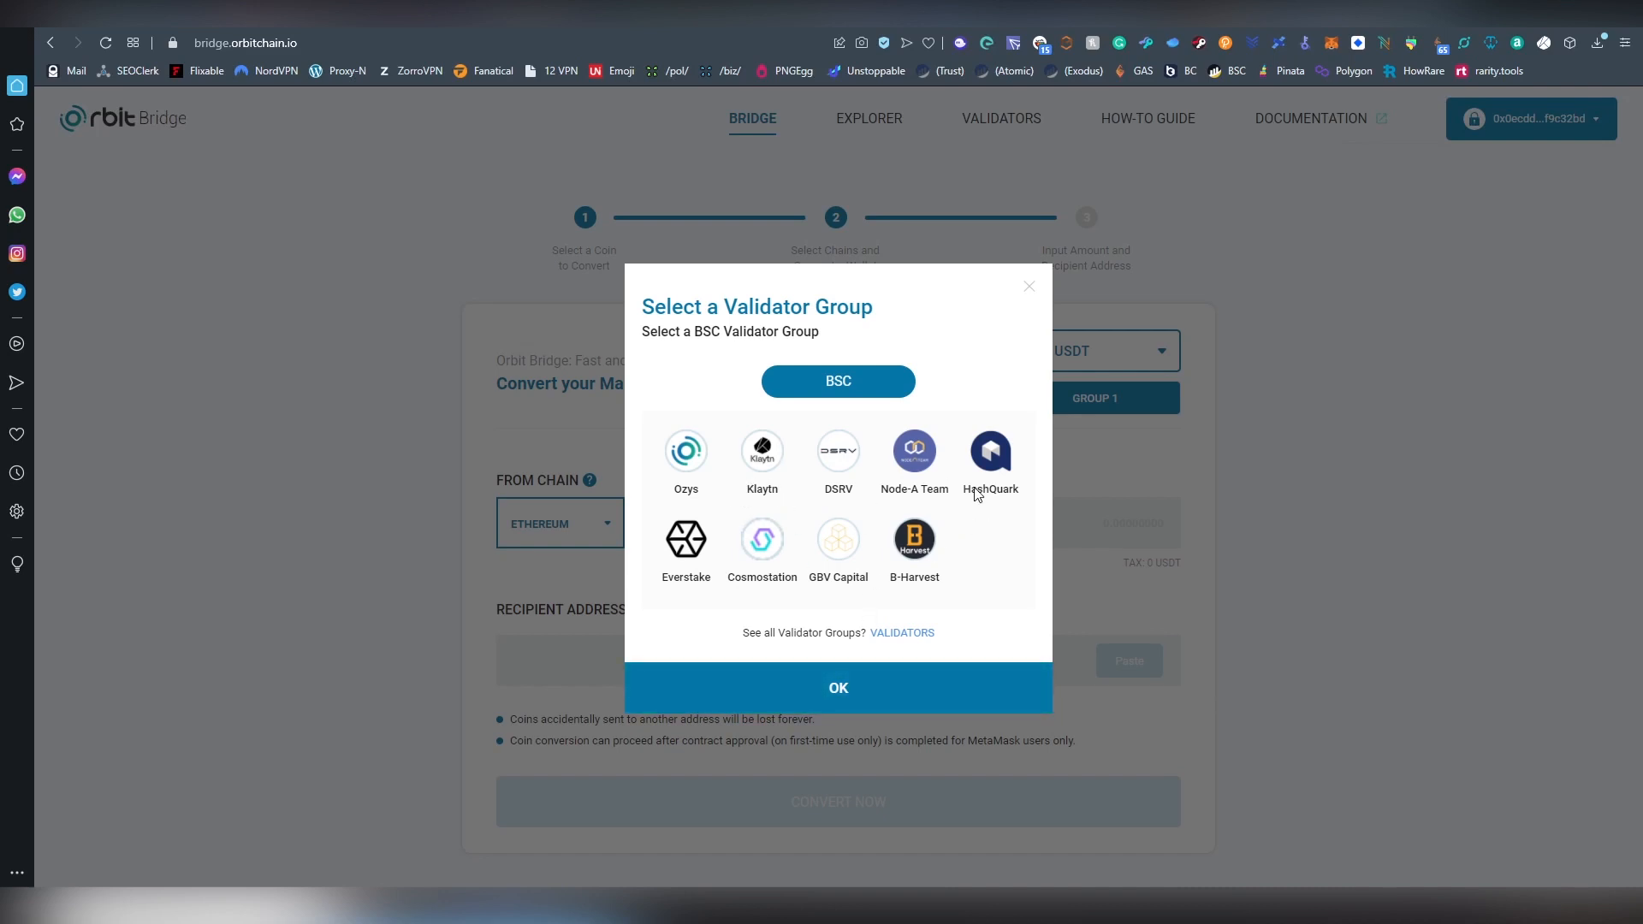
pyautogui.click(837, 688)
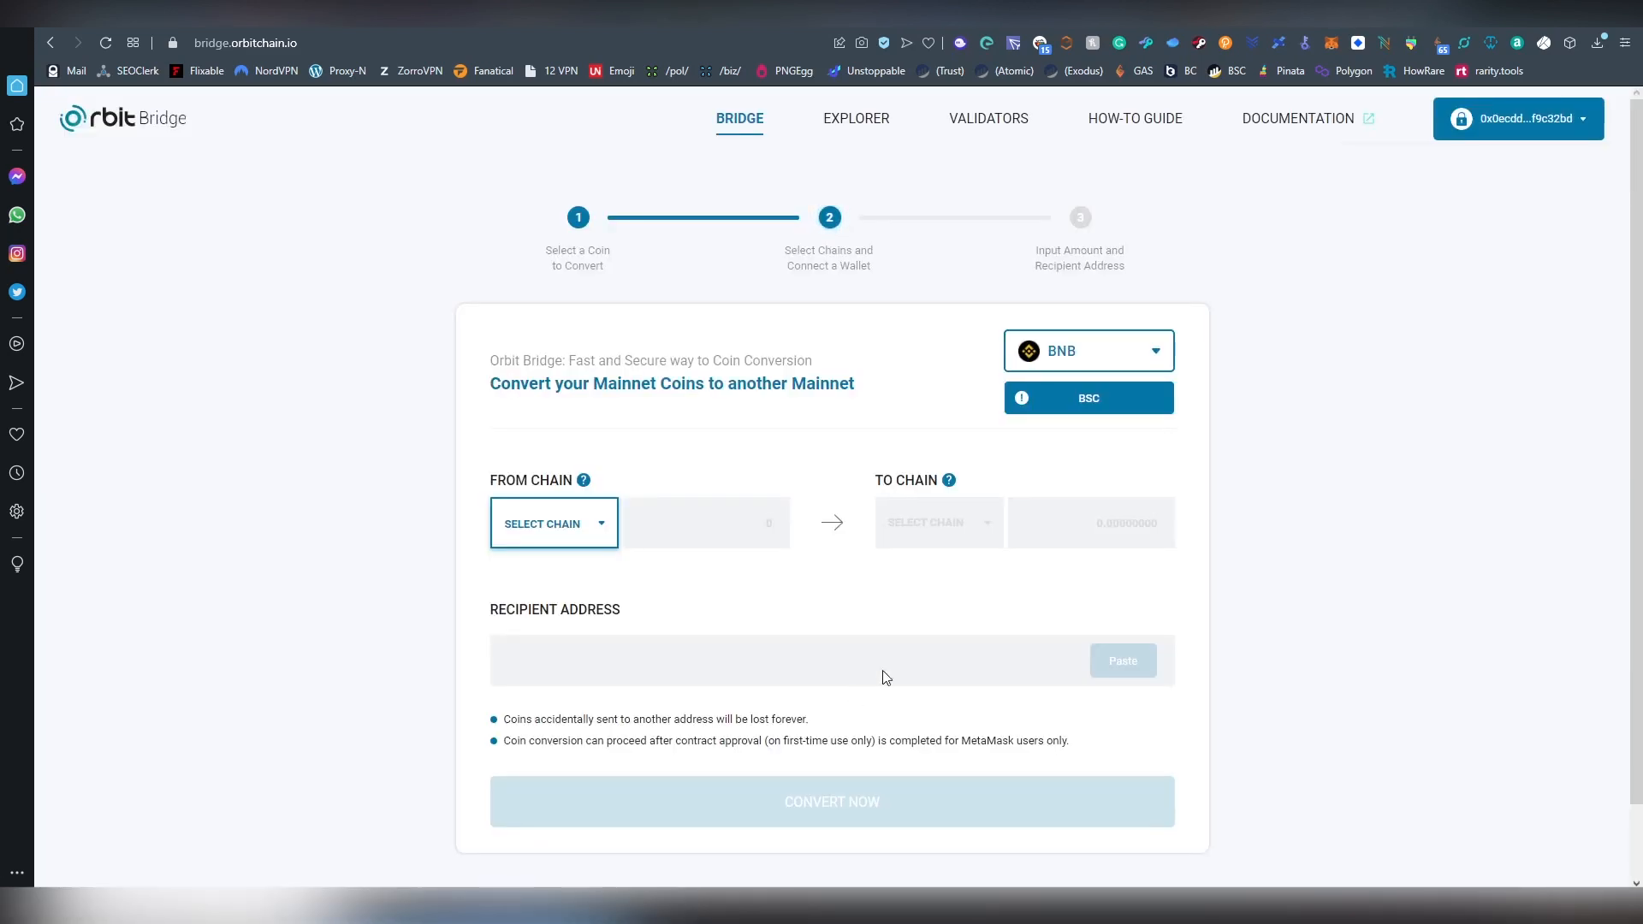
# Bring up the From Chain list offering BSC, HECO, Klaytn, Orbit and Polygon
pyautogui.click(553, 524)
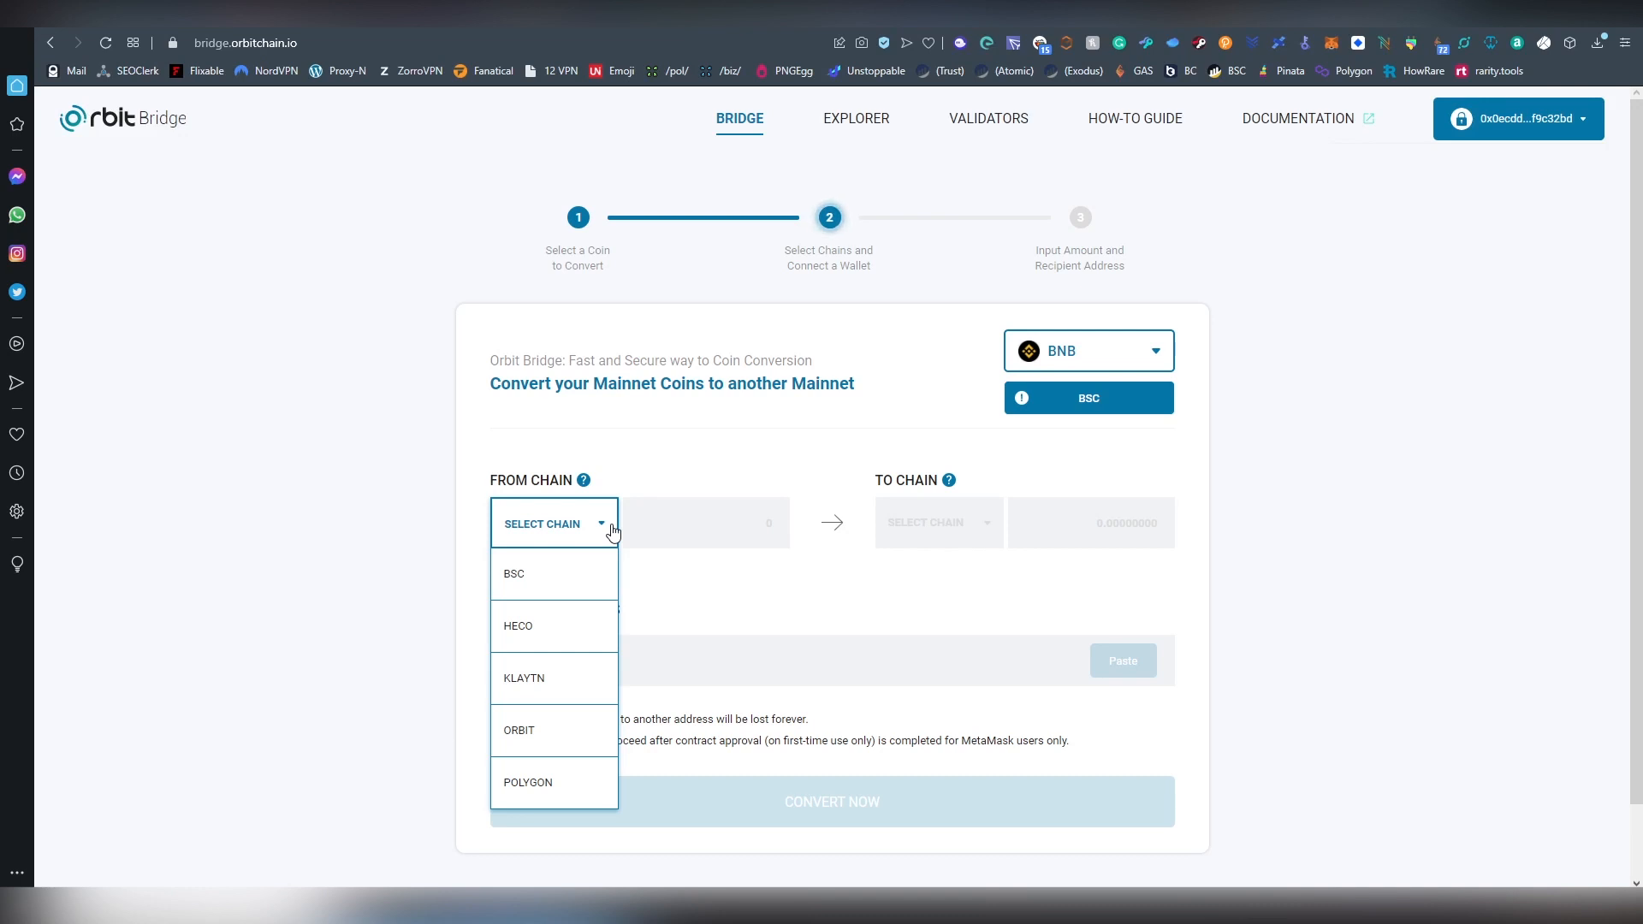
pyautogui.moveTo(544, 626)
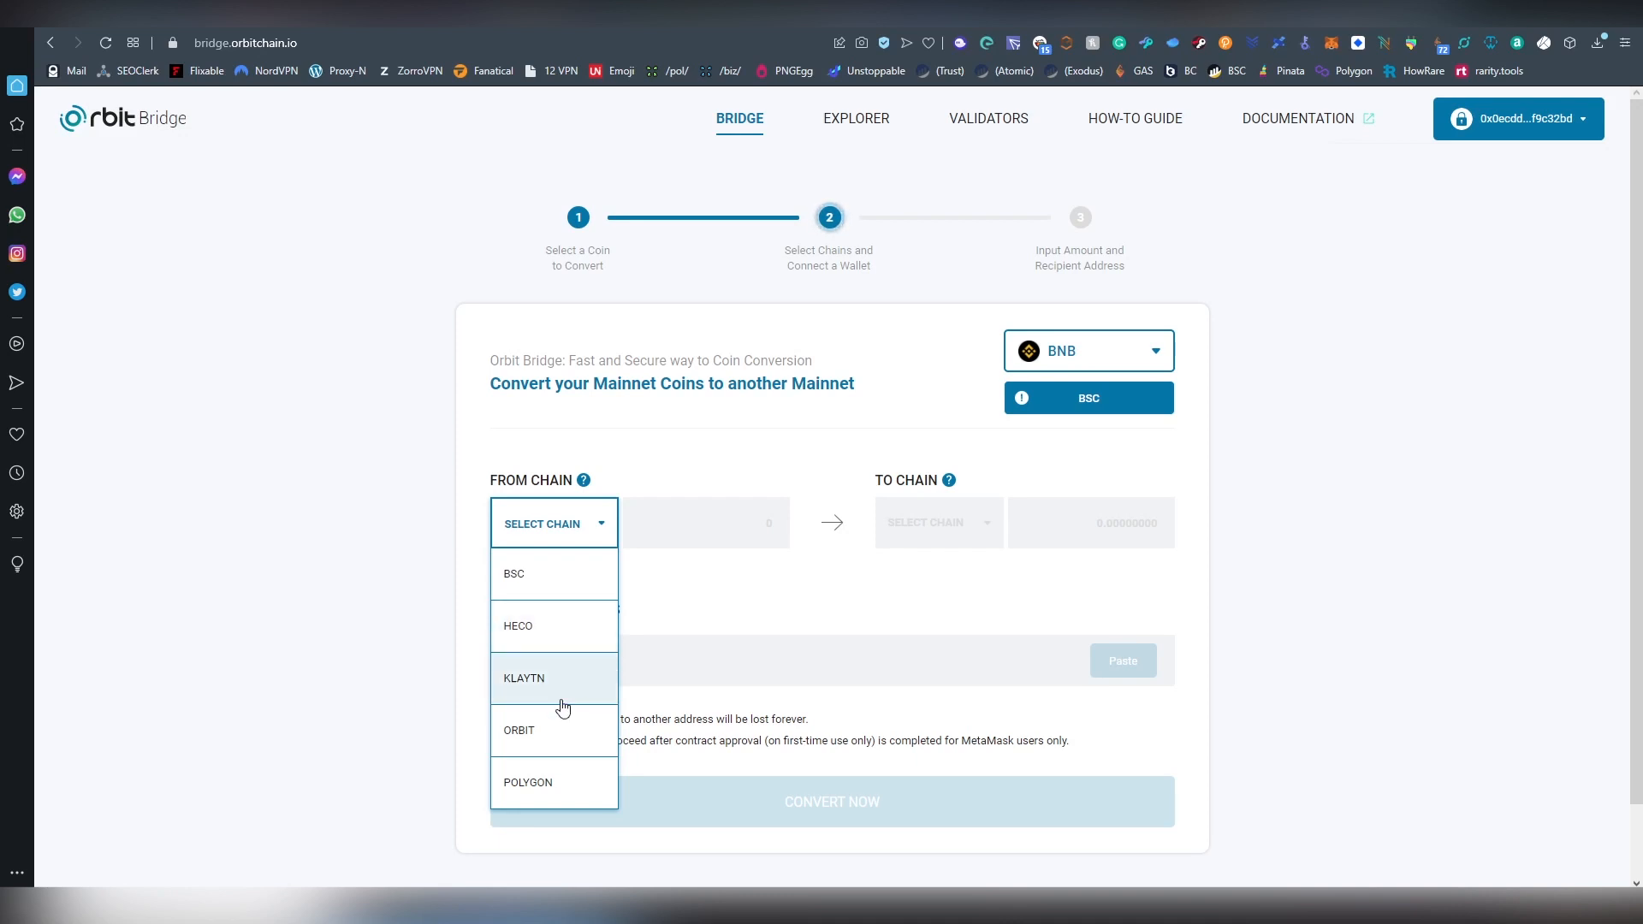
pyautogui.moveTo(550, 623)
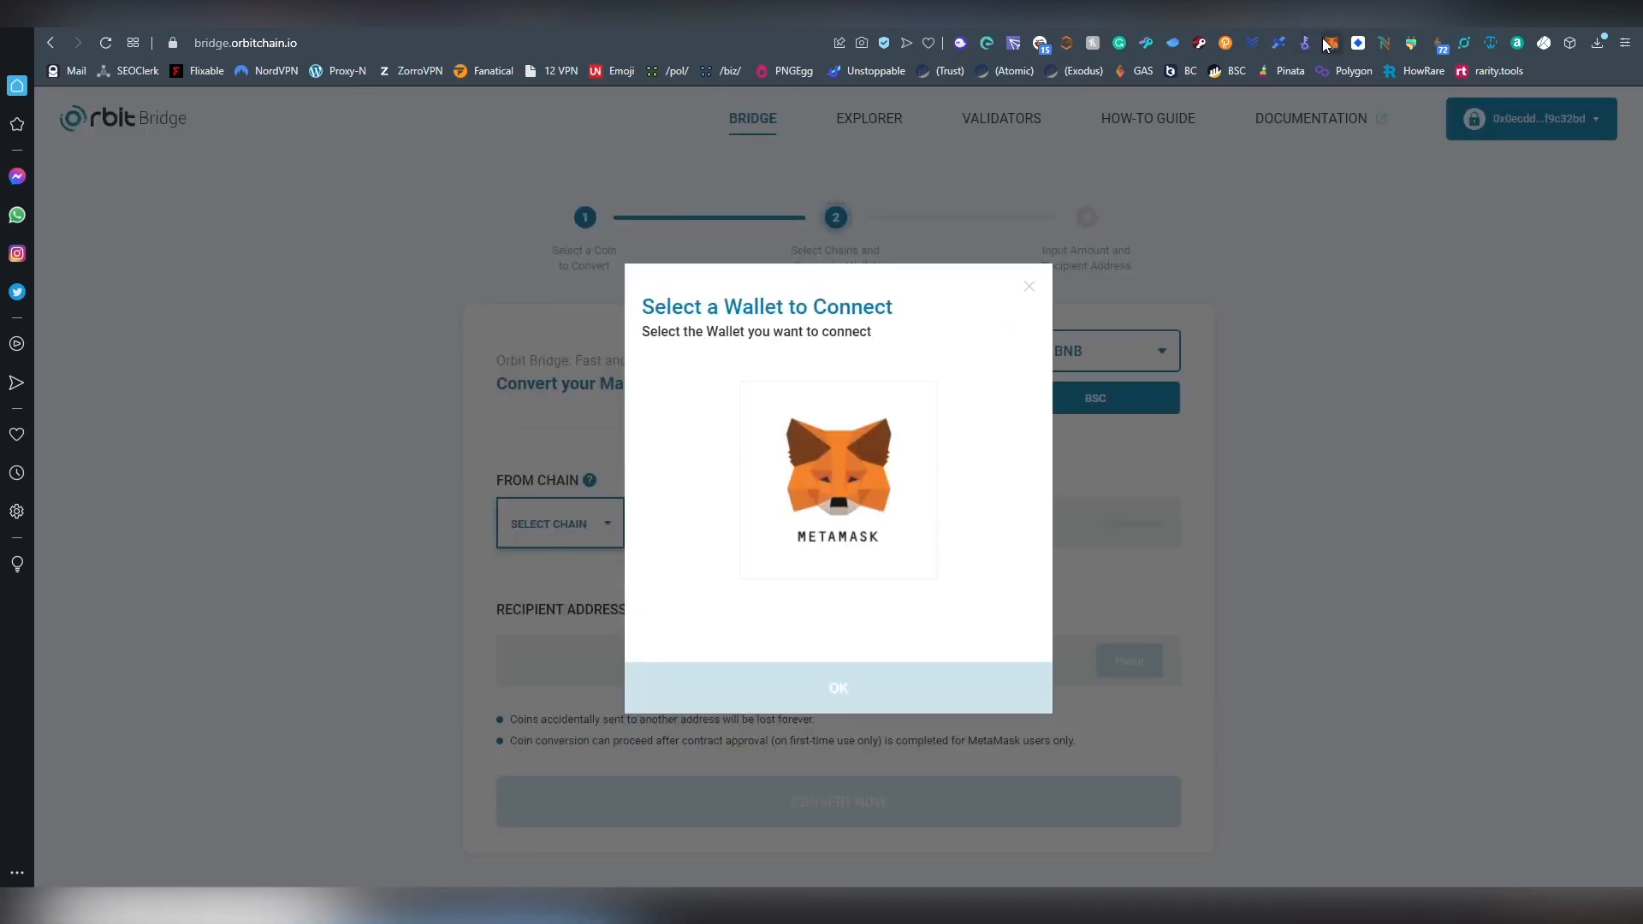
# Switch the MetaMask network and reconnect so BSC becomes the source chain with its BNB balance
pyautogui.click(1328, 42)
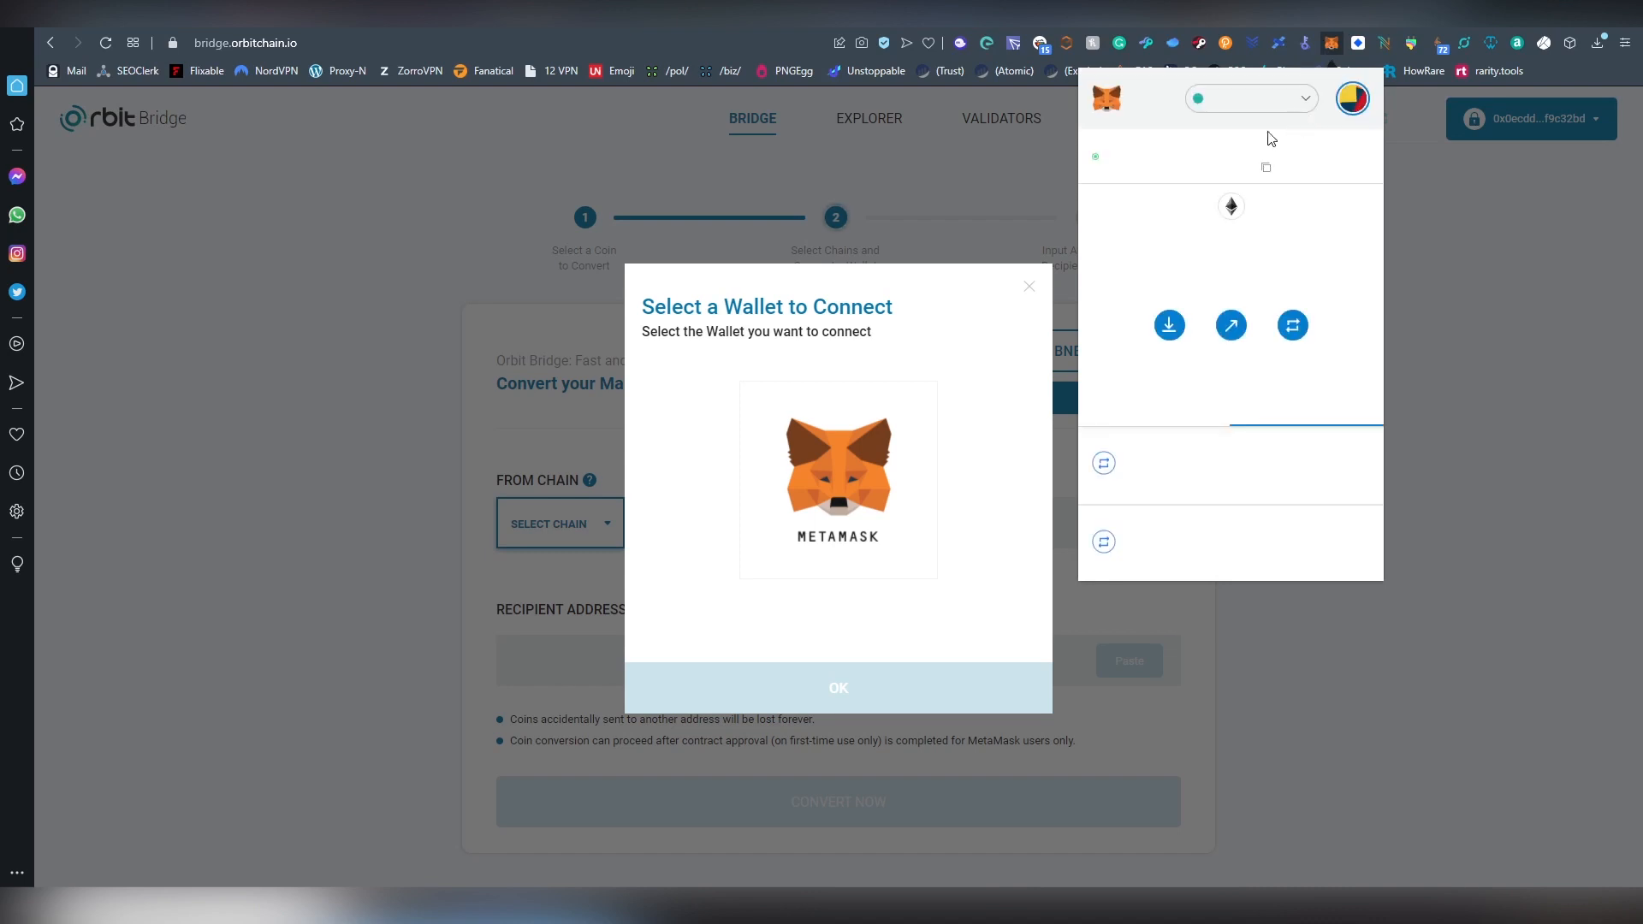
pyautogui.click(1244, 97)
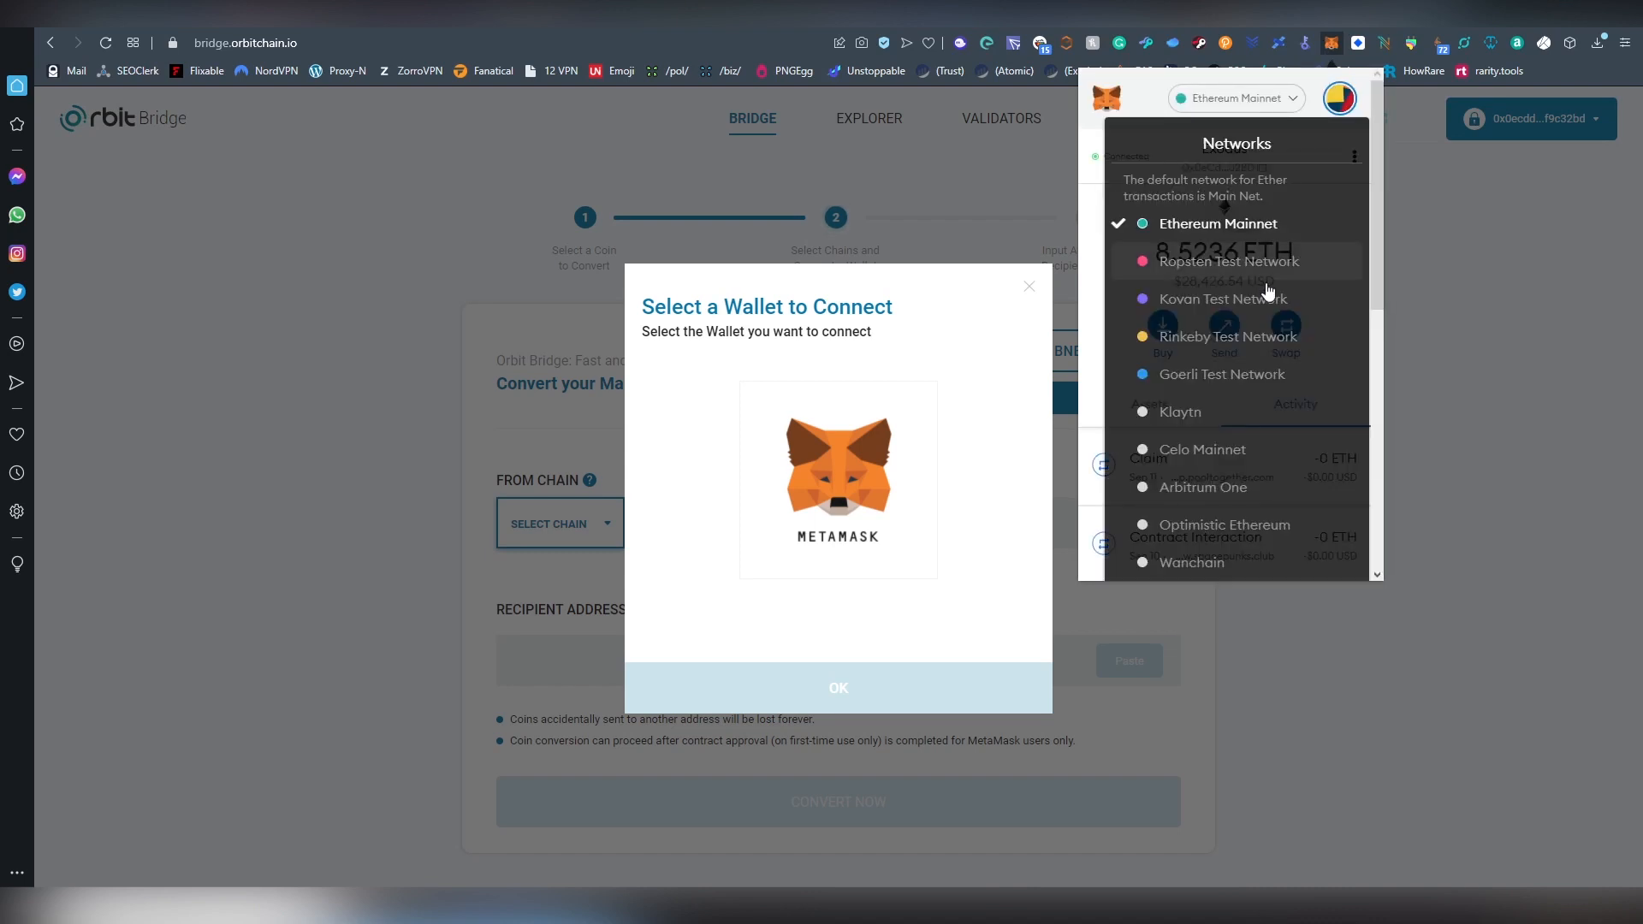
pyautogui.scroll(-3)
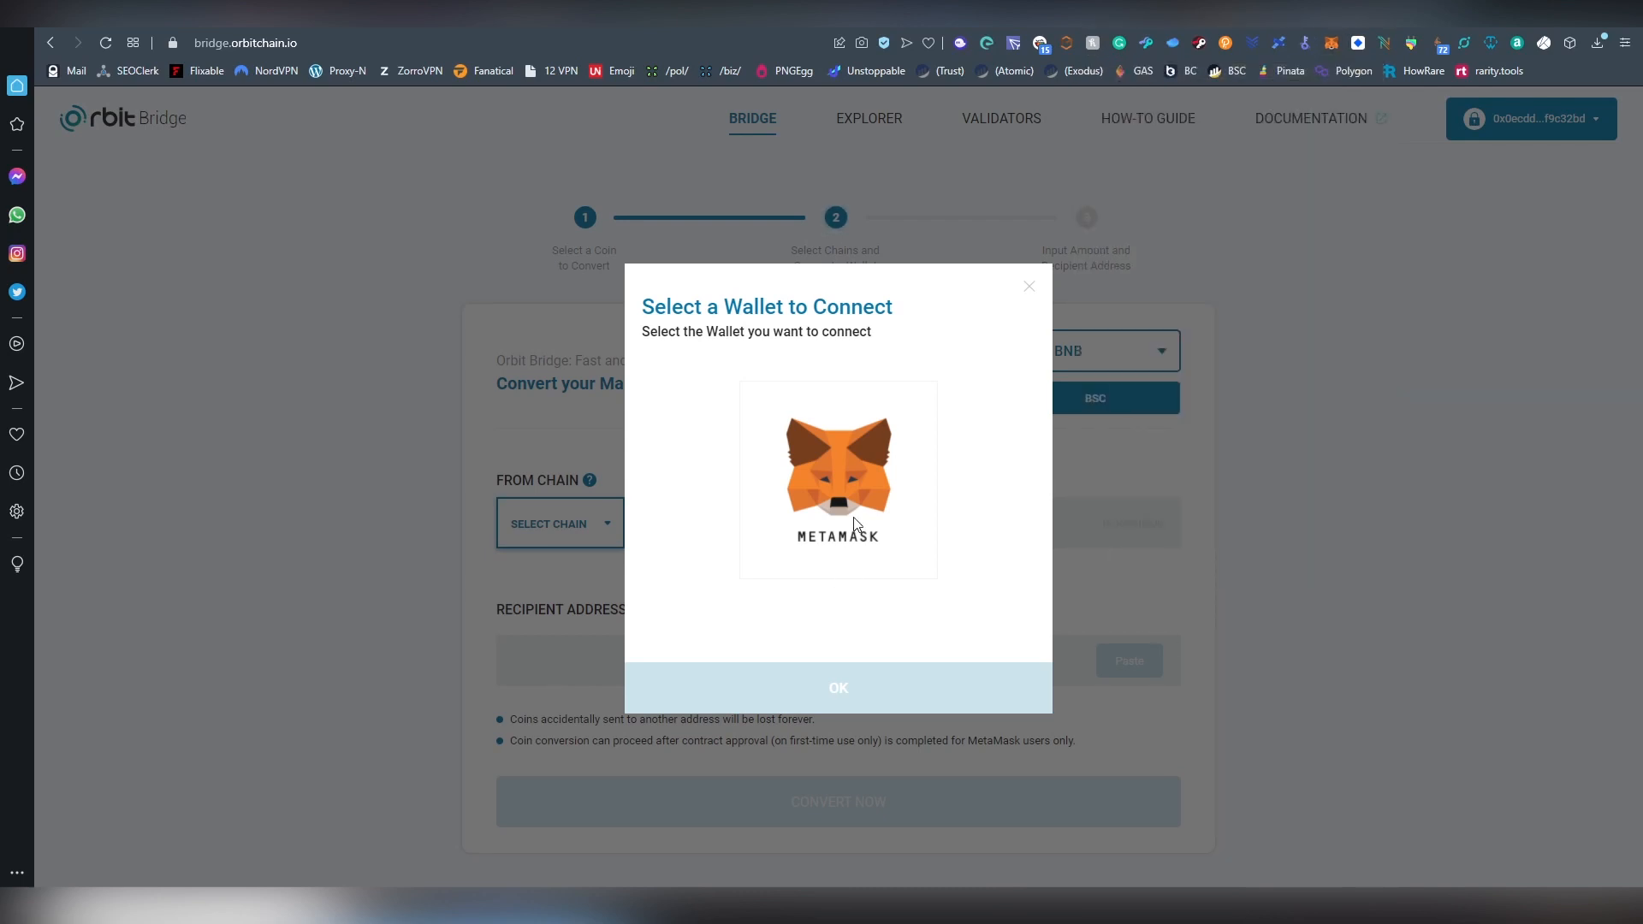
pyautogui.click(837, 477)
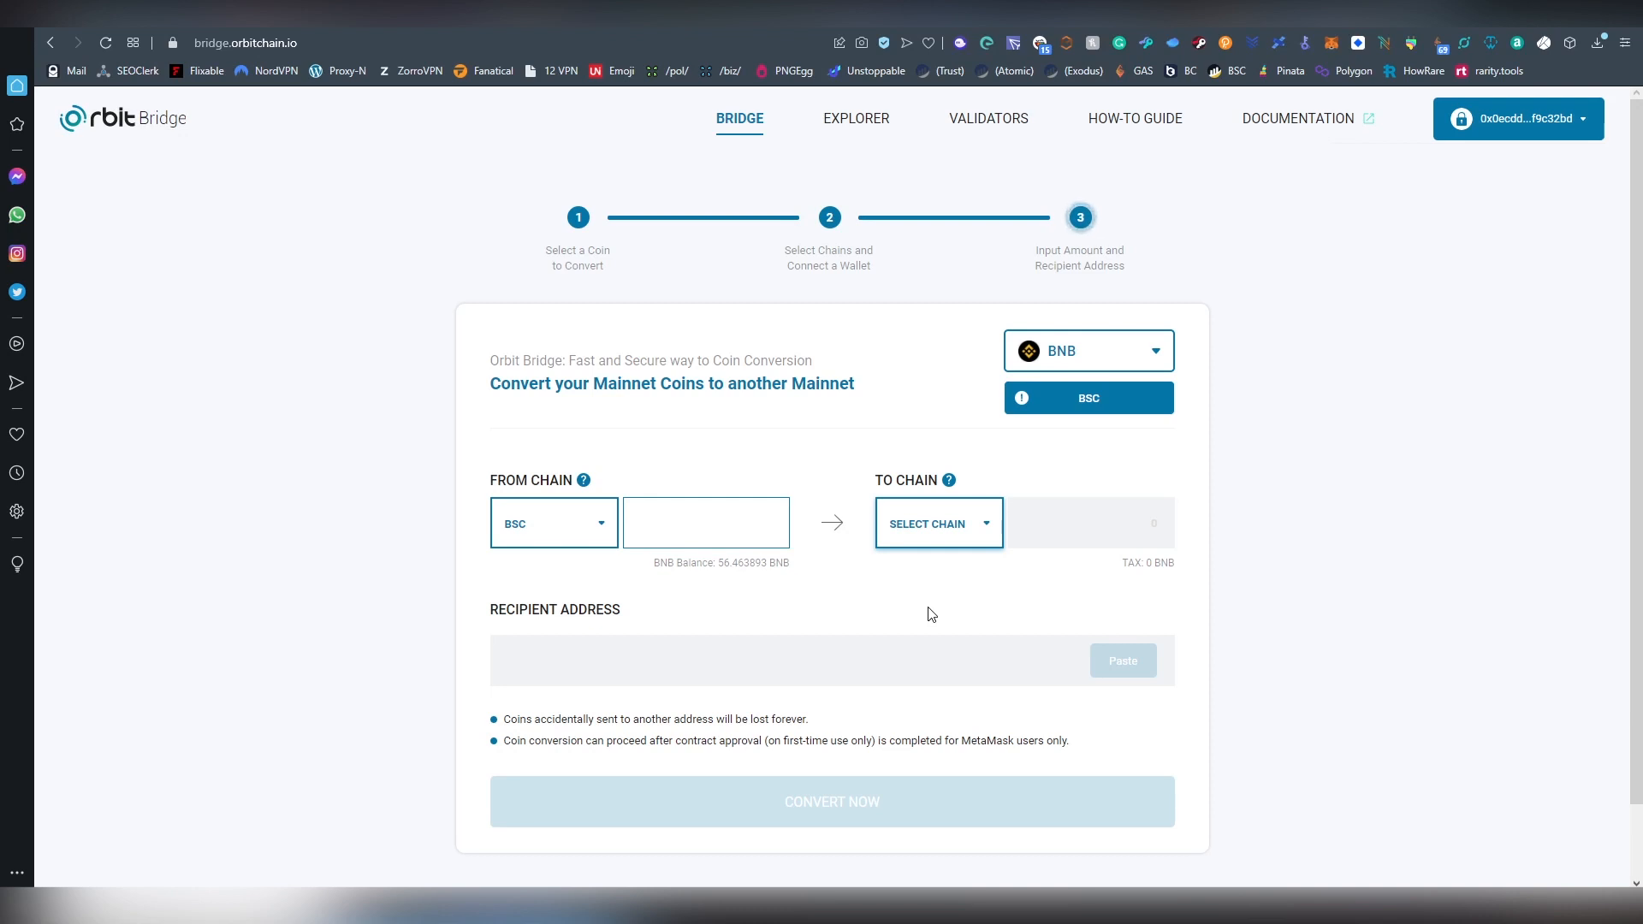
# Enter a 0.1 BNB amount and set POLYGON as the destination chain
pyautogui.write('0')
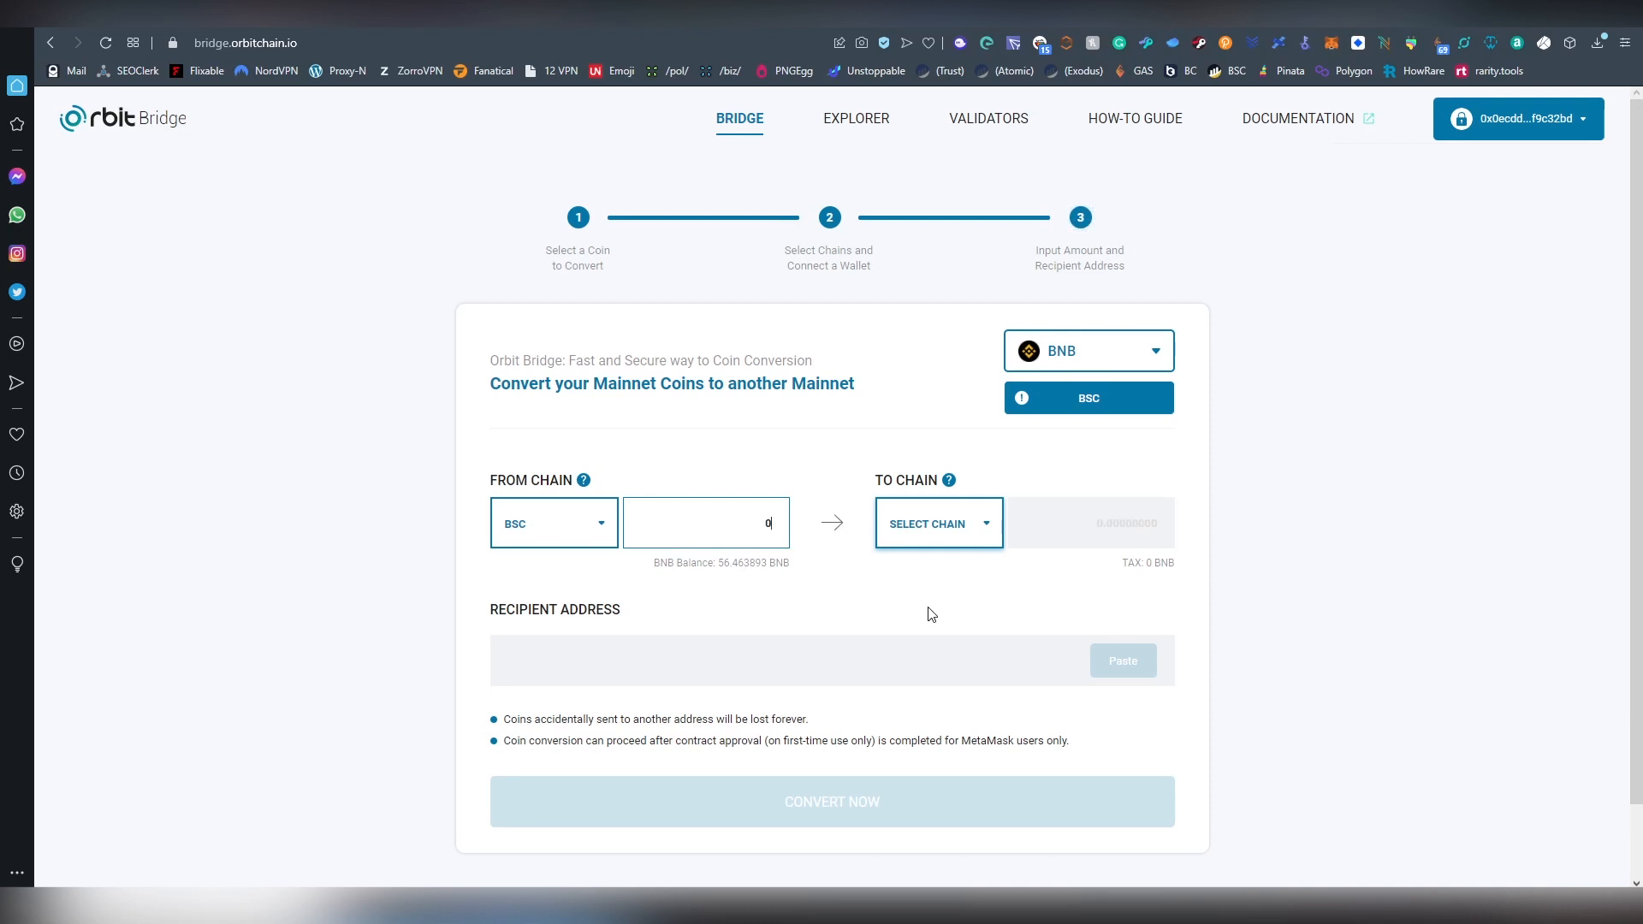
pyautogui.write('.1')
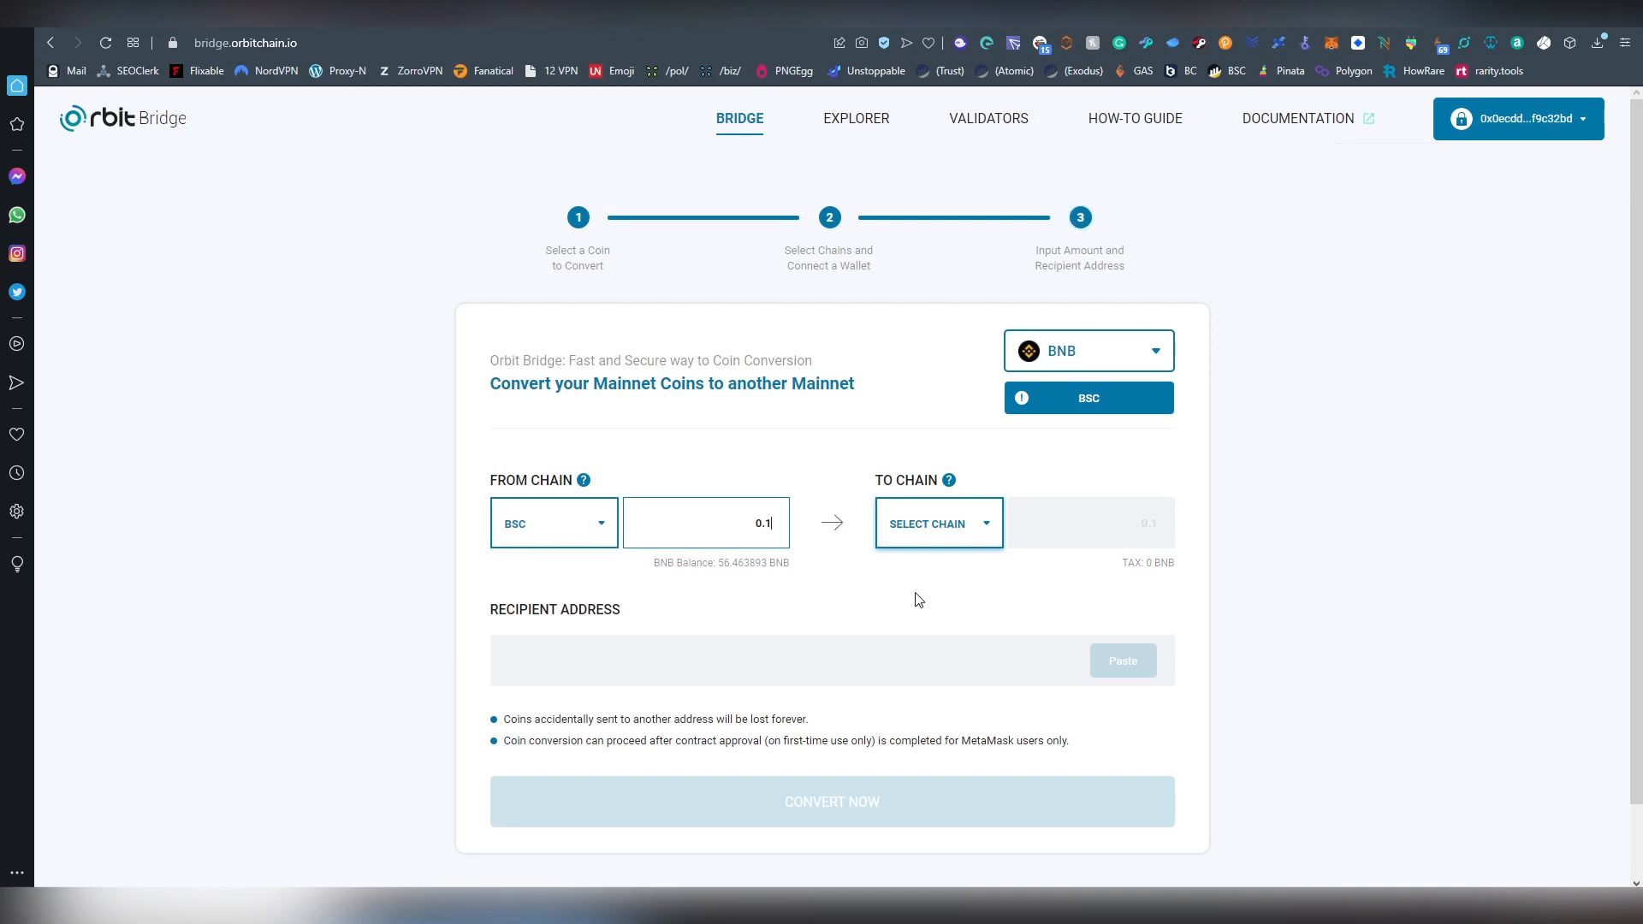
pyautogui.click(937, 524)
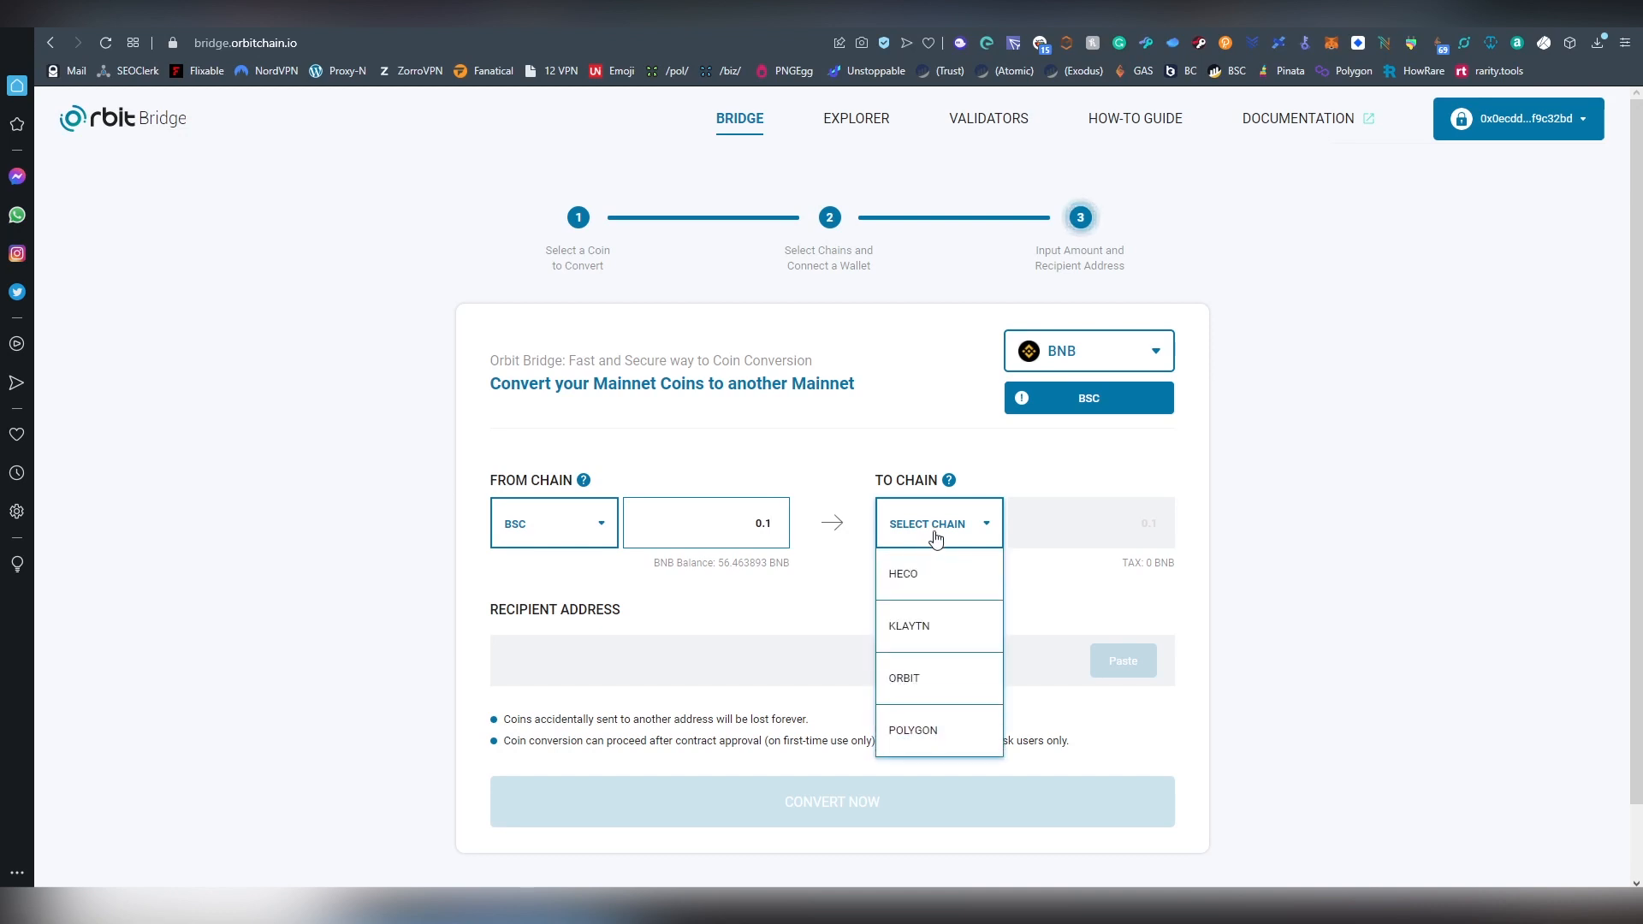
pyautogui.moveTo(948, 589)
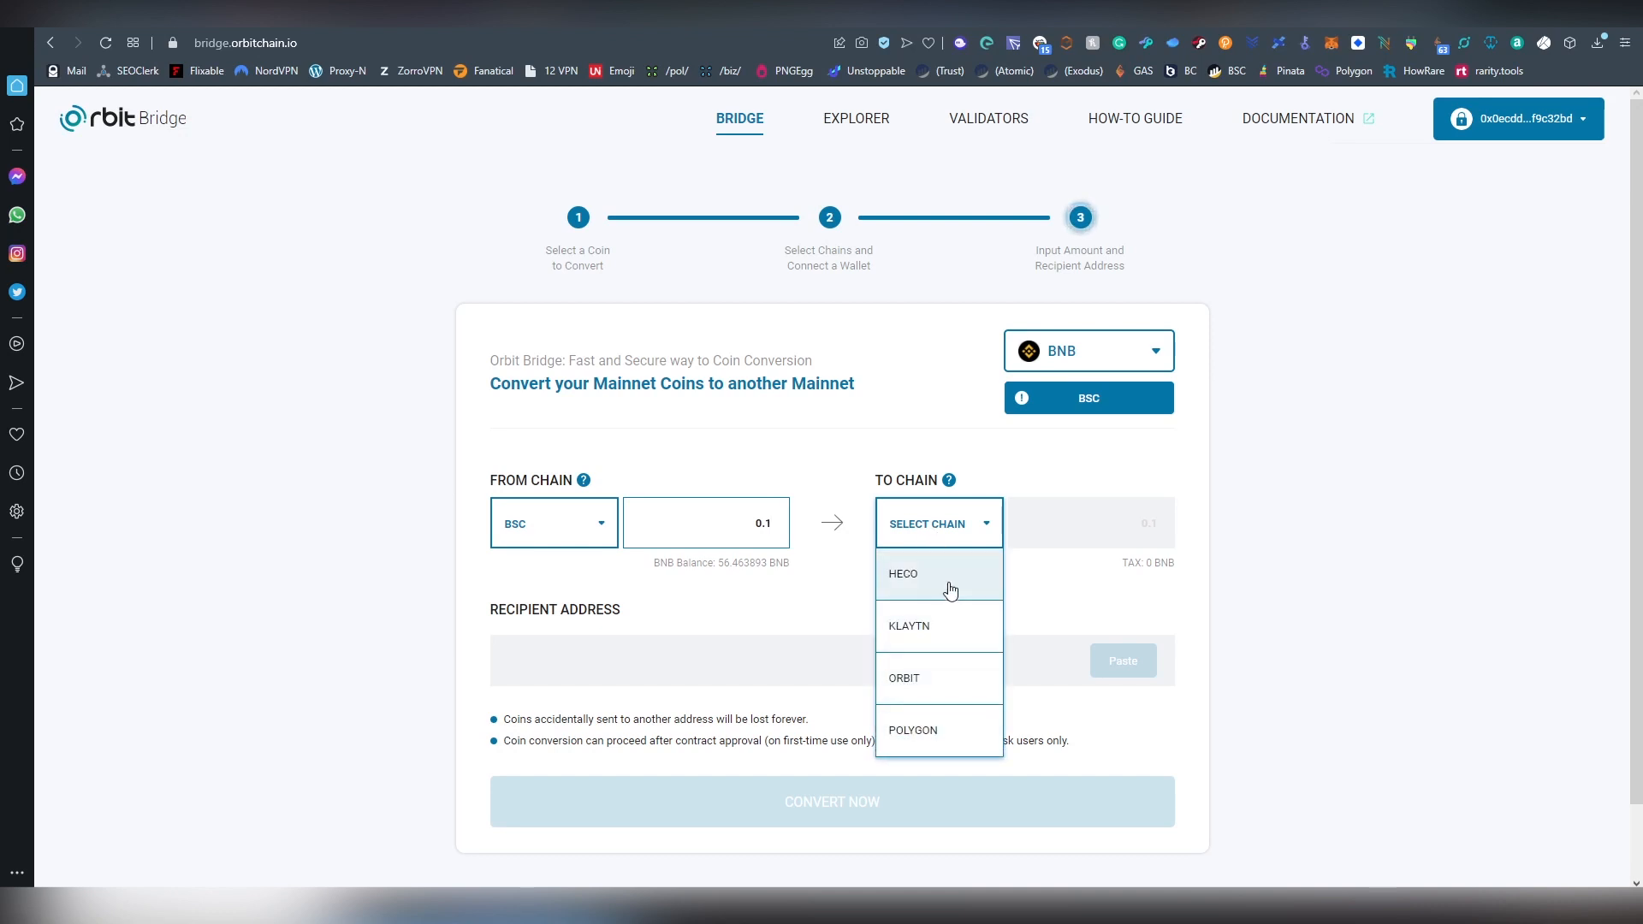
pyautogui.click(912, 729)
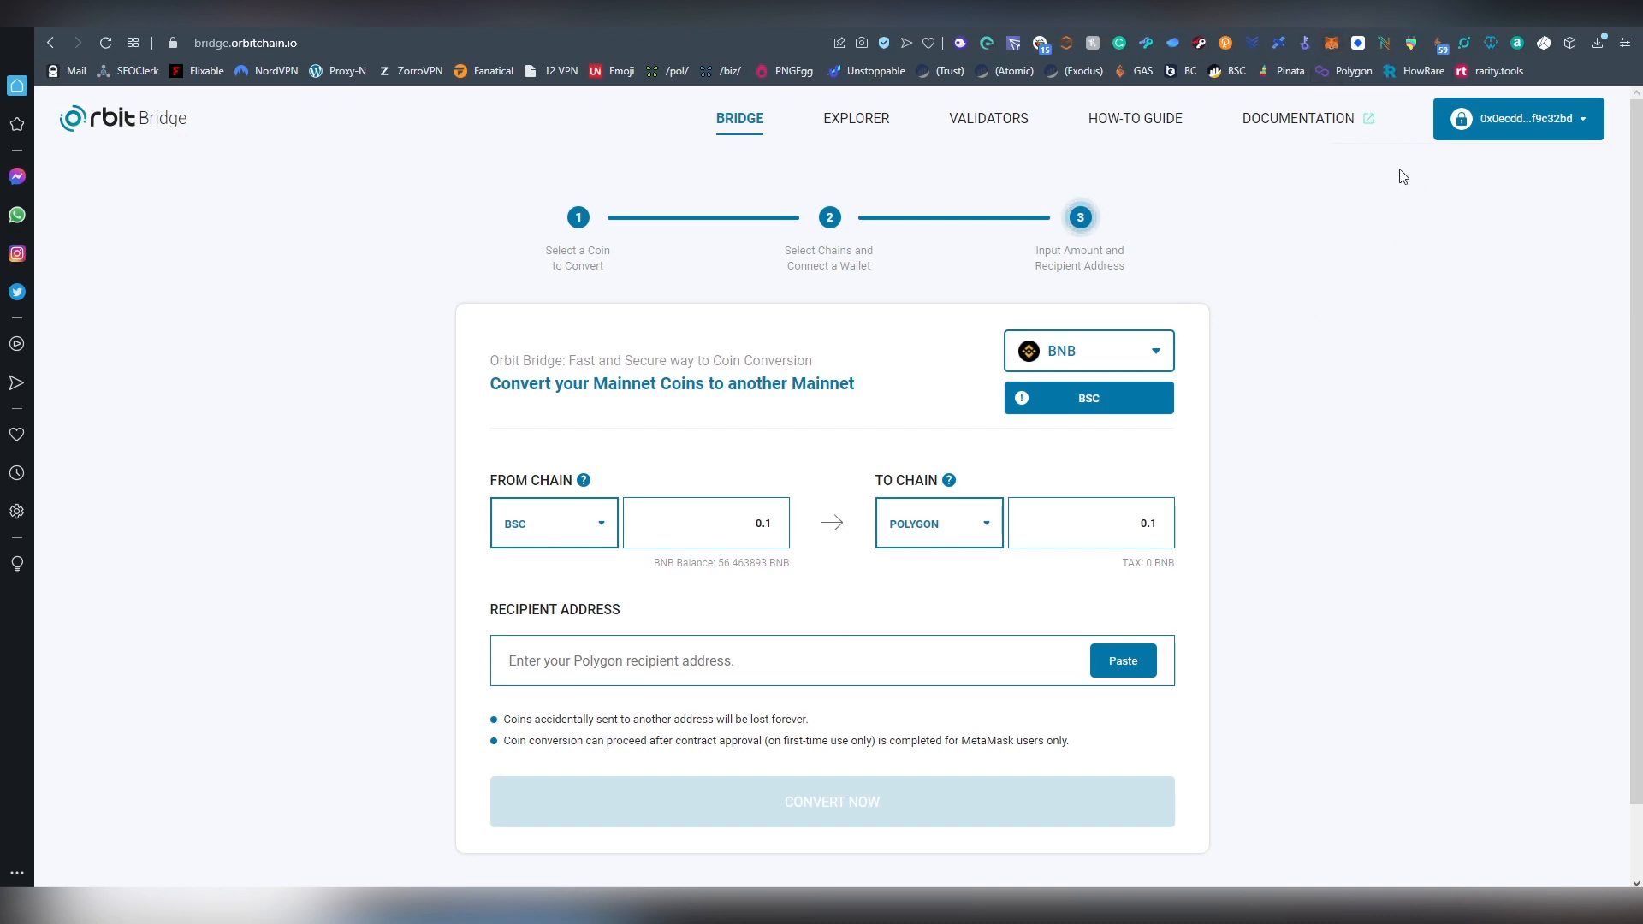
pyautogui.moveTo(1262, 334)
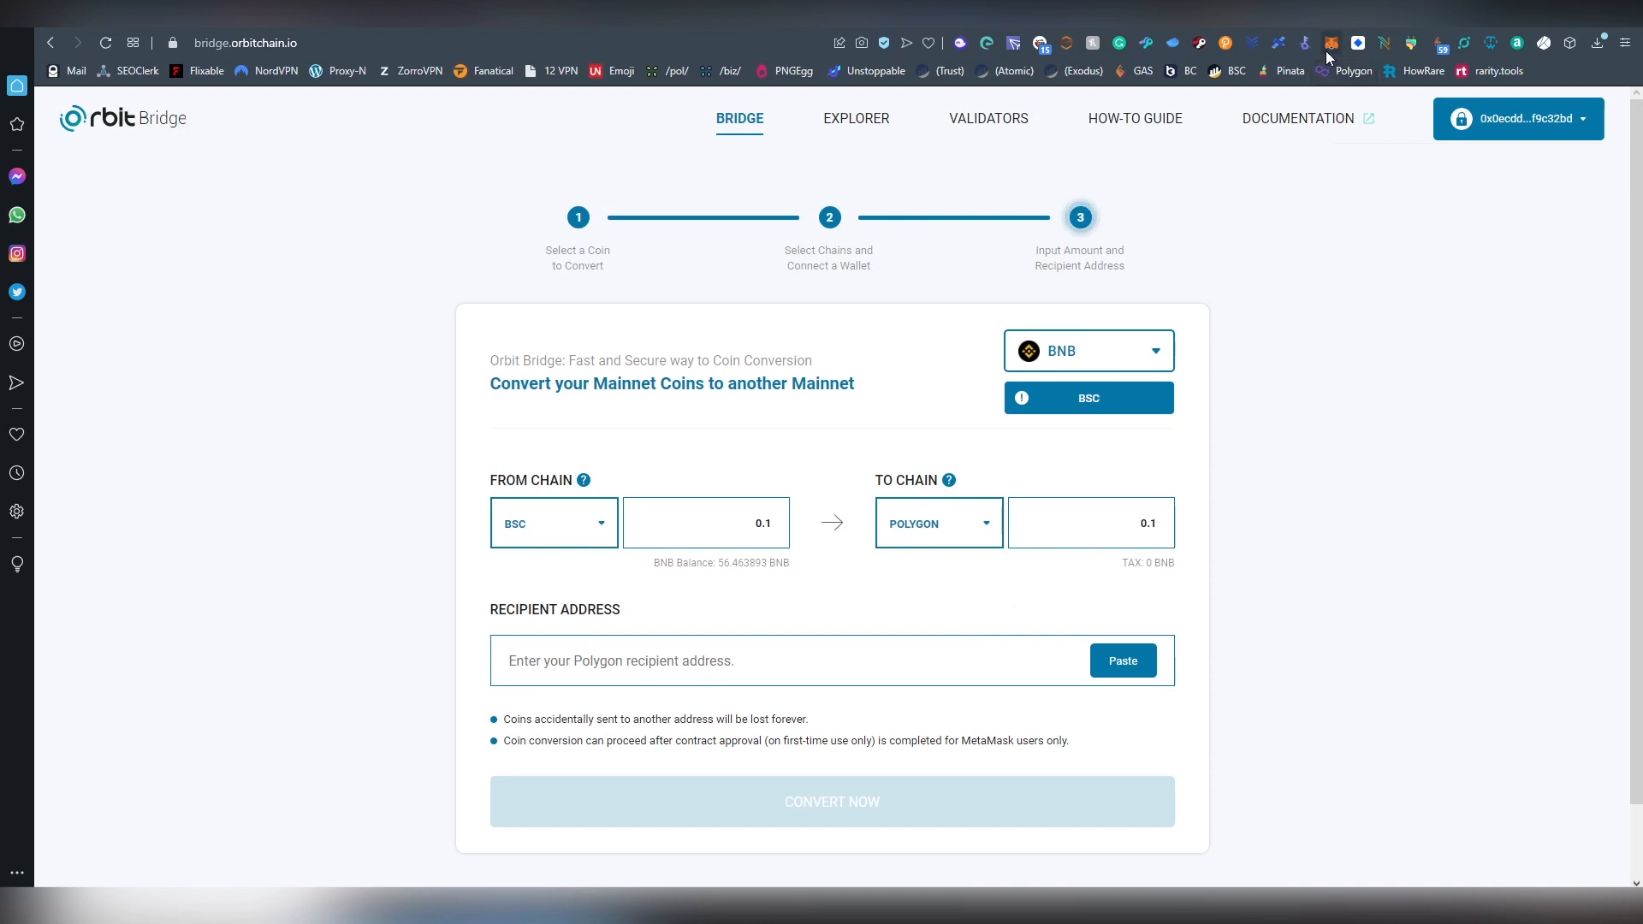
# Fill the recipient with the MetaMask address and submit Convert Now for the 0.1 BNB BSC-to-Matic summary
pyautogui.click(1331, 43)
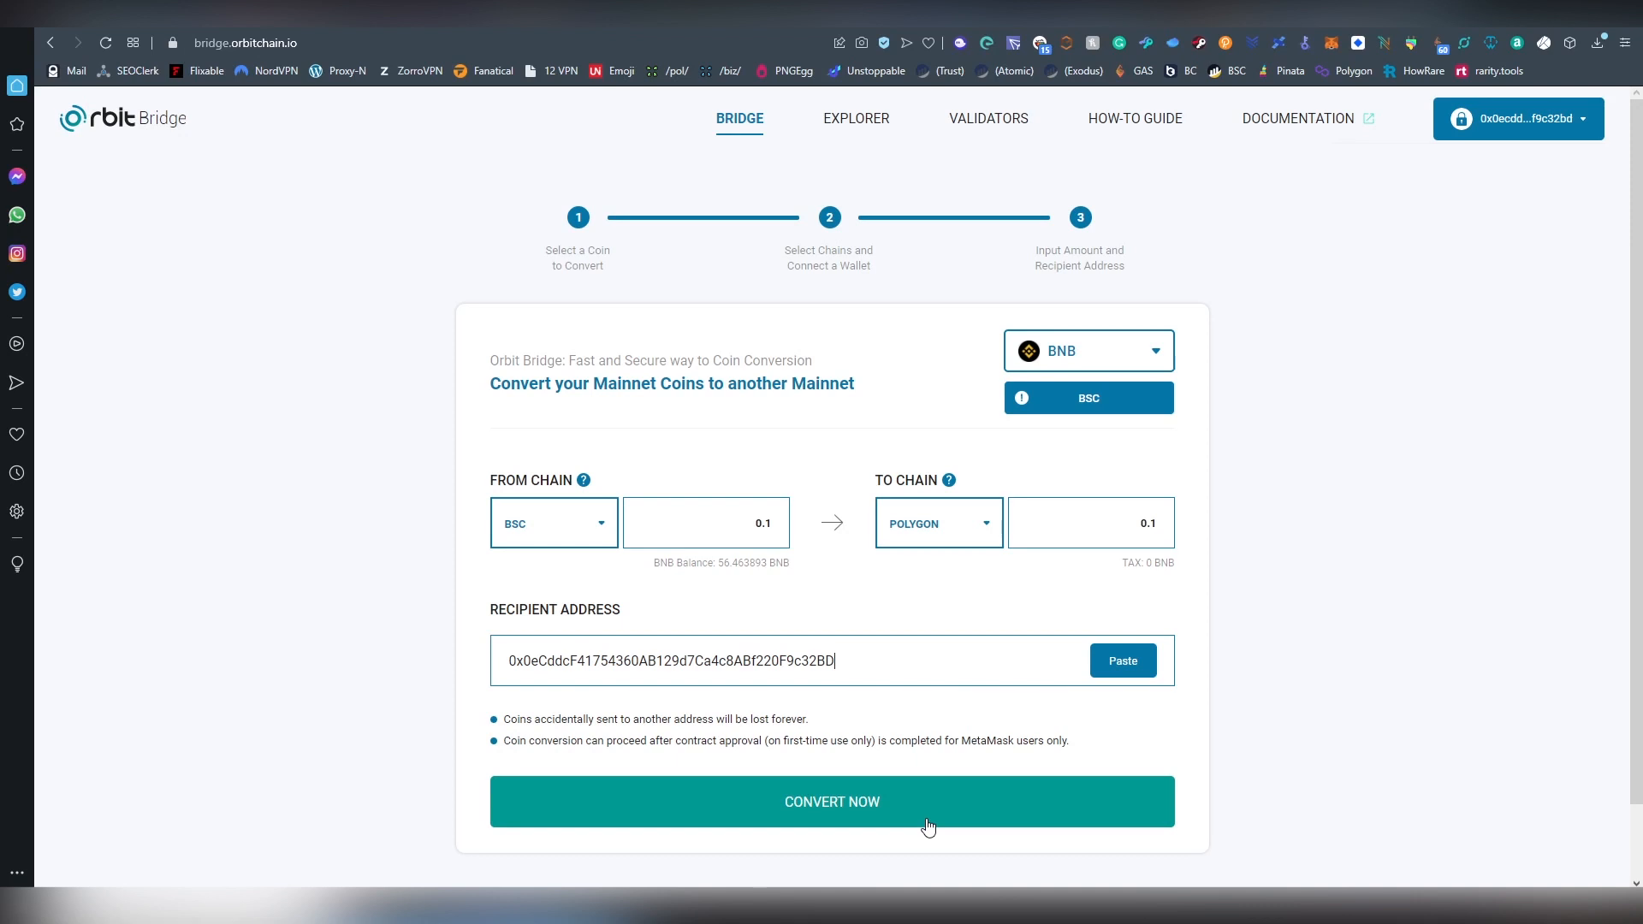
pyautogui.click(832, 801)
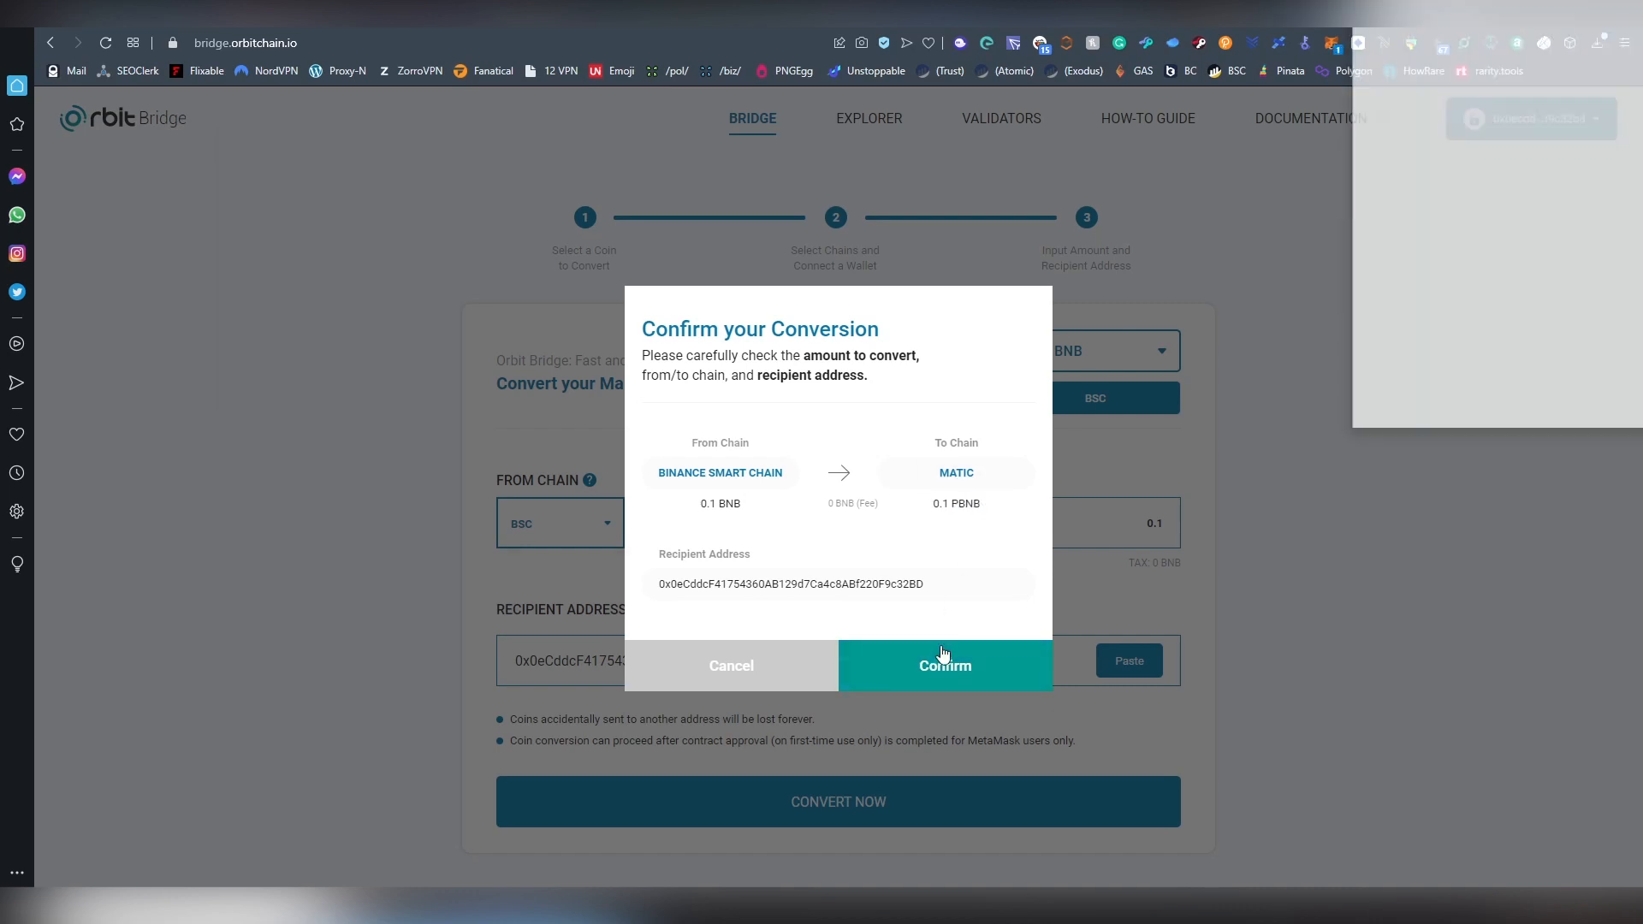
# Confirm the 0.1 BNB to 0.1 PBNB conversion and approve it in MetaMask
pyautogui.click(943, 665)
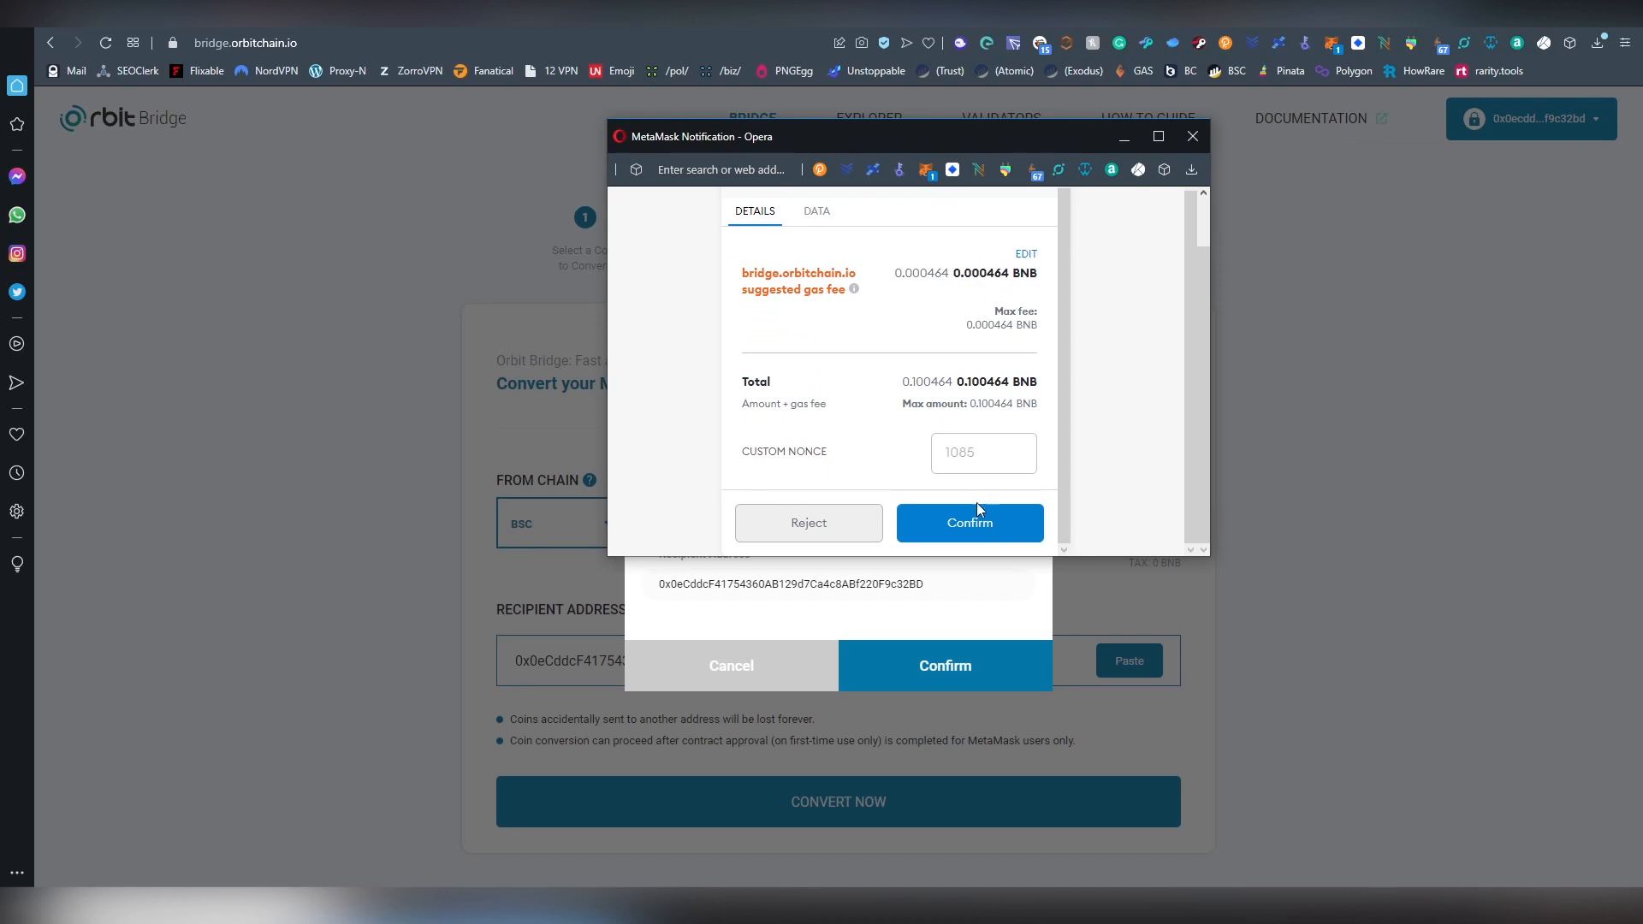
pyautogui.click(967, 522)
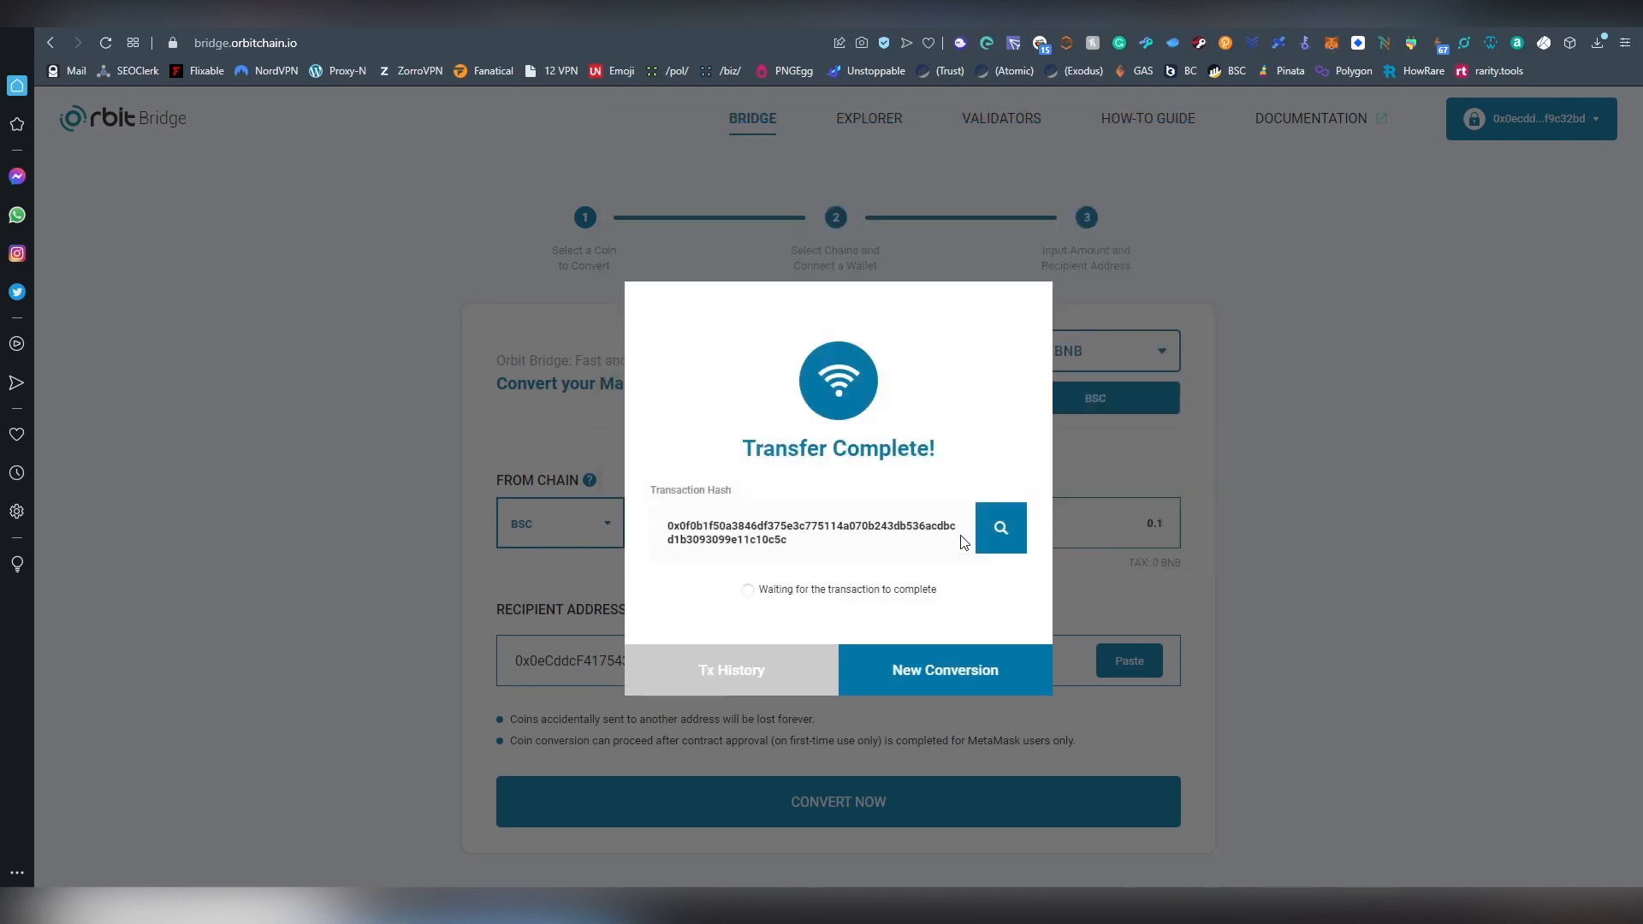
pyautogui.moveTo(905, 500)
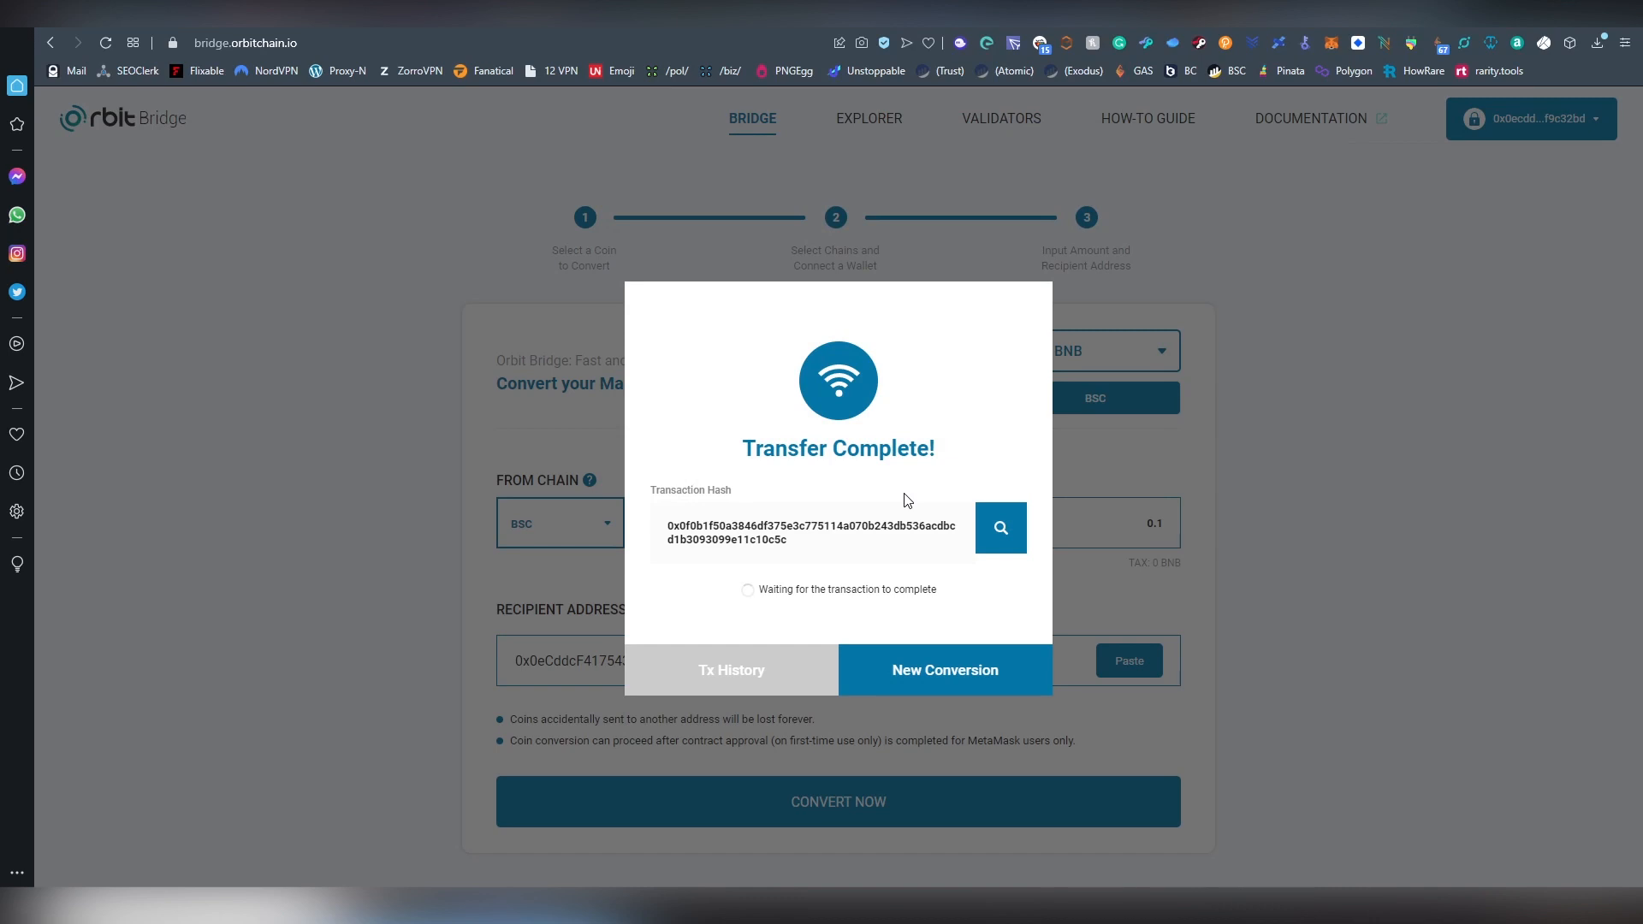
pyautogui.moveTo(924, 550)
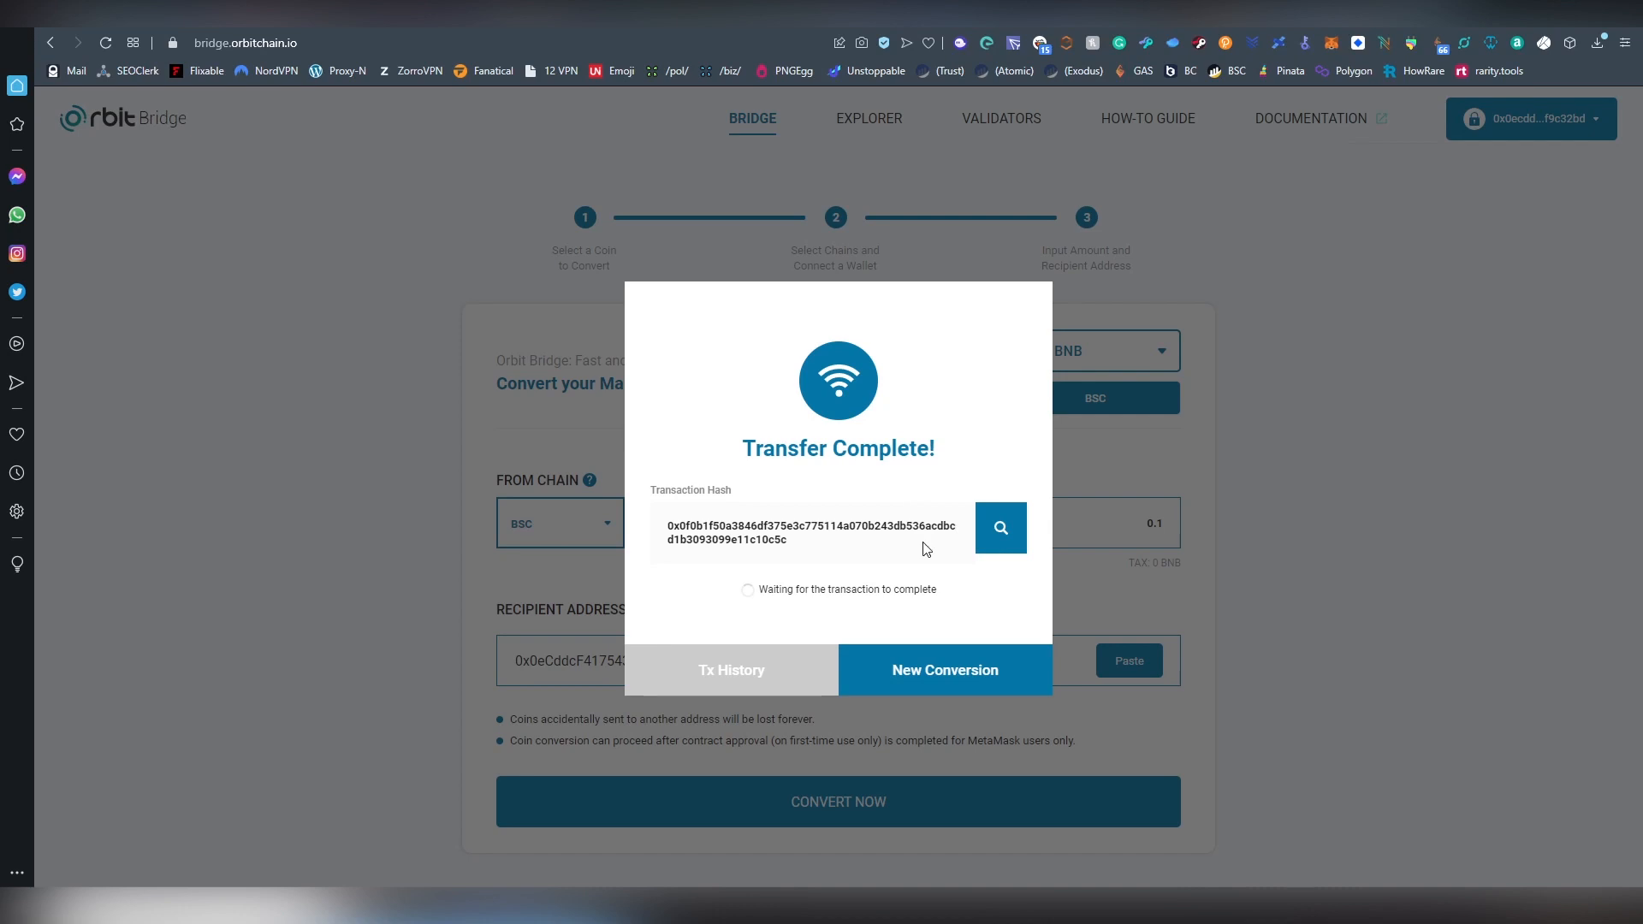
pyautogui.moveTo(837, 618)
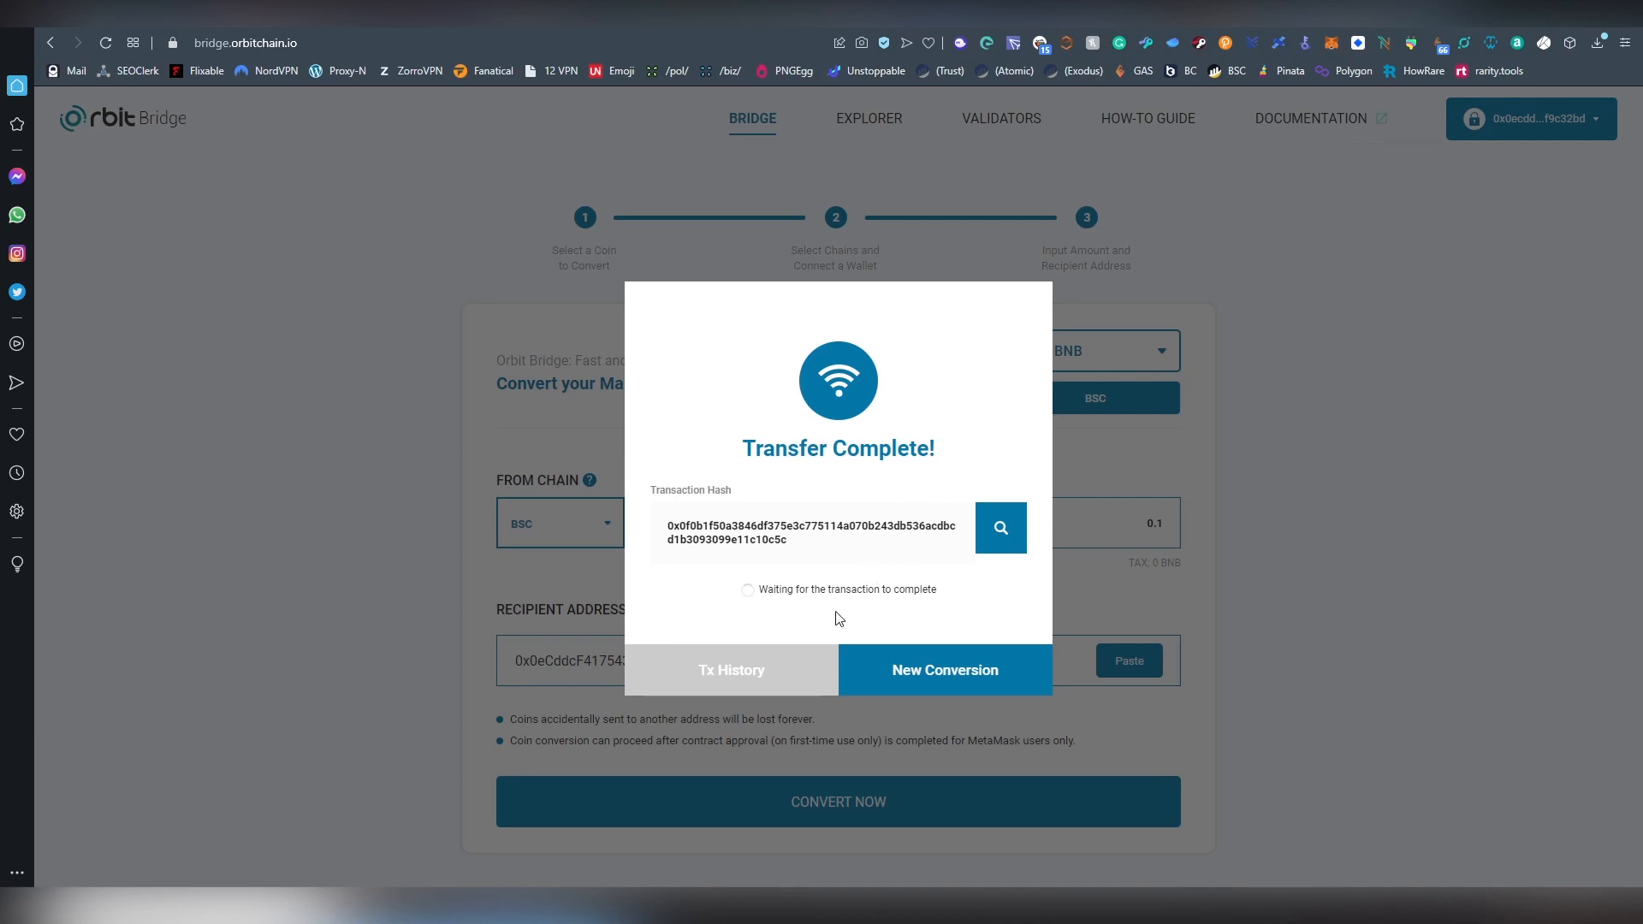
pyautogui.moveTo(776, 586)
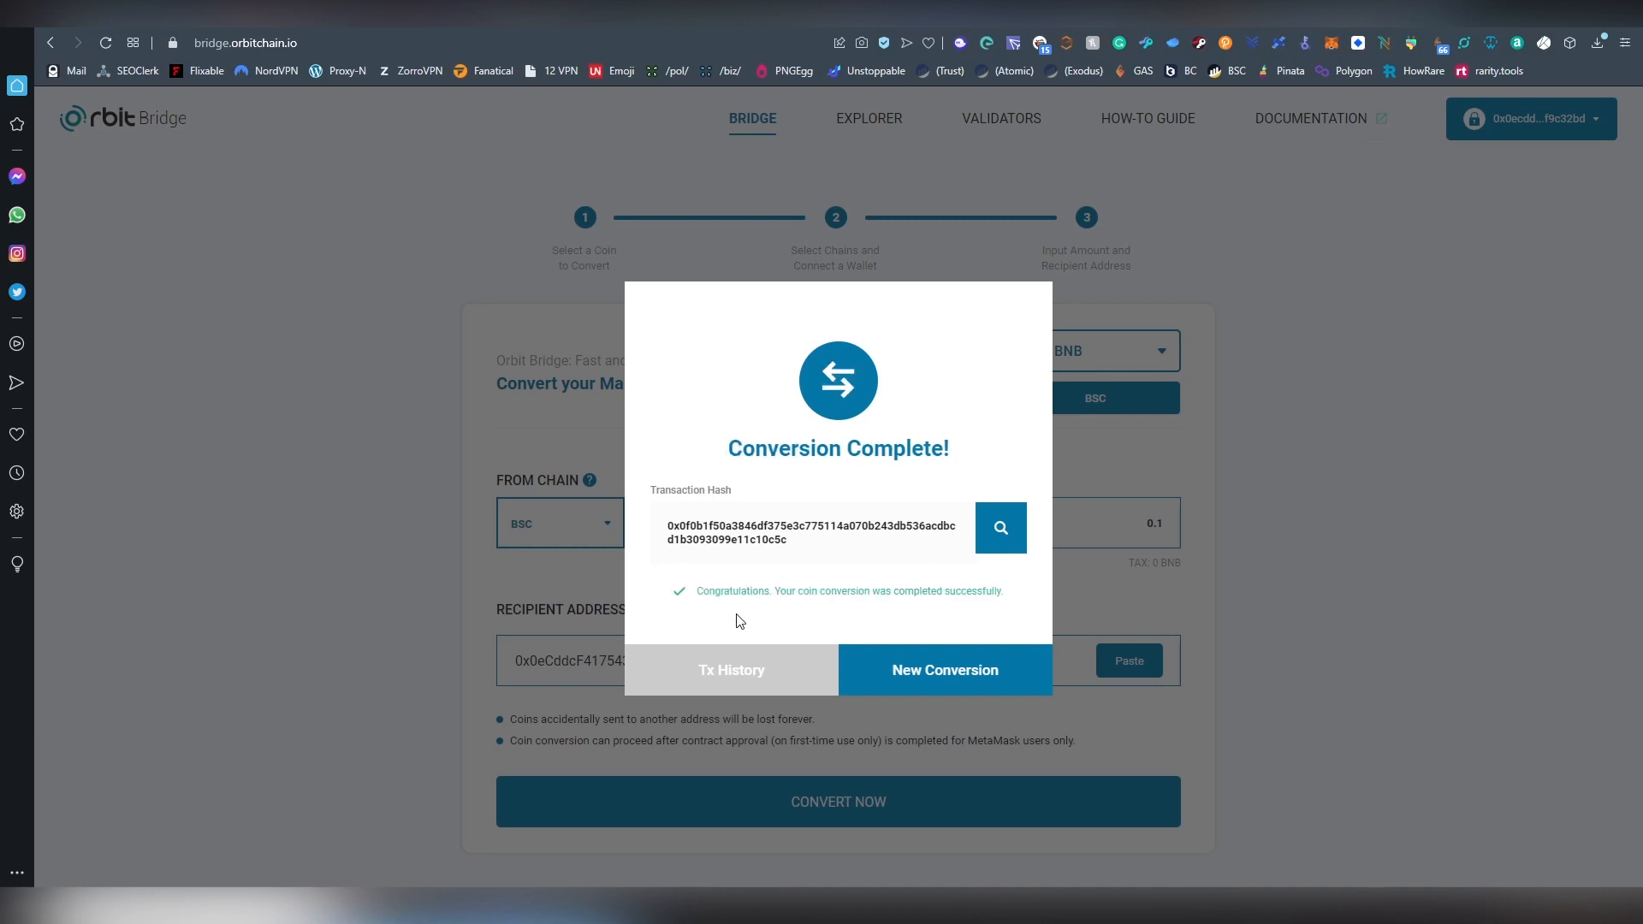
pyautogui.moveTo(945, 671)
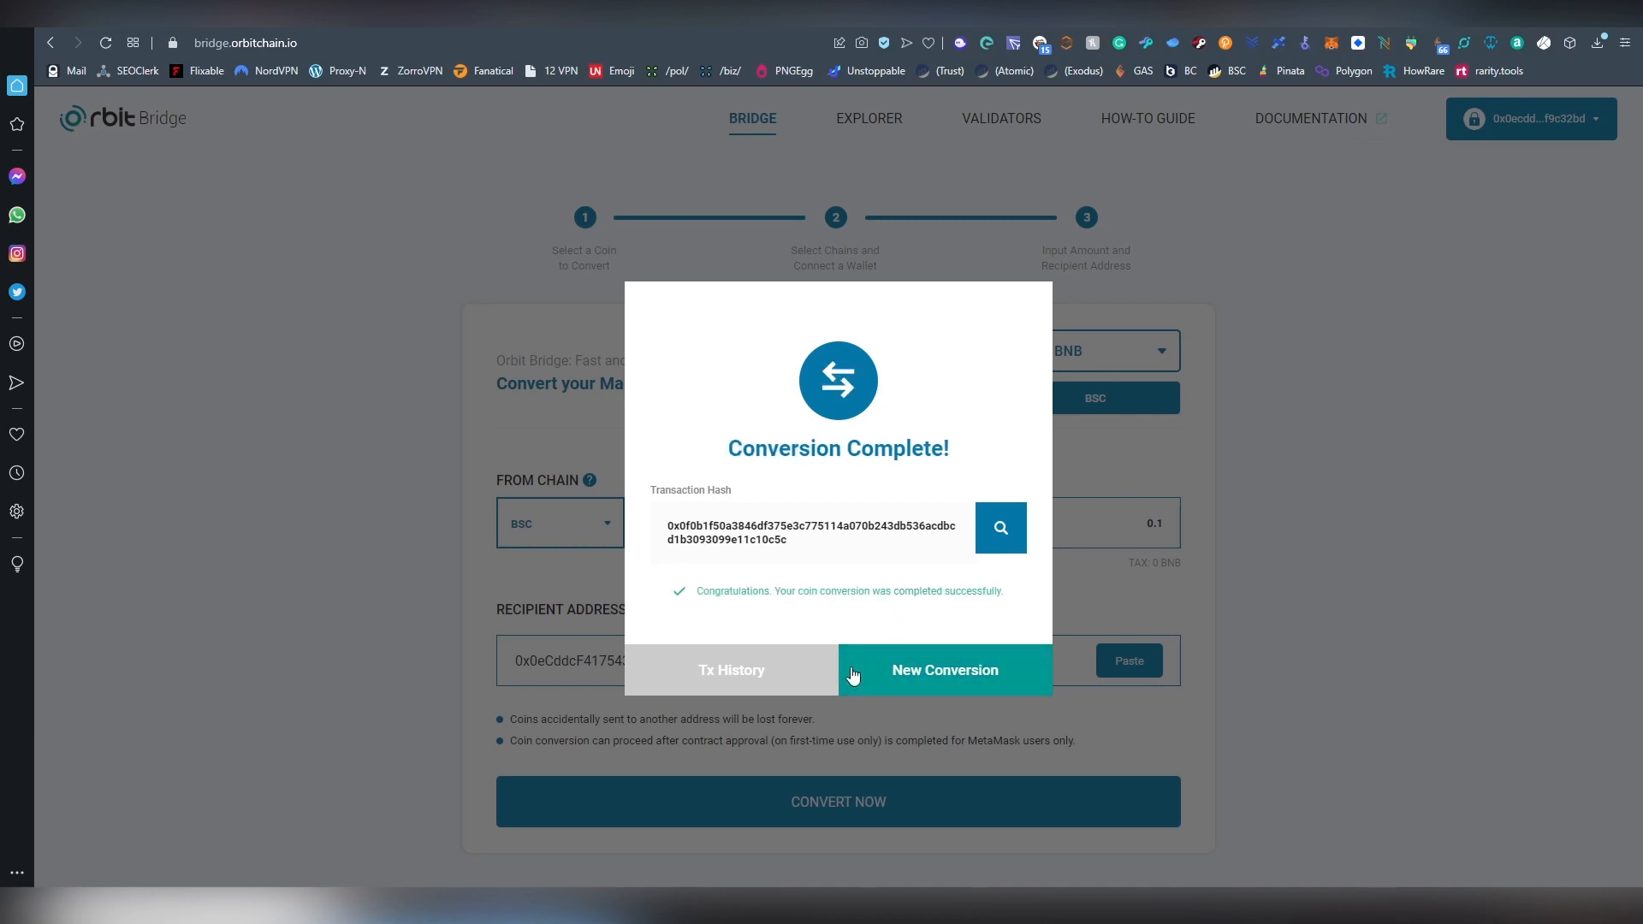
# View the completed 0.1 BNB conversion in the Orbit Bridge Tx History explorer
pyautogui.click(731, 669)
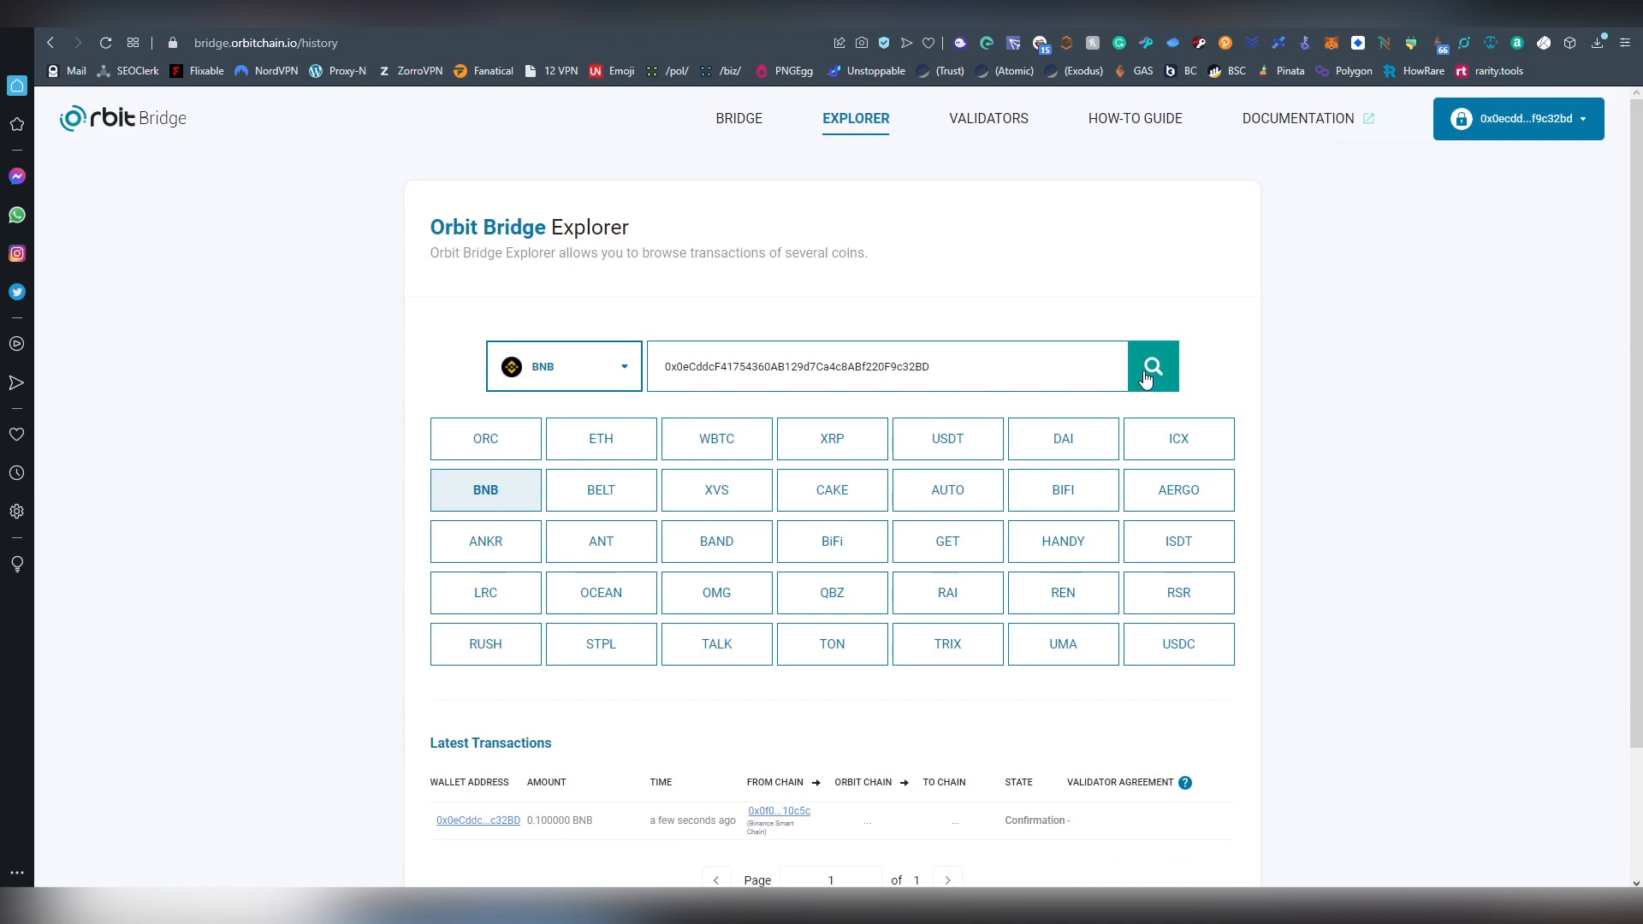
pyautogui.scroll(-3)
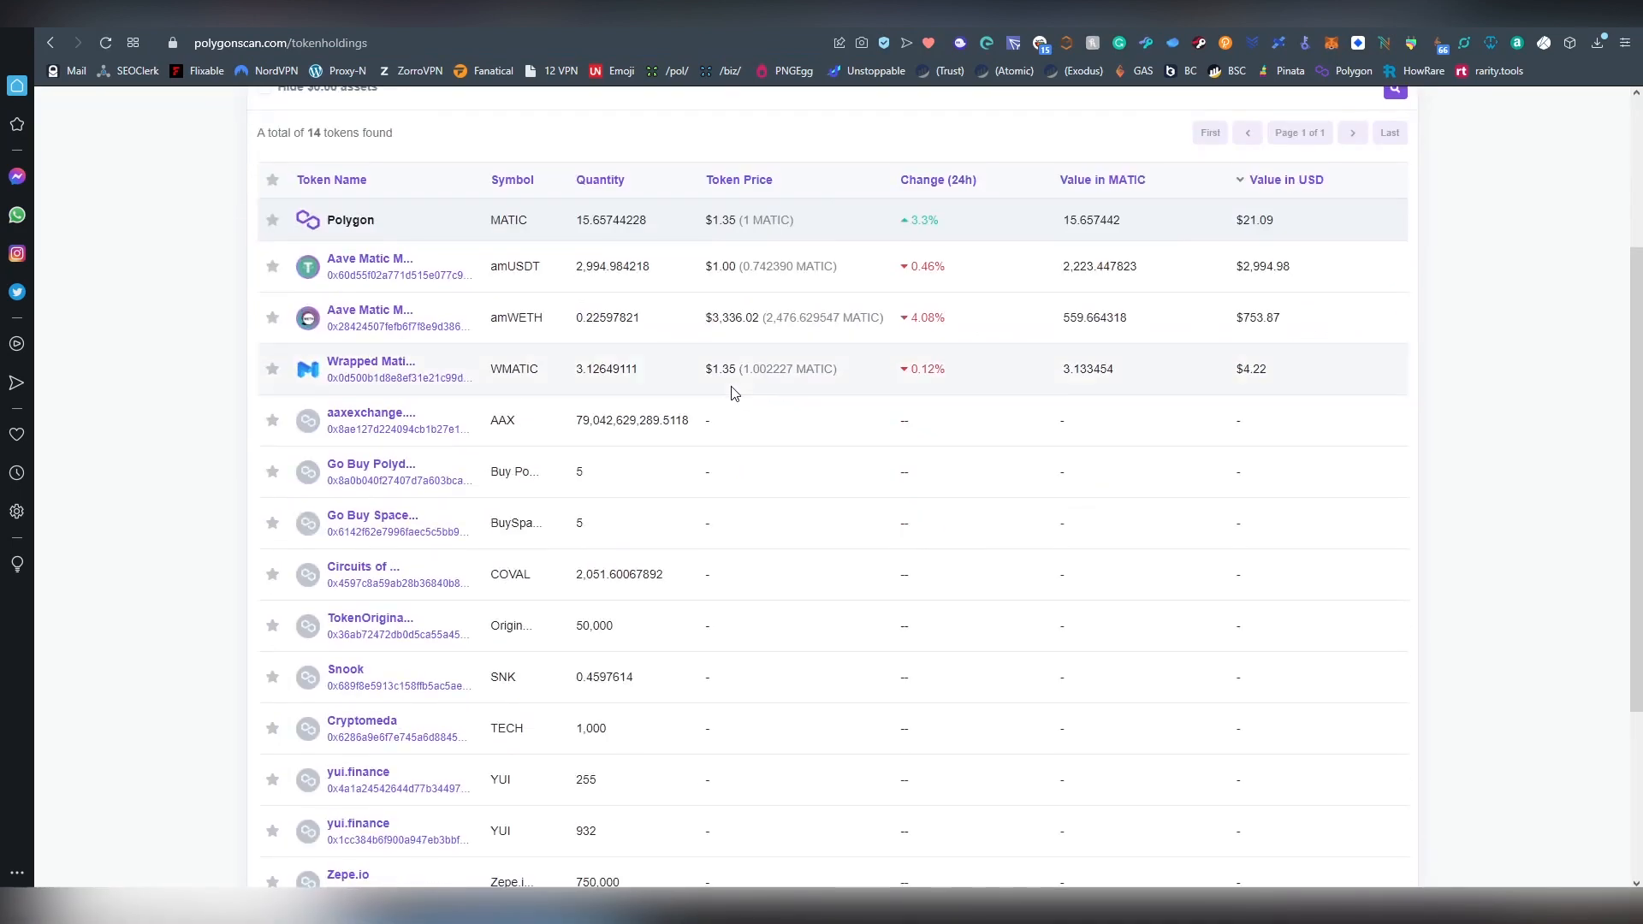
pyautogui.moveTo(572, 618)
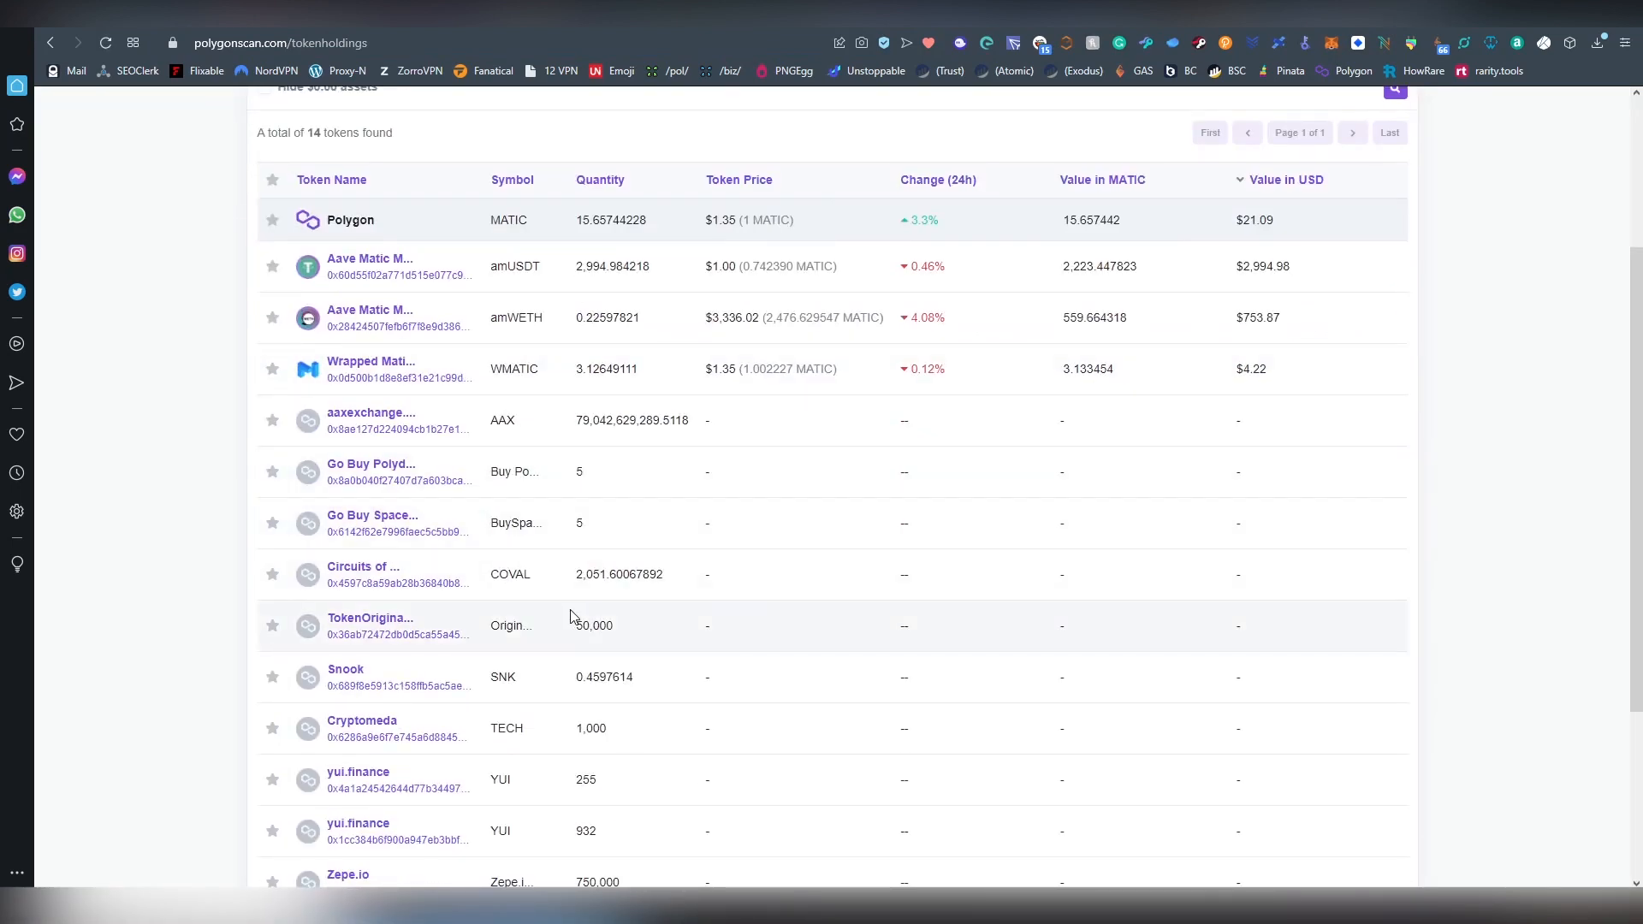
pyautogui.moveTo(539, 392)
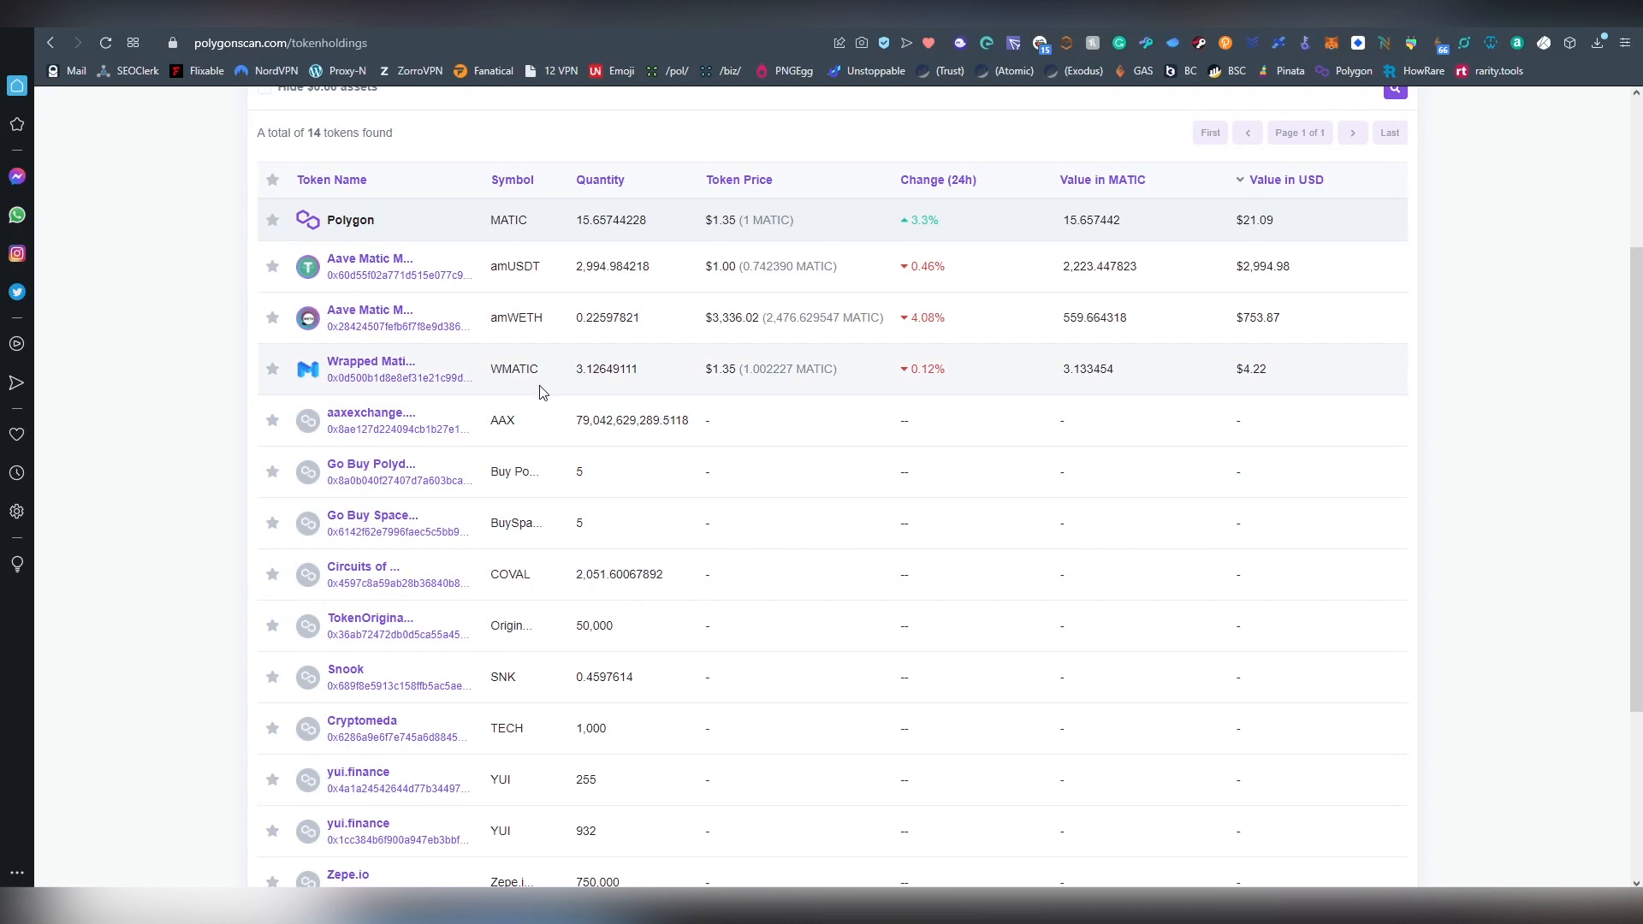
pyautogui.moveTo(539, 370)
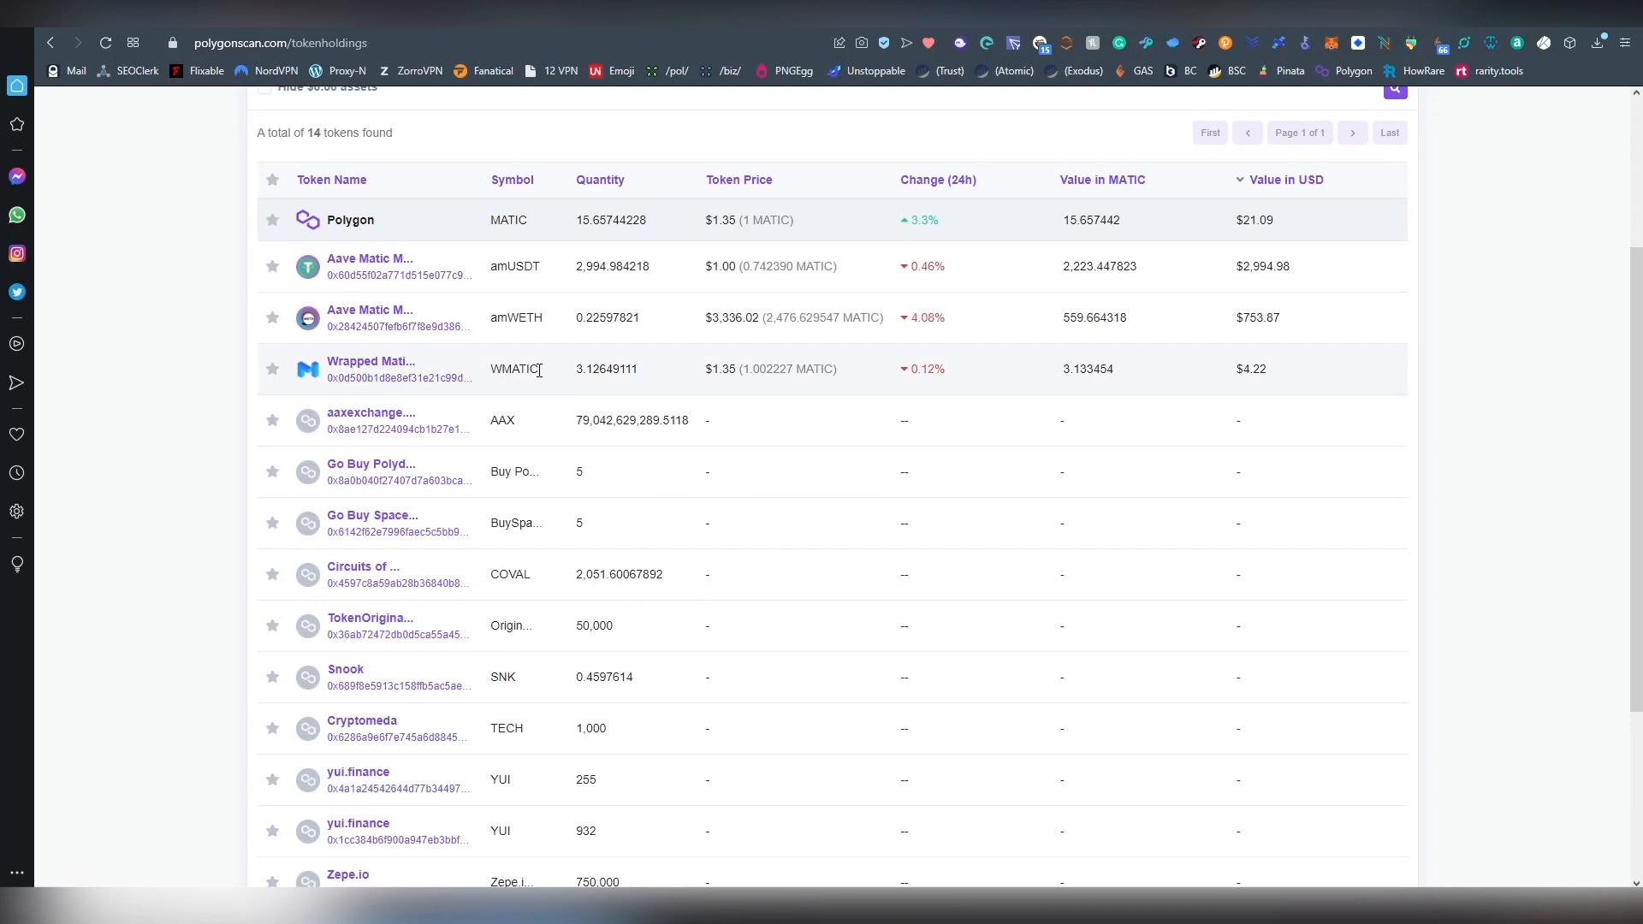
# Scroll through the wallet's 14 token holdings on PolygonScan looking for the bridged coin
pyautogui.scroll(-3)
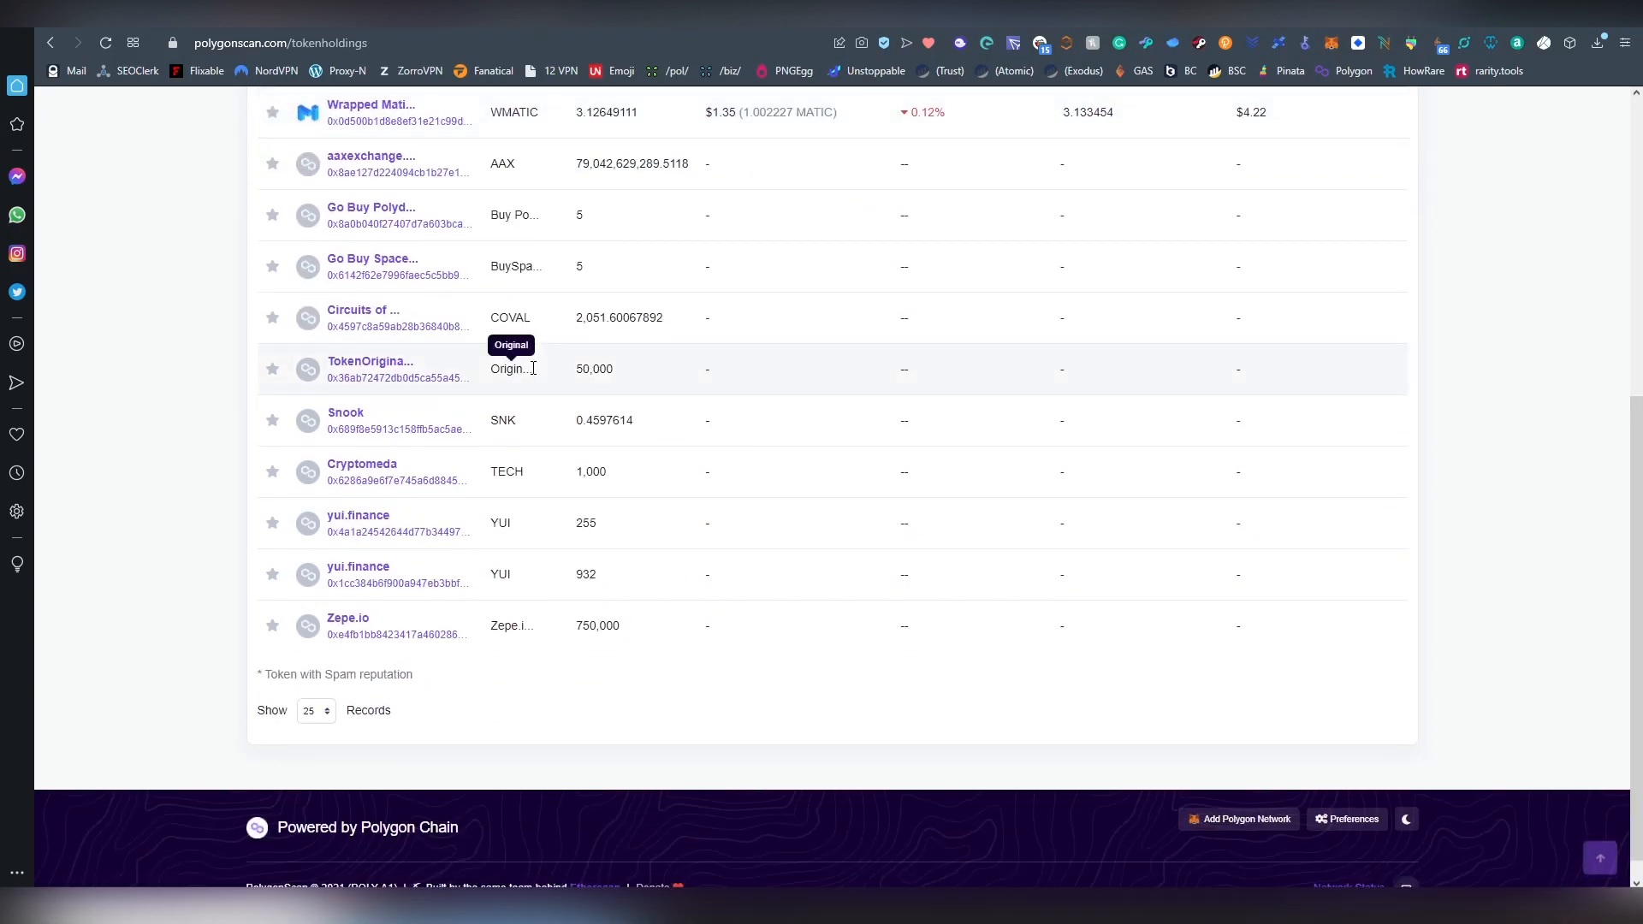
pyautogui.scroll(3)
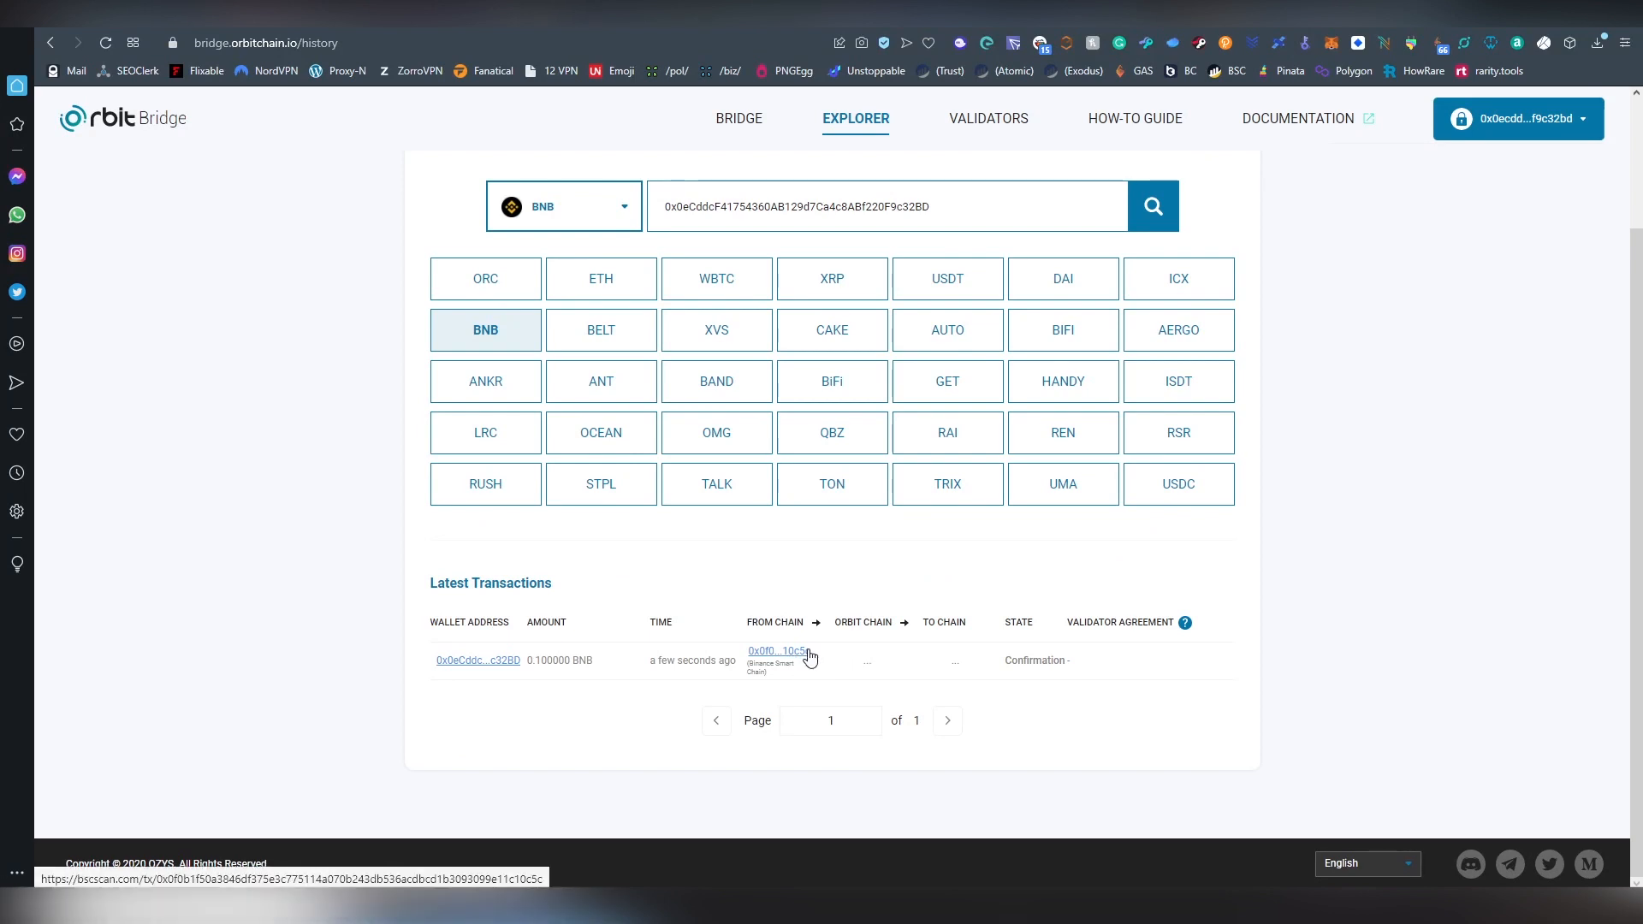
pyautogui.moveTo(923, 652)
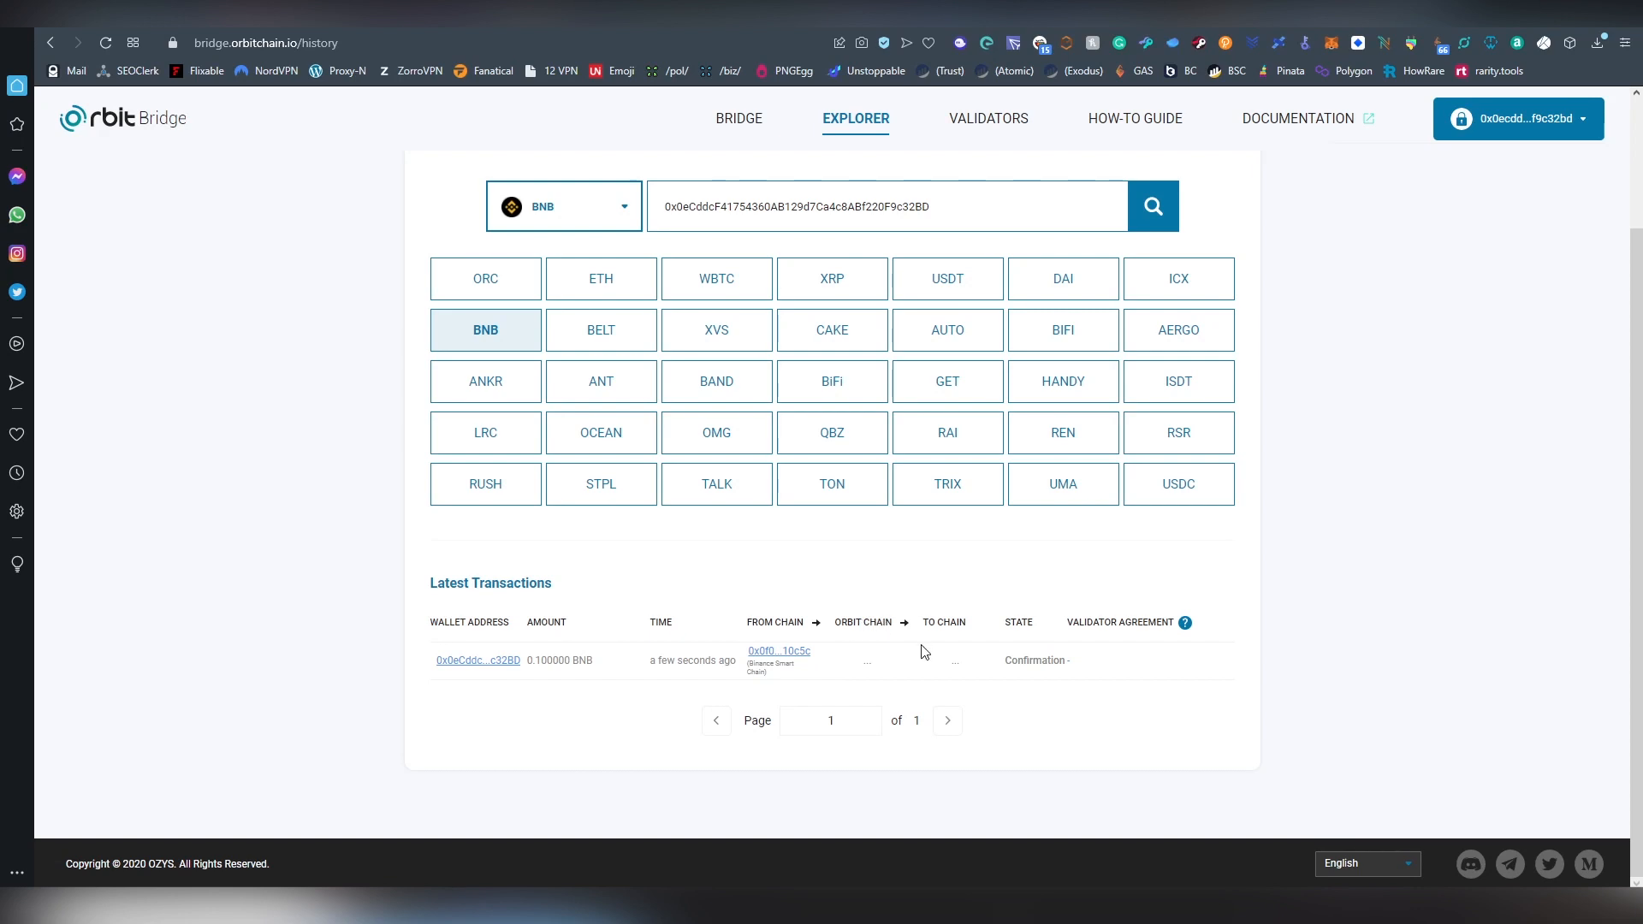
pyautogui.moveTo(876, 671)
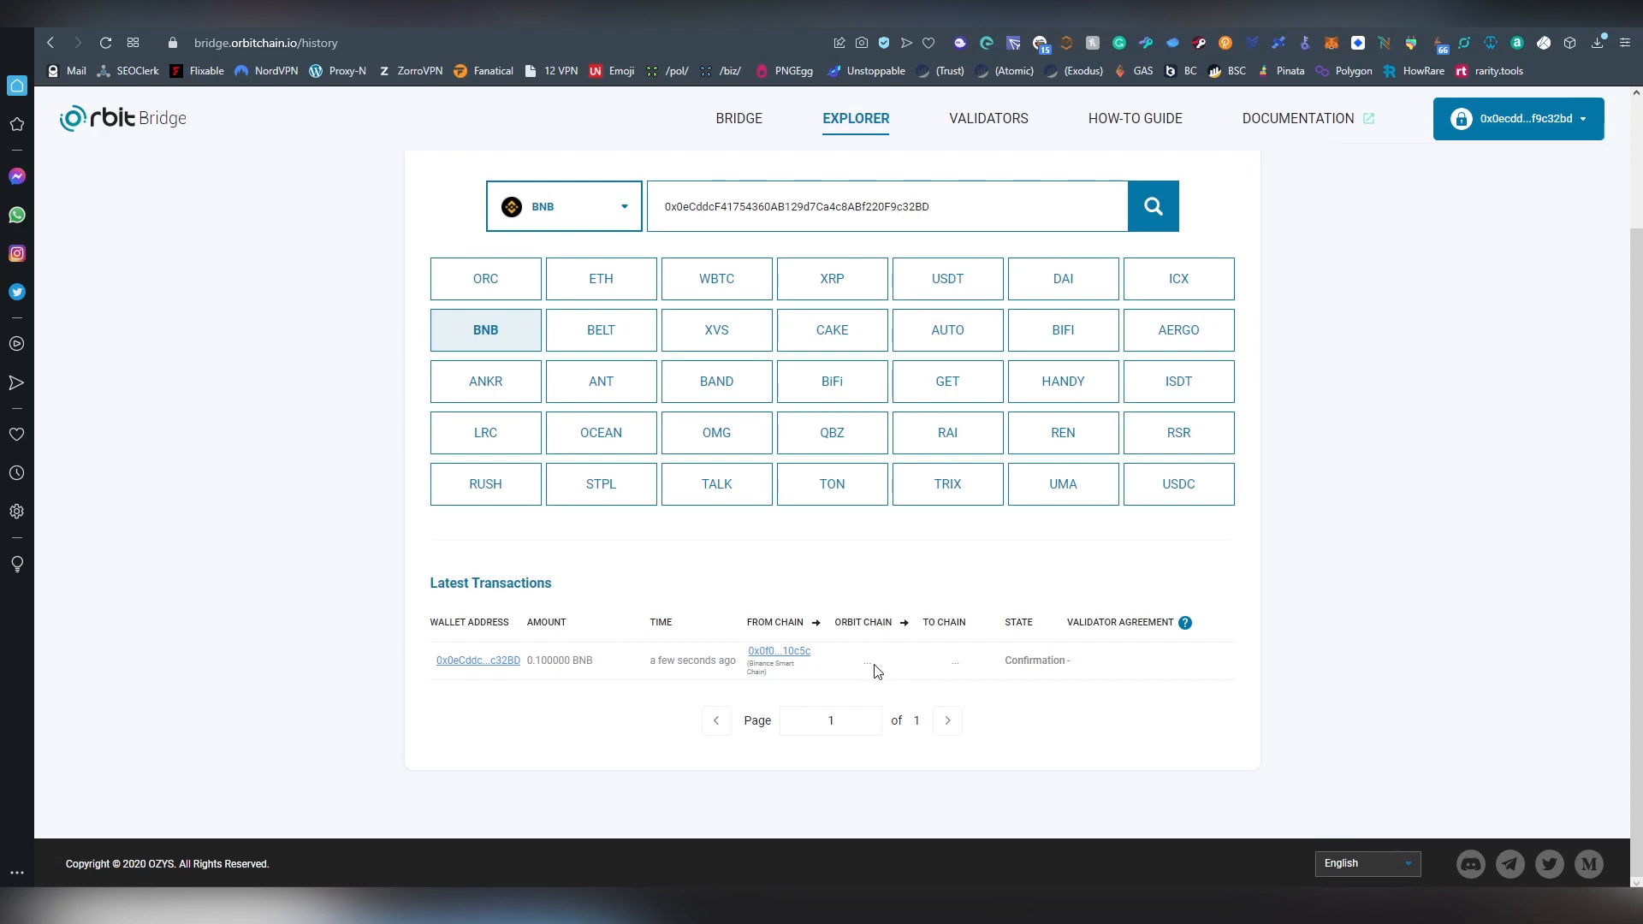
pyautogui.moveTo(955, 643)
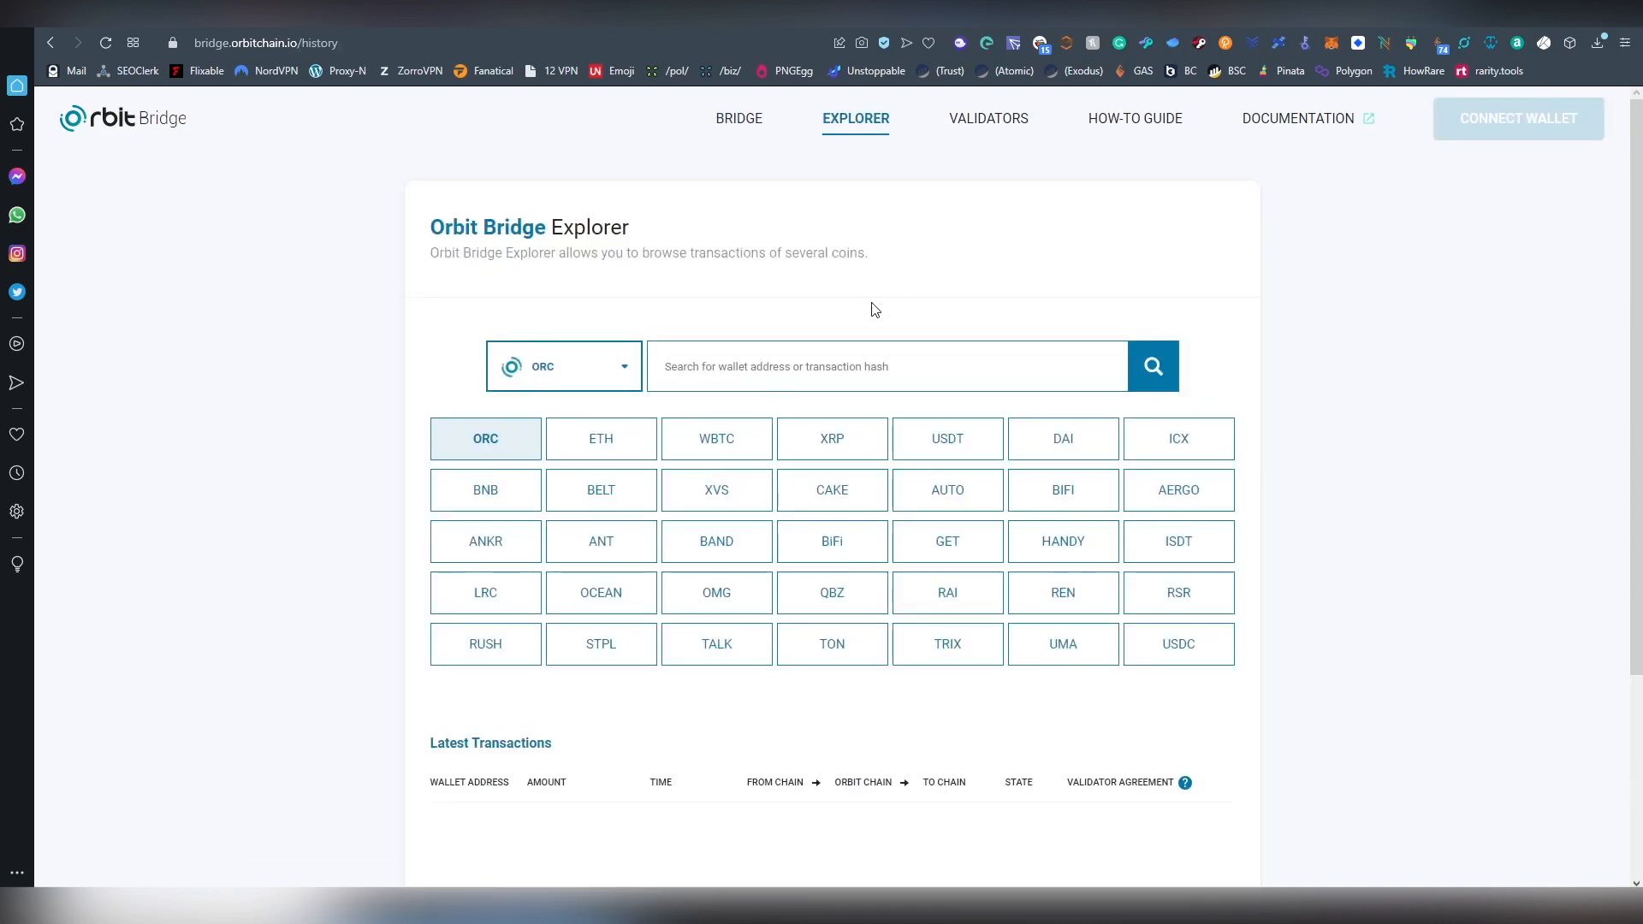
# Scroll to the ORC Latest Transactions list and open a completed transaction link in a new tab
pyautogui.scroll(-3)
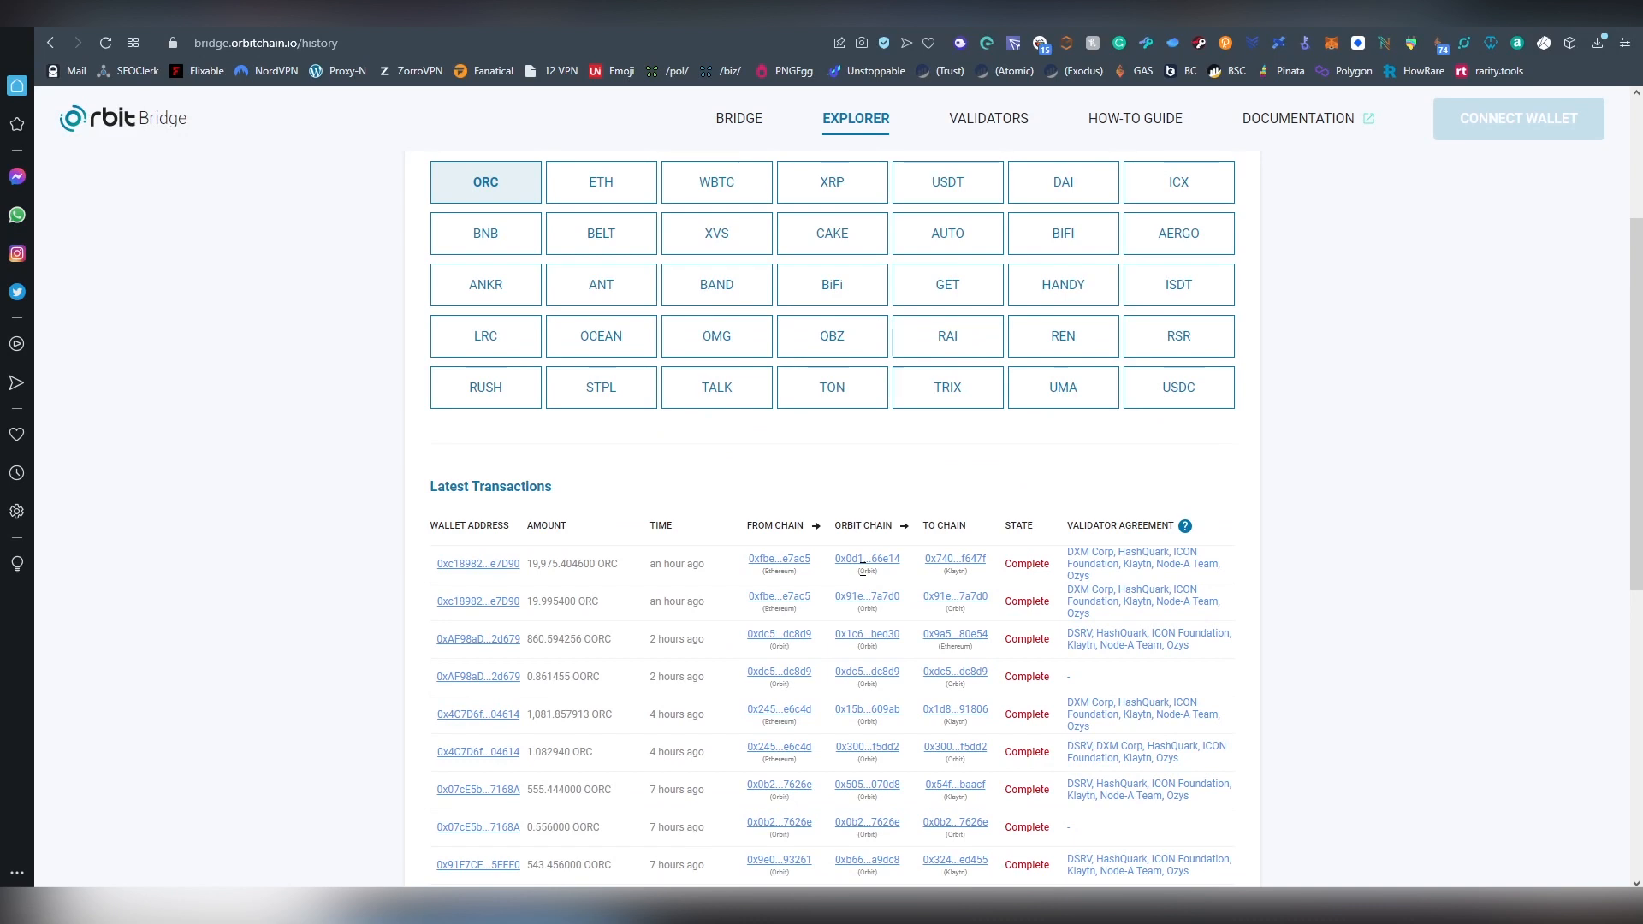
pyautogui.moveTo(749, 495)
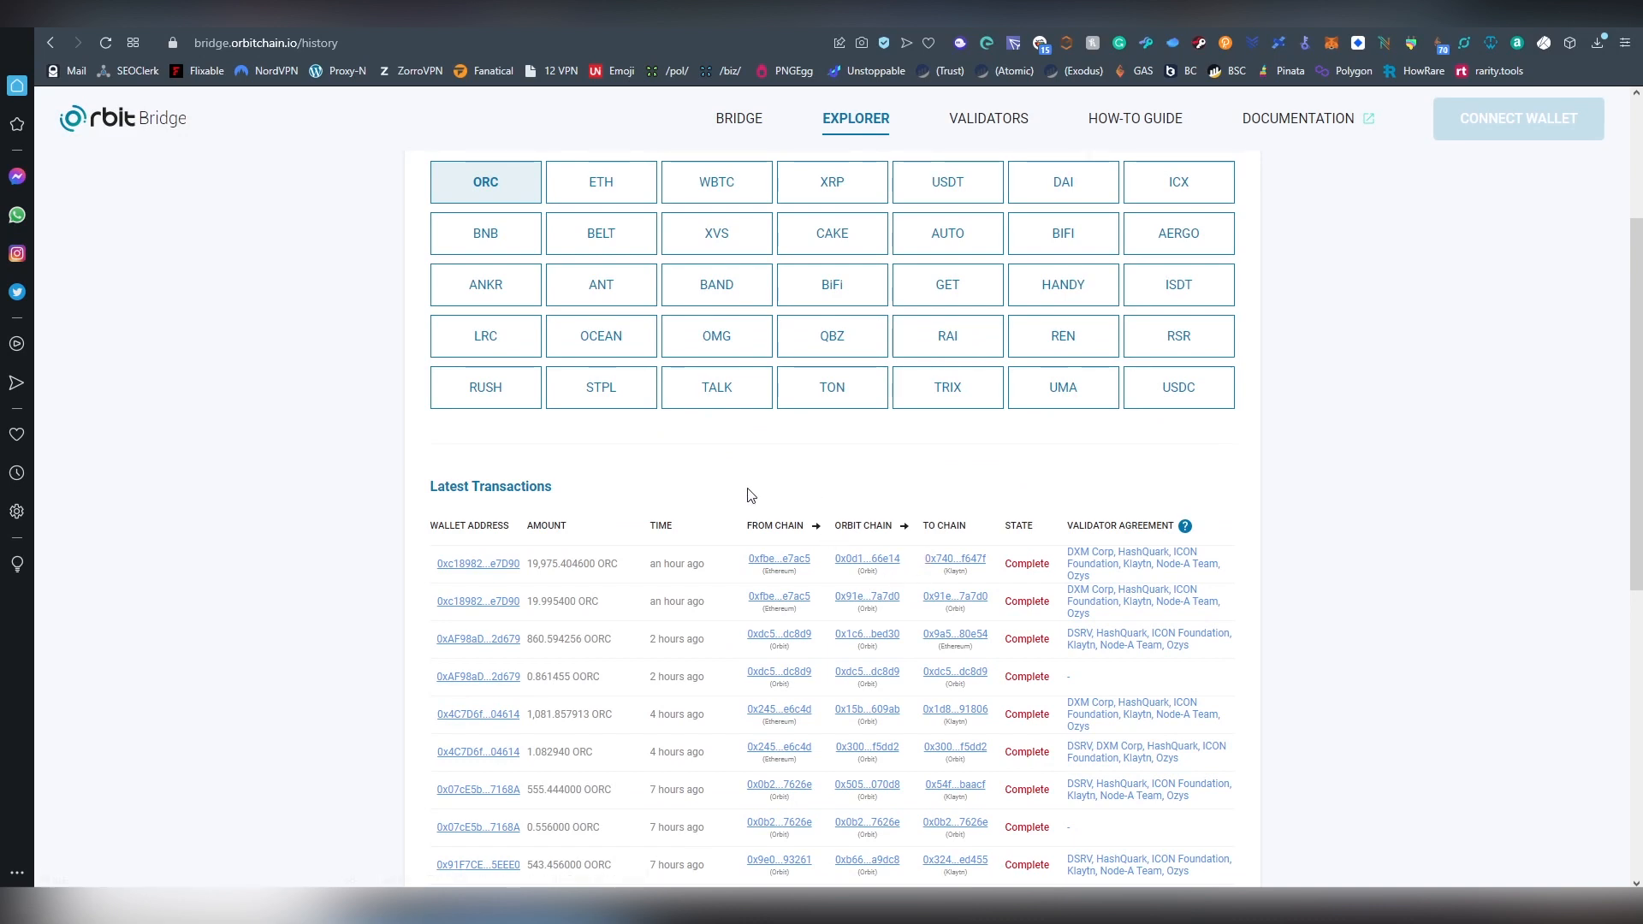
pyautogui.moveTo(650, 586)
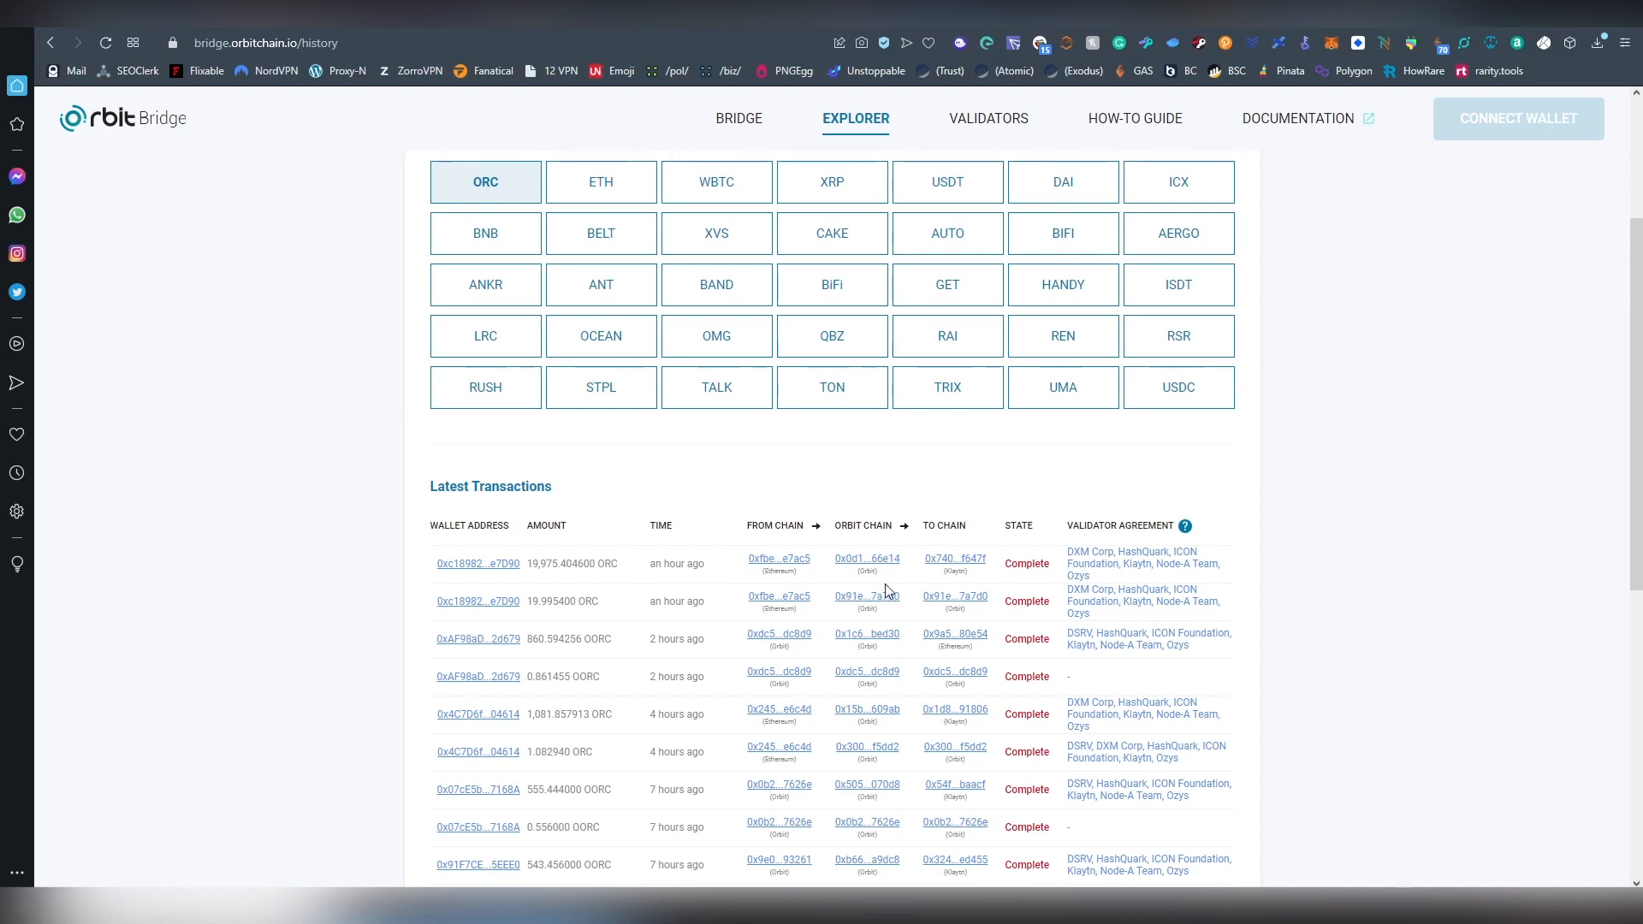
pyautogui.moveTo(936, 585)
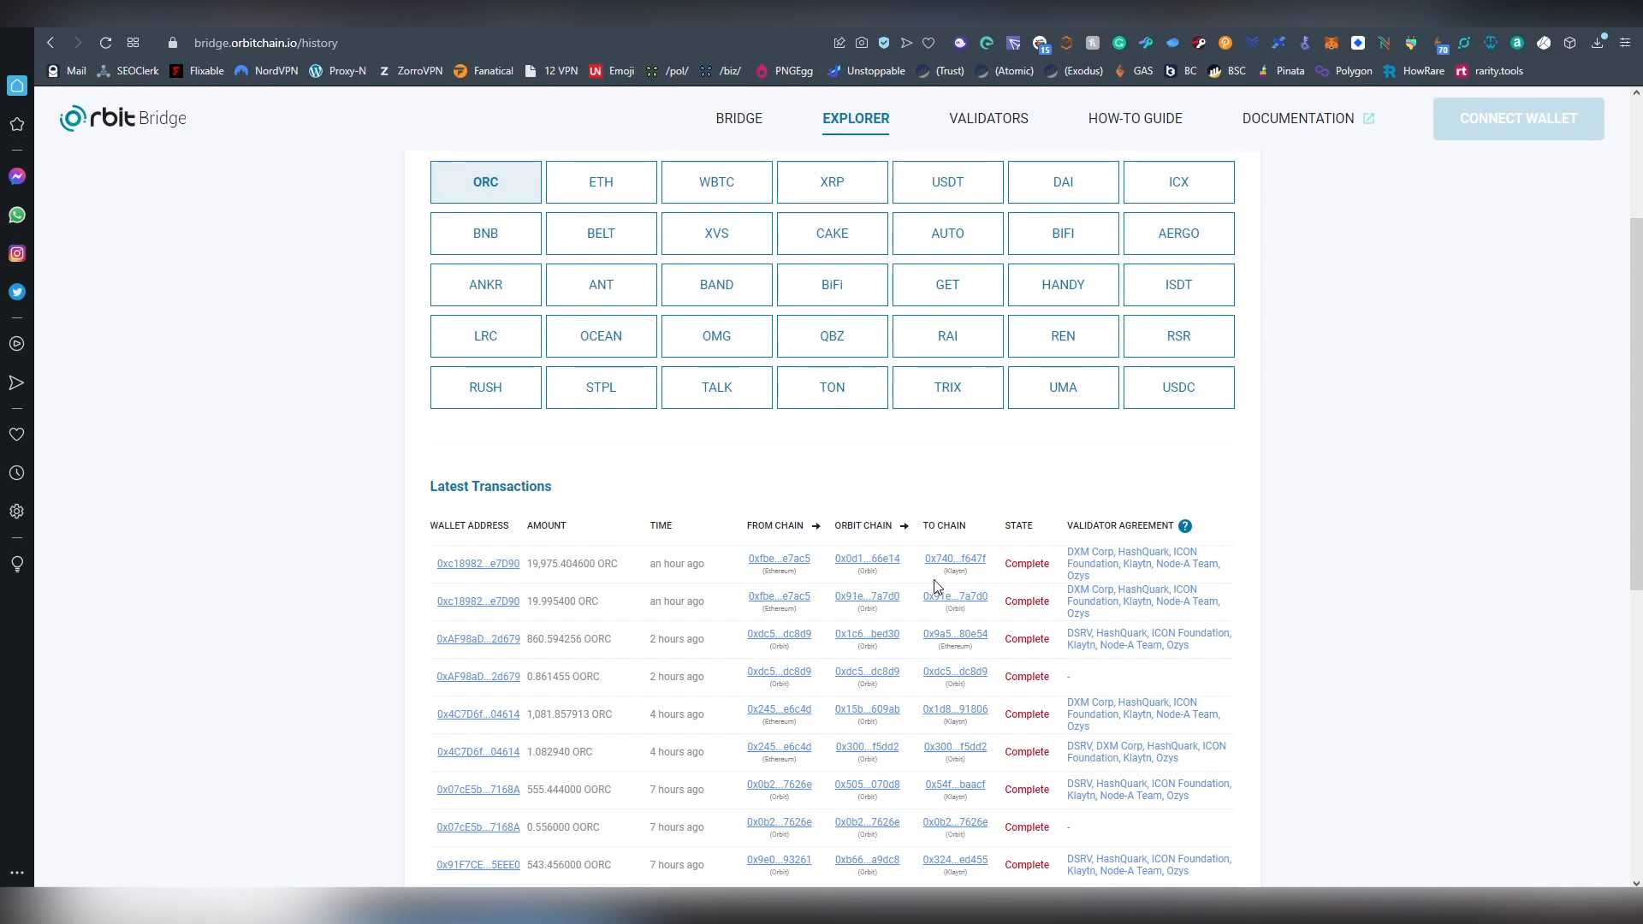
pyautogui.moveTo(626, 577)
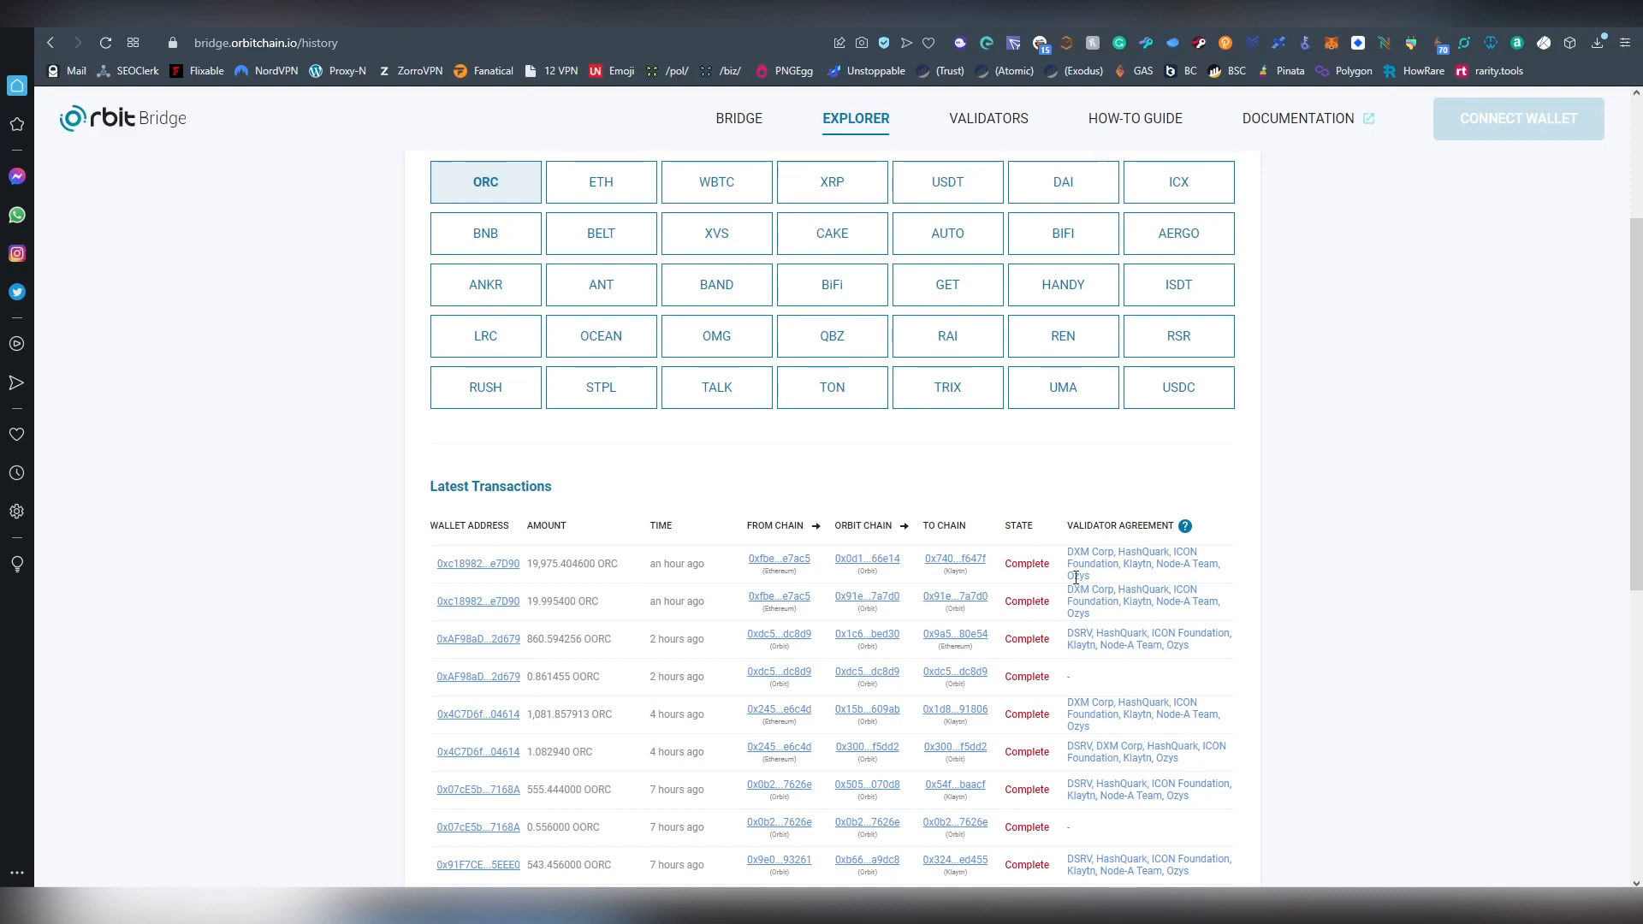
pyautogui.rightClick(780, 558)
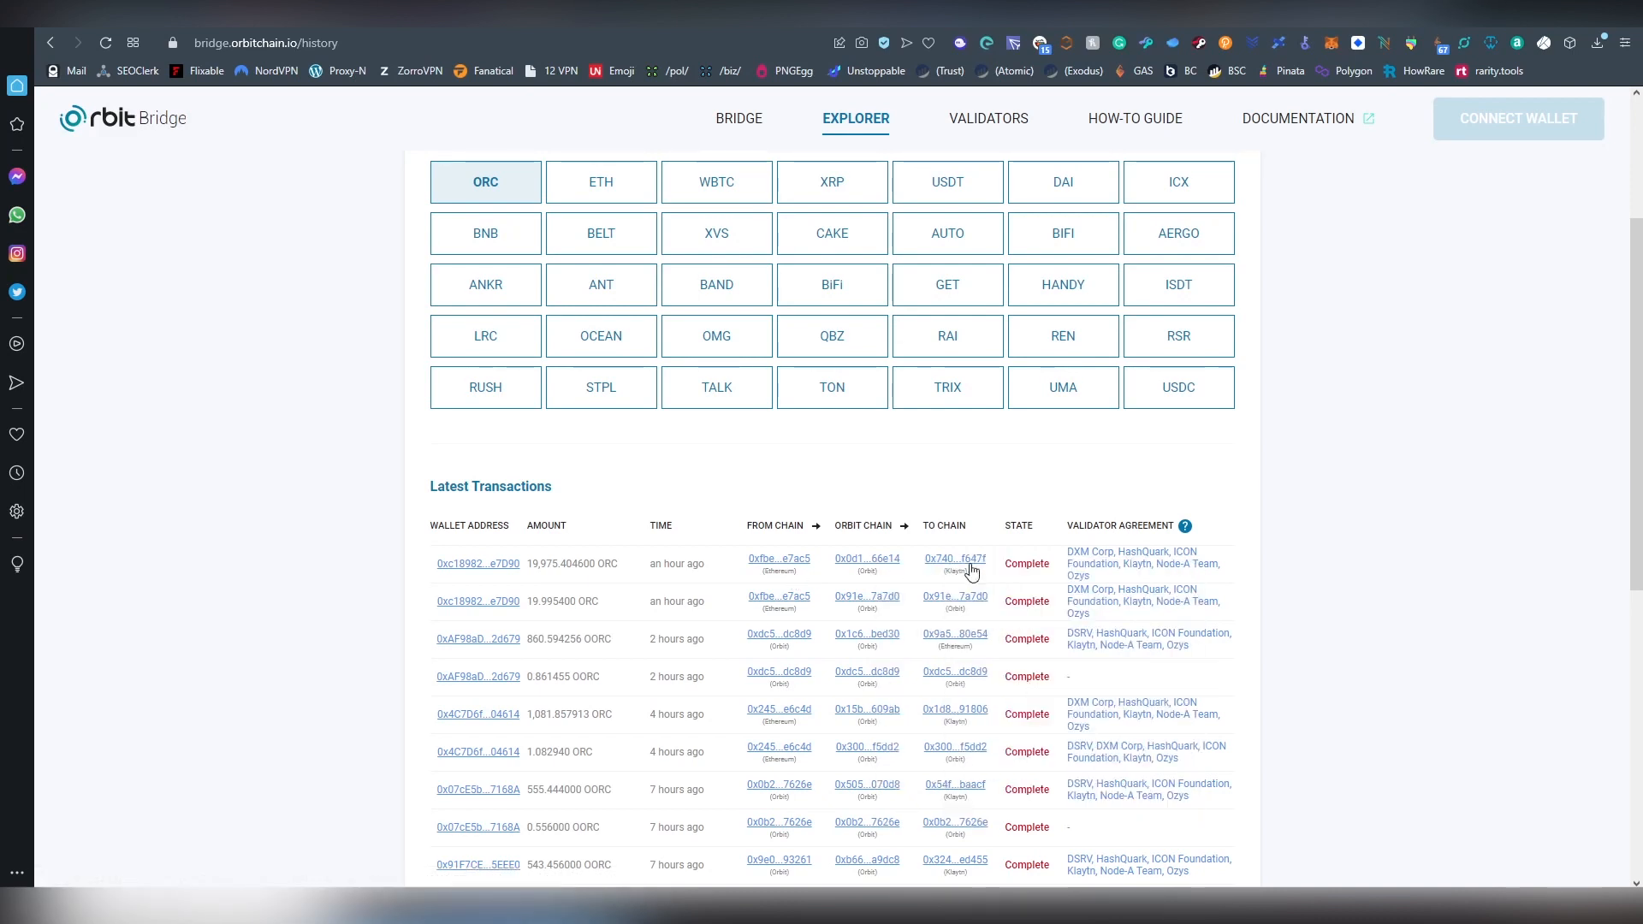
pyautogui.moveTo(1193, 71)
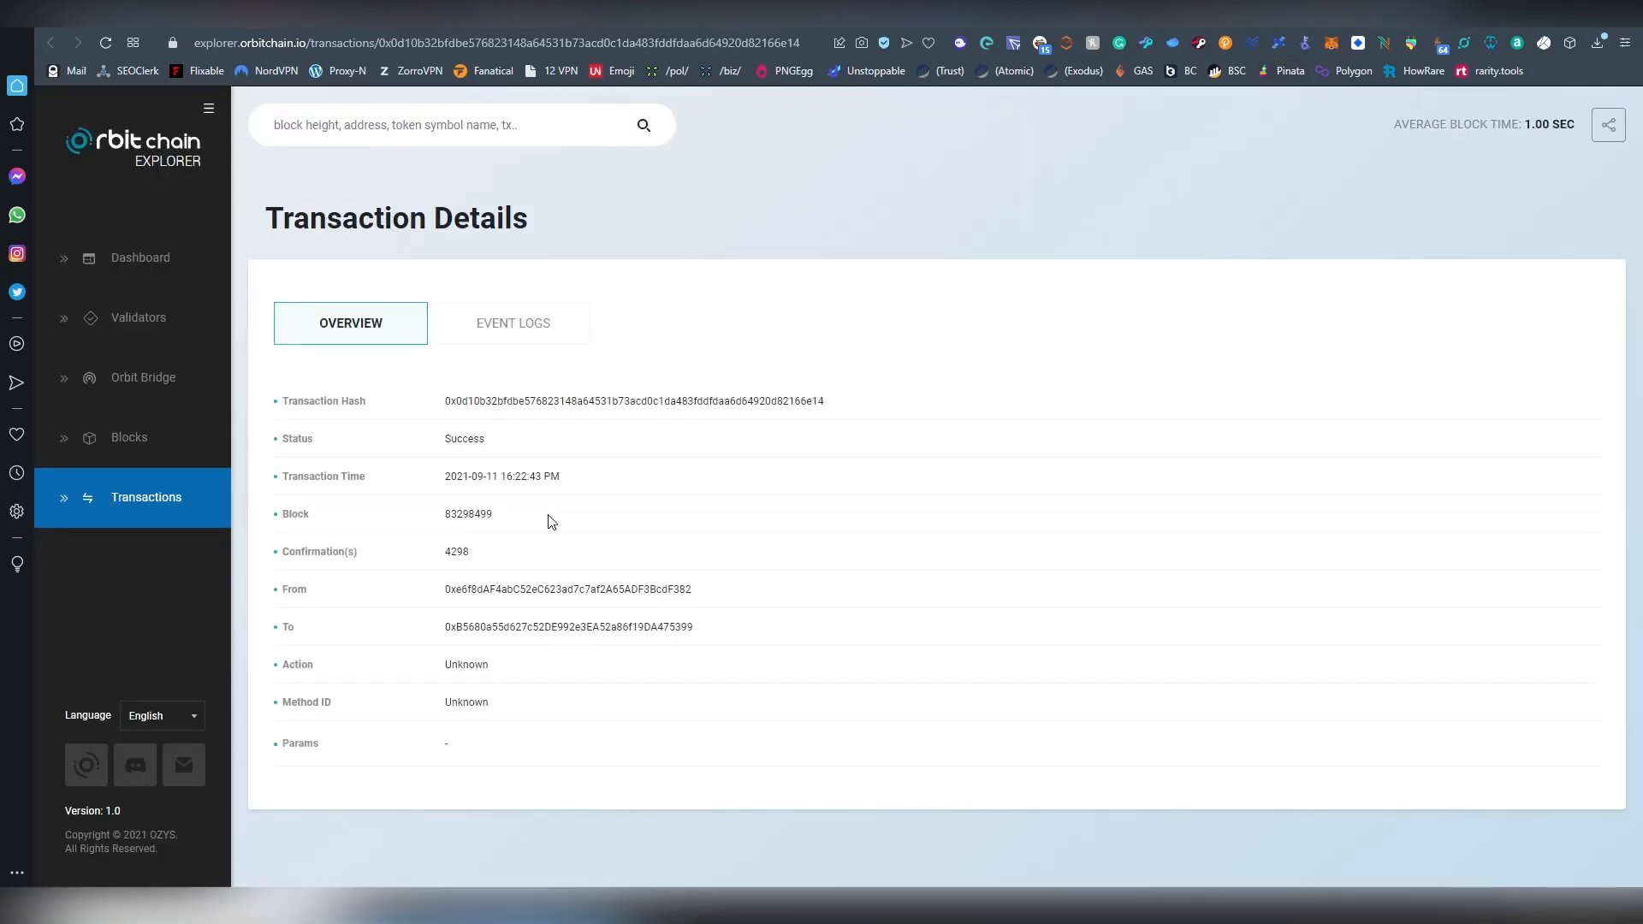
pyautogui.moveTo(510, 481)
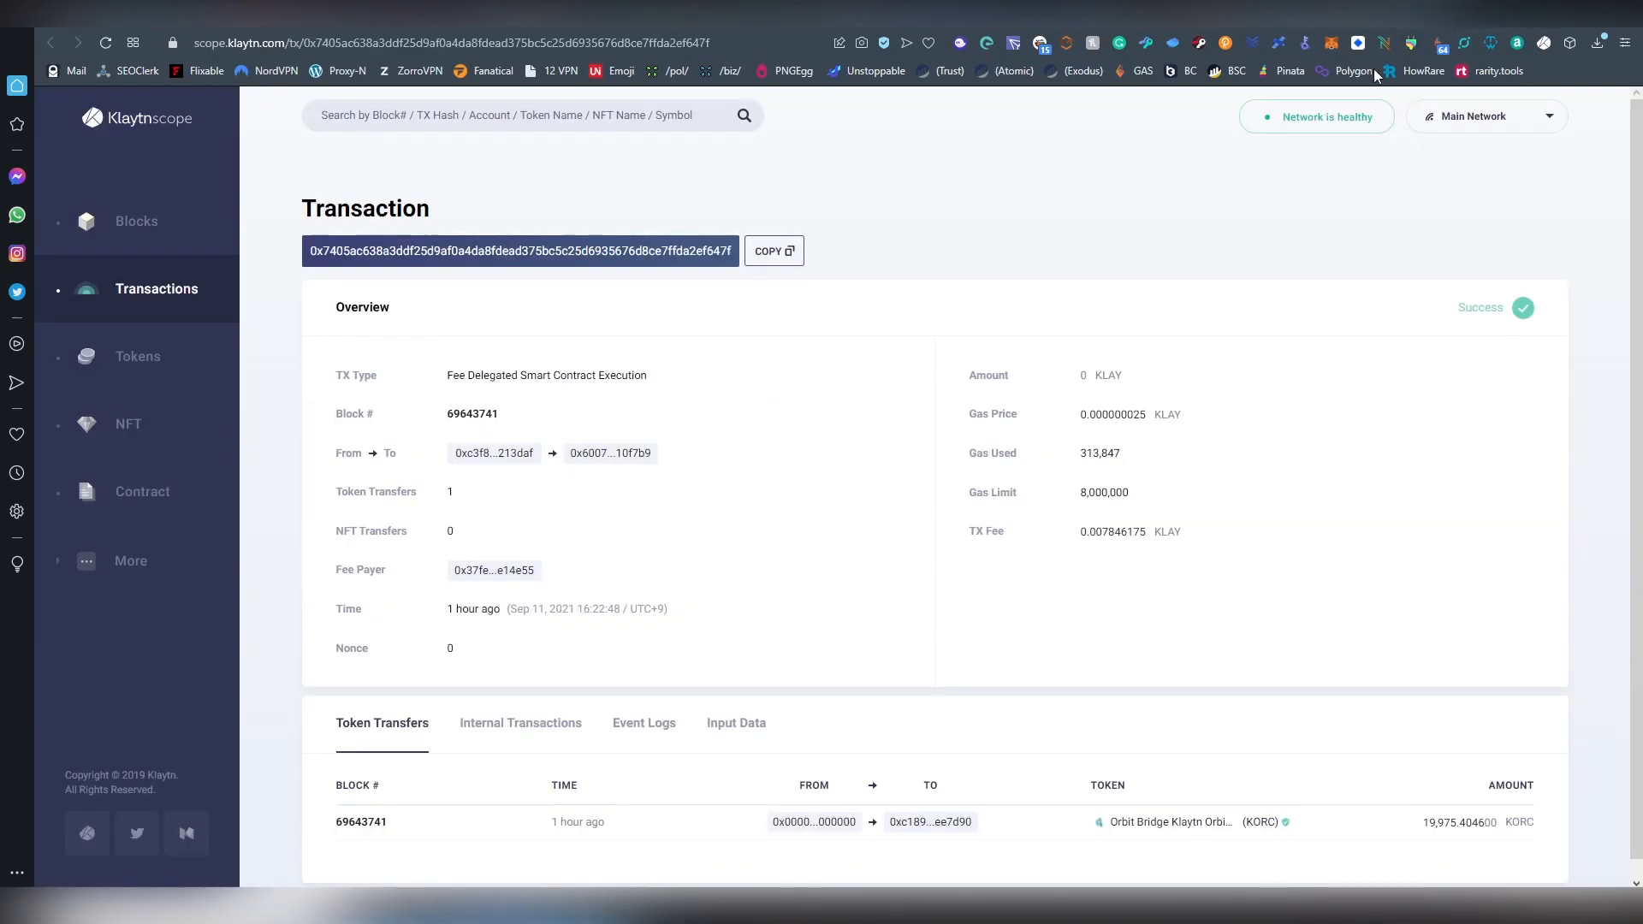
pyautogui.moveTo(891, 351)
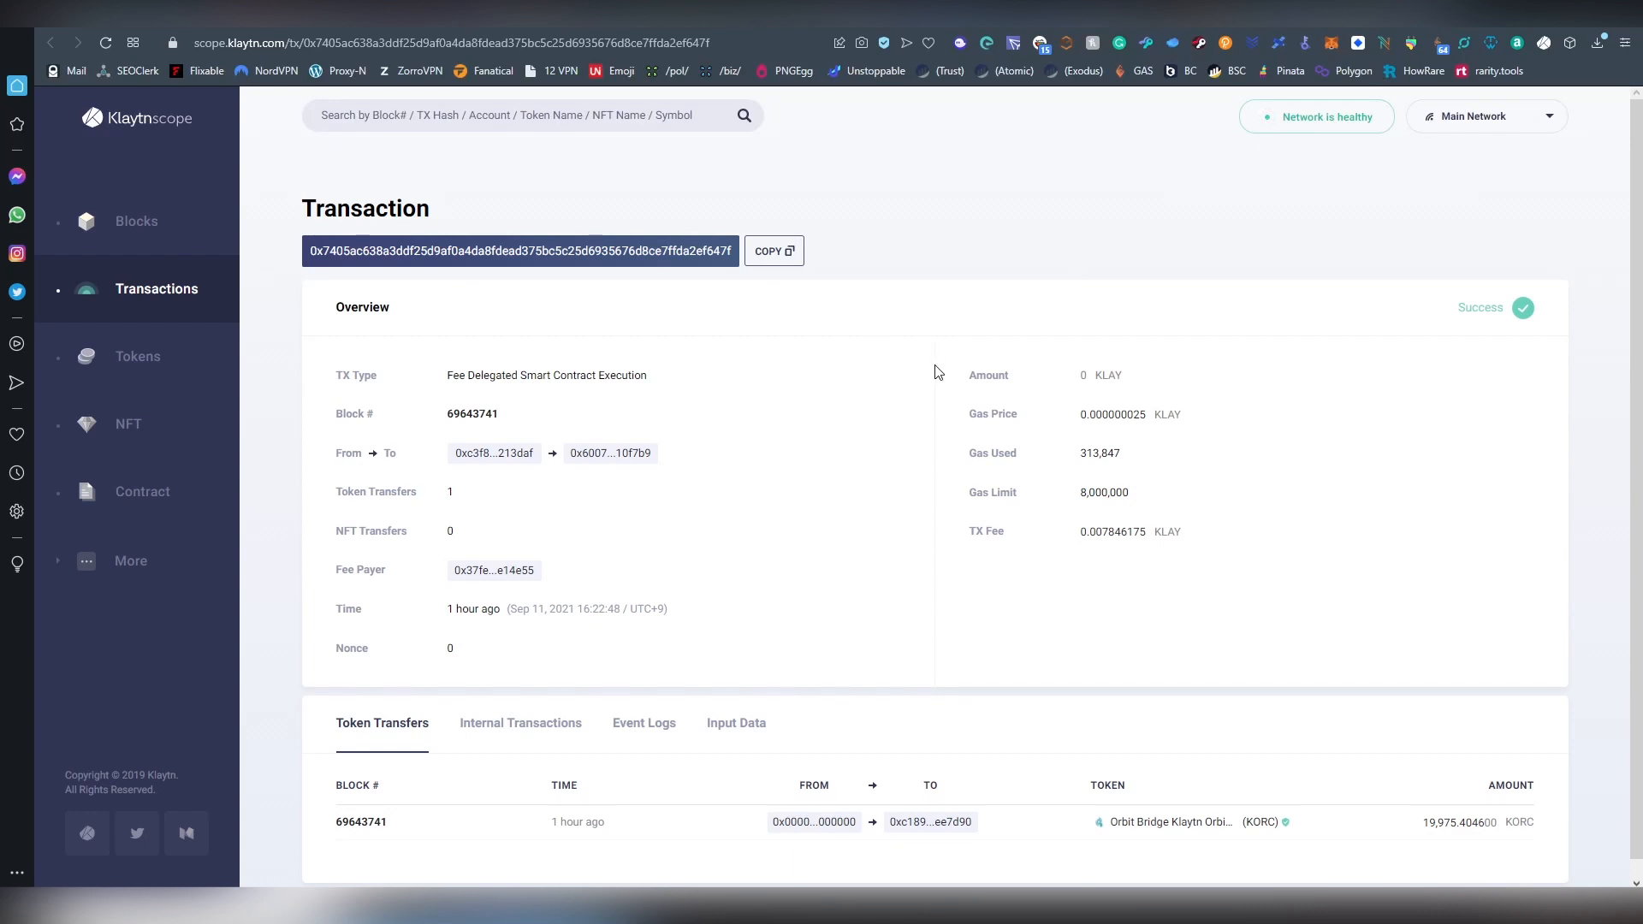
pyautogui.scroll(-3)
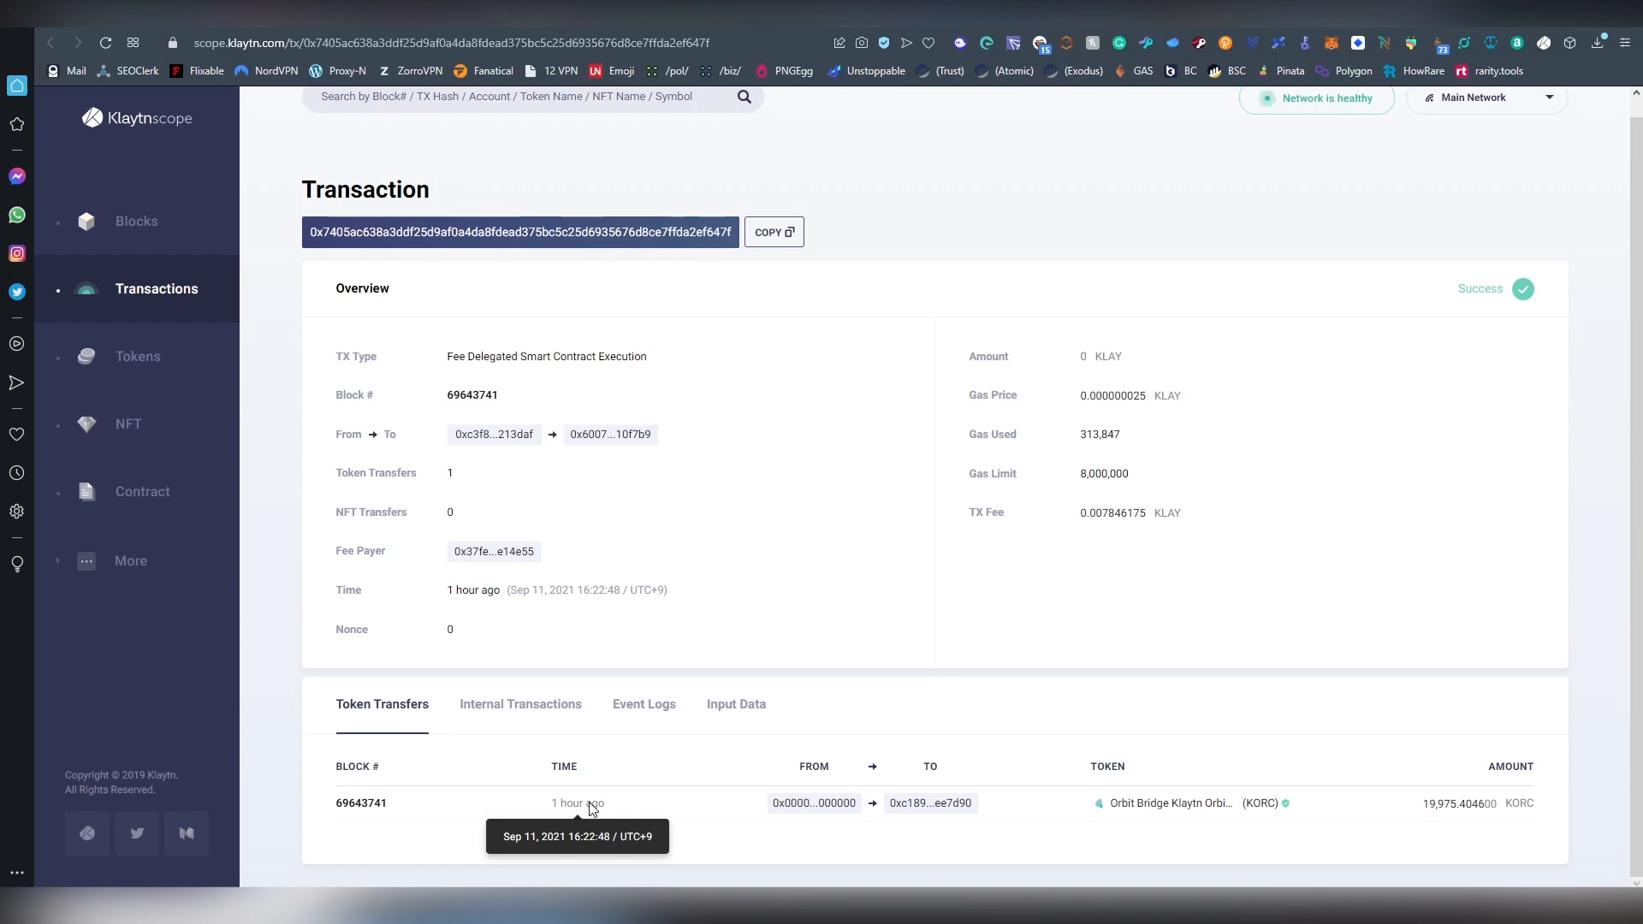
pyautogui.moveTo(640, 765)
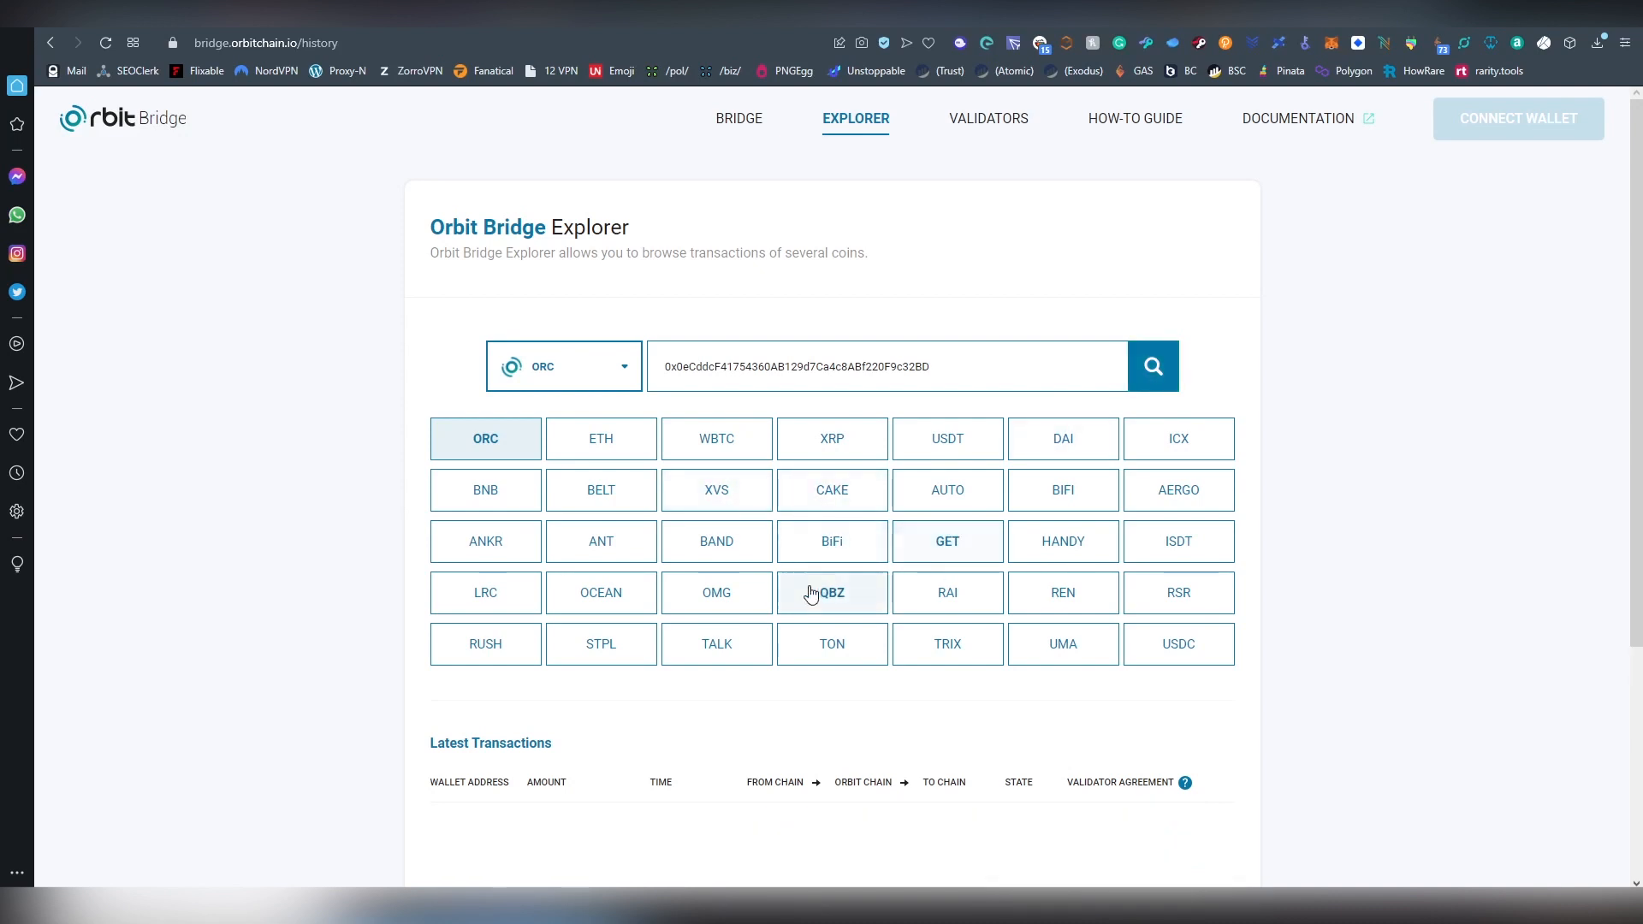
pyautogui.moveTo(1136, 506)
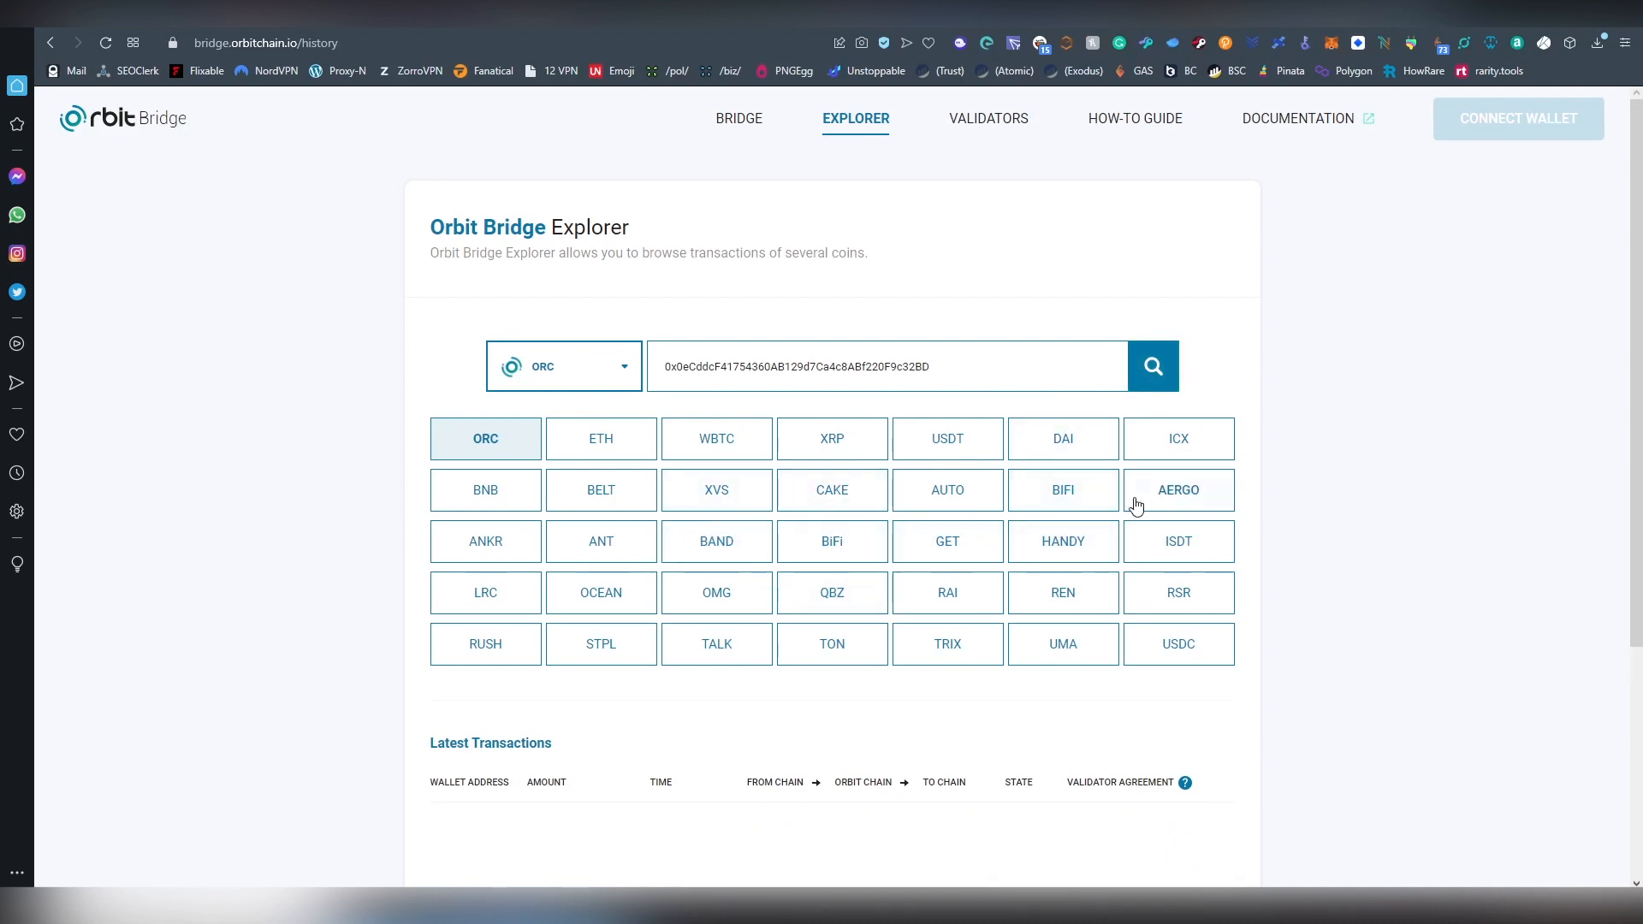
pyautogui.moveTo(1061, 490)
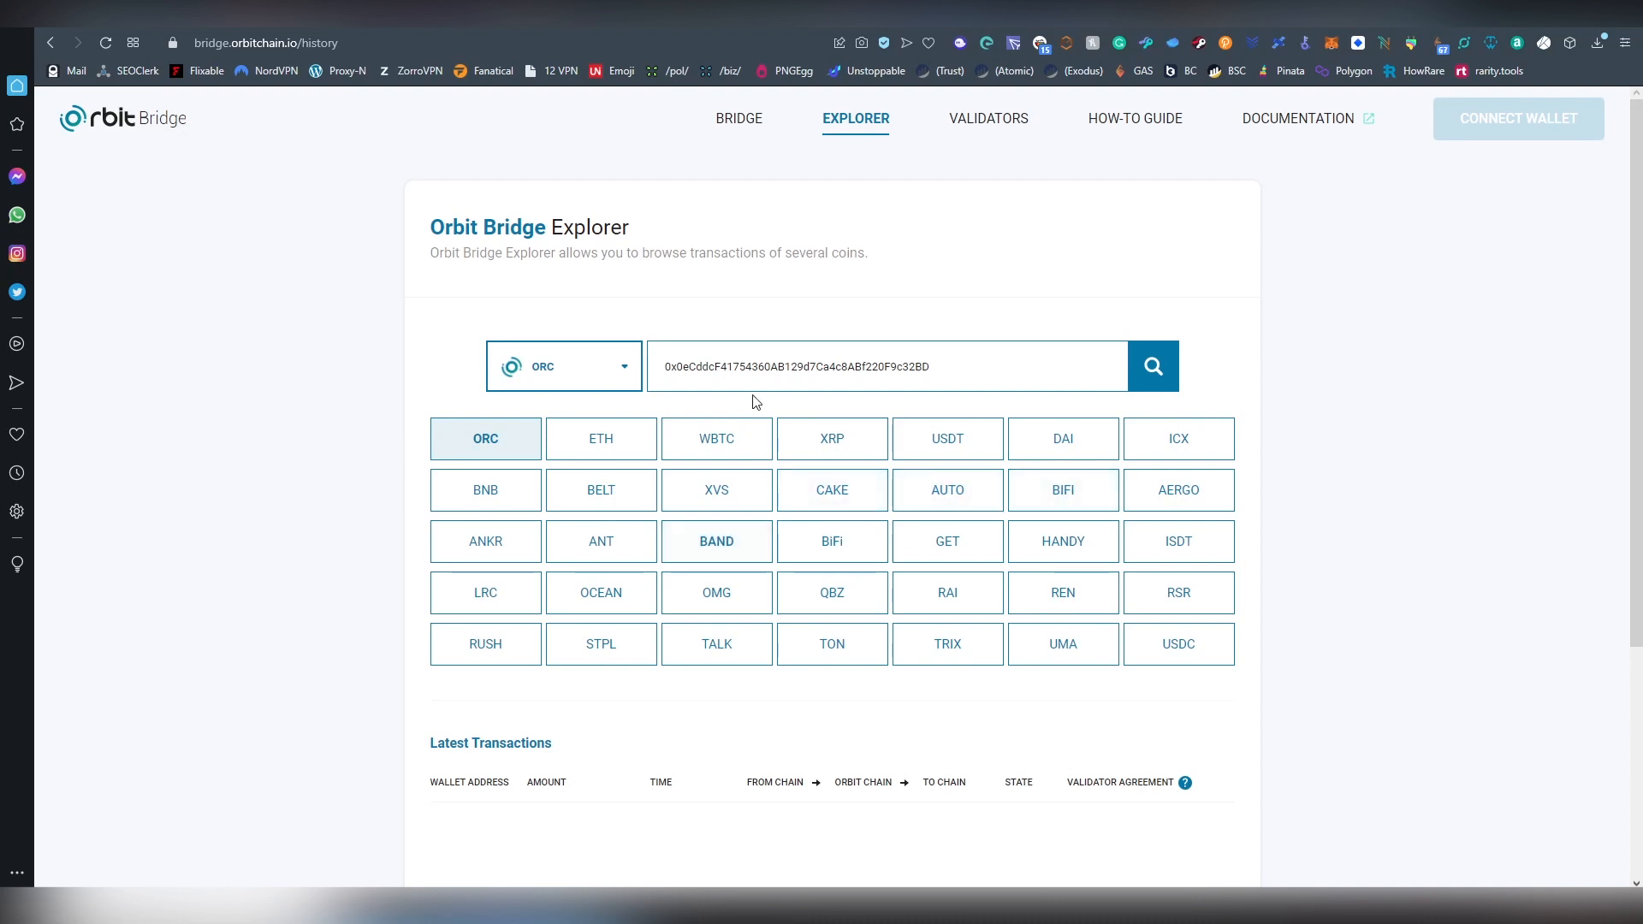
pyautogui.moveTo(946, 543)
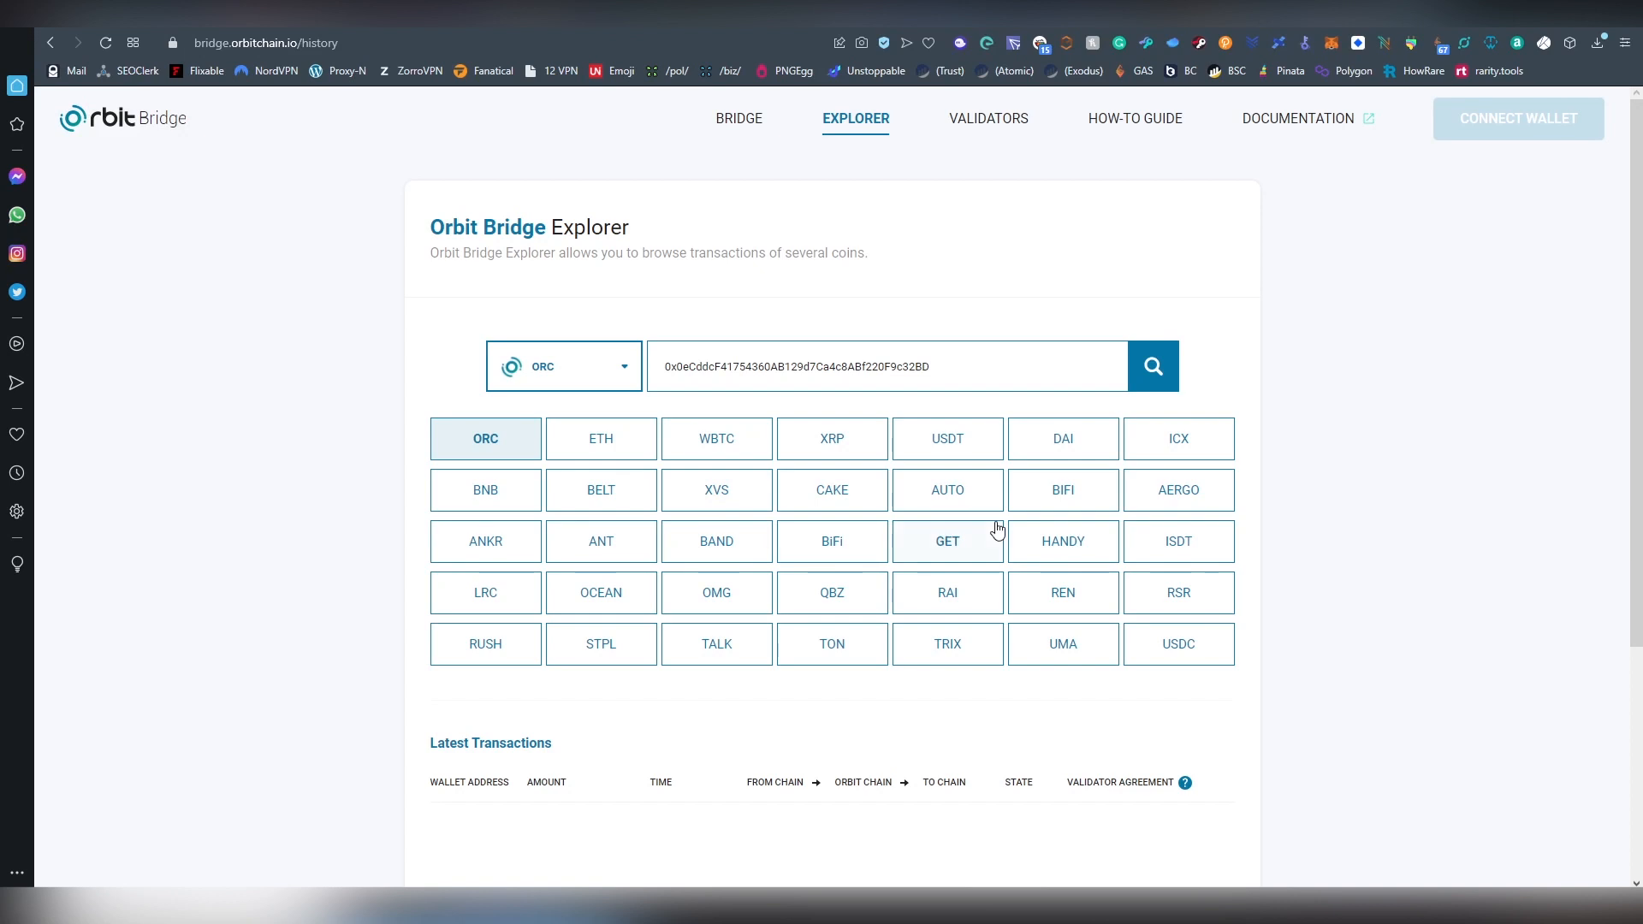
pyautogui.moveTo(963, 539)
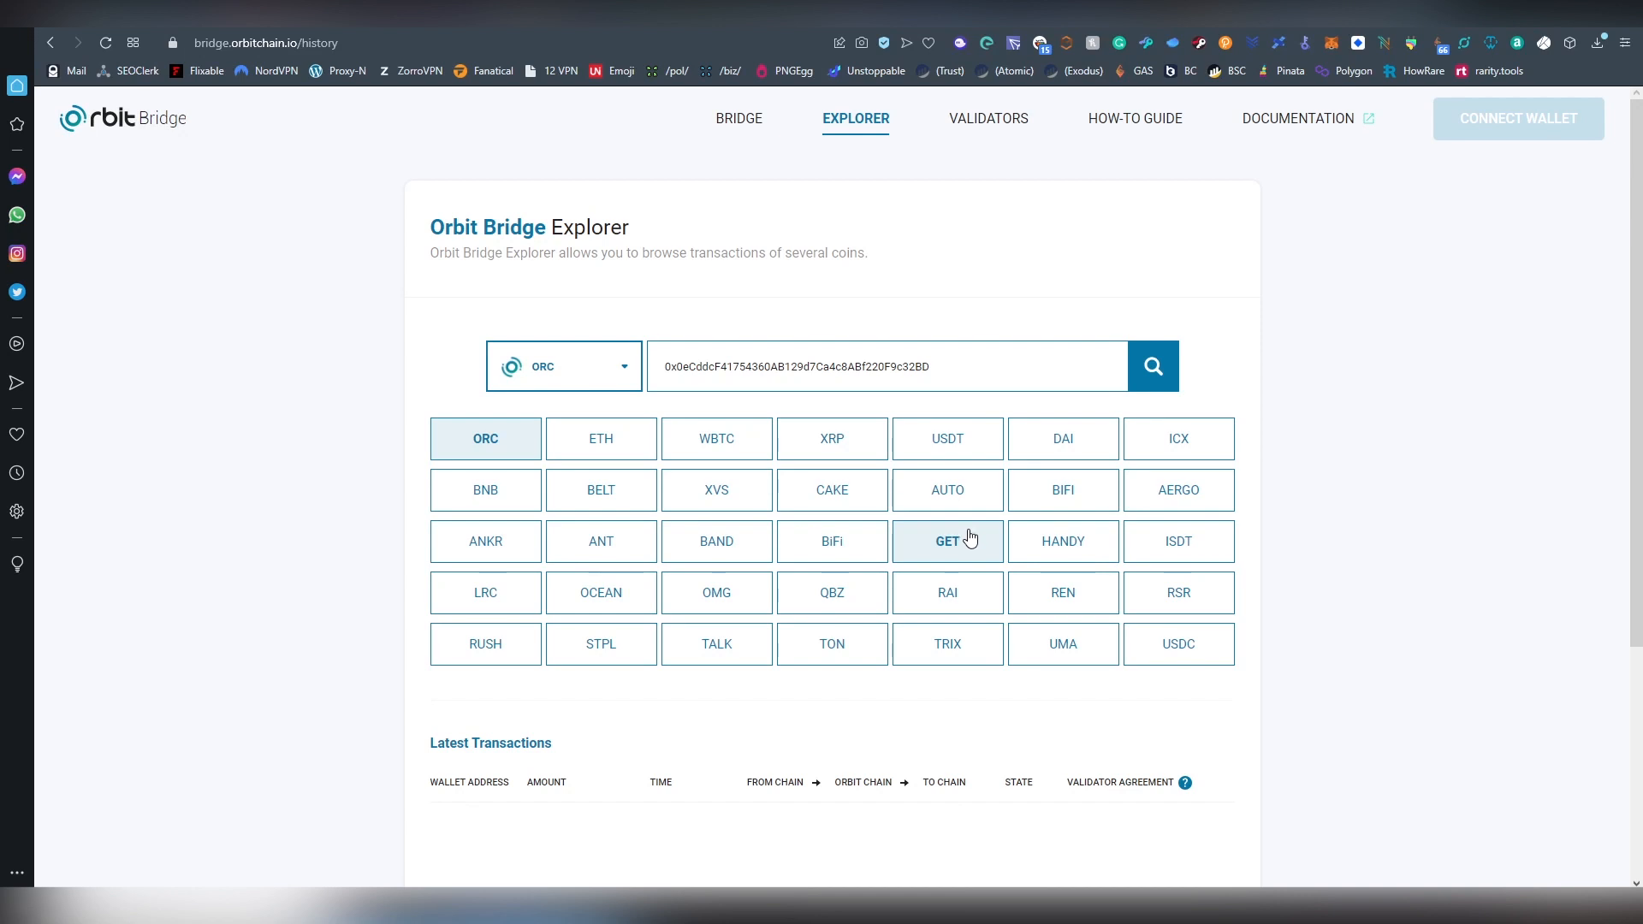
pyautogui.moveTo(1016, 469)
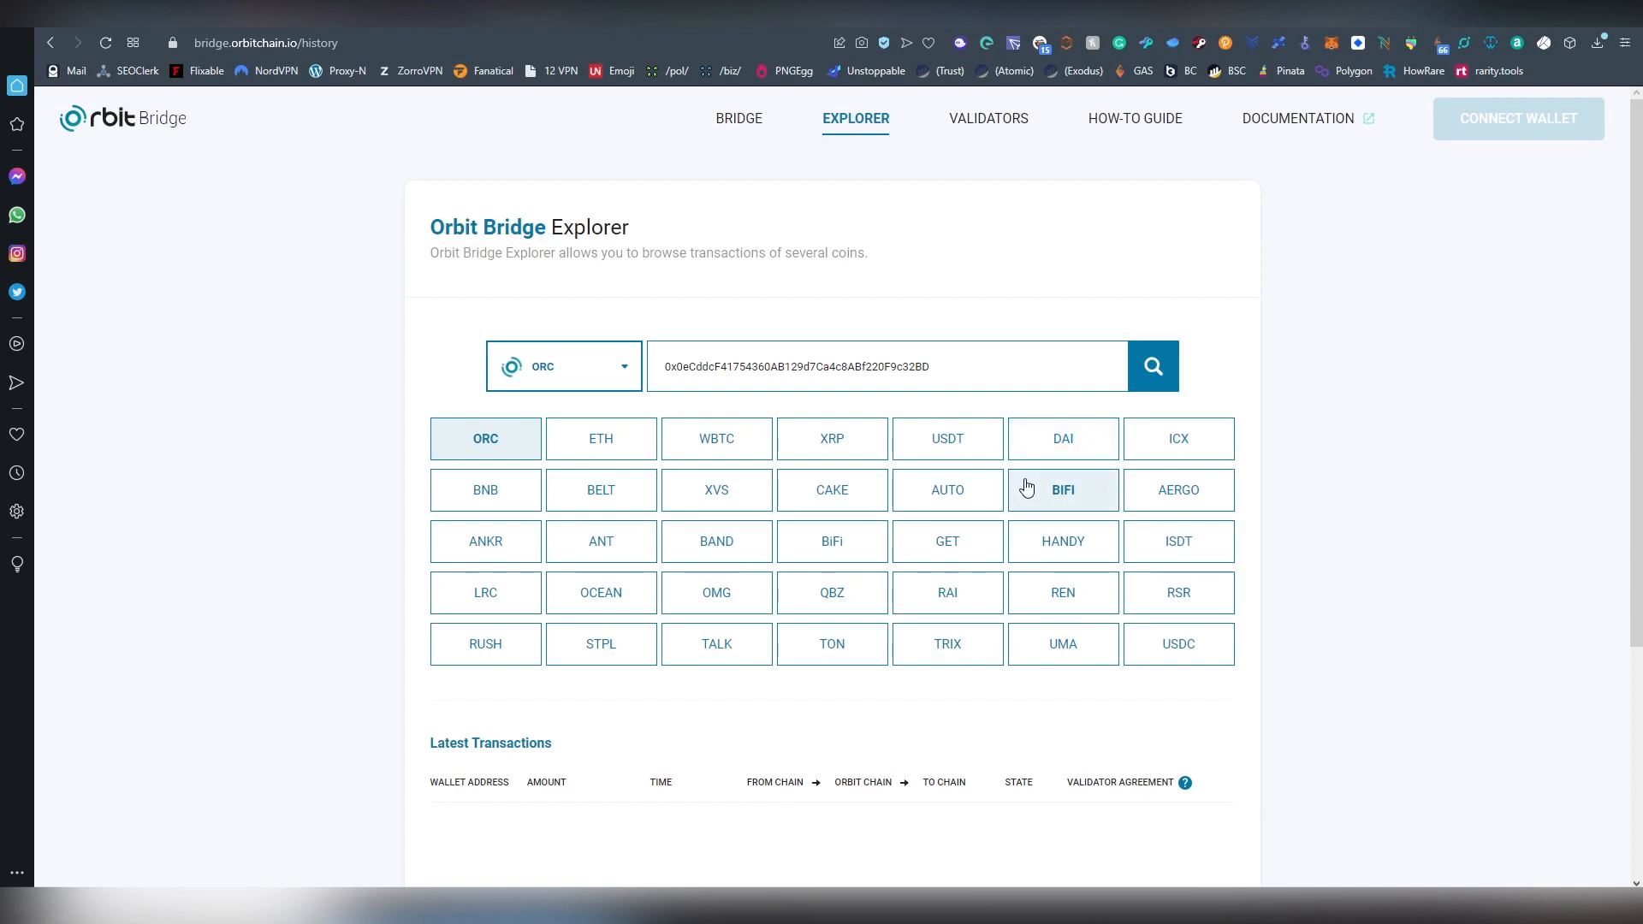
pyautogui.moveTo(1061, 462)
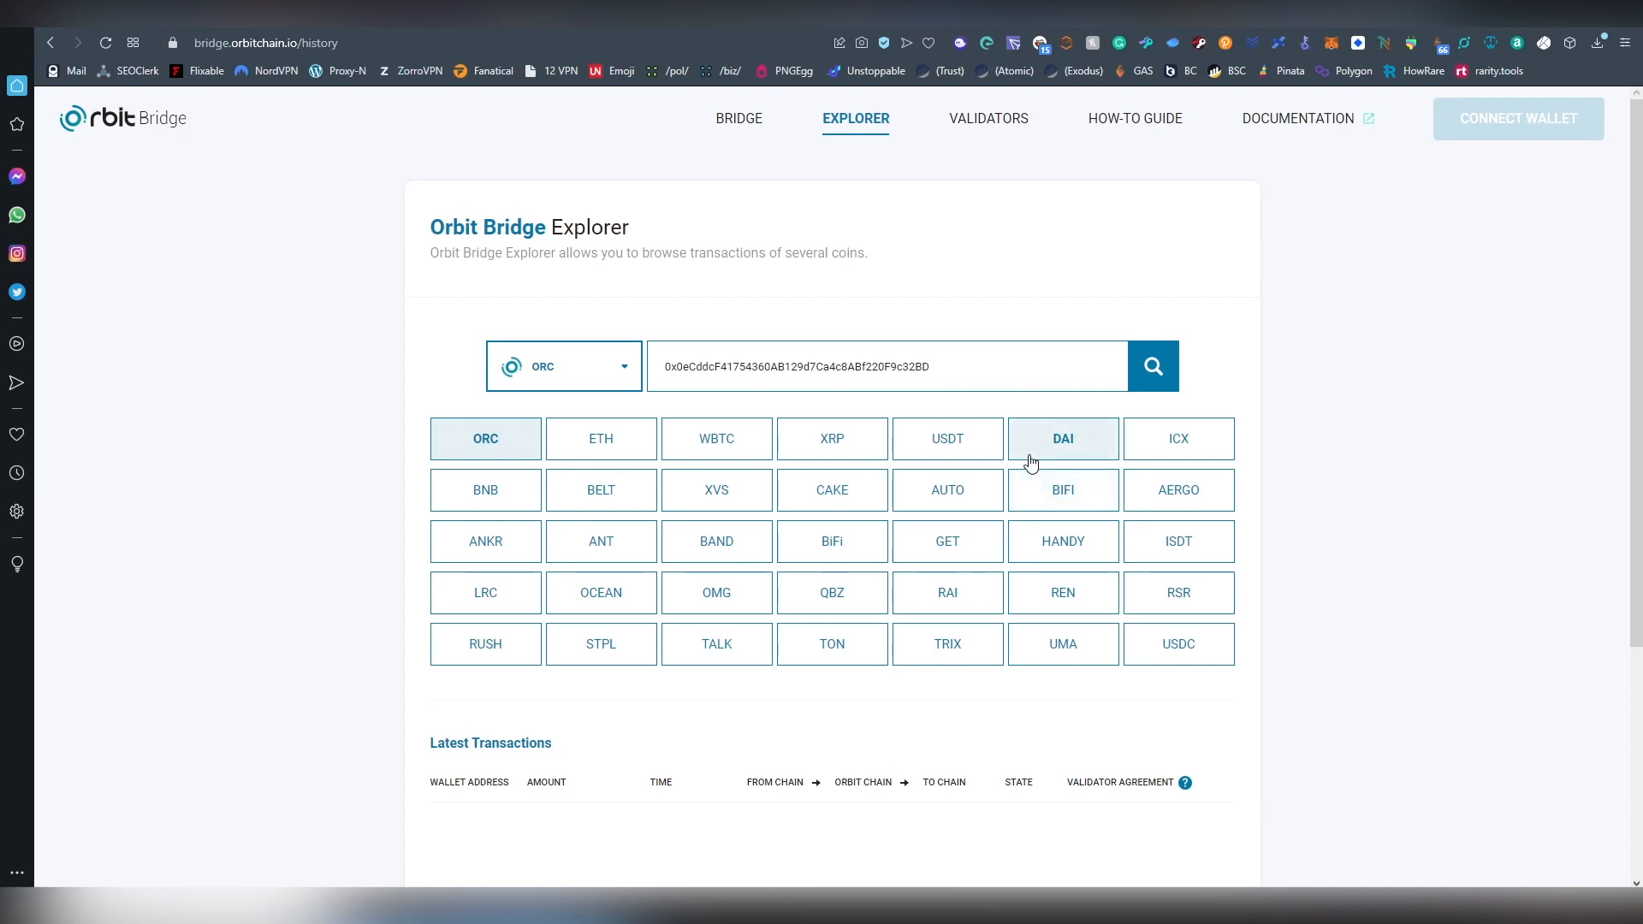
pyautogui.moveTo(1028, 460)
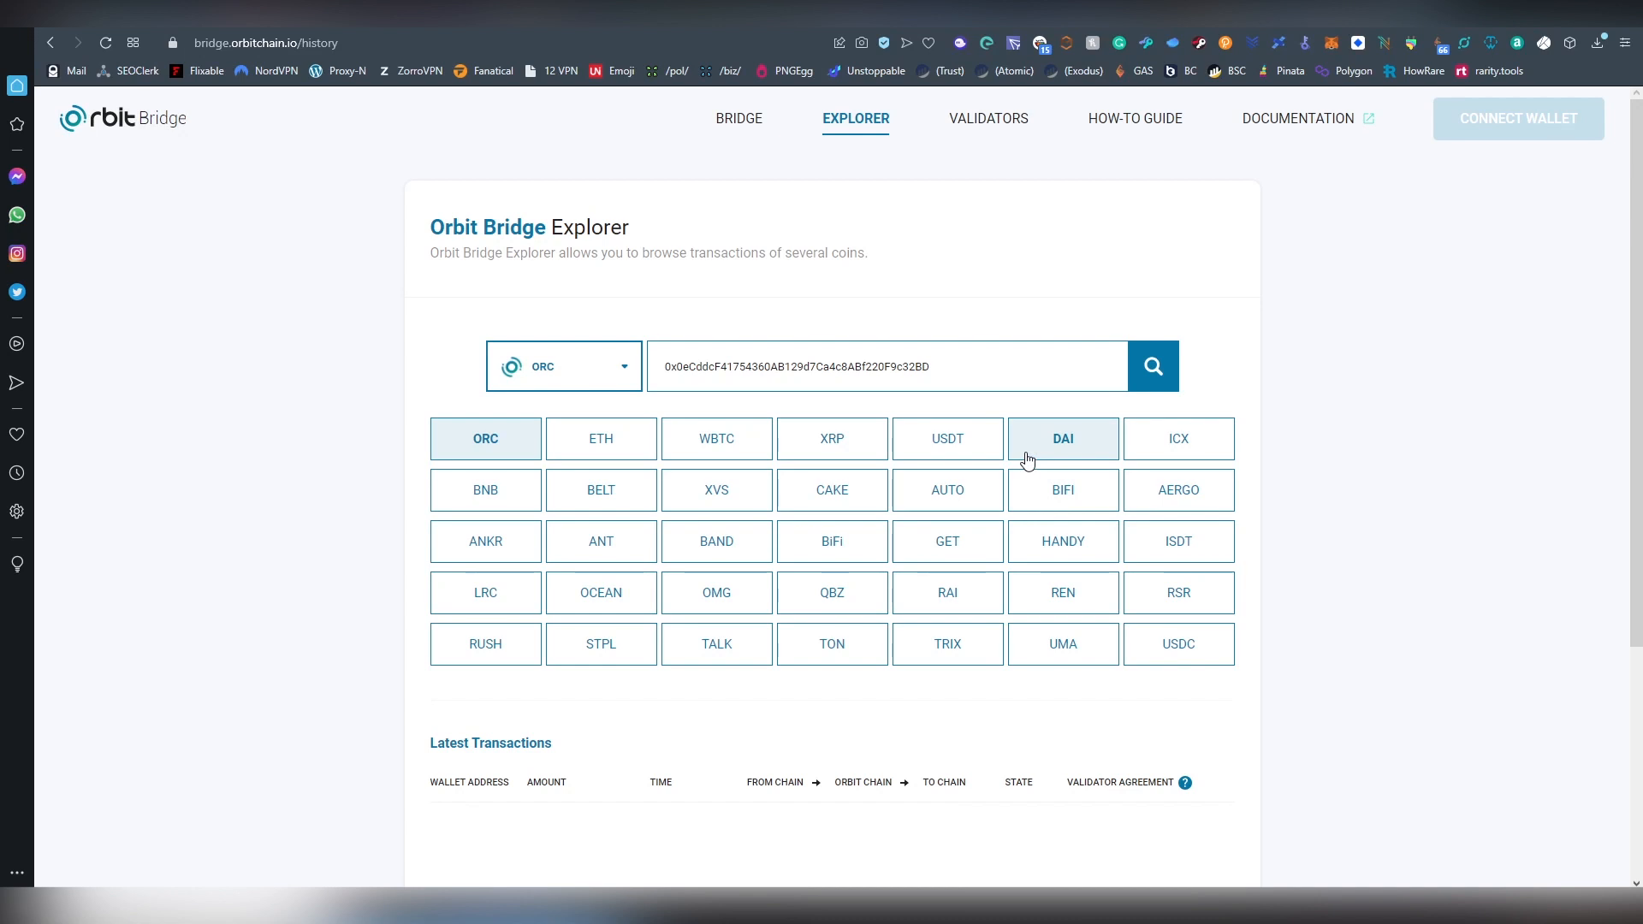
pyautogui.moveTo(725, 304)
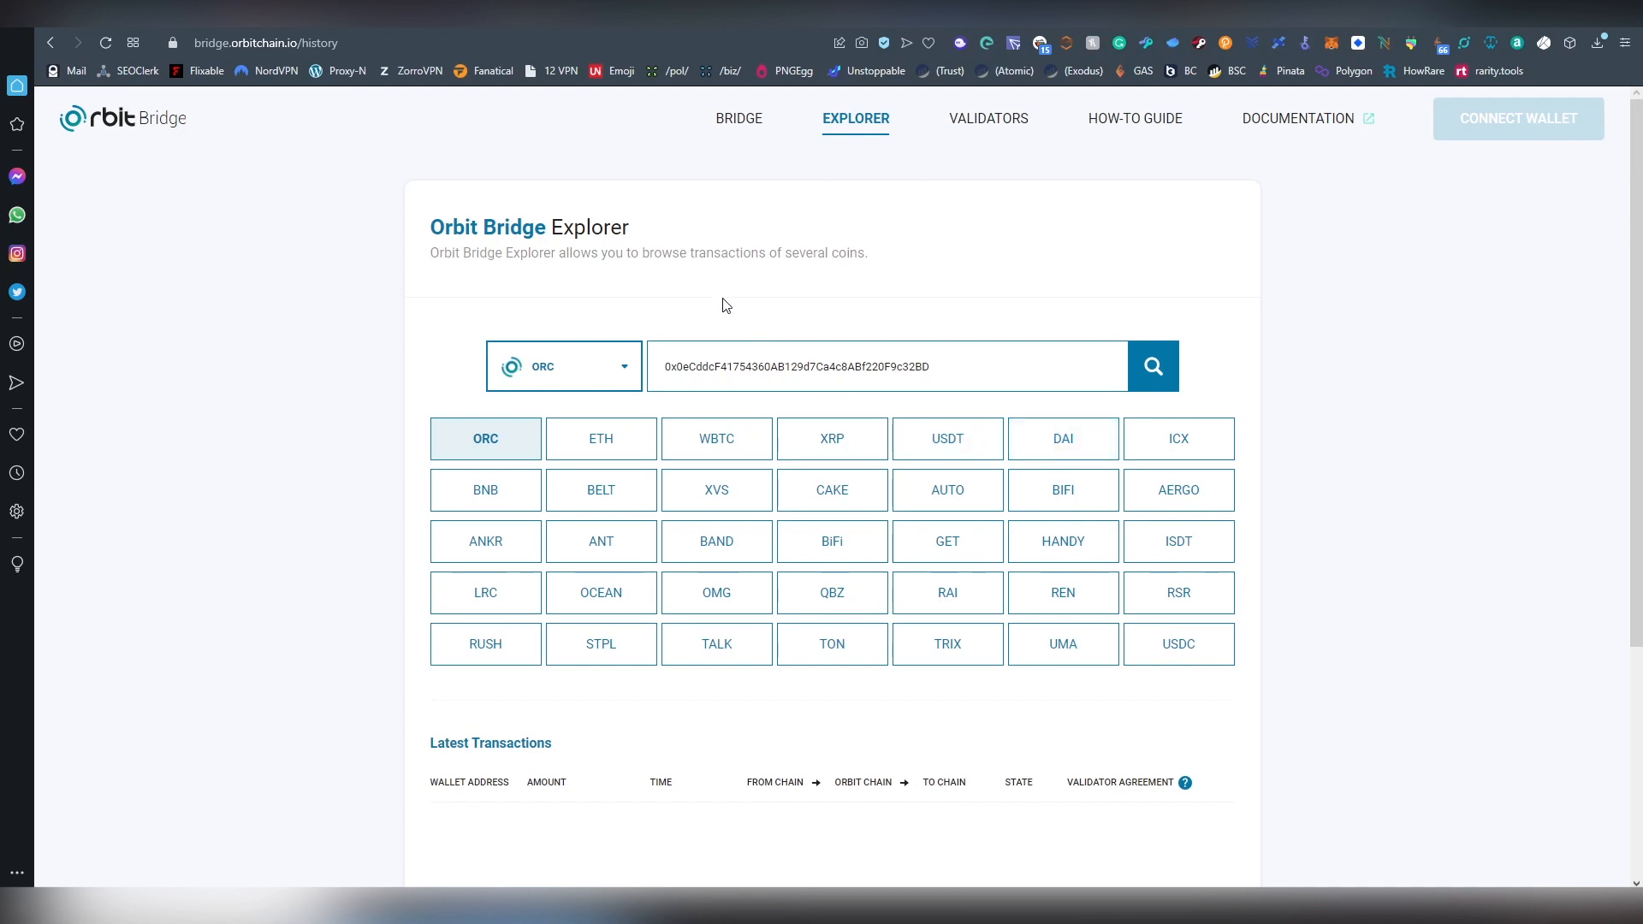
pyautogui.moveTo(831, 490)
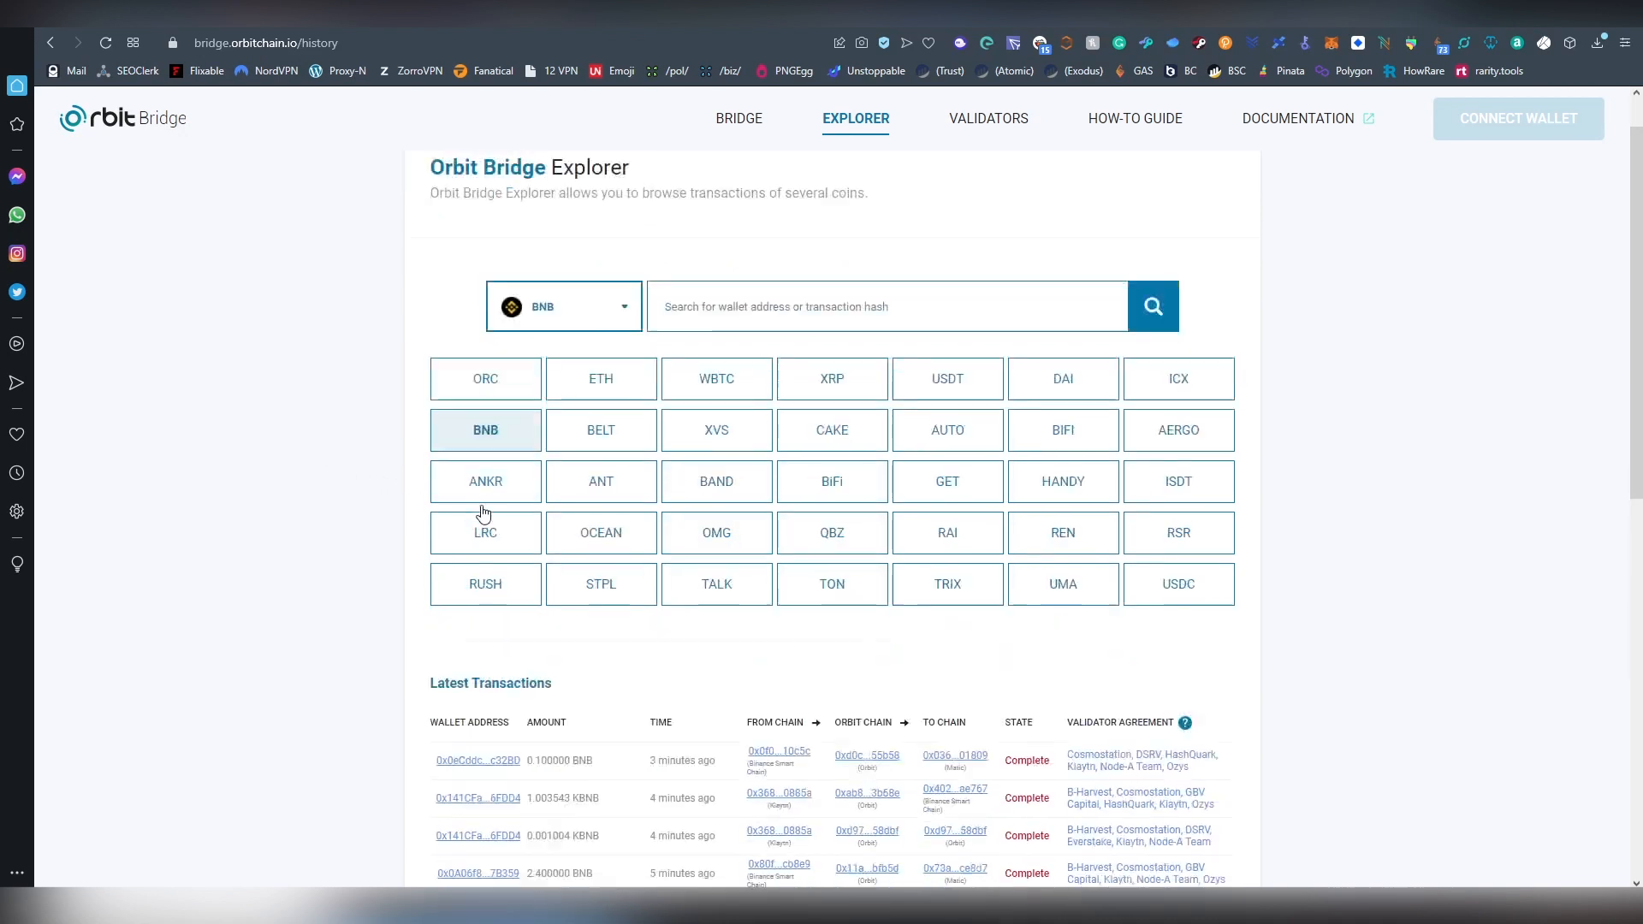
# Follow the To Chain hash to the Polygon transaction and its PBNB token page for the wallet
pyautogui.scroll(-3)
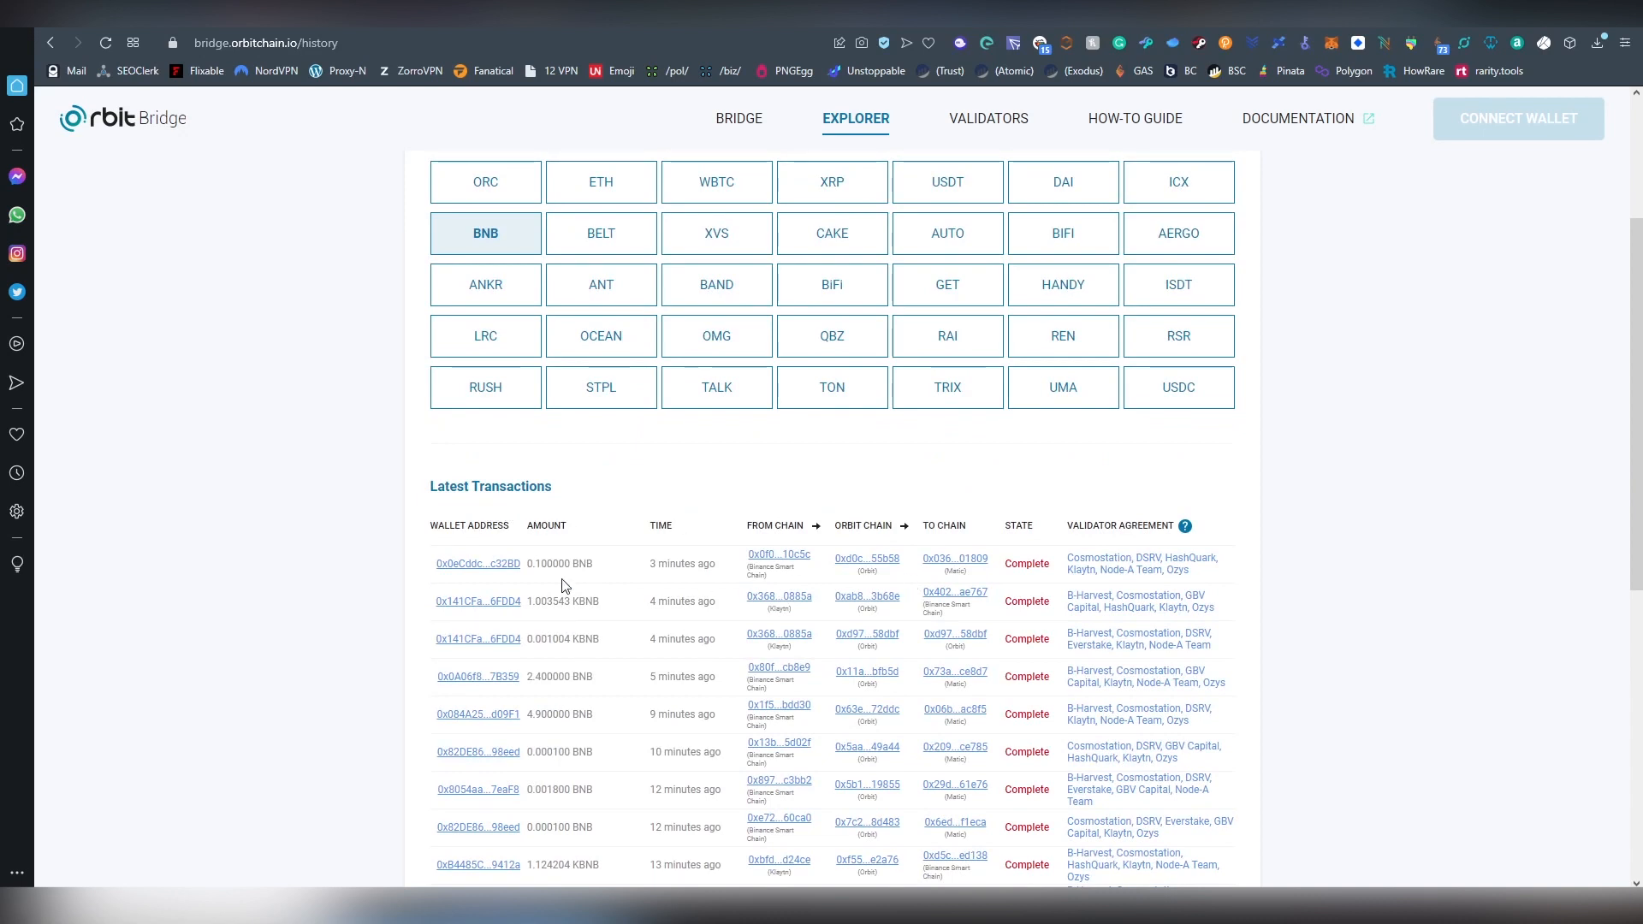
pyautogui.moveTo(953, 558)
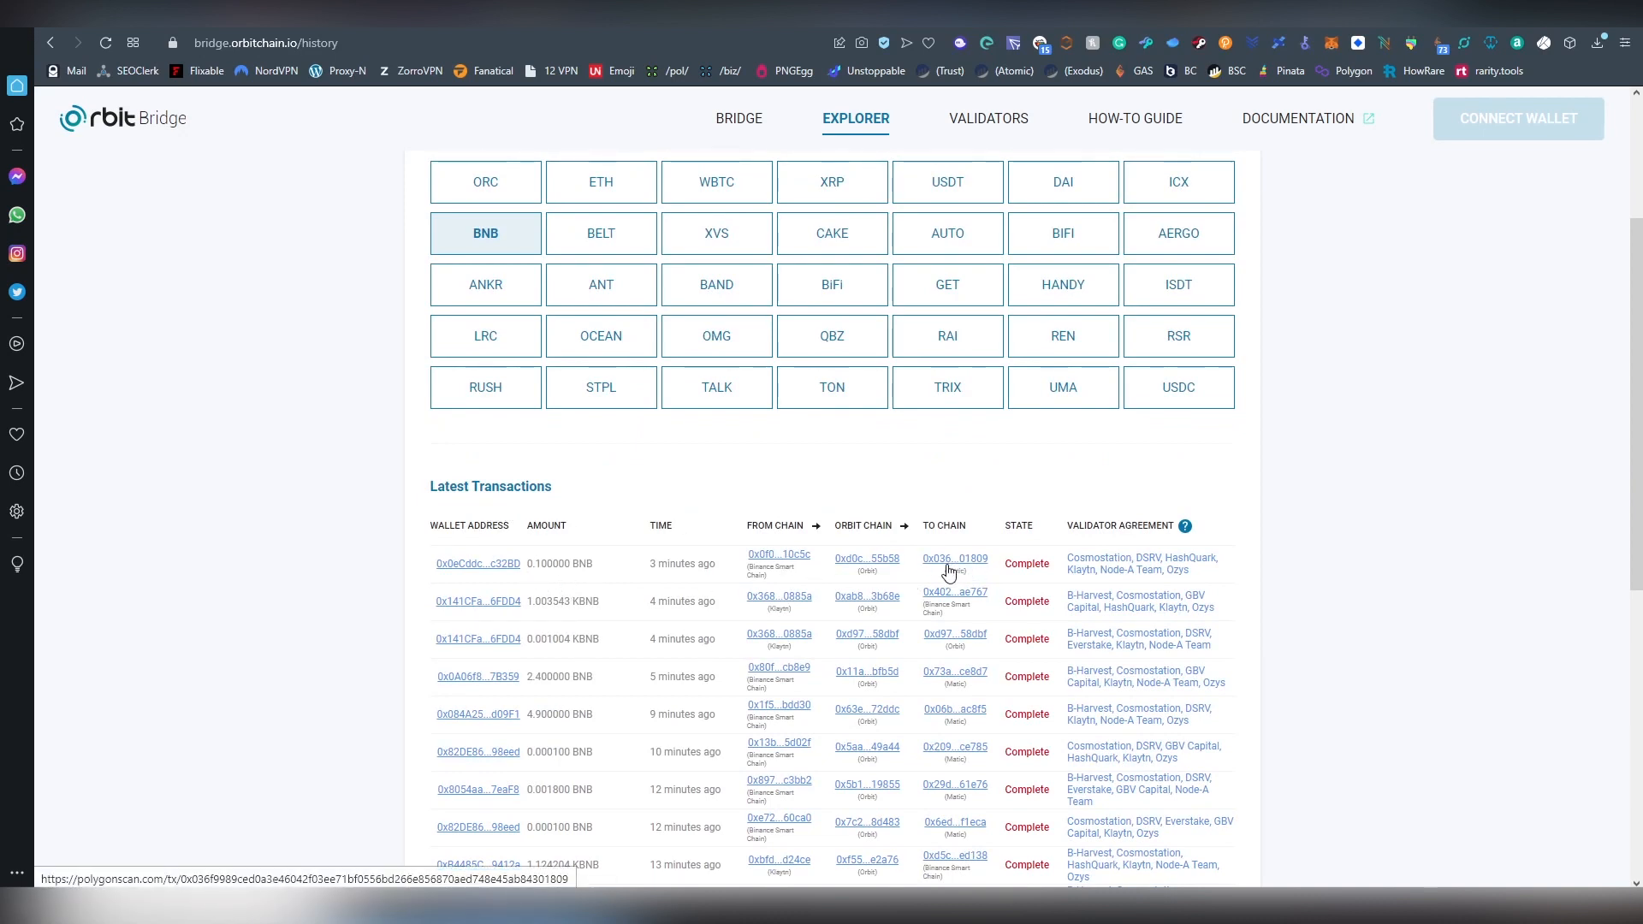
pyautogui.click(953, 558)
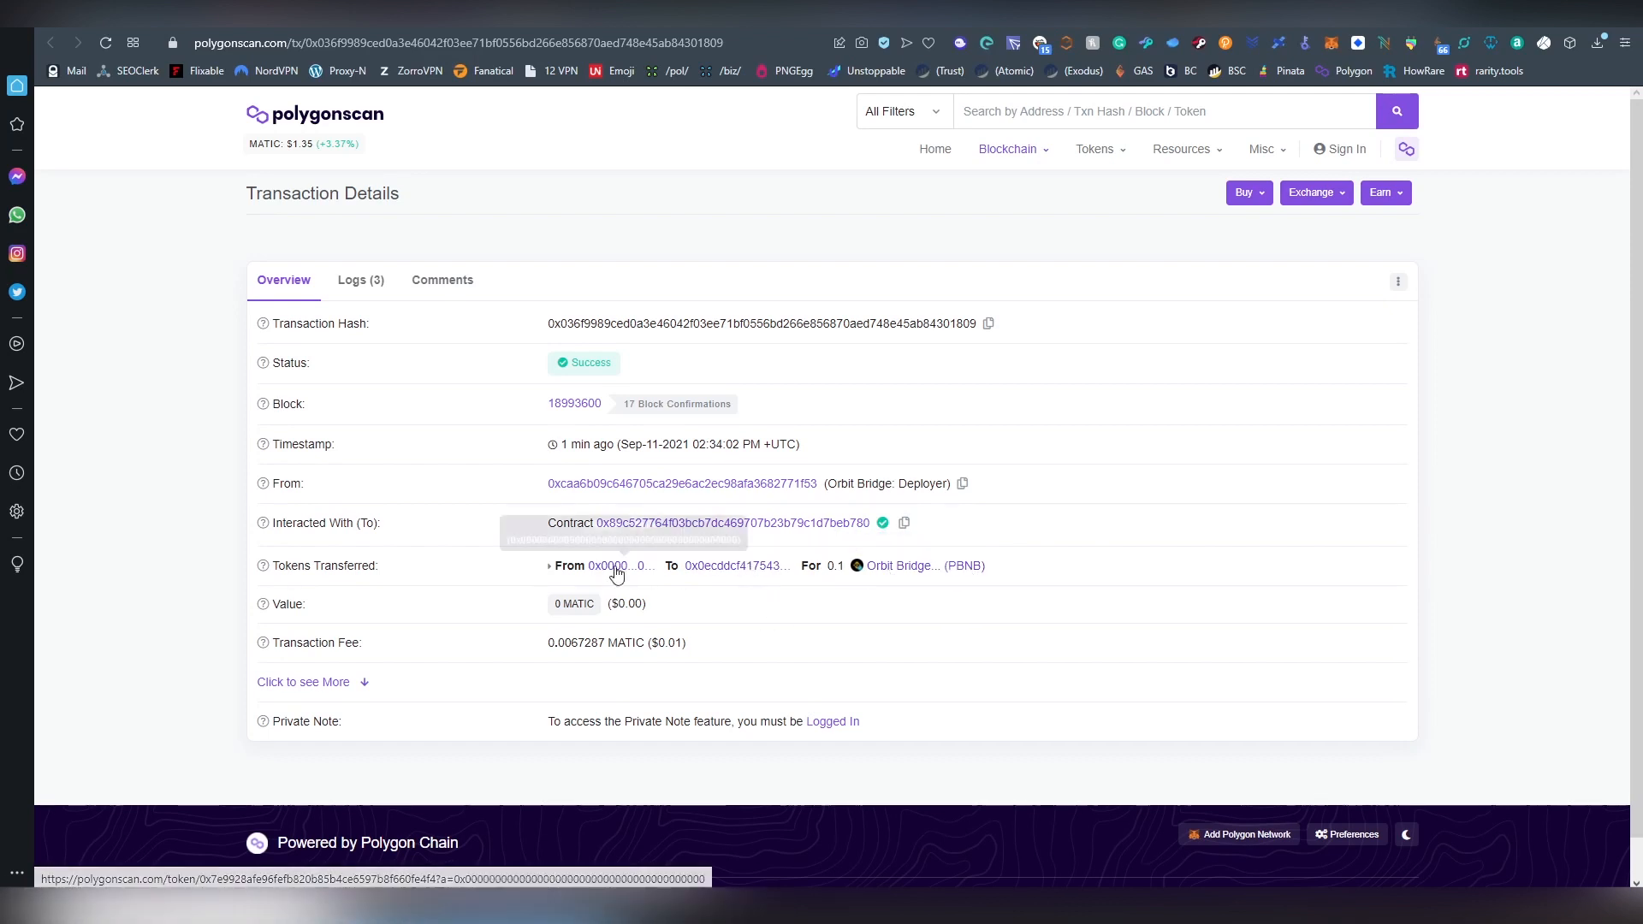
pyautogui.click(902, 566)
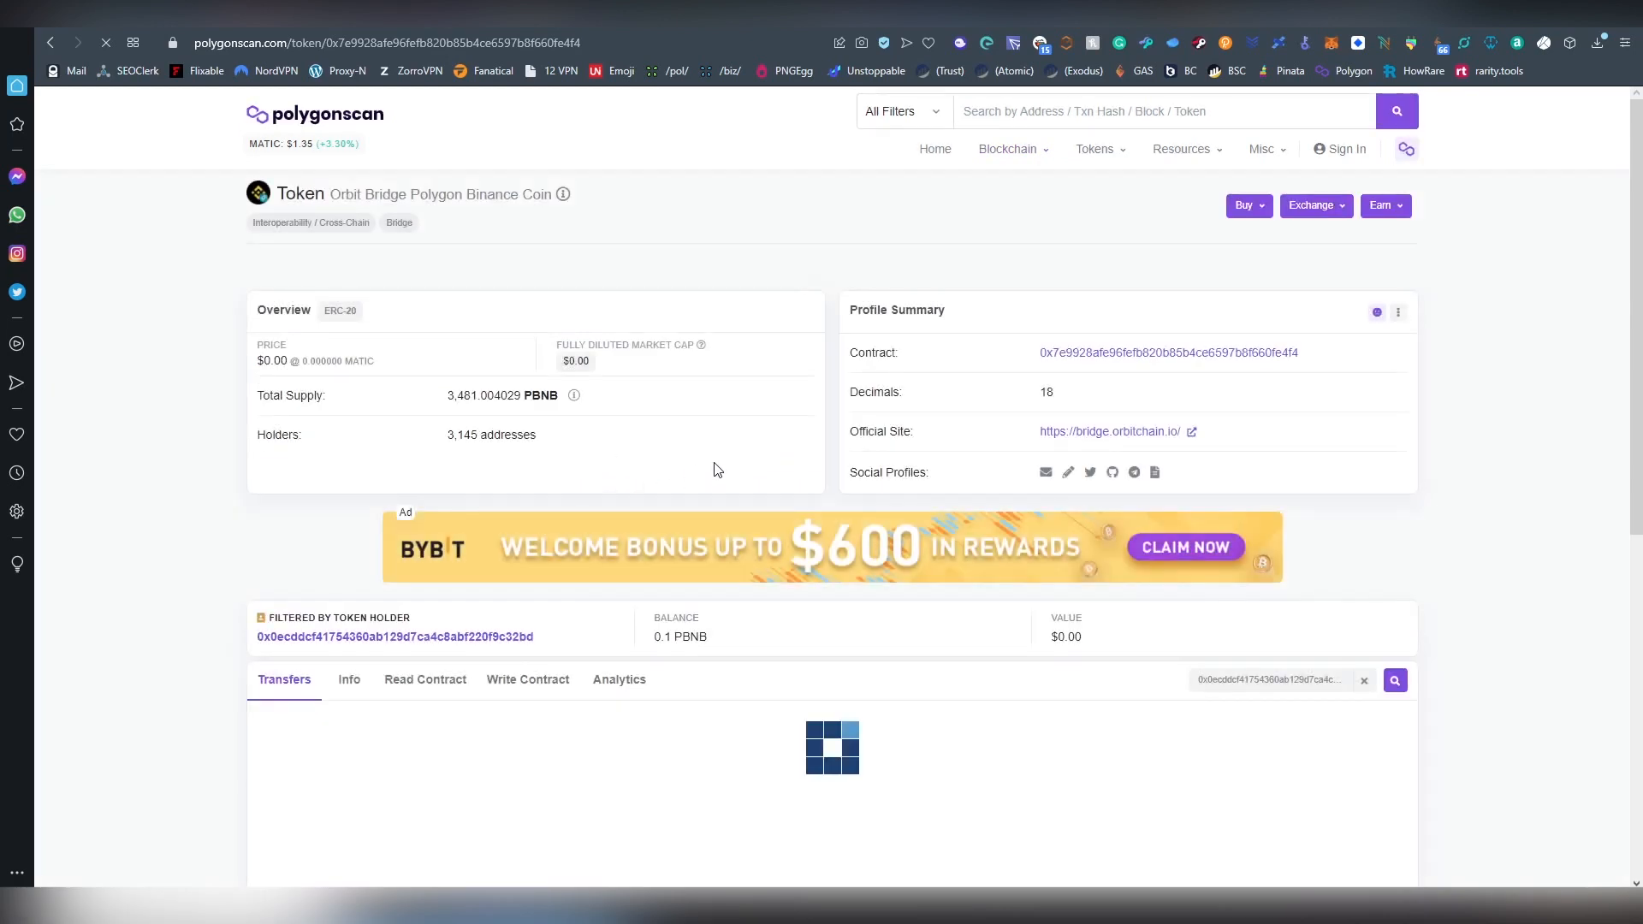
# View the wallet's expanded ERC-20 holdings showing 0.1 PBNB among 15 tokens
pyautogui.scroll(-3)
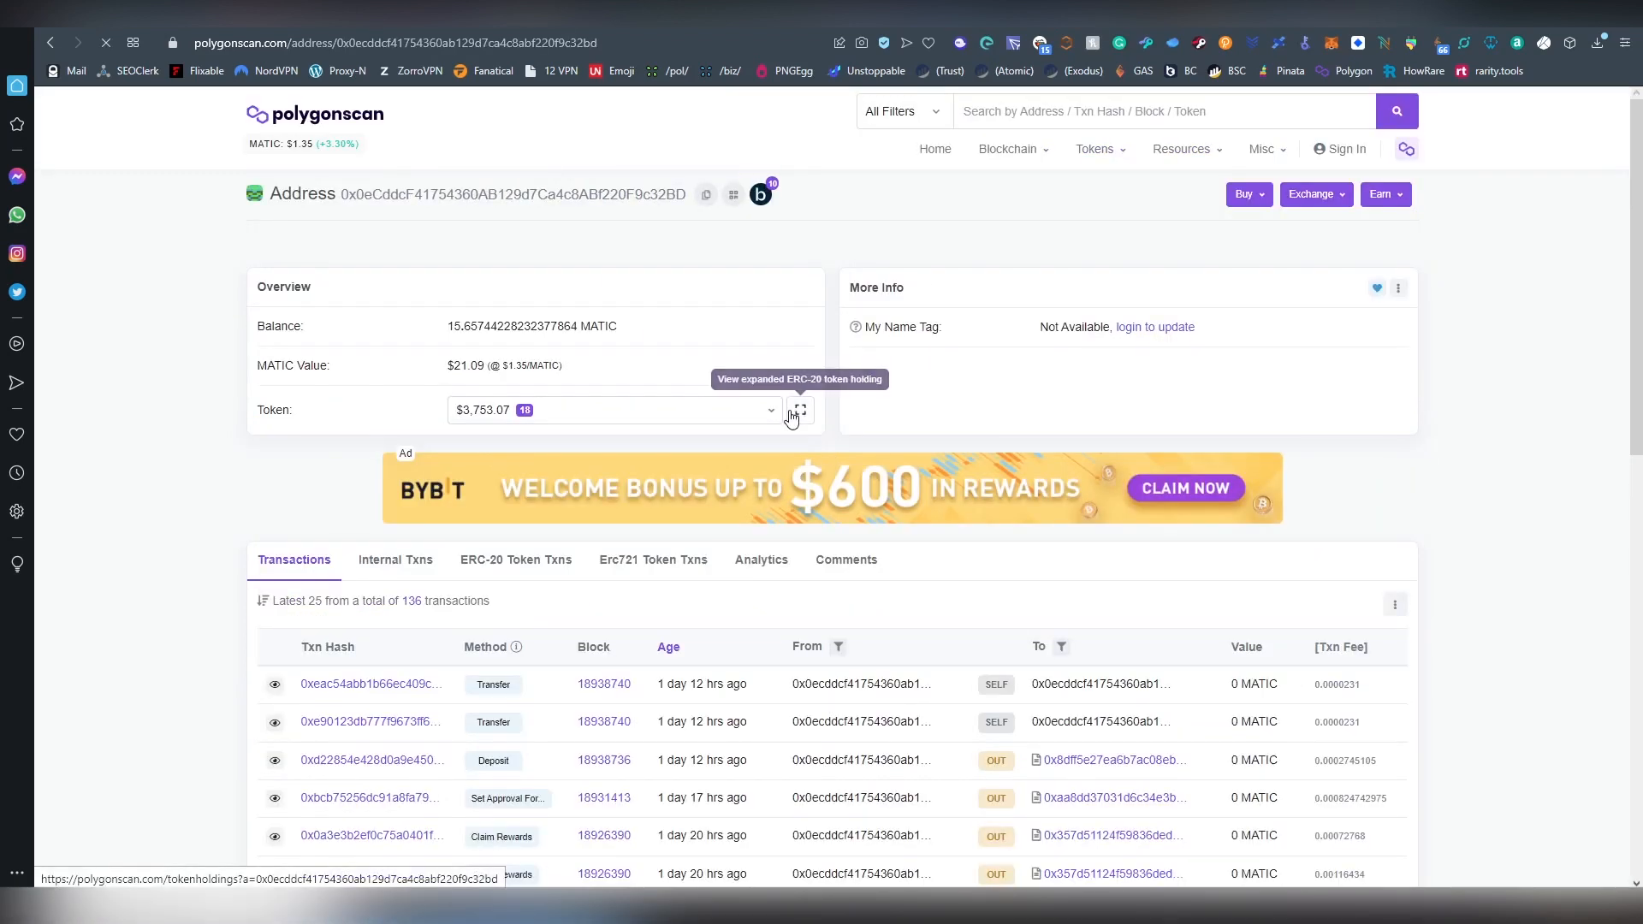
pyautogui.click(799, 409)
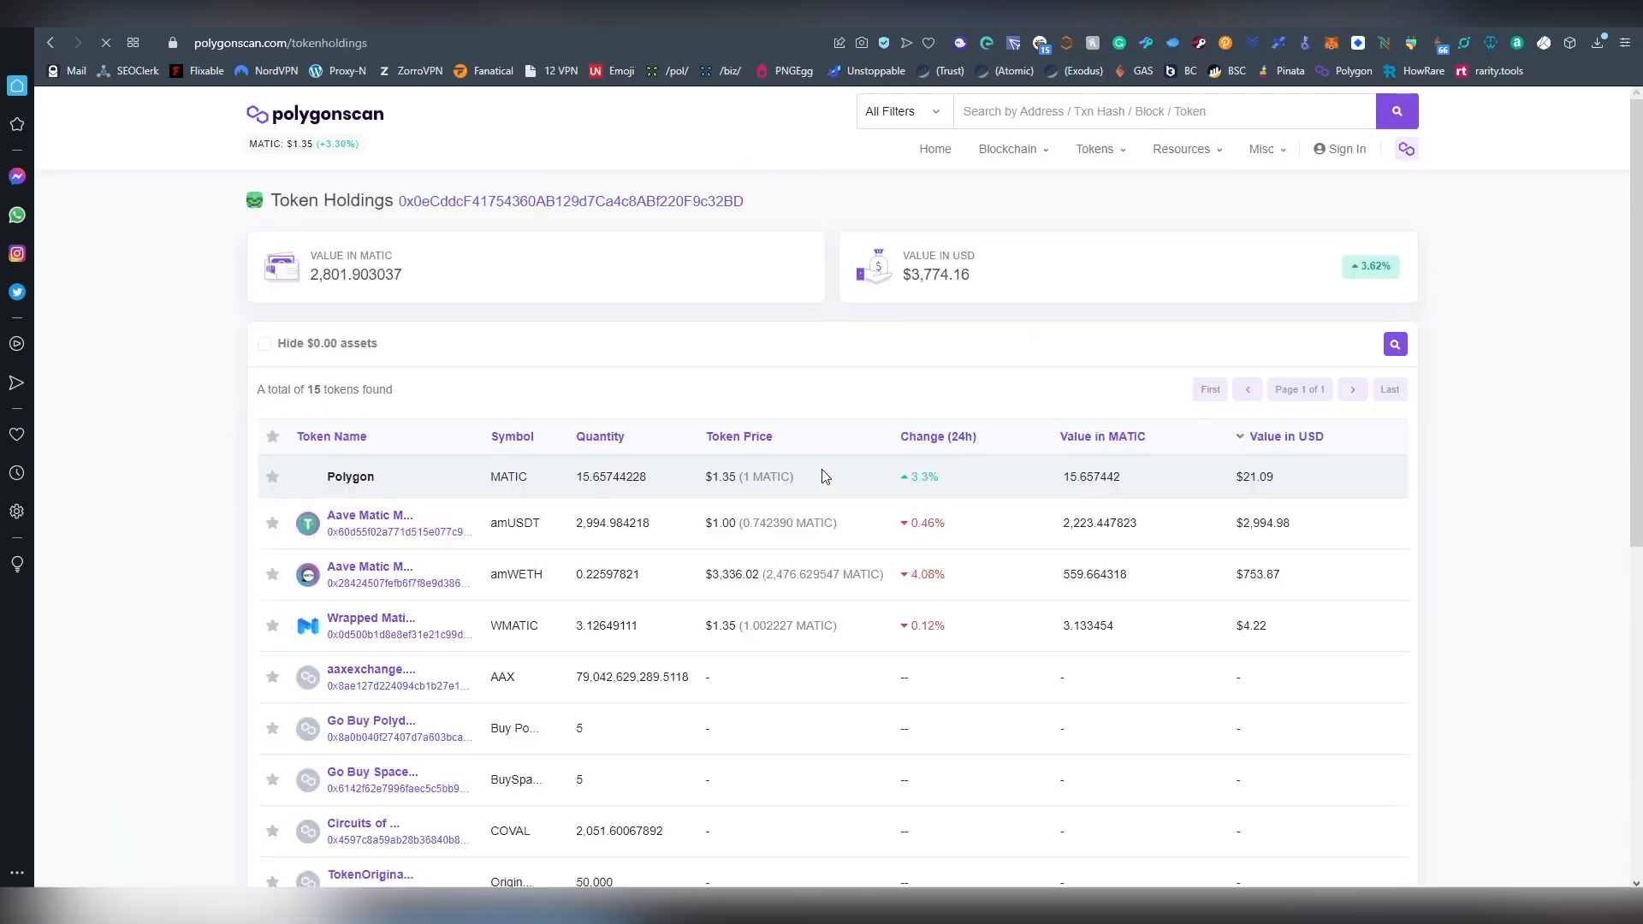
pyautogui.scroll(-3)
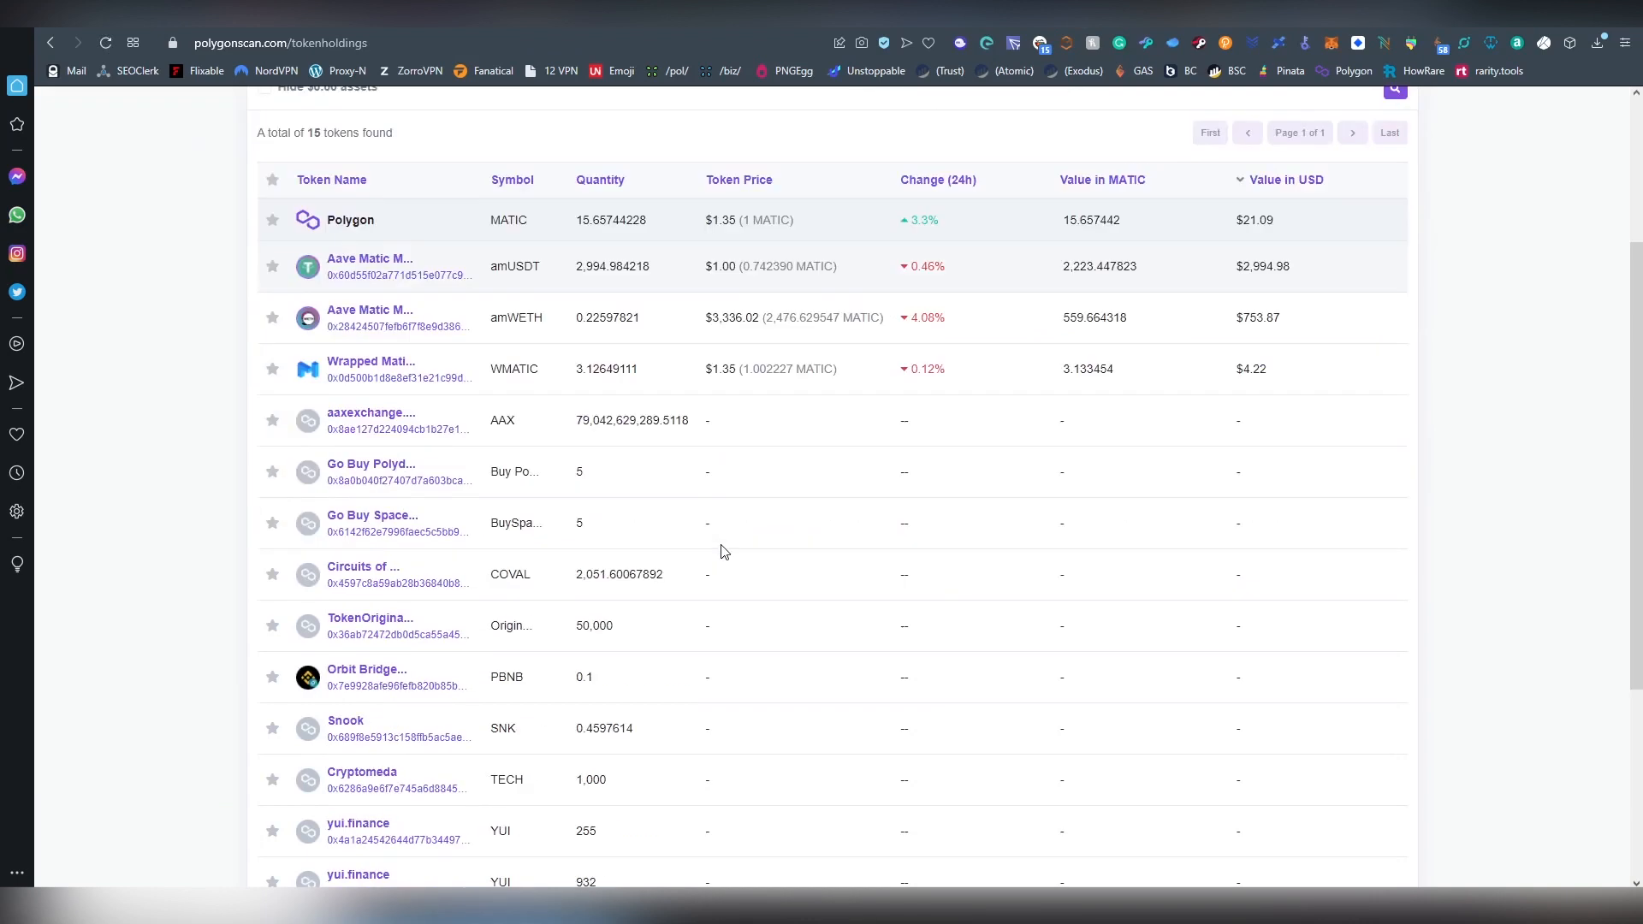
pyautogui.moveTo(367, 669)
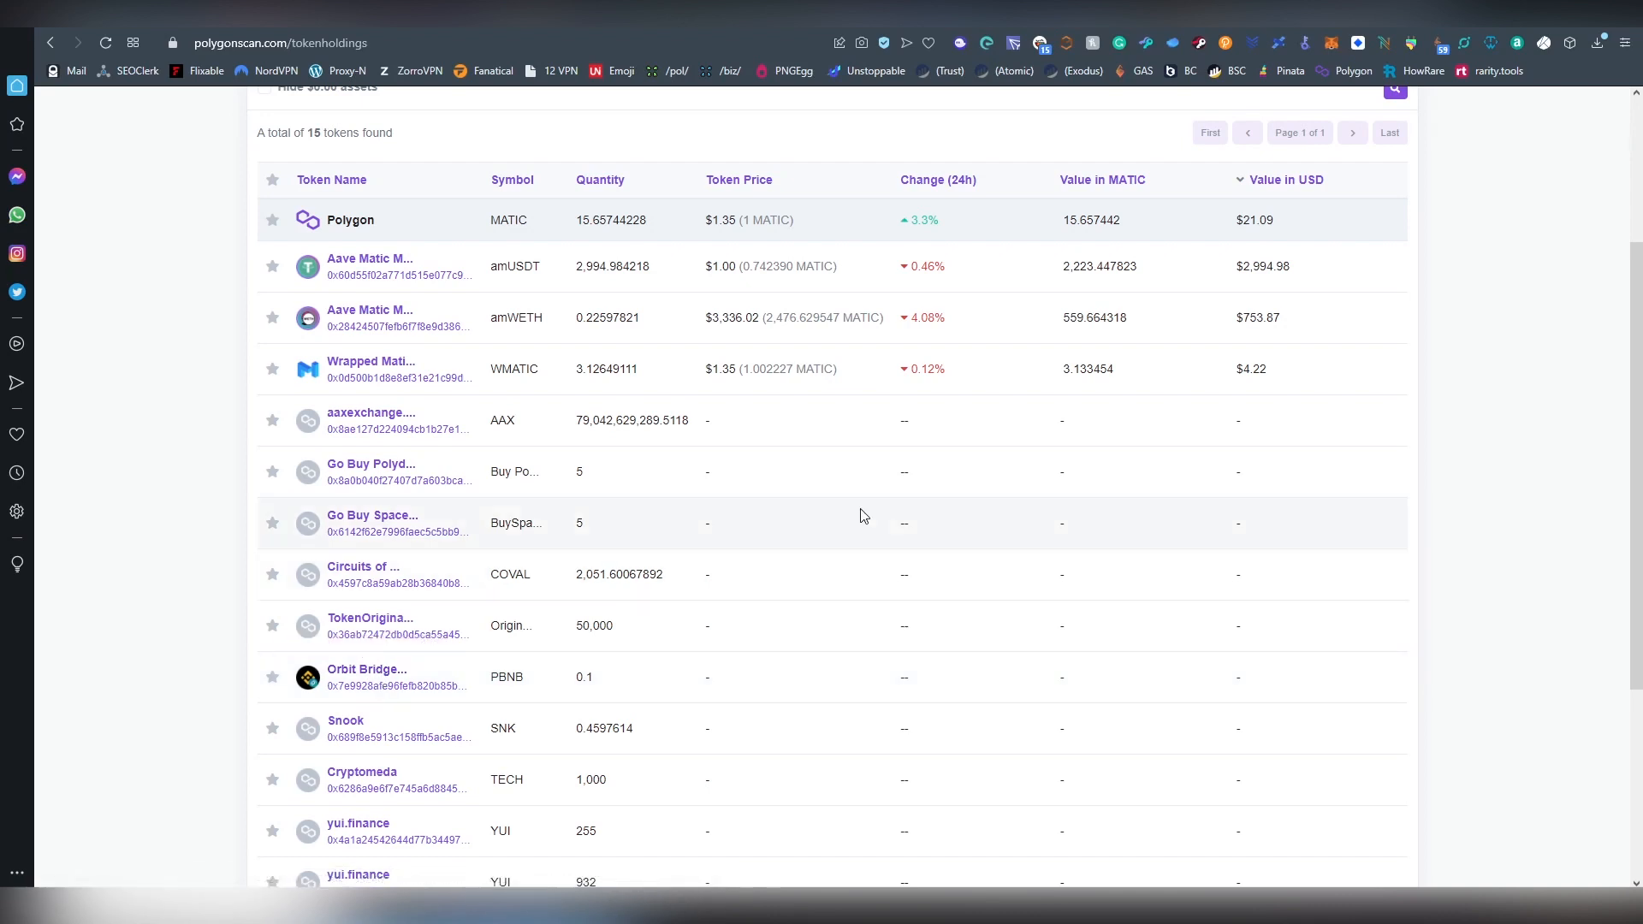
pyautogui.scroll(3)
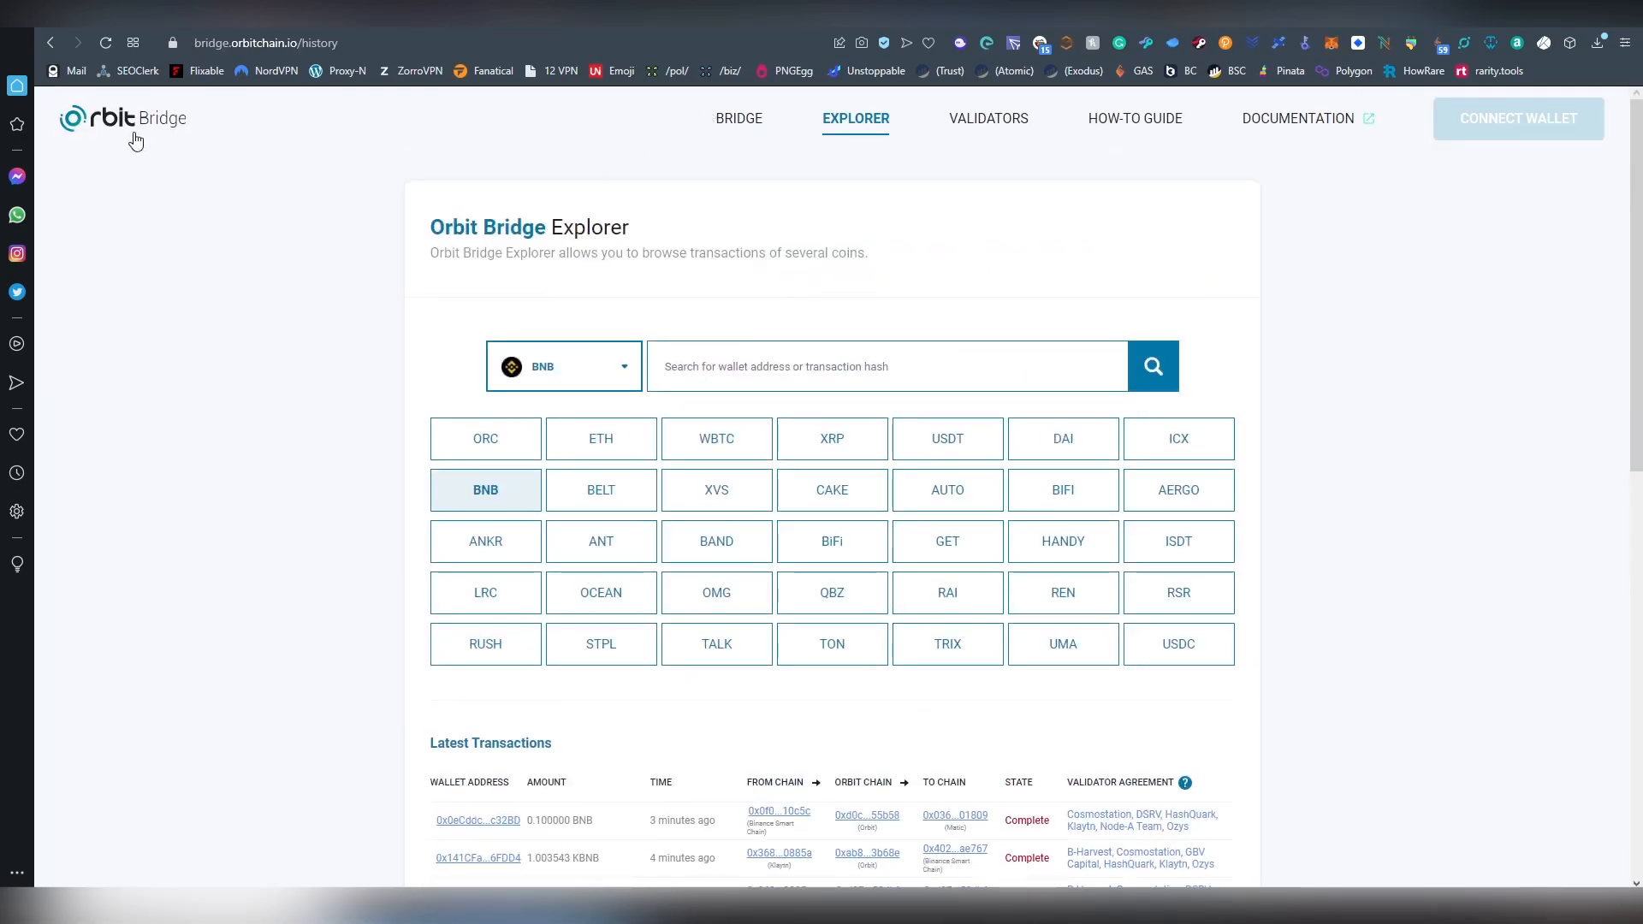
# Connect the Kaikas wallet for ORC and set the conversion from Klaytn to ICON
pyautogui.click(739, 118)
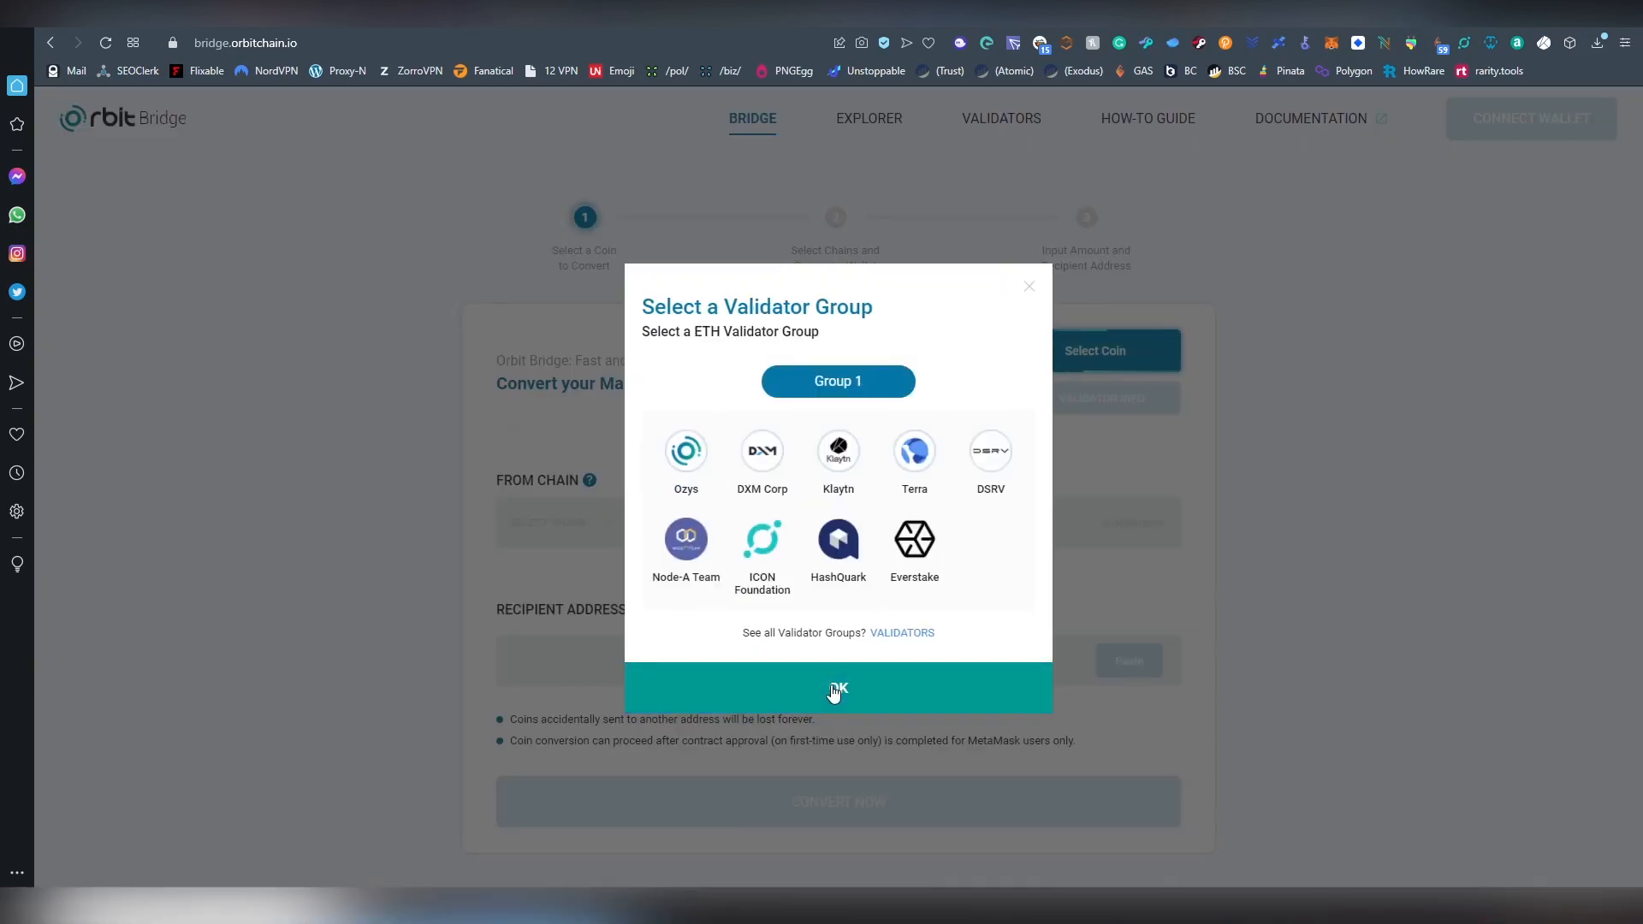
pyautogui.click(837, 688)
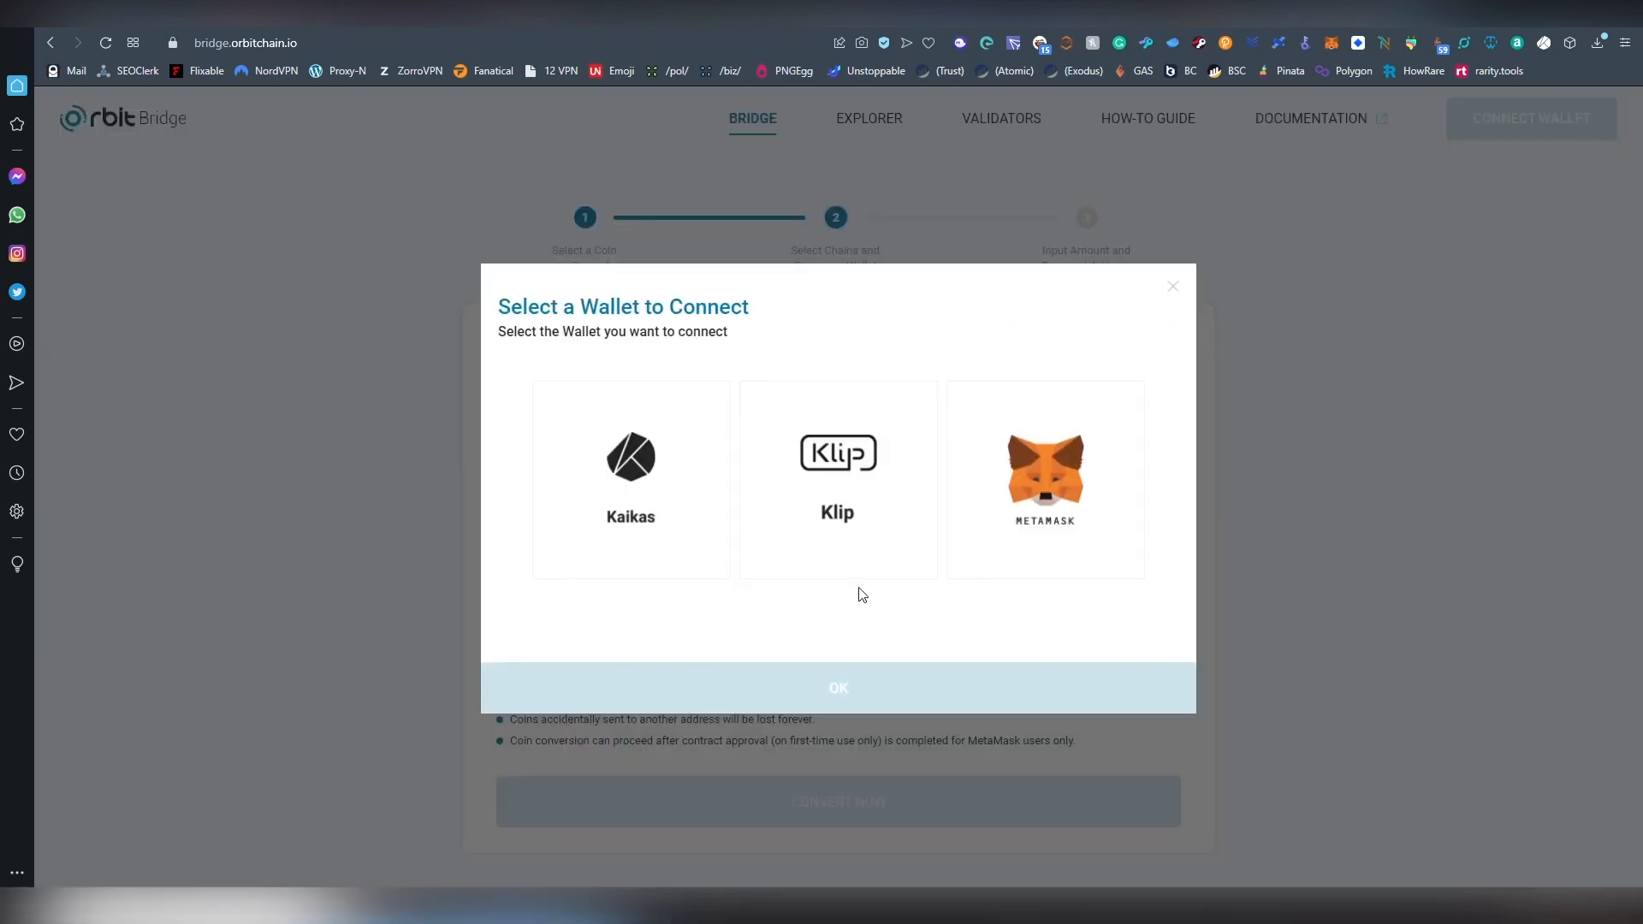
pyautogui.click(630, 479)
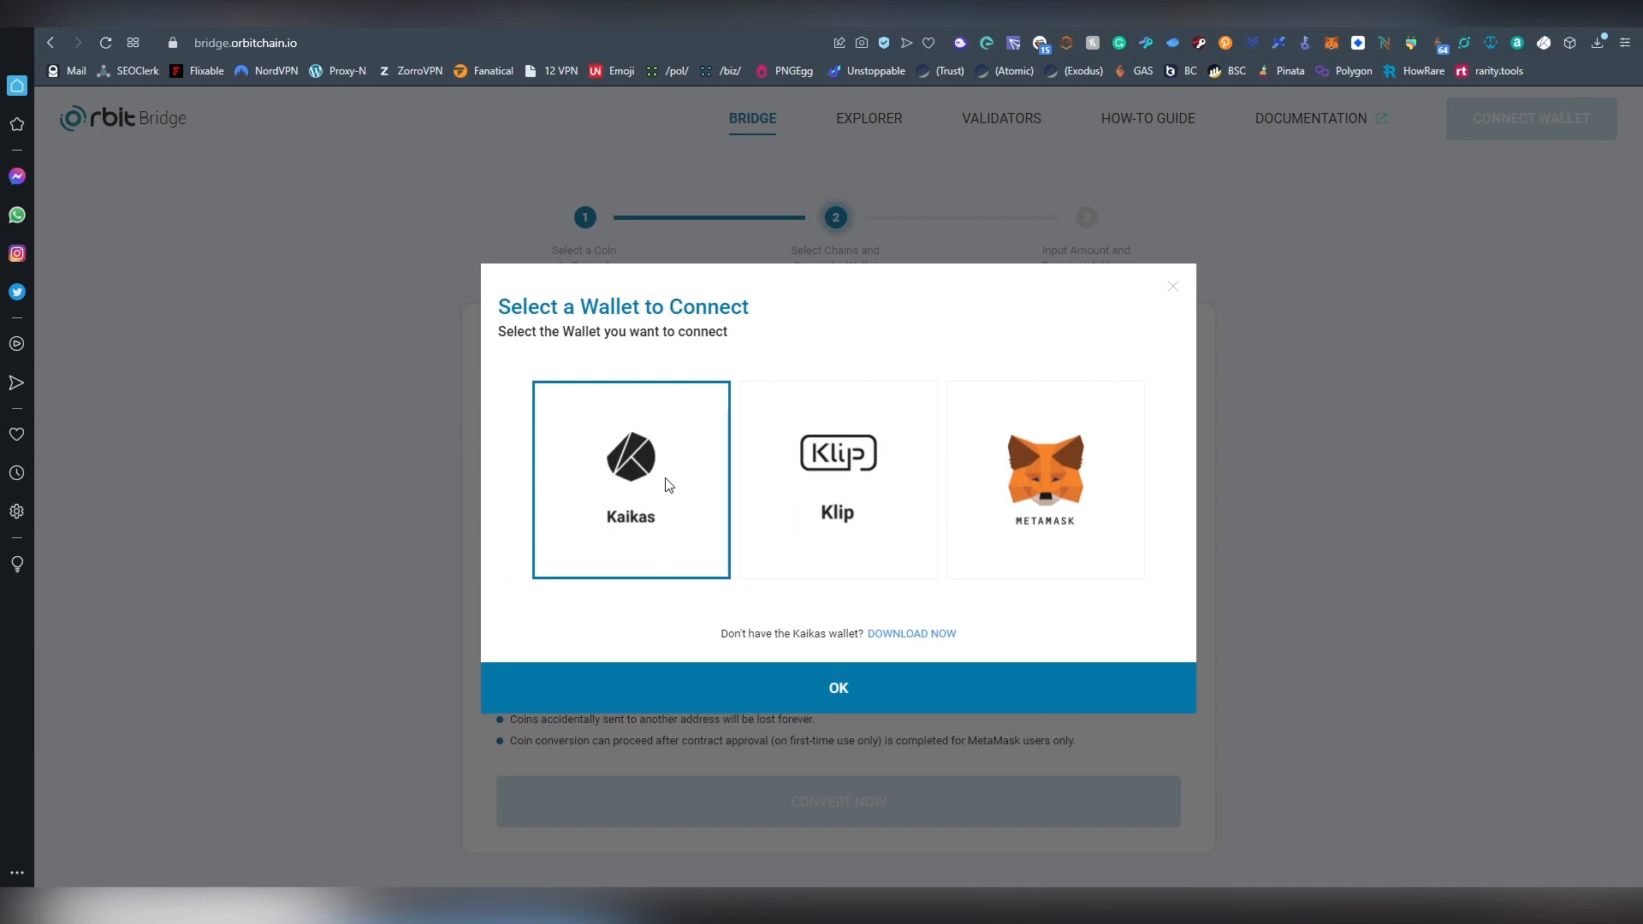
pyautogui.click(837, 688)
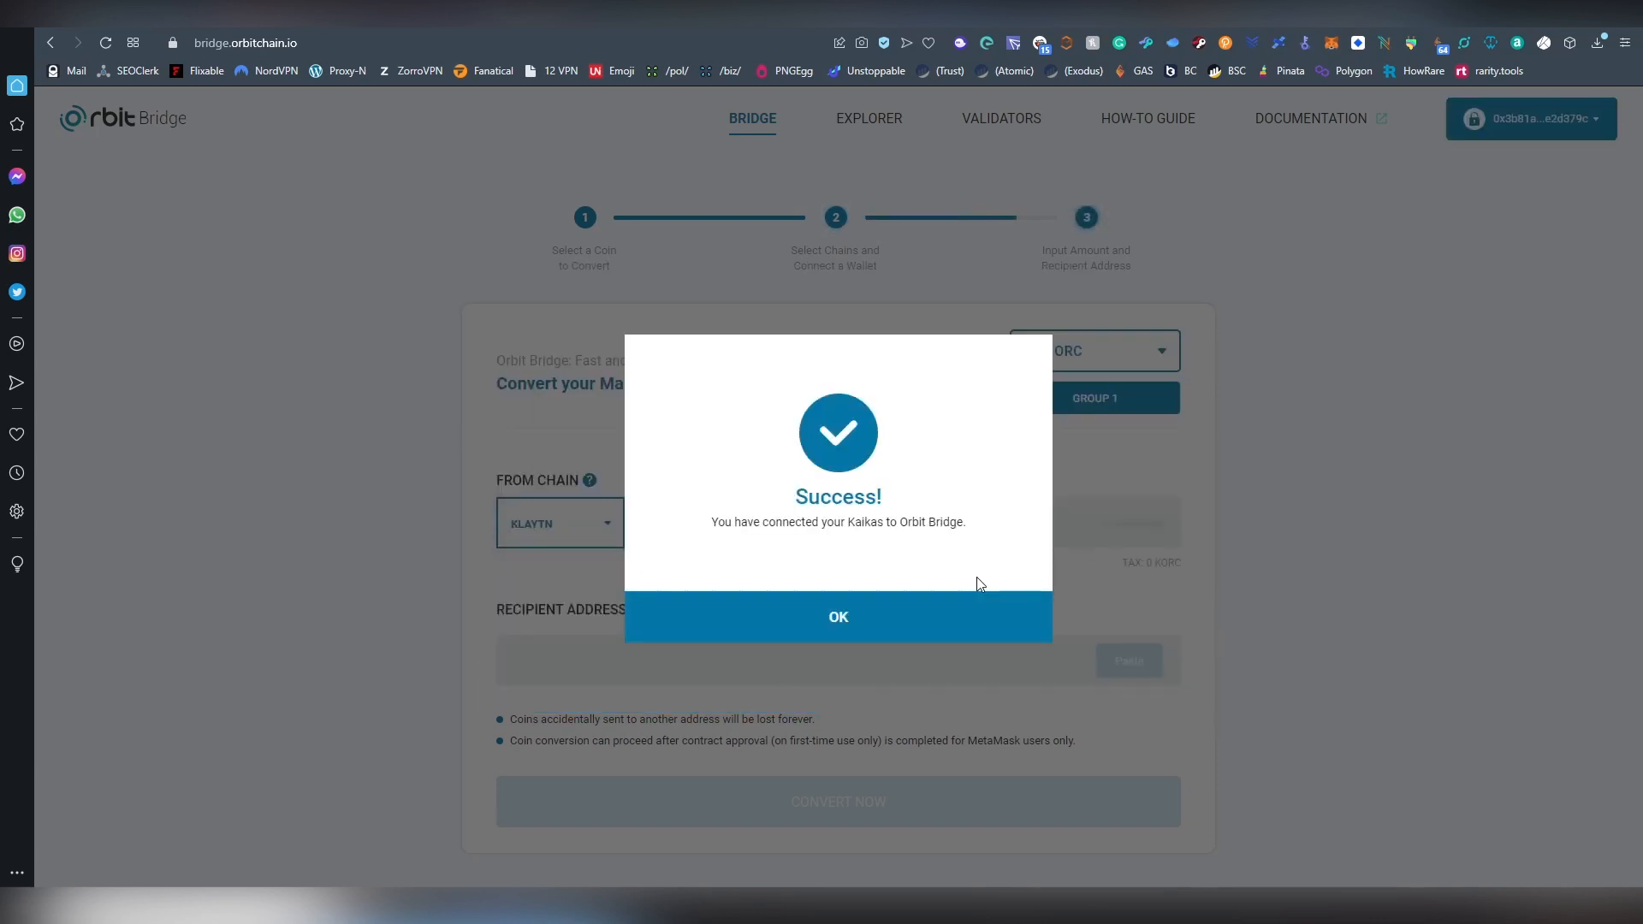
pyautogui.click(837, 616)
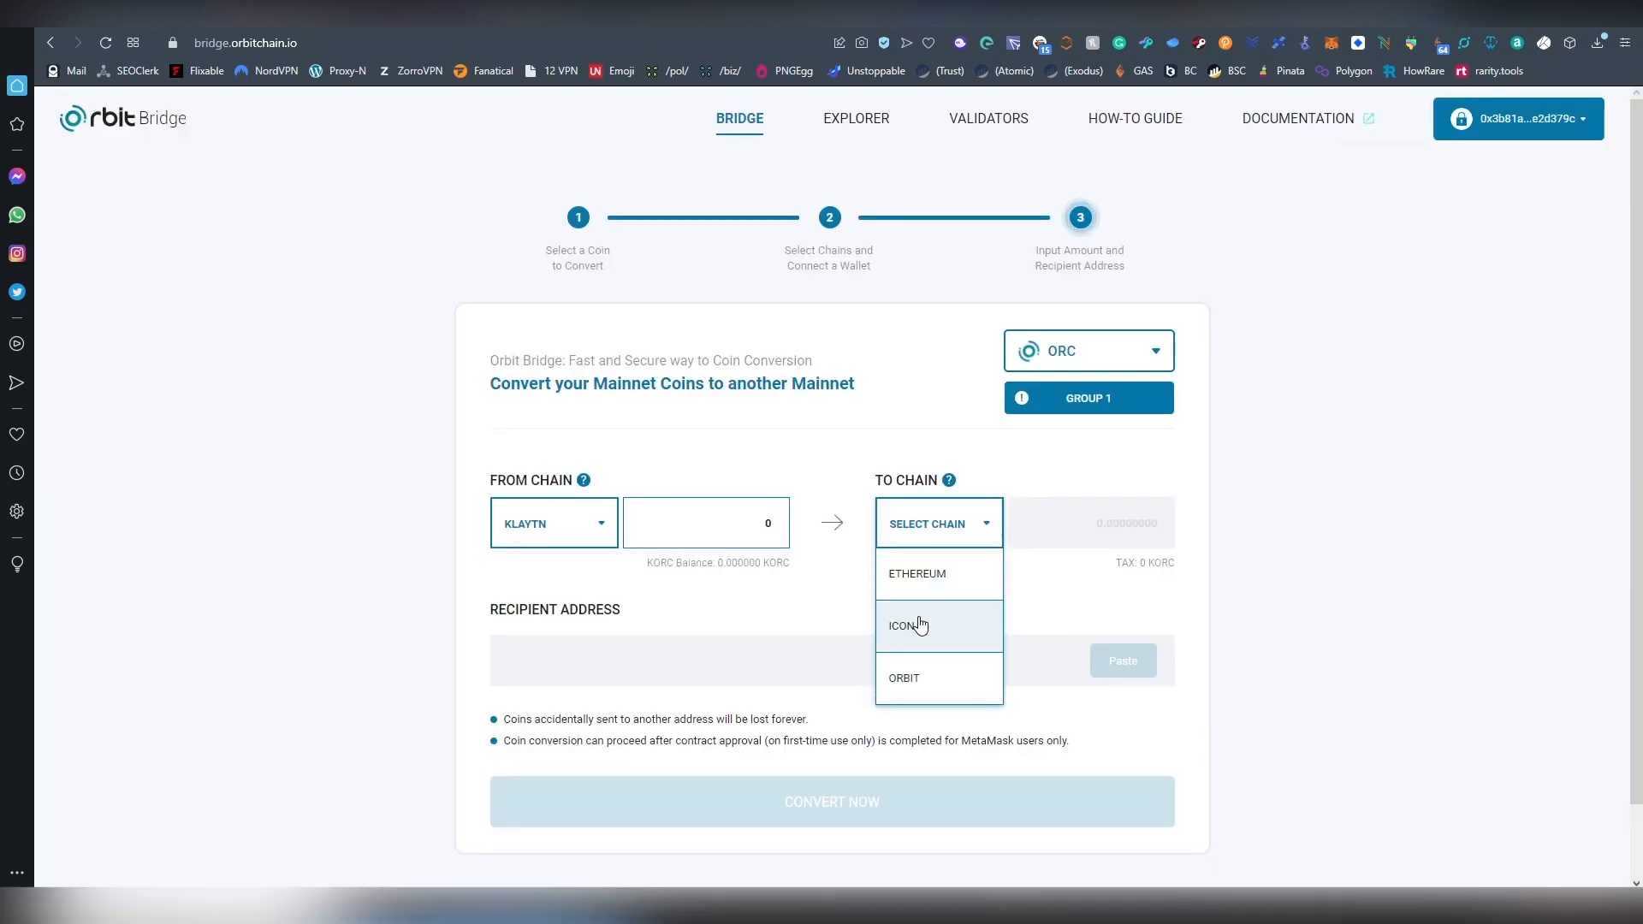
pyautogui.click(907, 626)
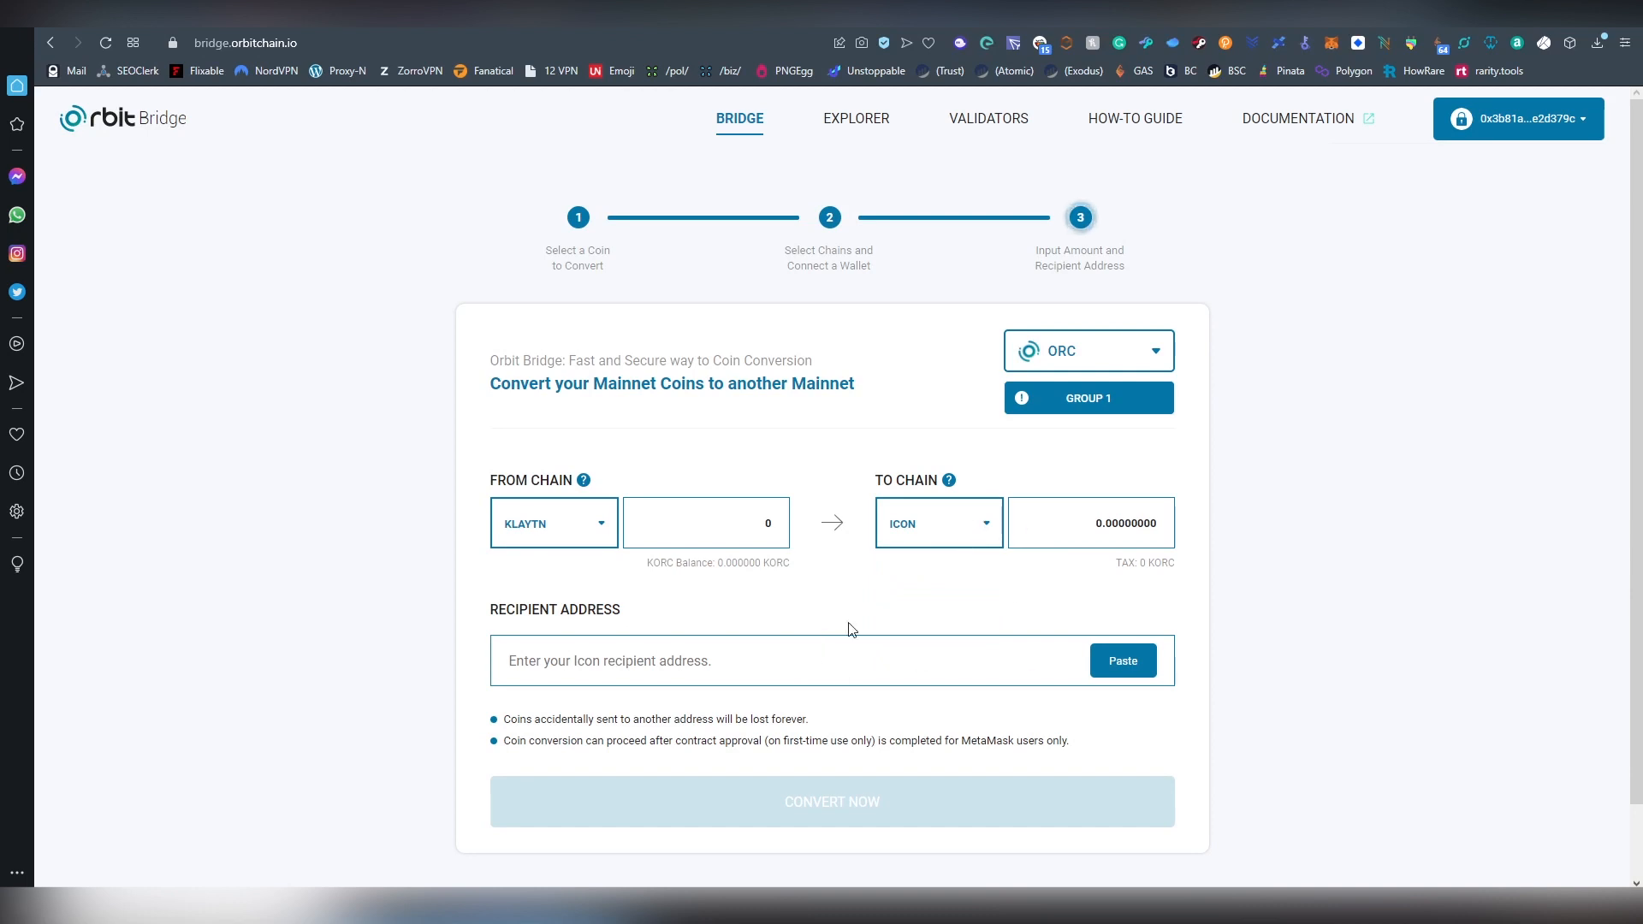